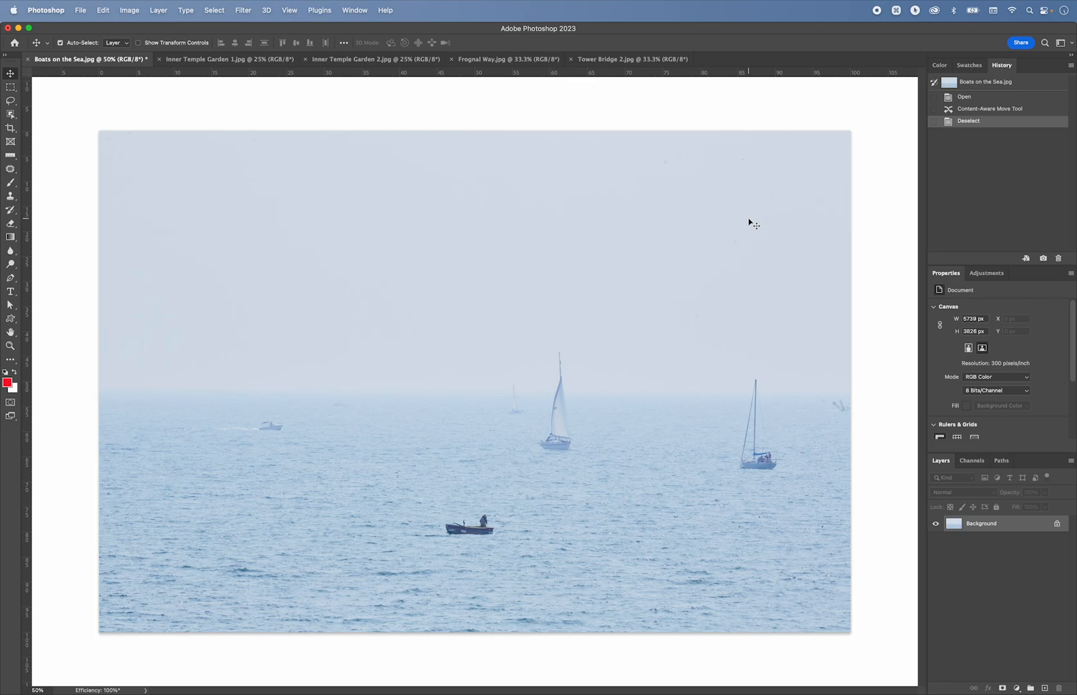
Step: Switch to the Patch Tool with the J shortcut
key(j)
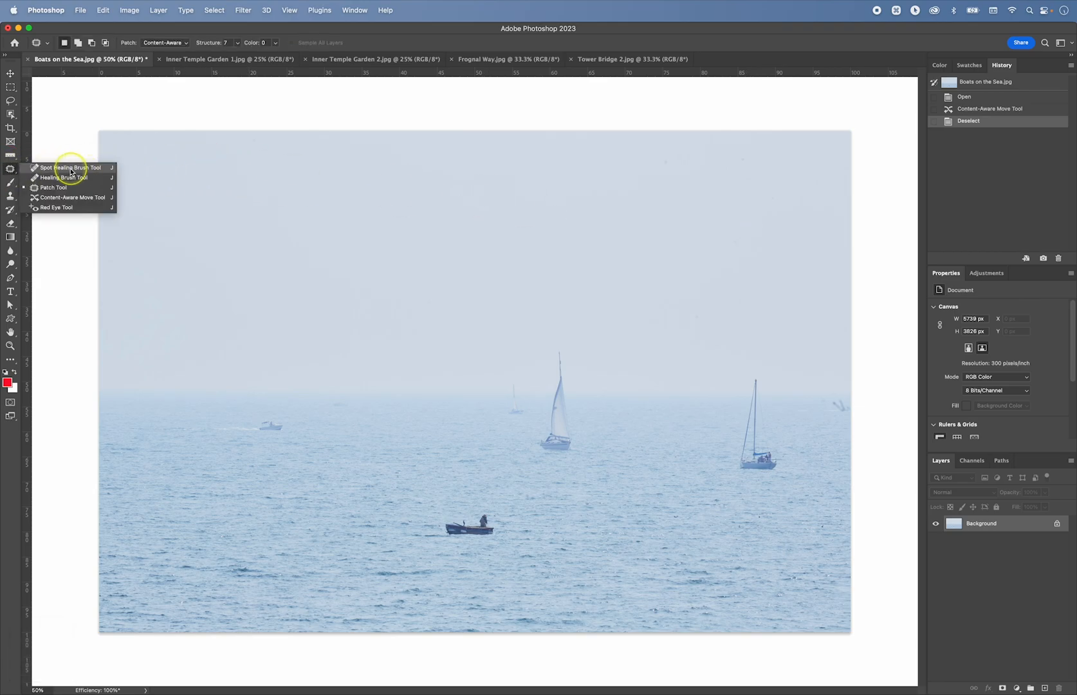
mouse_move(64, 177)
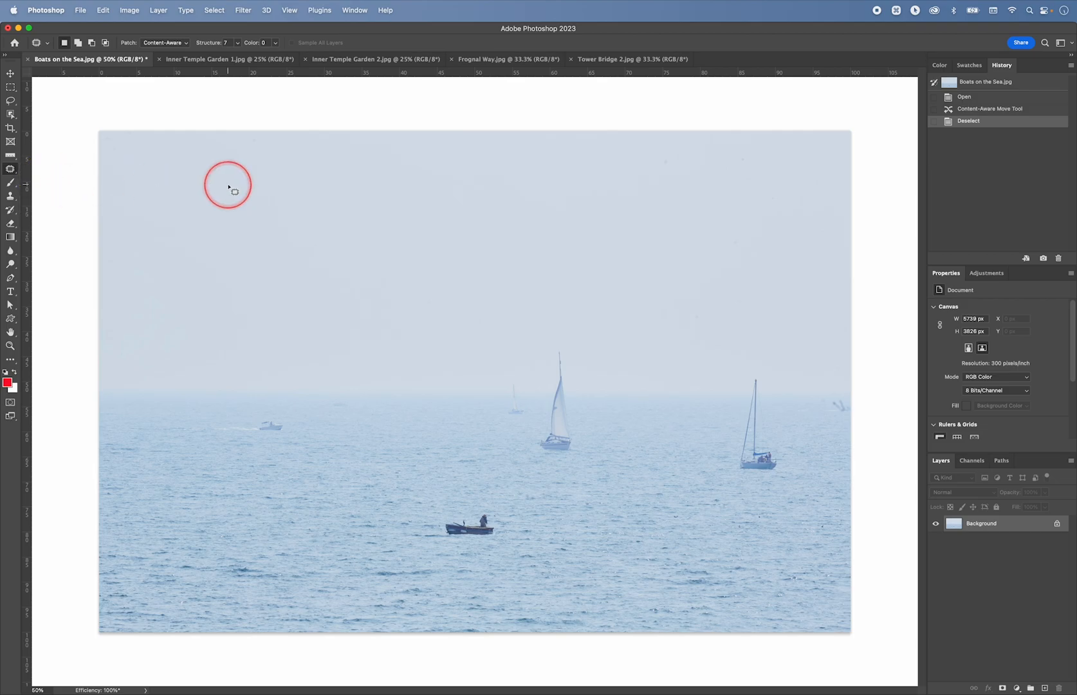
mouse_move(262, 419)
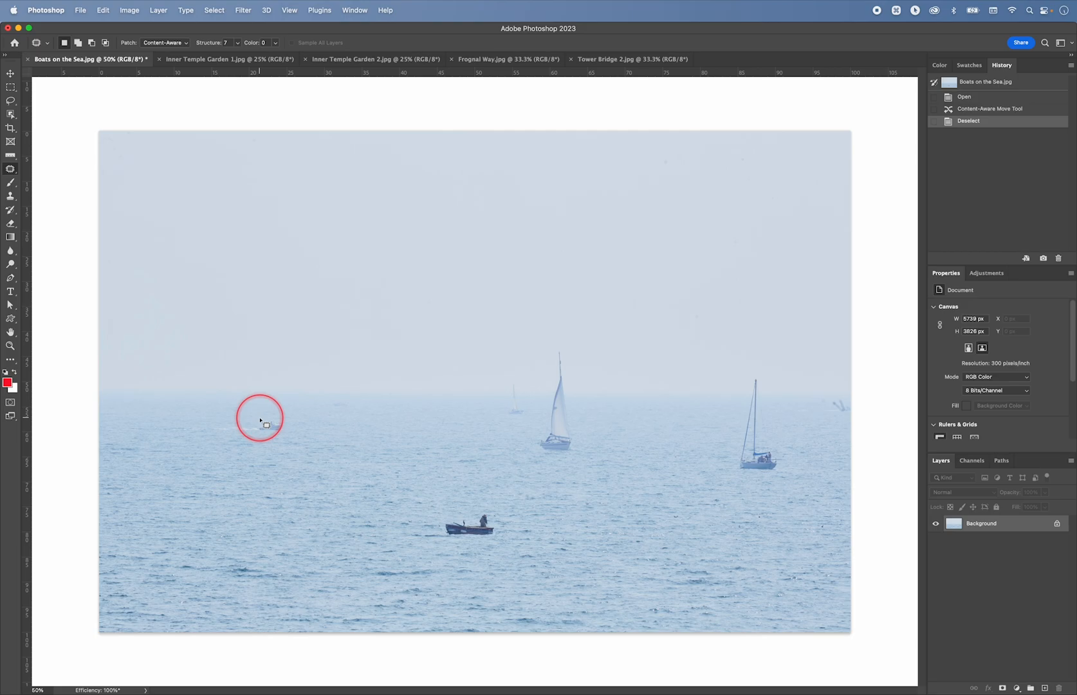
Step: Patch the small motorboat and the faint horizon boats out with nearby water
key(cmd+=)
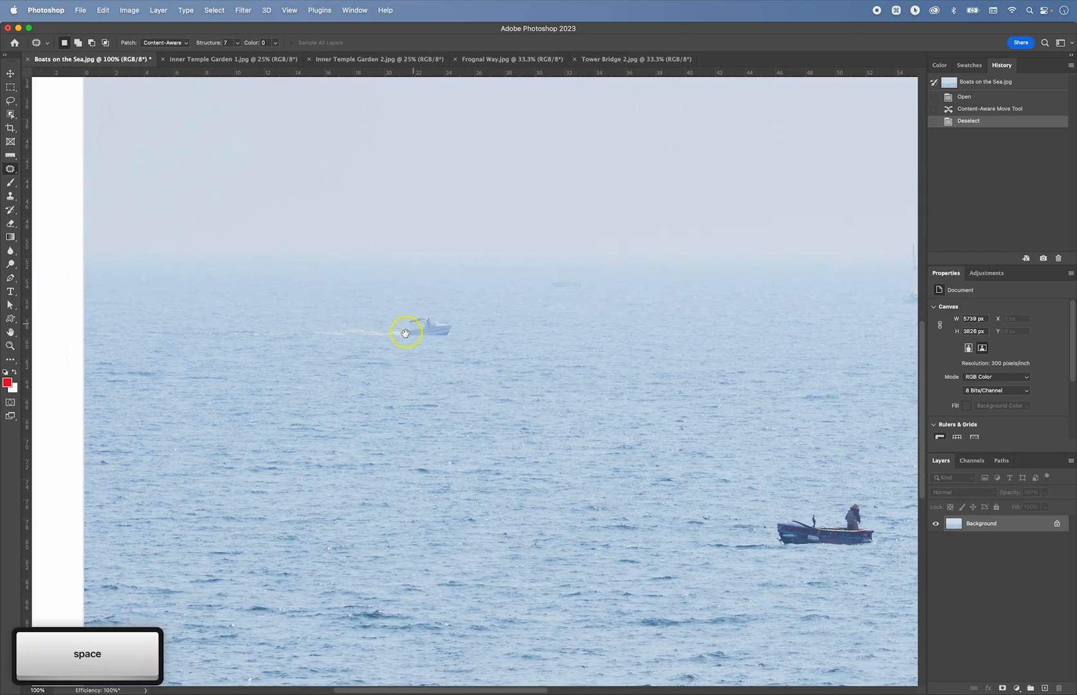
drag(405, 333, 288, 341)
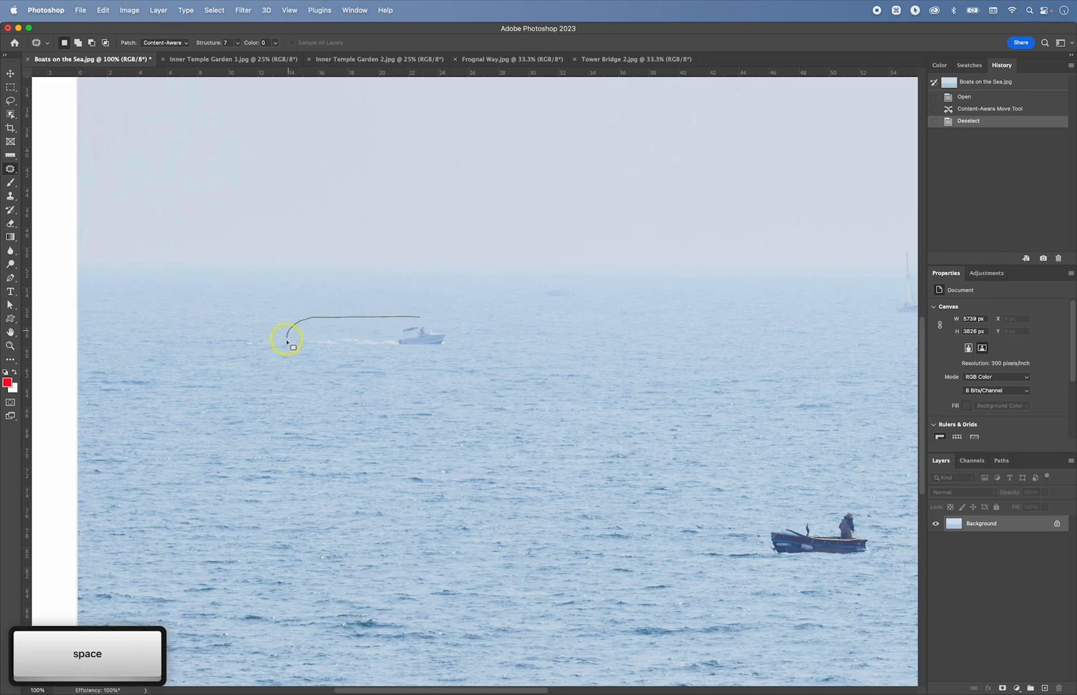
drag(288, 341, 281, 329)
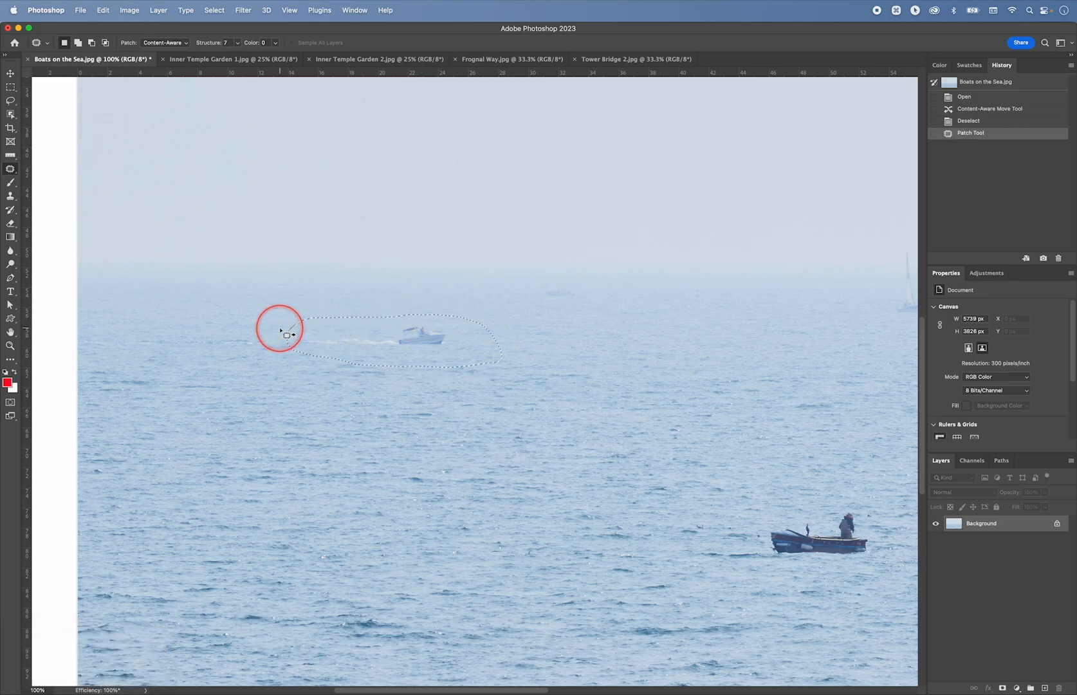
drag(281, 328, 405, 342)
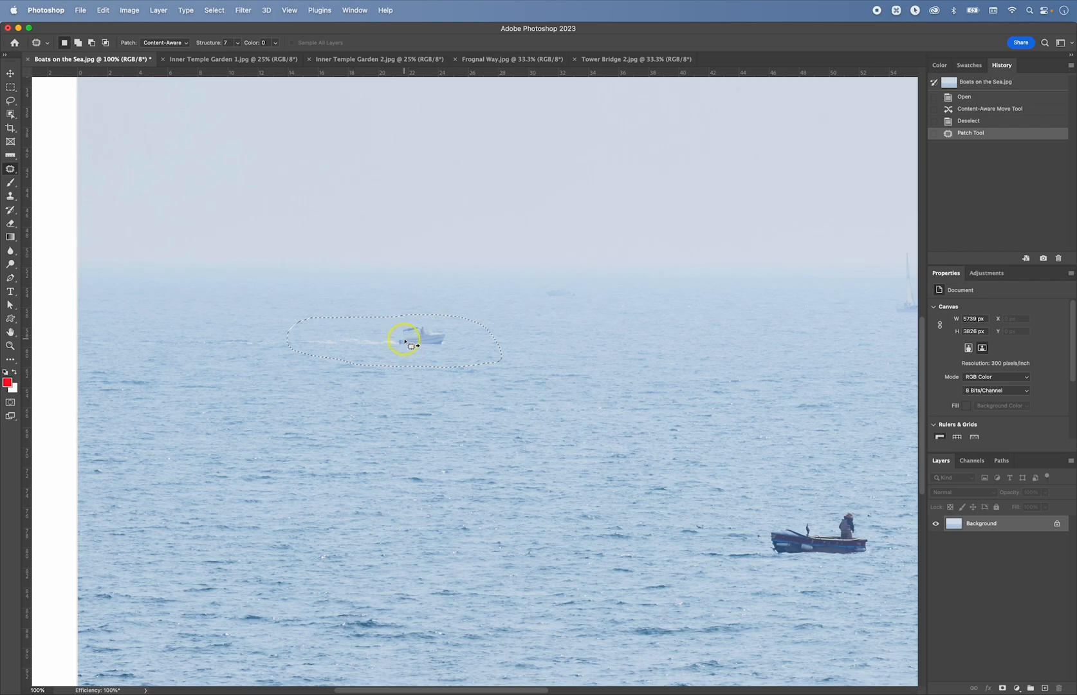
drag(405, 341, 664, 350)
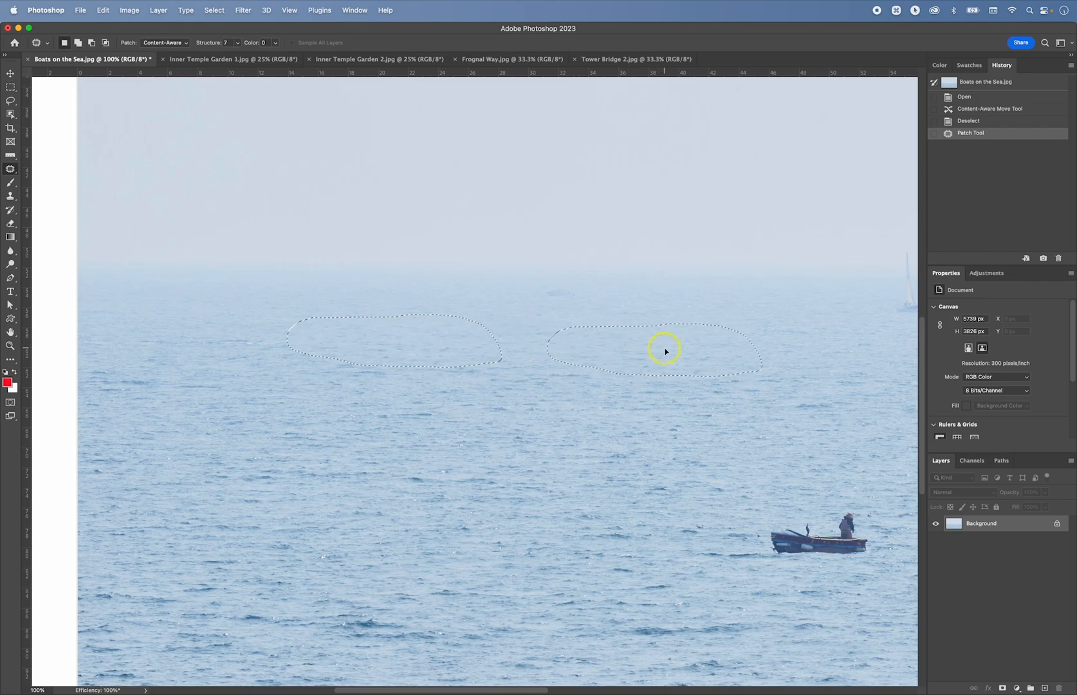
drag(664, 349, 491, 385)
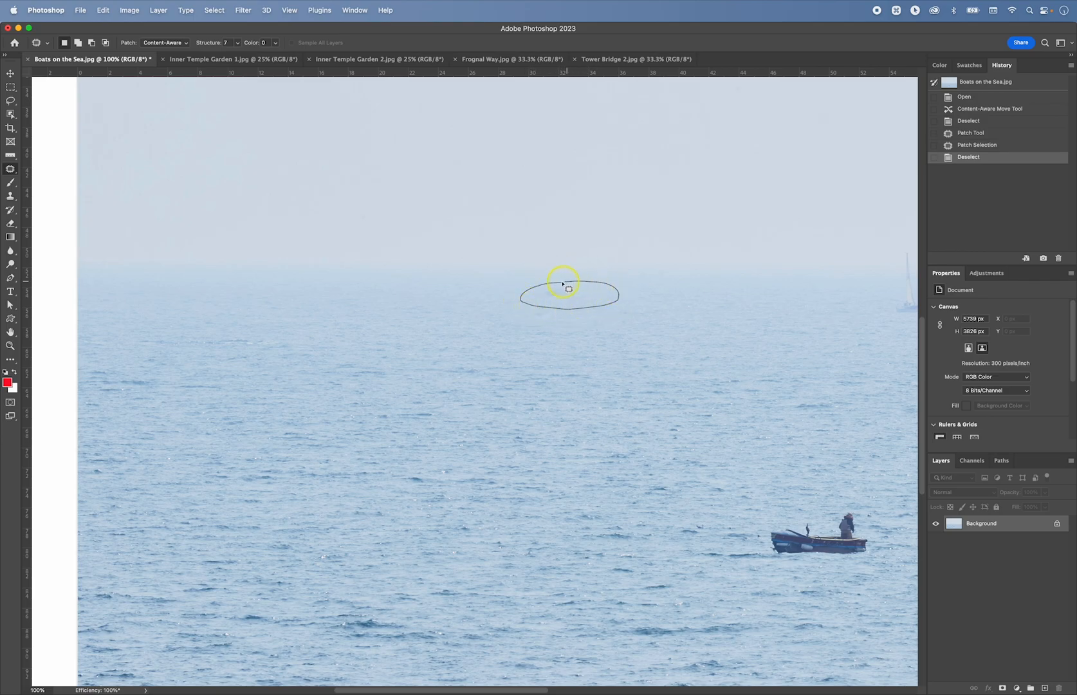
drag(568, 287, 438, 300)
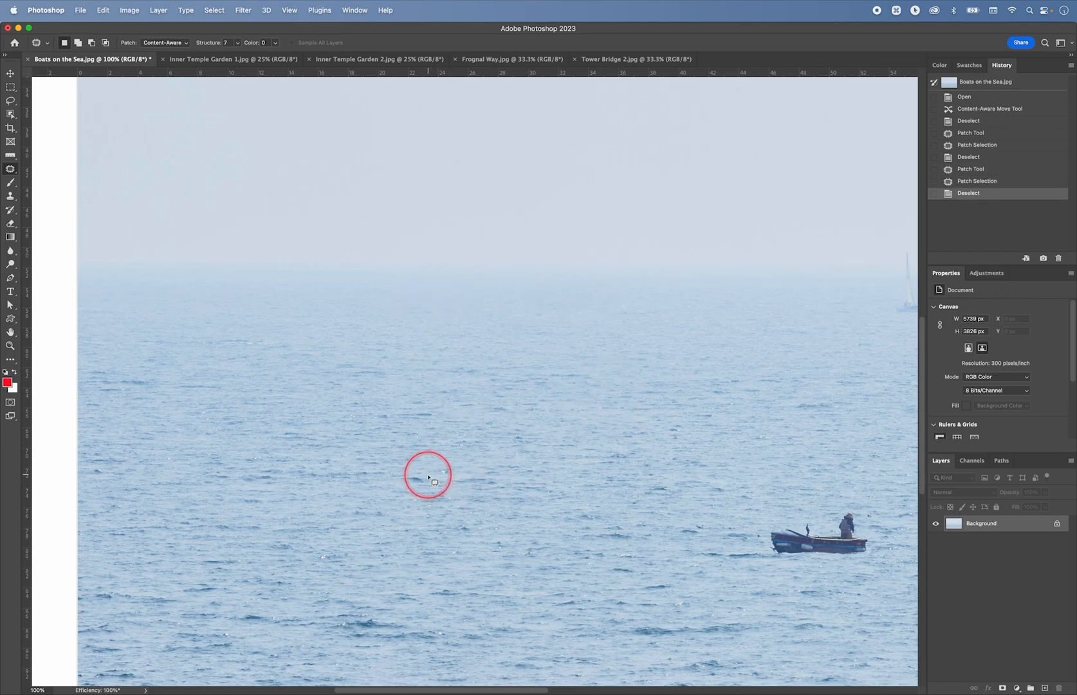
drag(428, 479, 514, 507)
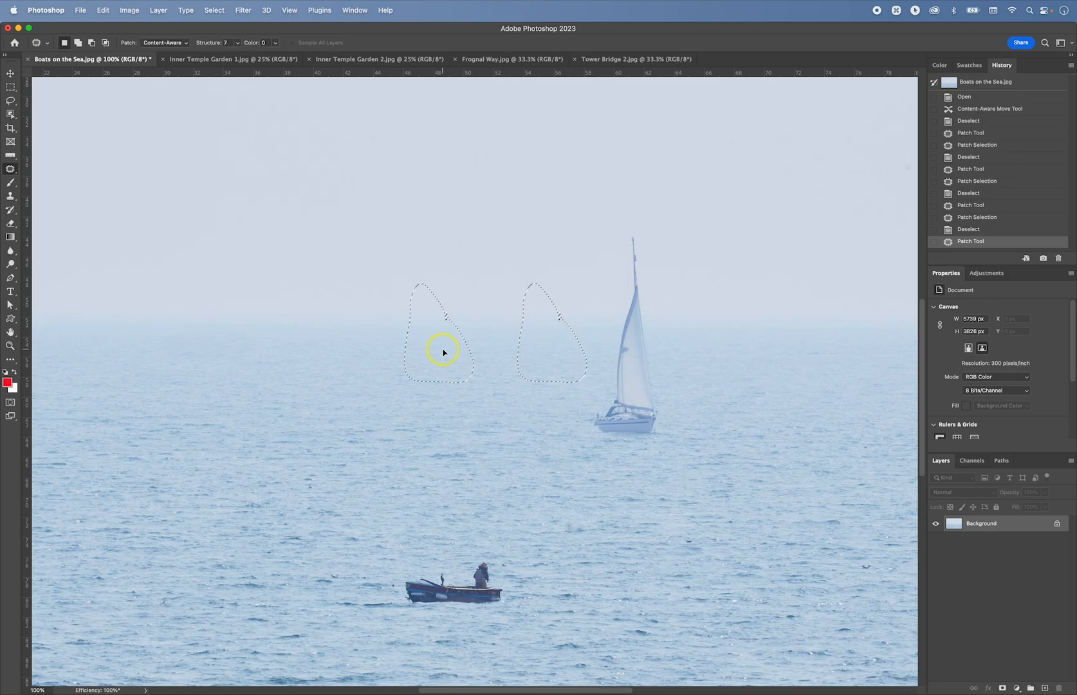
key(cmd+d)
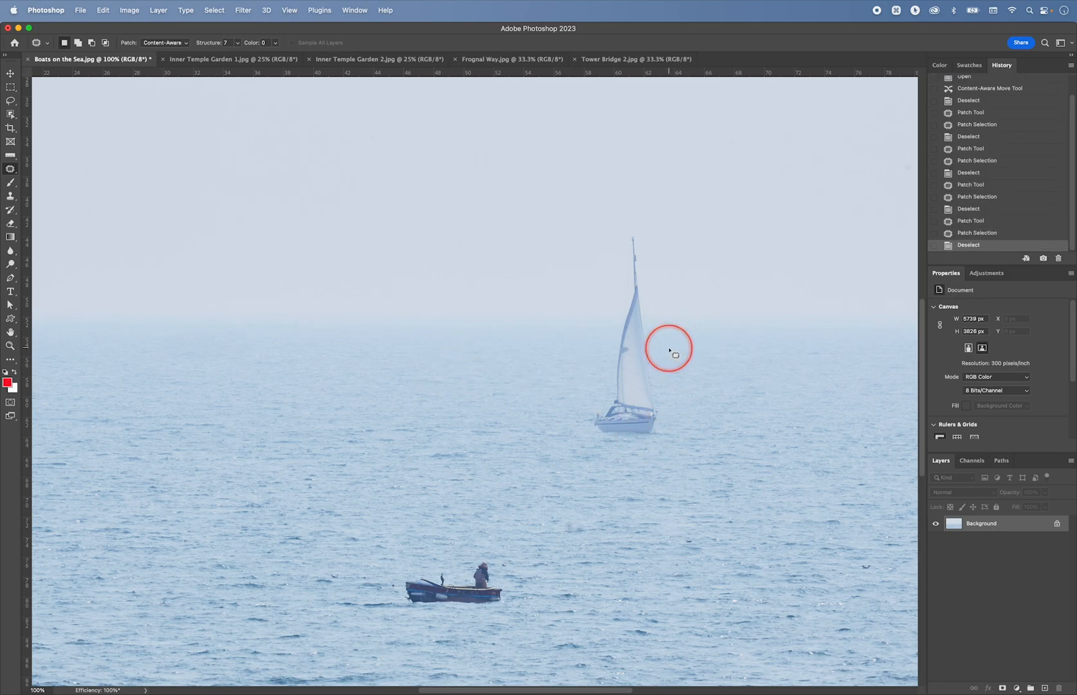
Step: Patch out the white-sailed yacht and the second sailboat with surrounding water
drag(669, 351, 582, 455)
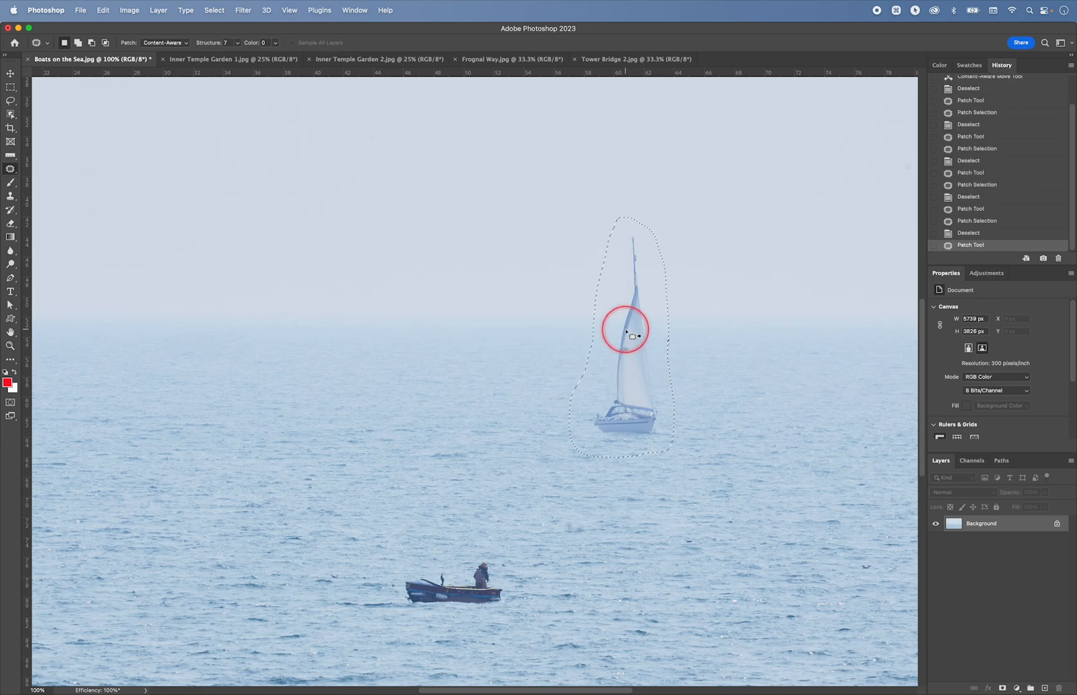
drag(626, 334, 752, 362)
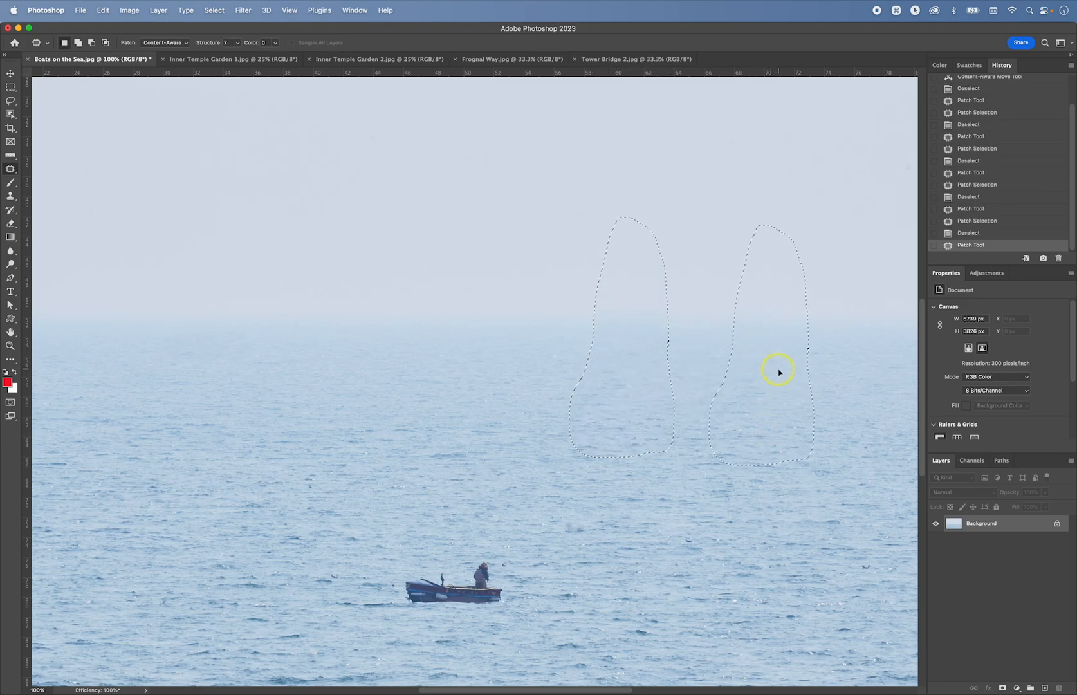
drag(779, 370, 811, 369)
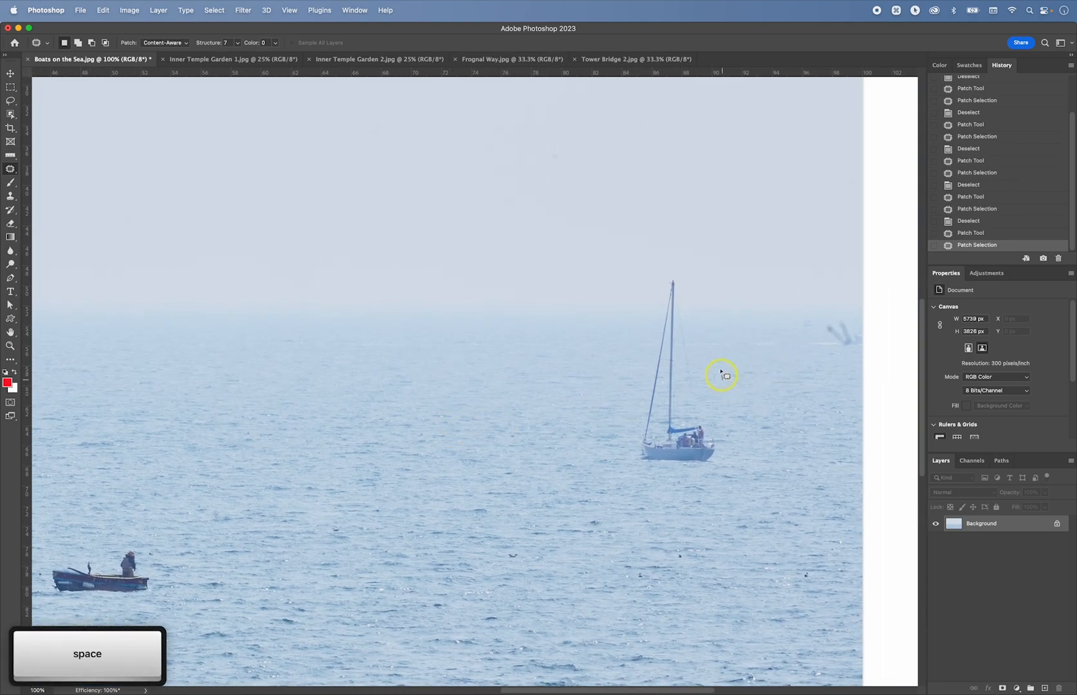
drag(722, 374, 732, 492)
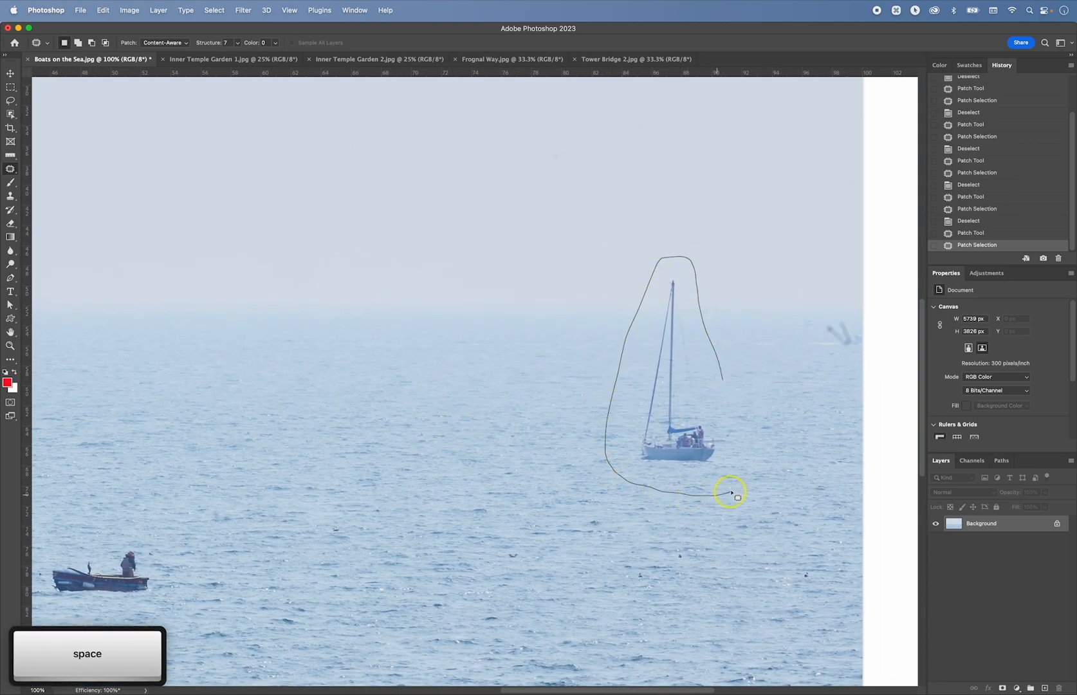
drag(730, 493, 771, 548)
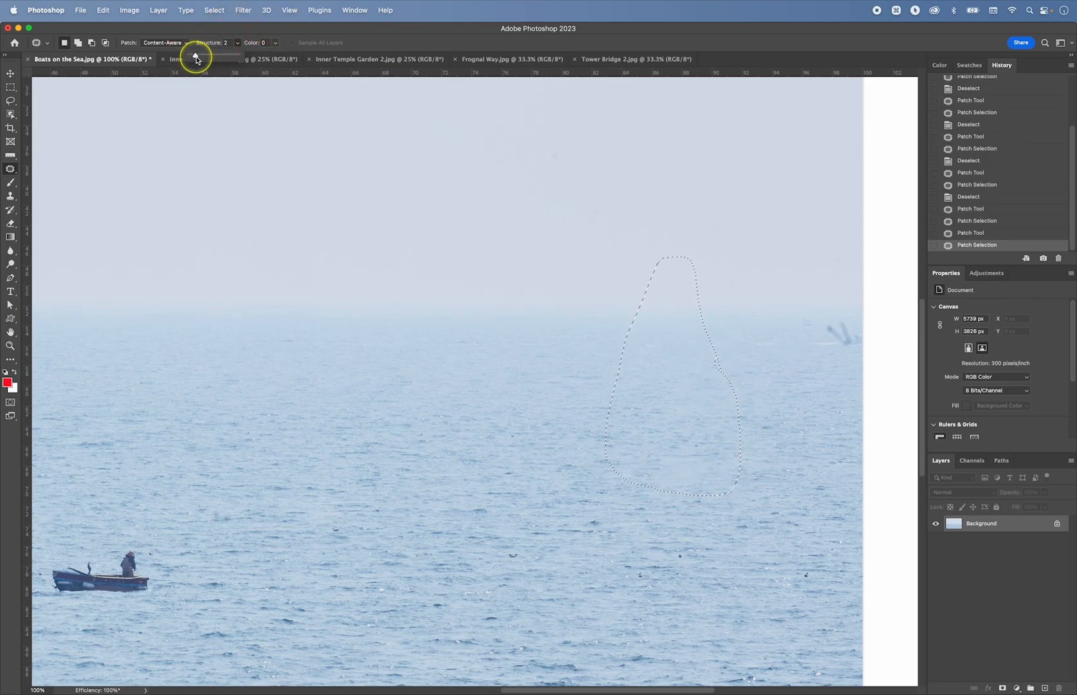
drag(195, 55, 237, 55)
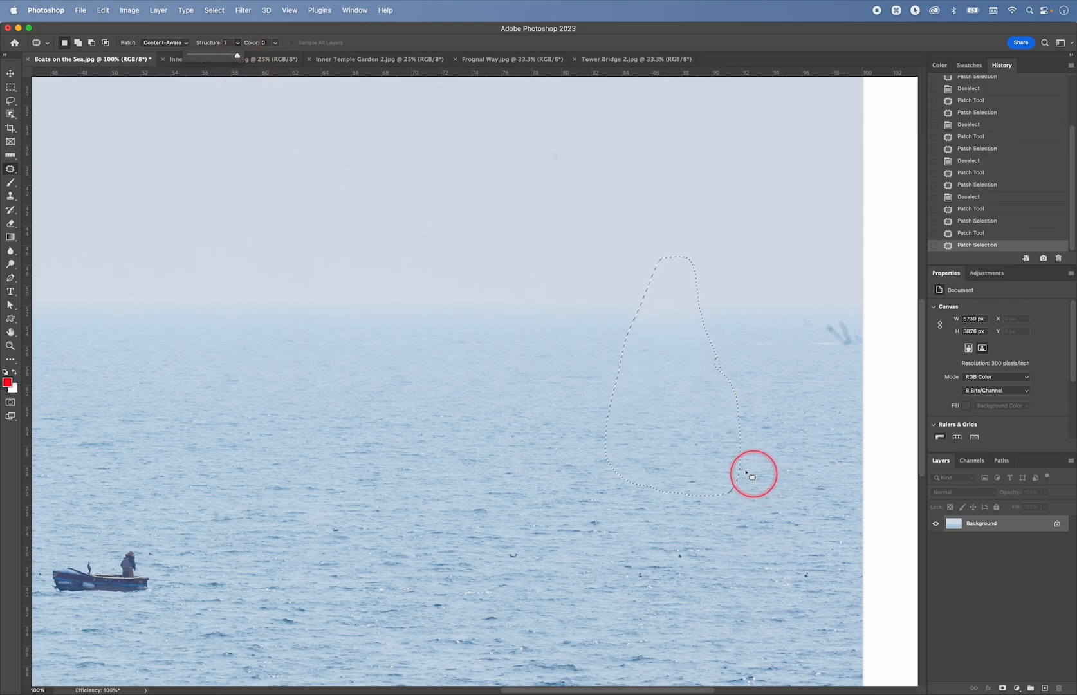
mouse_move(643, 328)
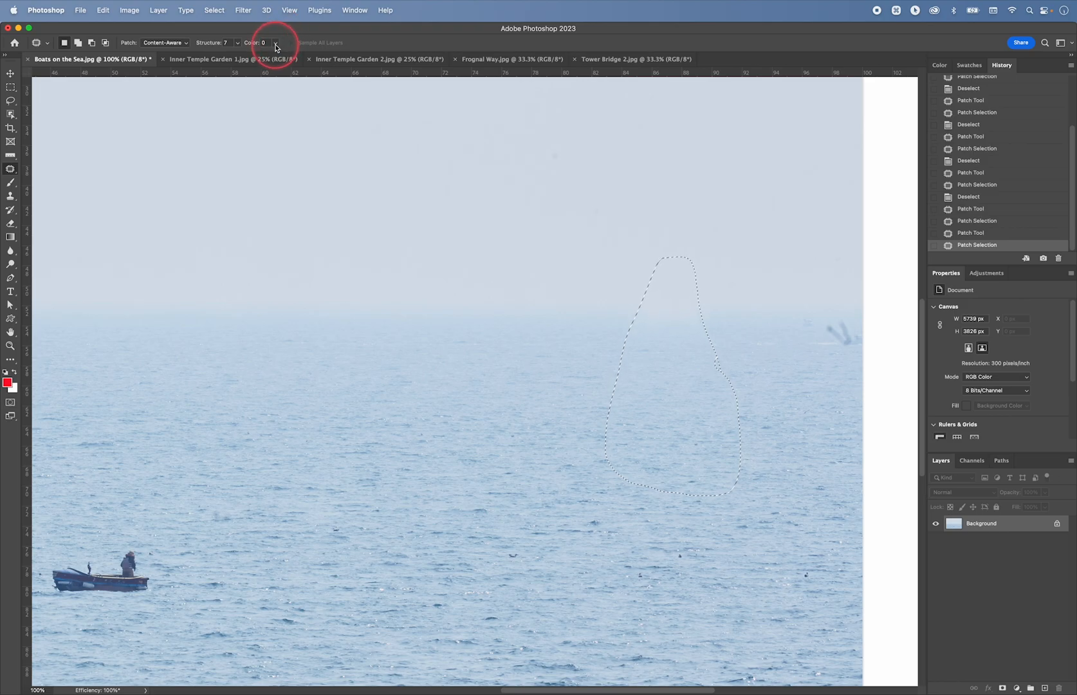
click(275, 43)
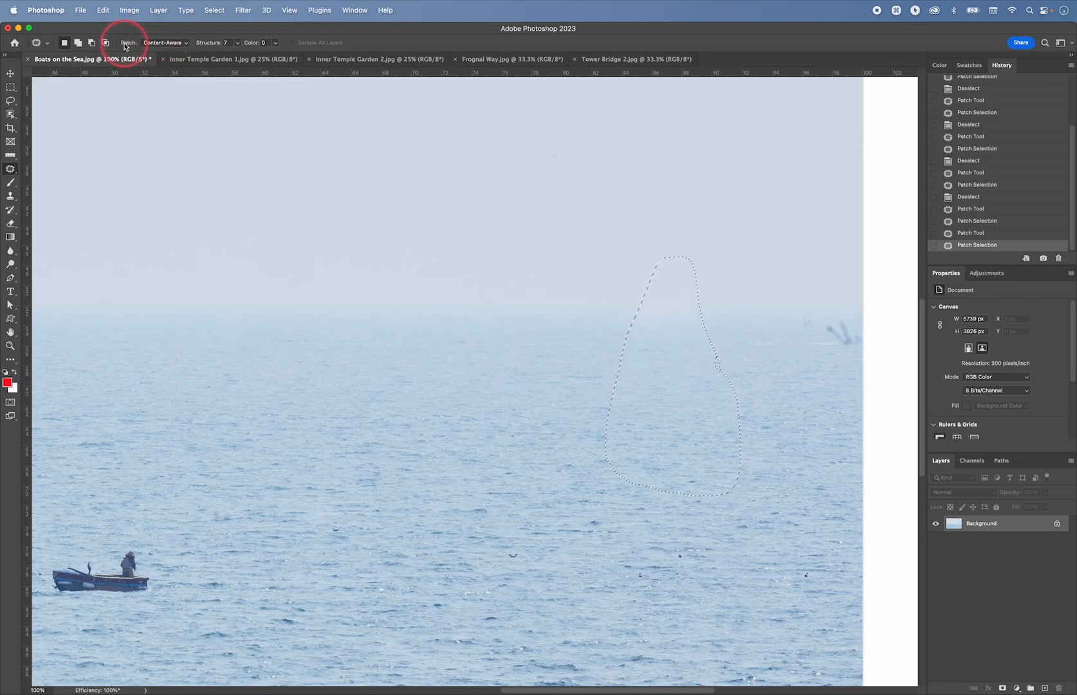
click(169, 43)
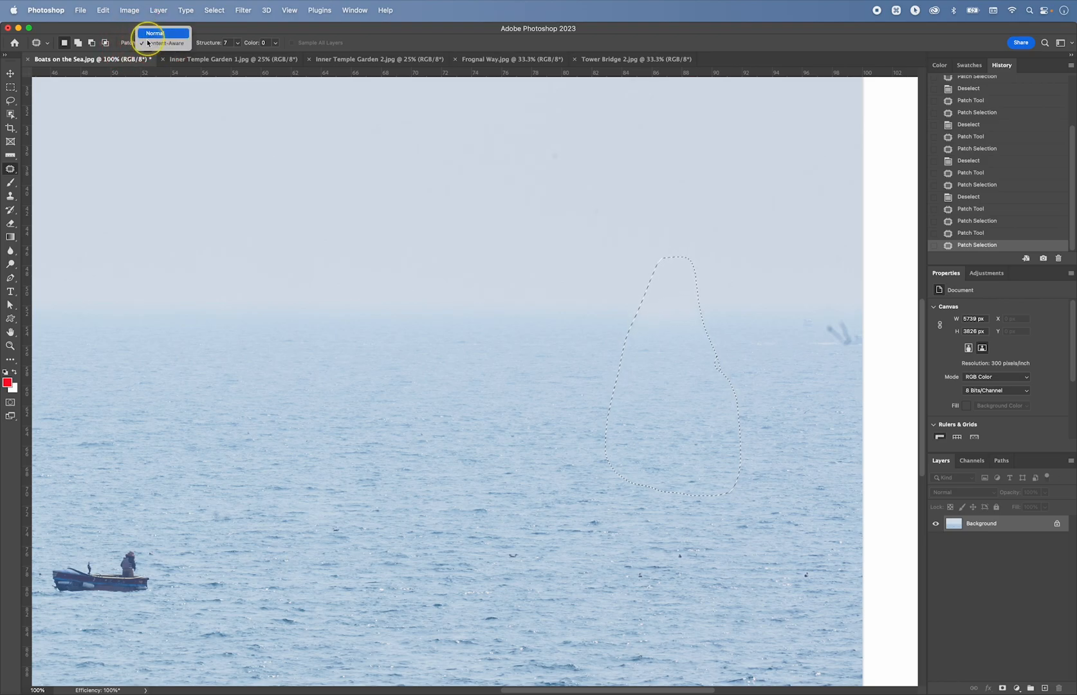
click(154, 33)
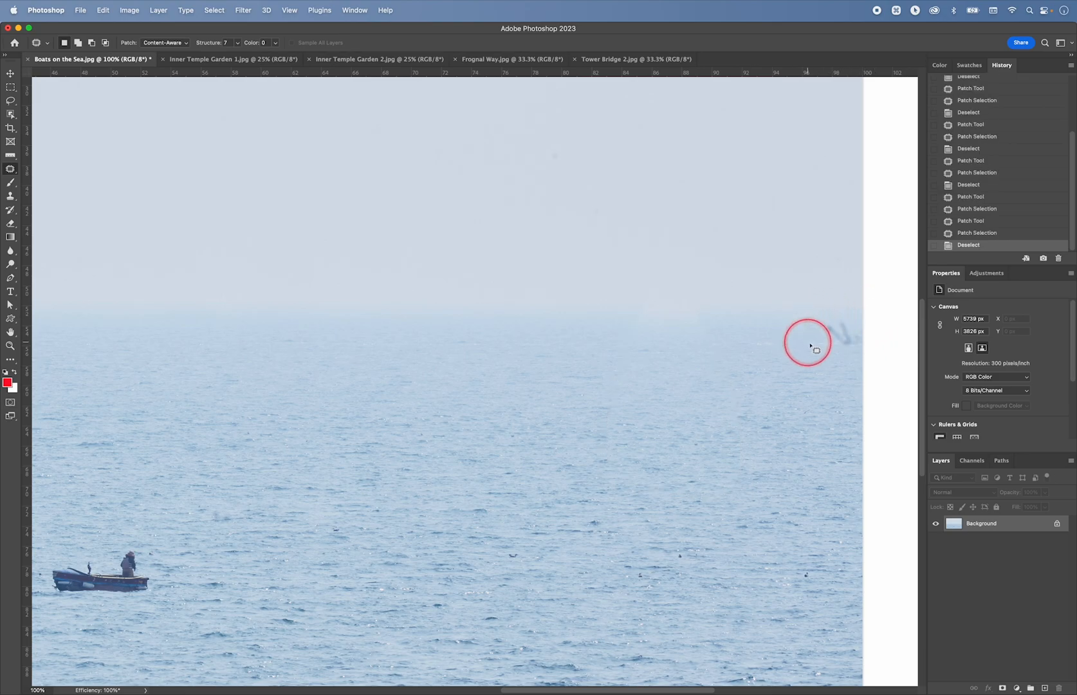
Step: Patch out the dark mark at the sea's right edge
drag(807, 343, 882, 356)
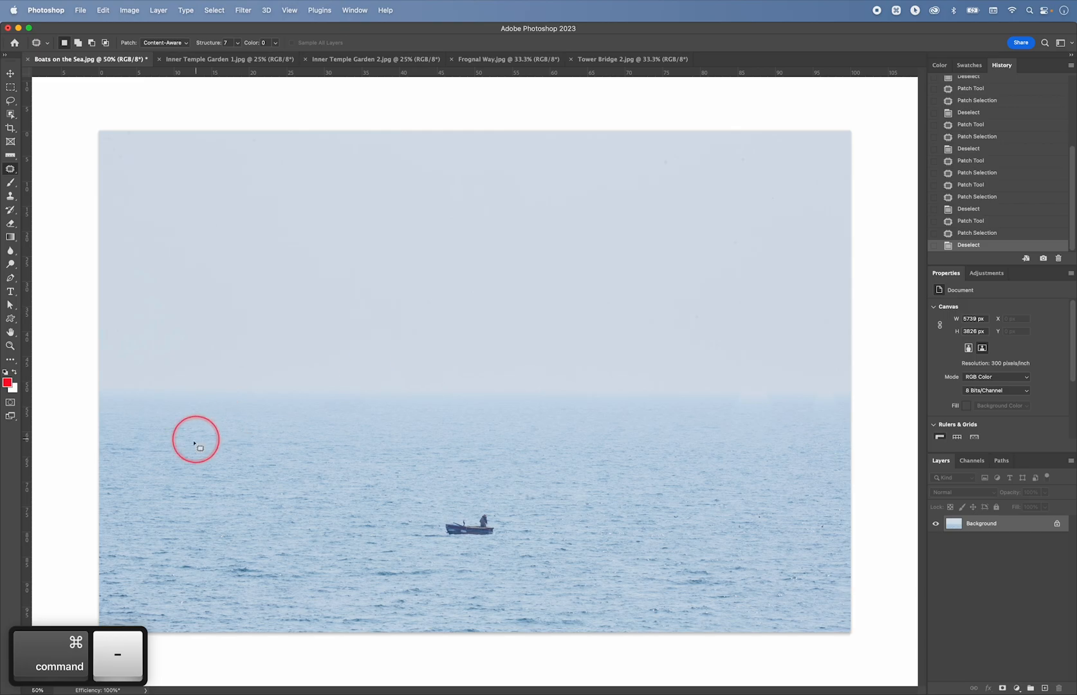
drag(195, 439, 113, 446)
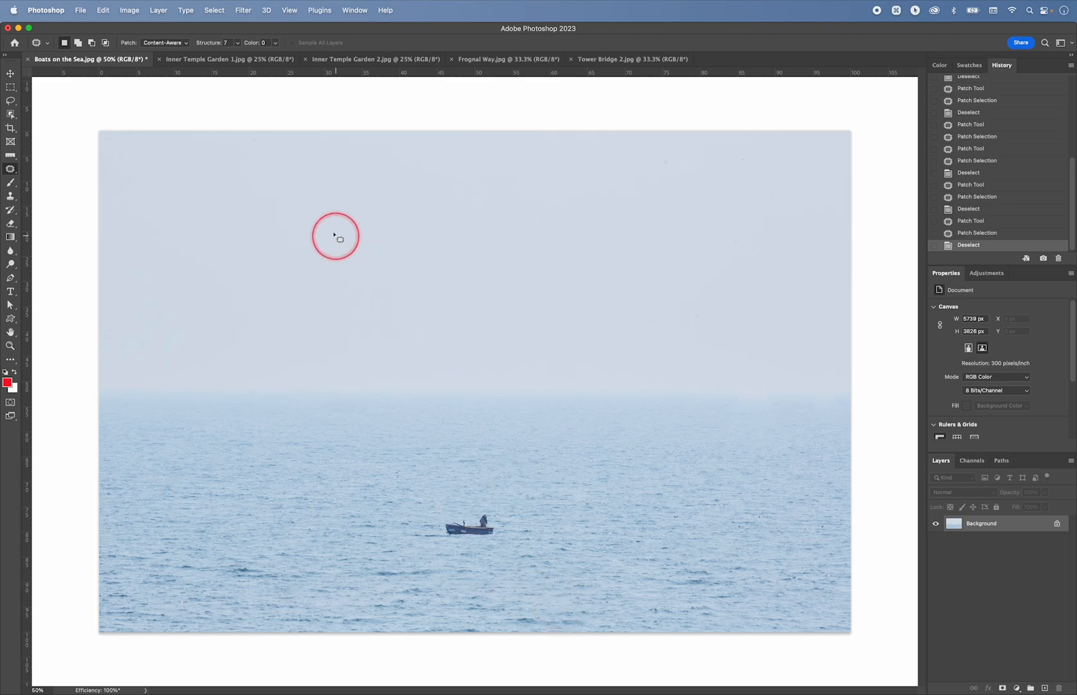
Step: Switch to the Inner Temple Garden 1 photo and zoom in on the walking man
click(227, 59)
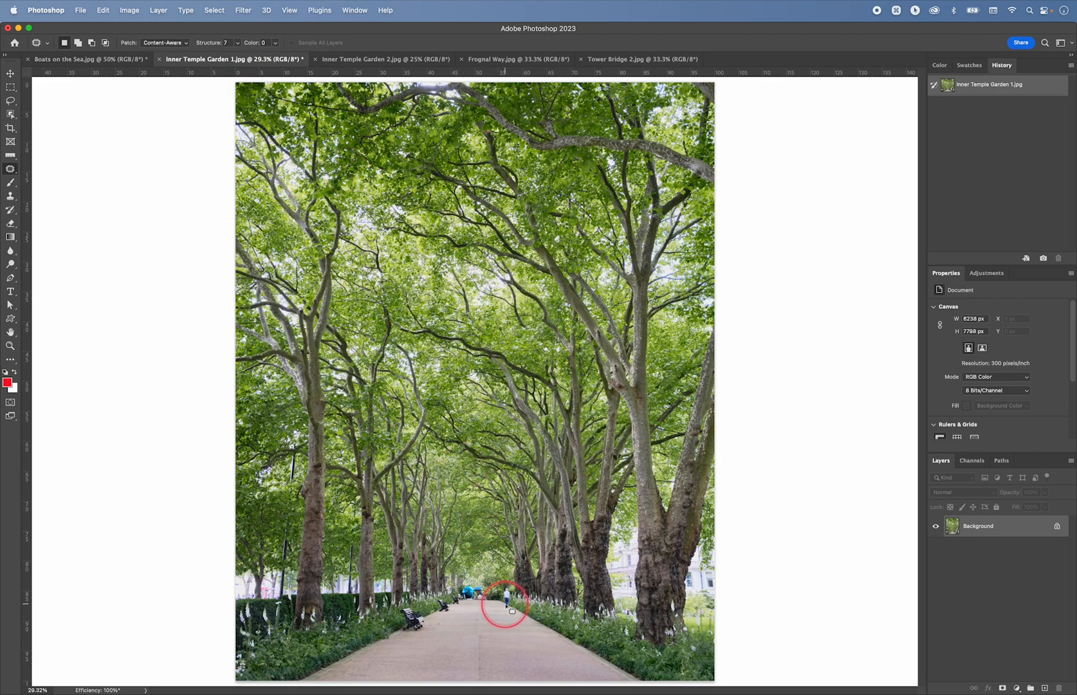
key(z)
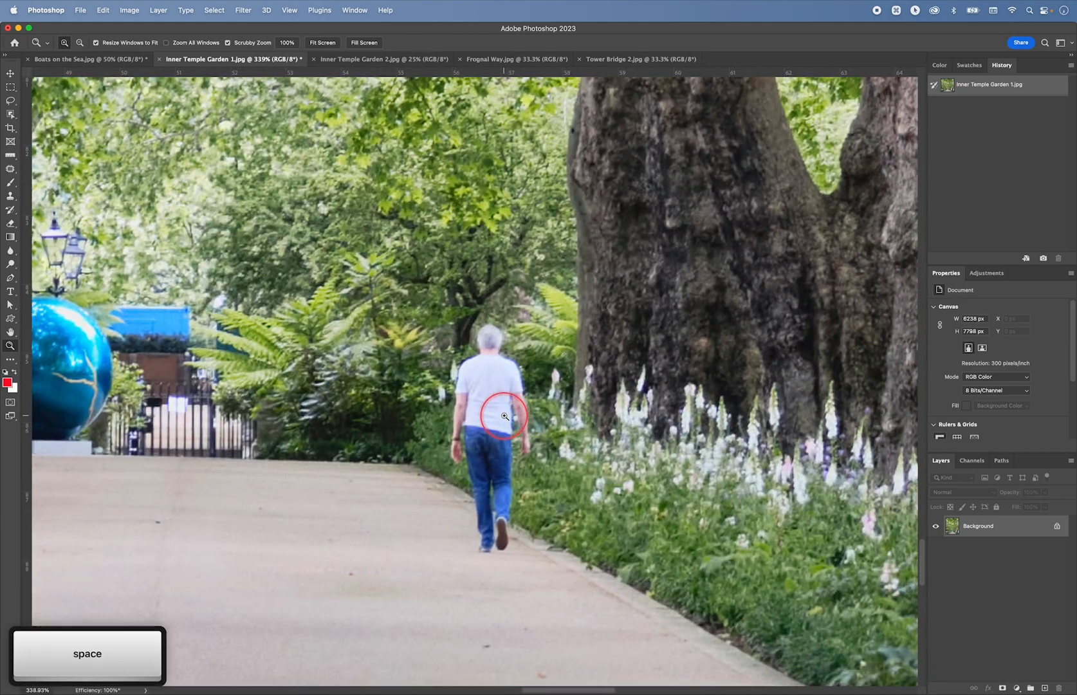
click(504, 417)
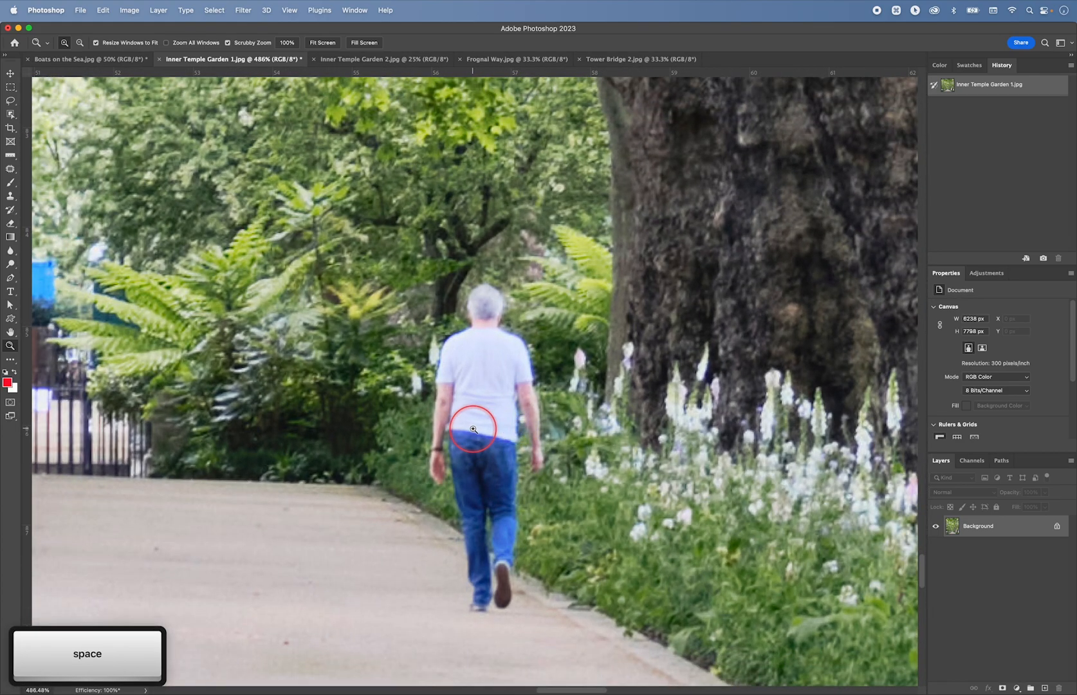
key(j)
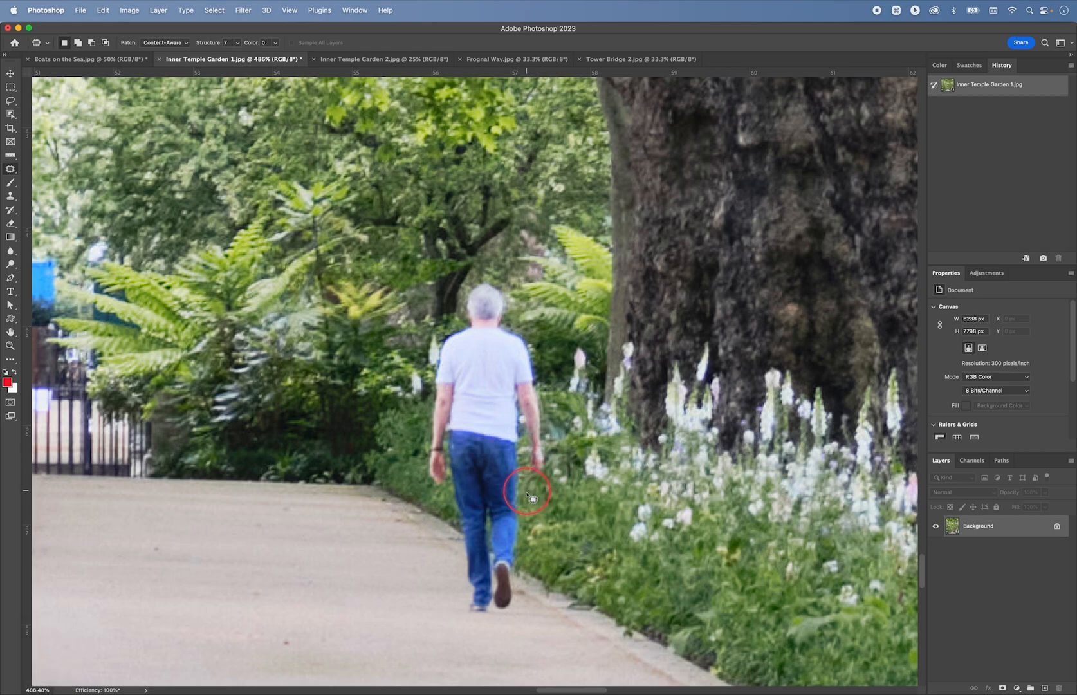
Step: Outline the man and patch him over with the flower bed beside him
key(alt)
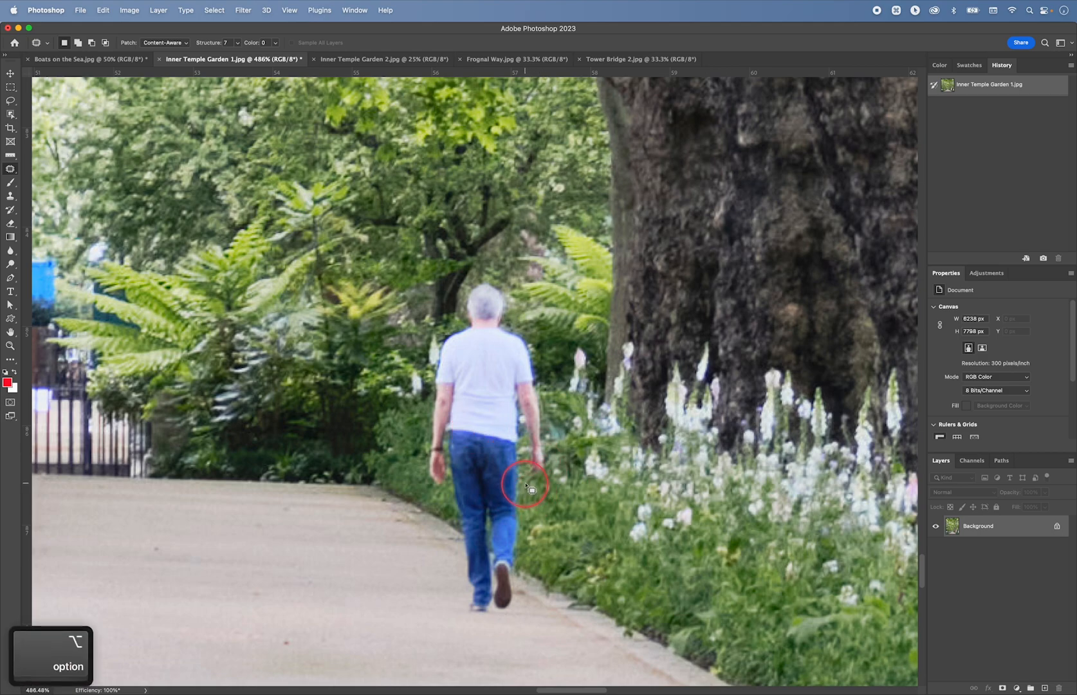
drag(524, 484, 542, 416)
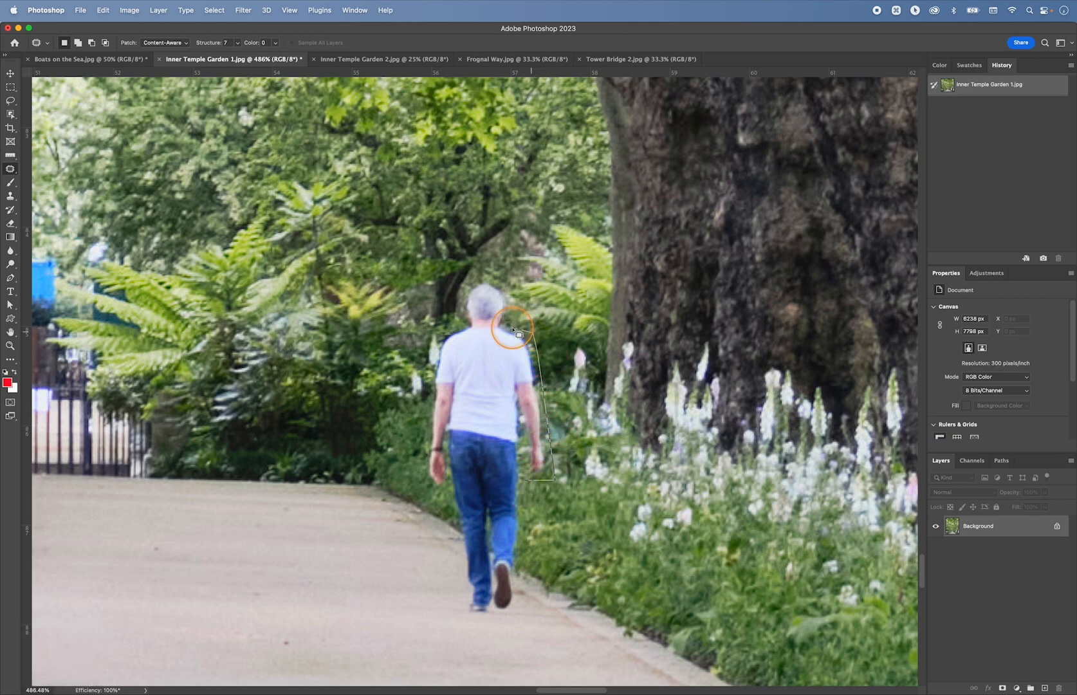
drag(517, 335, 514, 294)
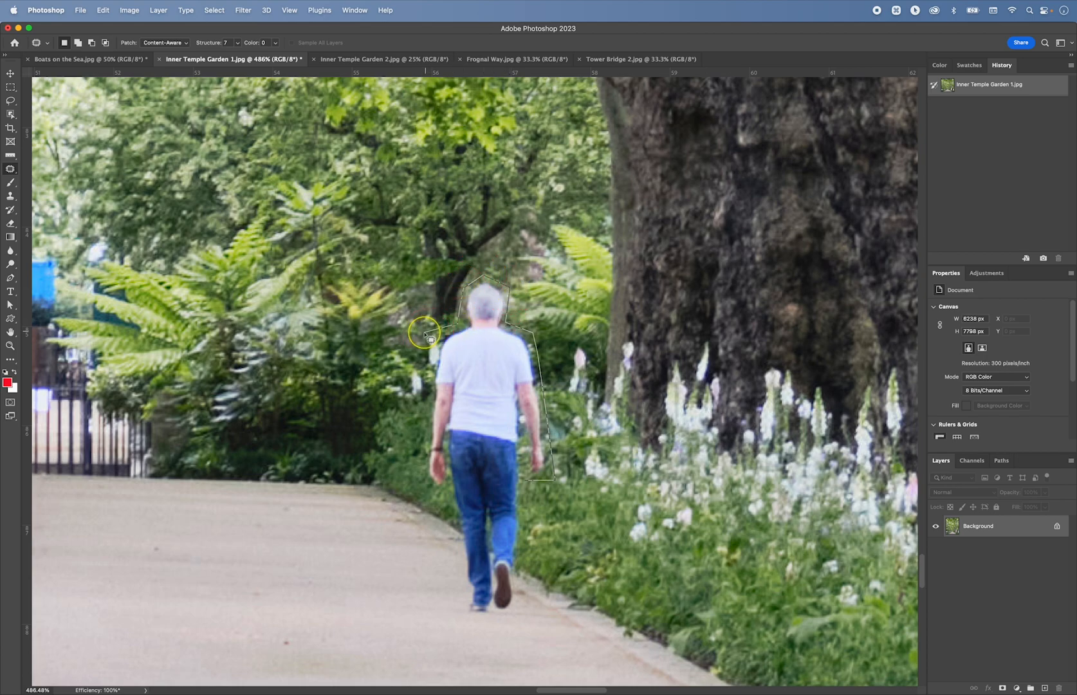
drag(426, 332, 428, 432)
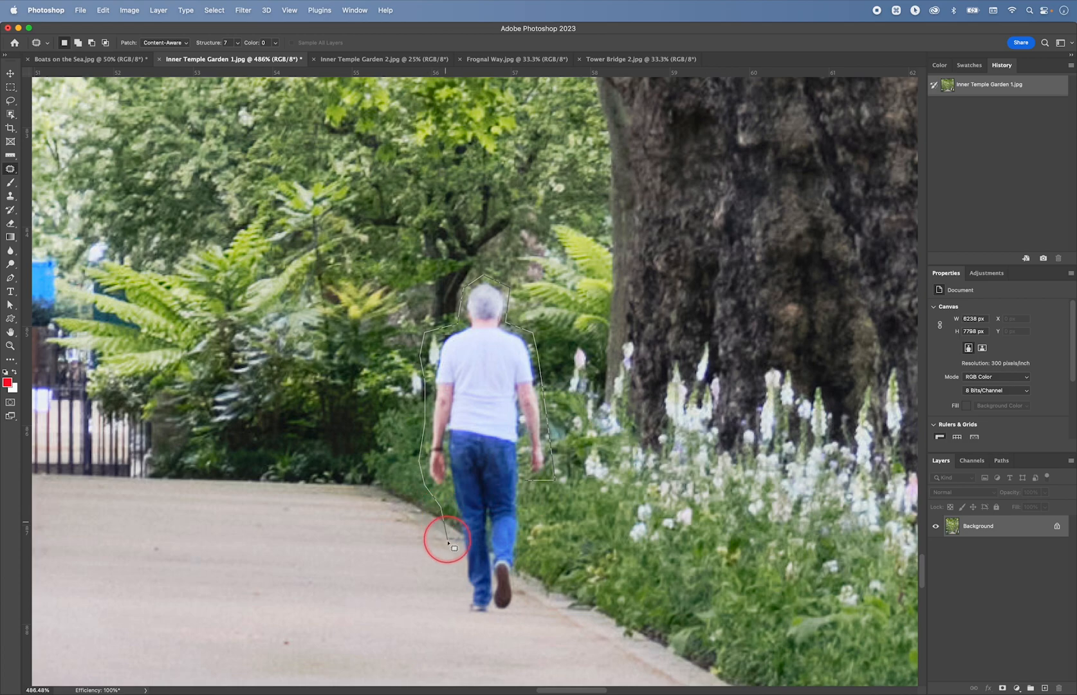
mouse_move(455, 614)
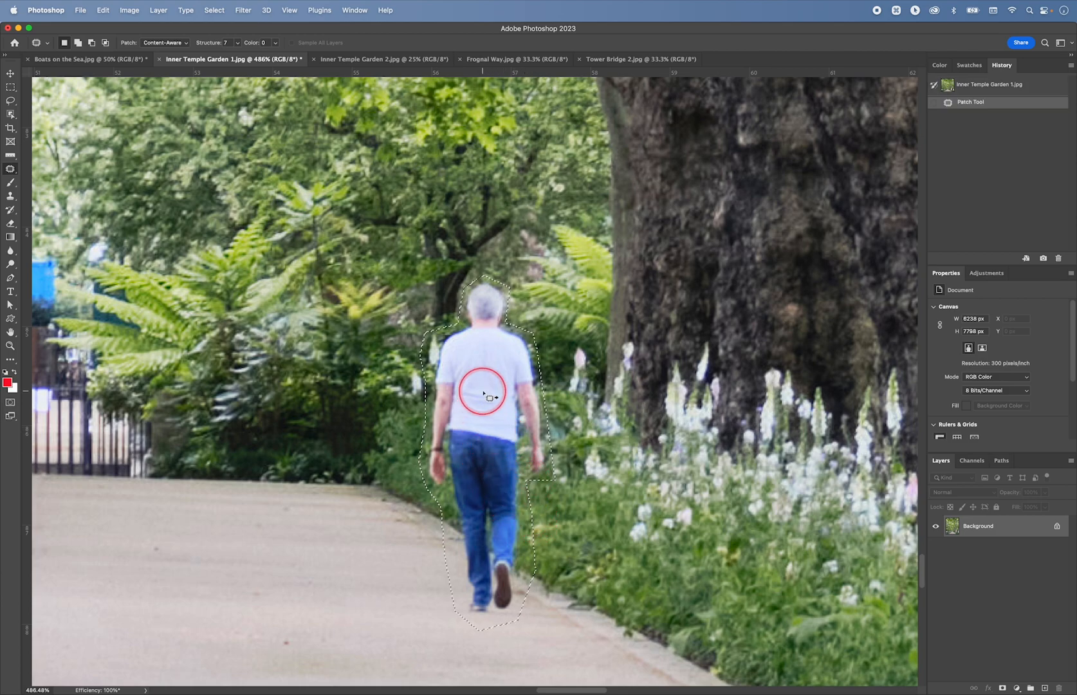
drag(483, 391, 629, 479)
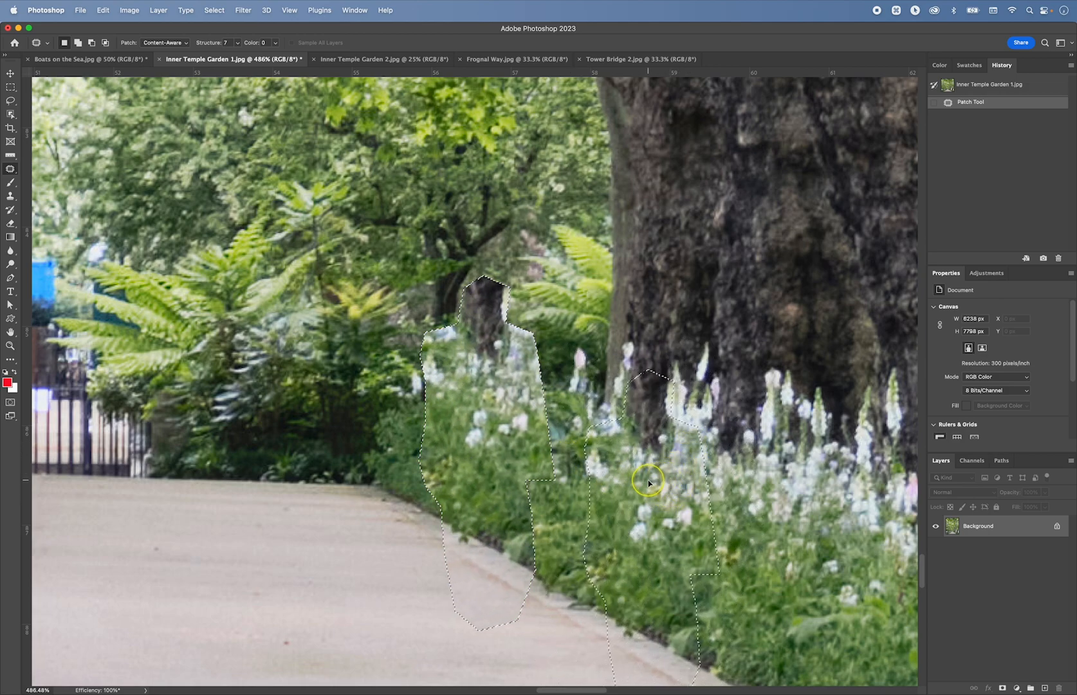
drag(650, 483, 653, 489)
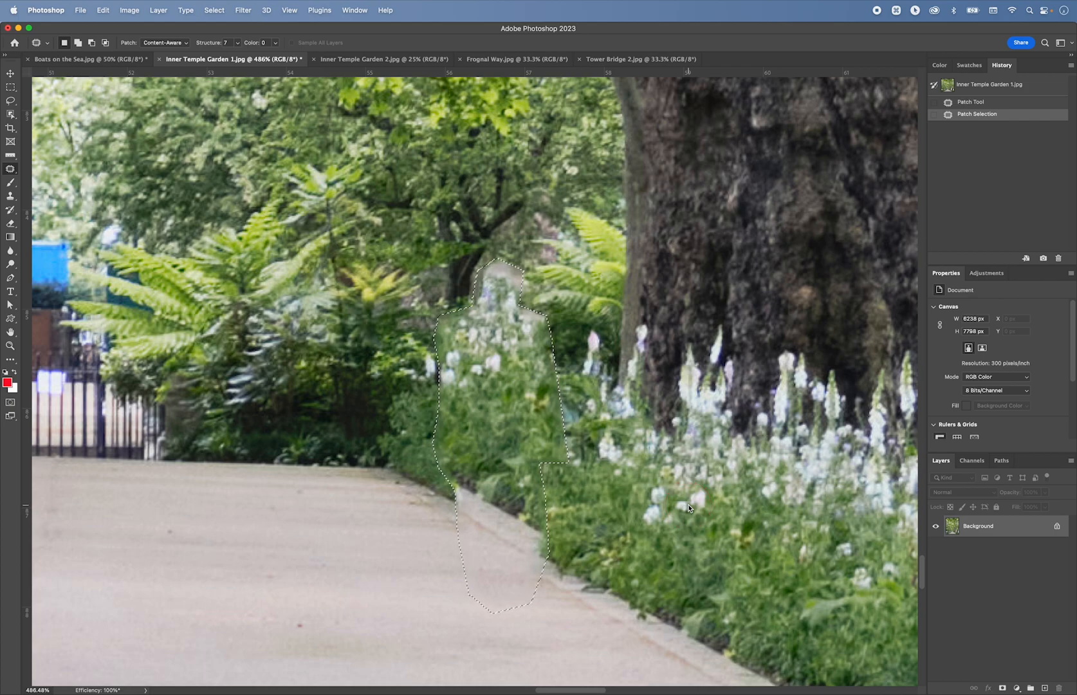
Step: Undo the first patch and re-patch the man using flowers from the right
key(cmd+z)
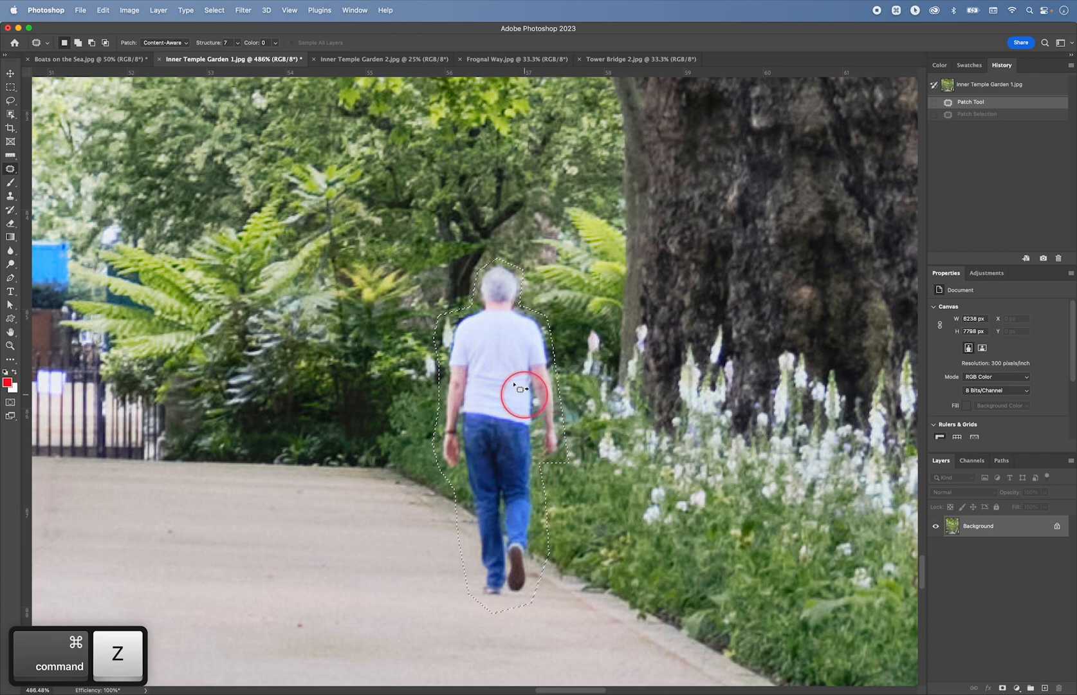
drag(524, 395, 680, 498)
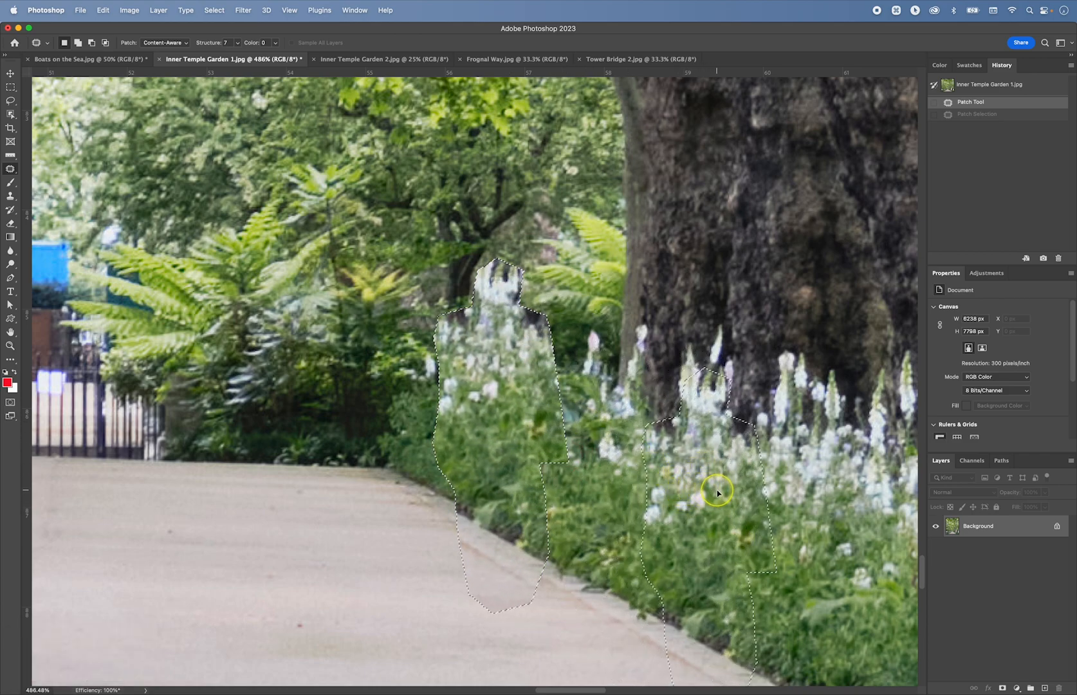
drag(717, 492, 712, 498)
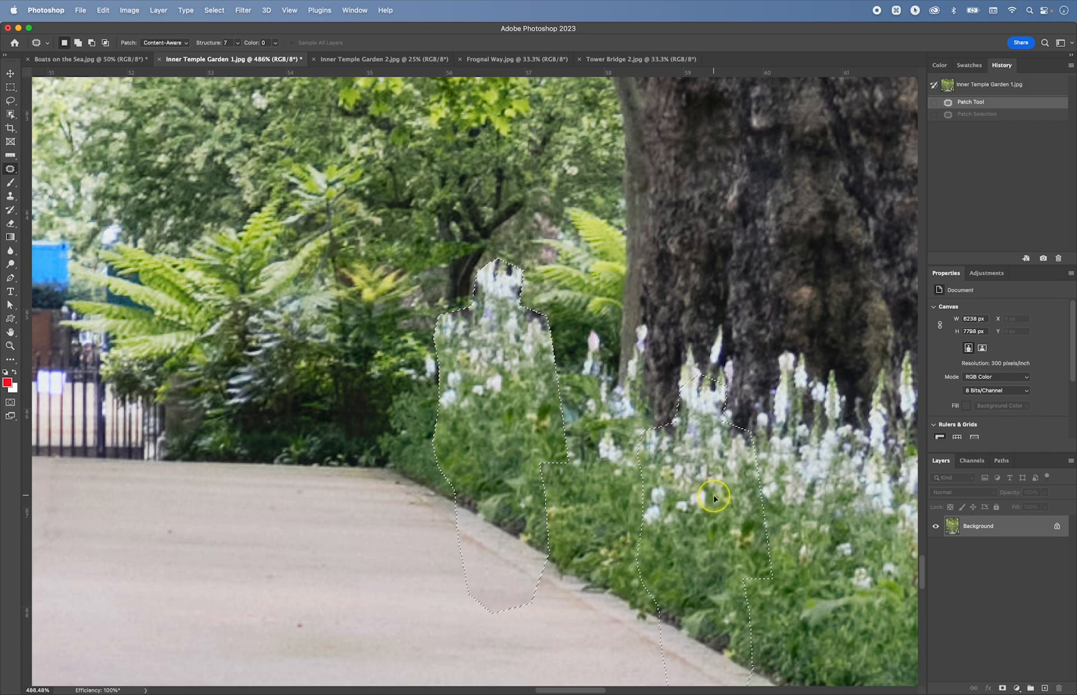
drag(714, 498, 506, 364)
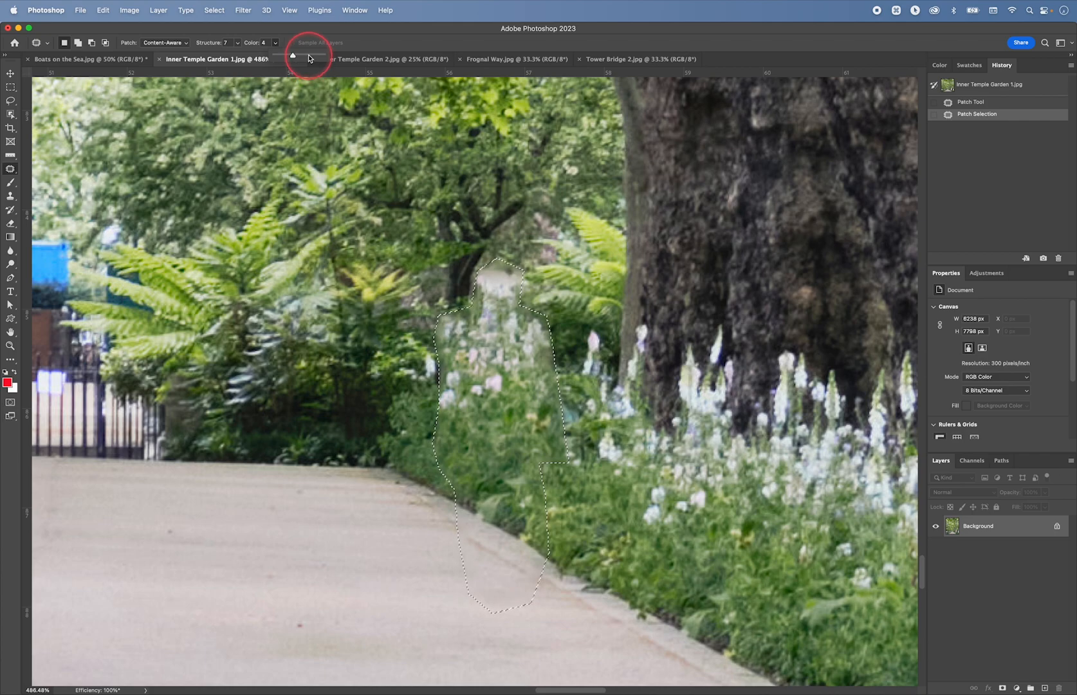
Step: Tune the patch's Color and Structure settings in the options bar
drag(309, 55, 263, 55)
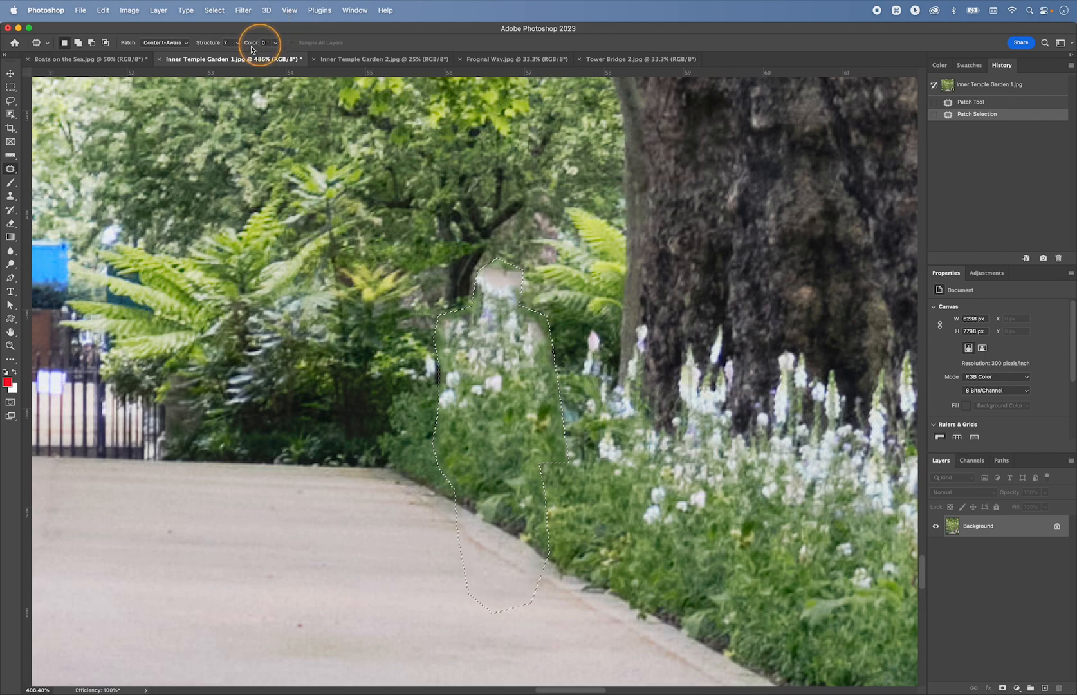
click(219, 43)
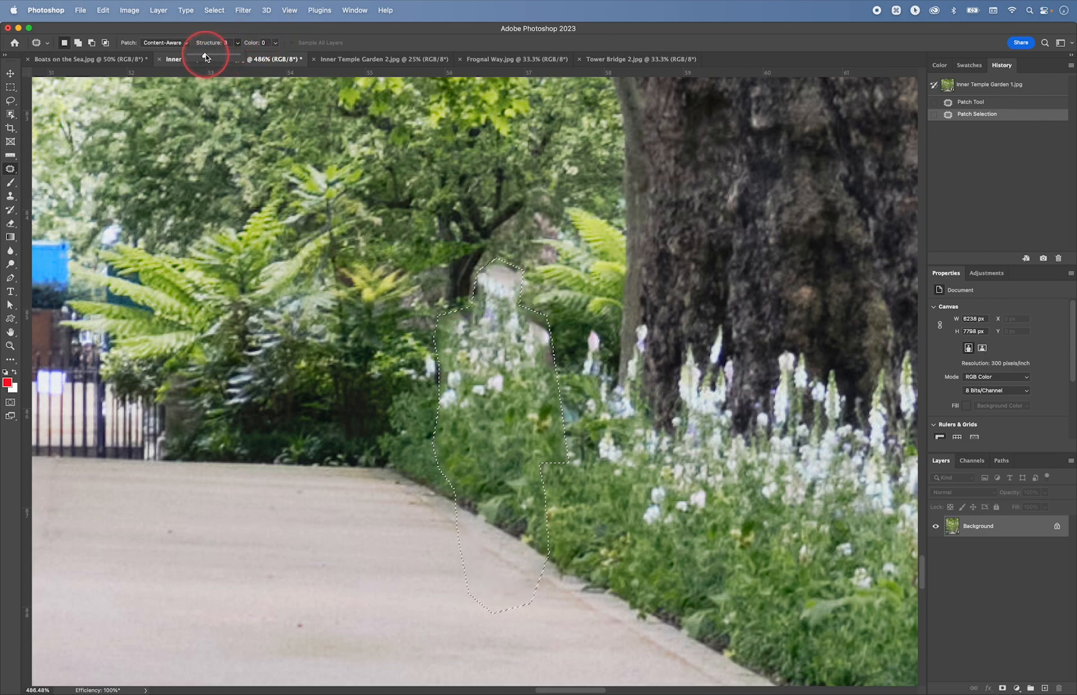
click(226, 42)
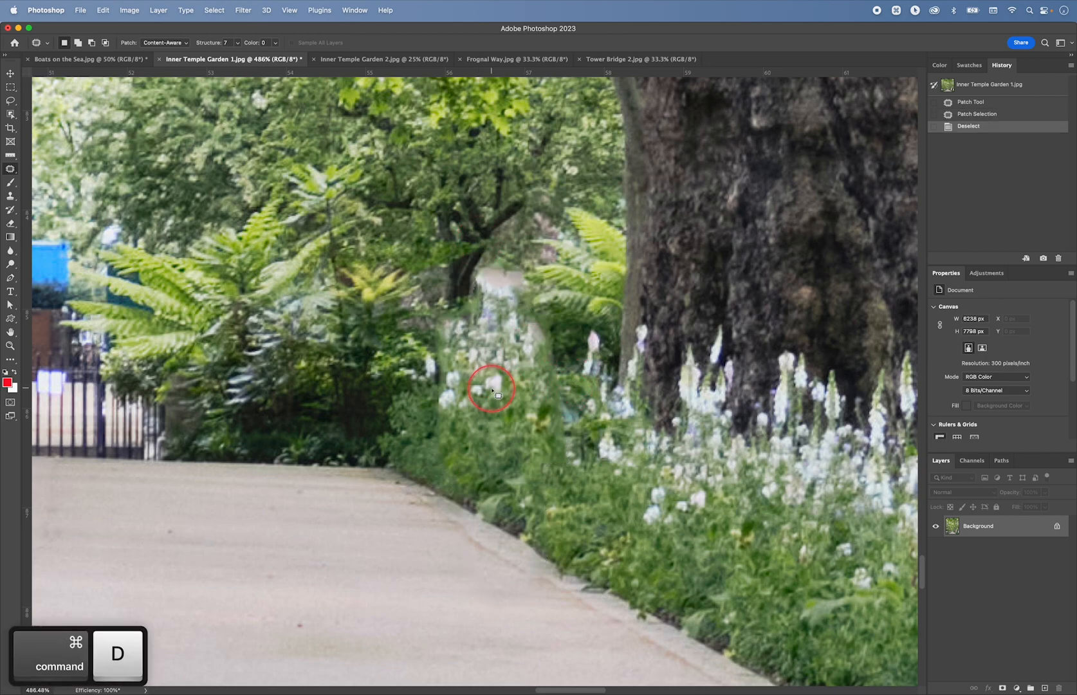
mouse_move(488, 270)
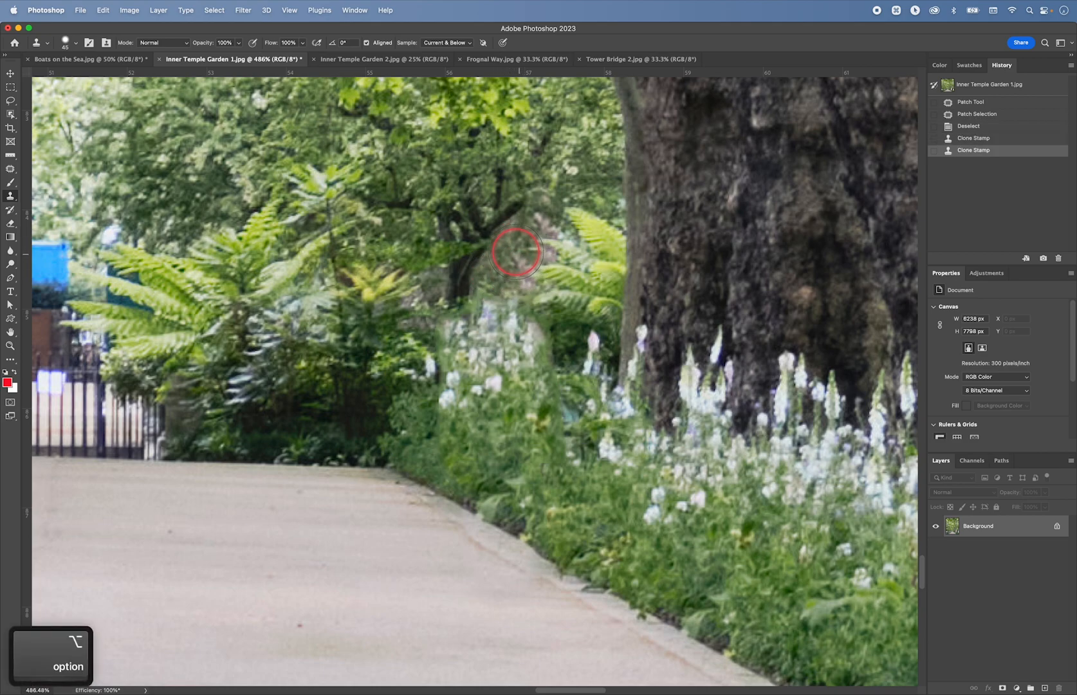
Step: Clone clean foliage and path texture over the man's leftover traces
click(570, 407)
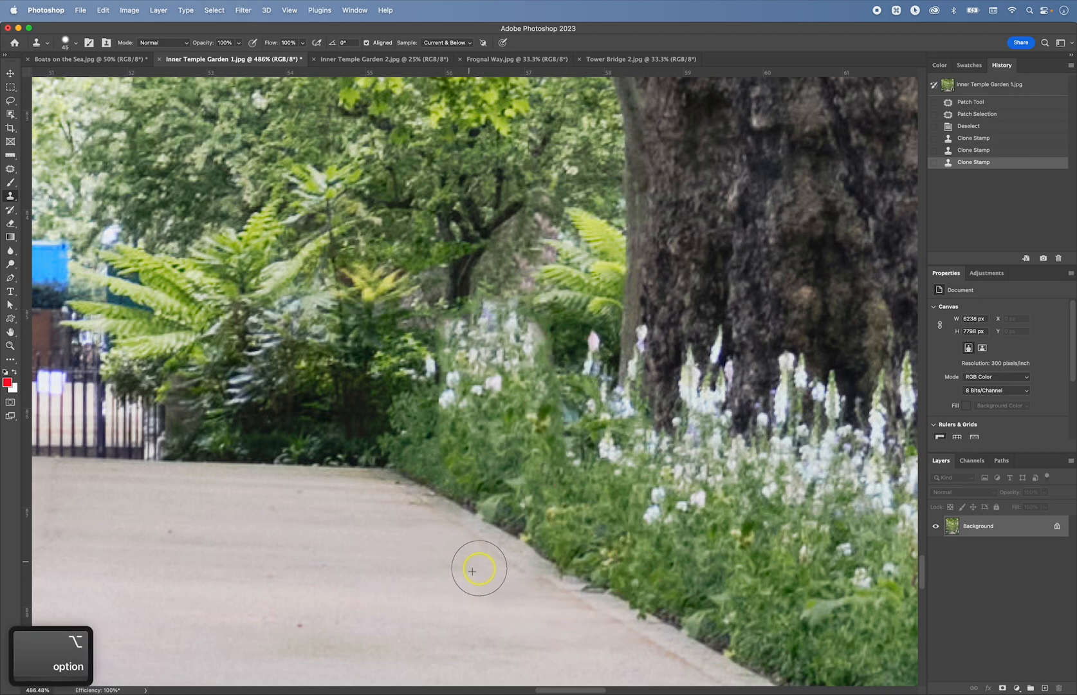
click(556, 464)
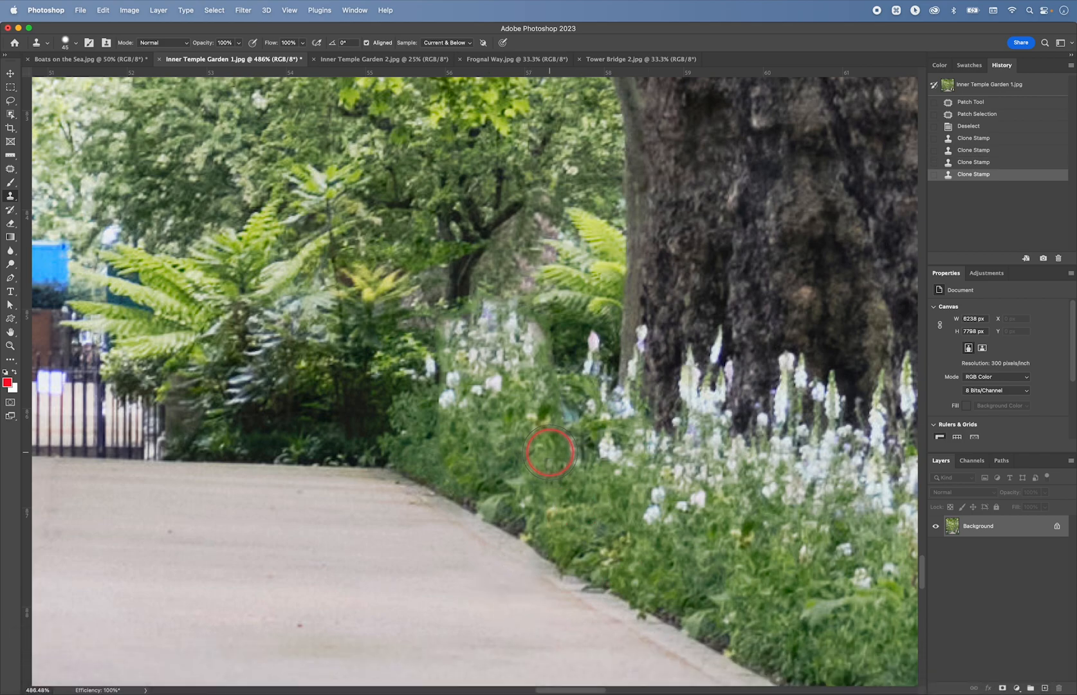
click(371, 59)
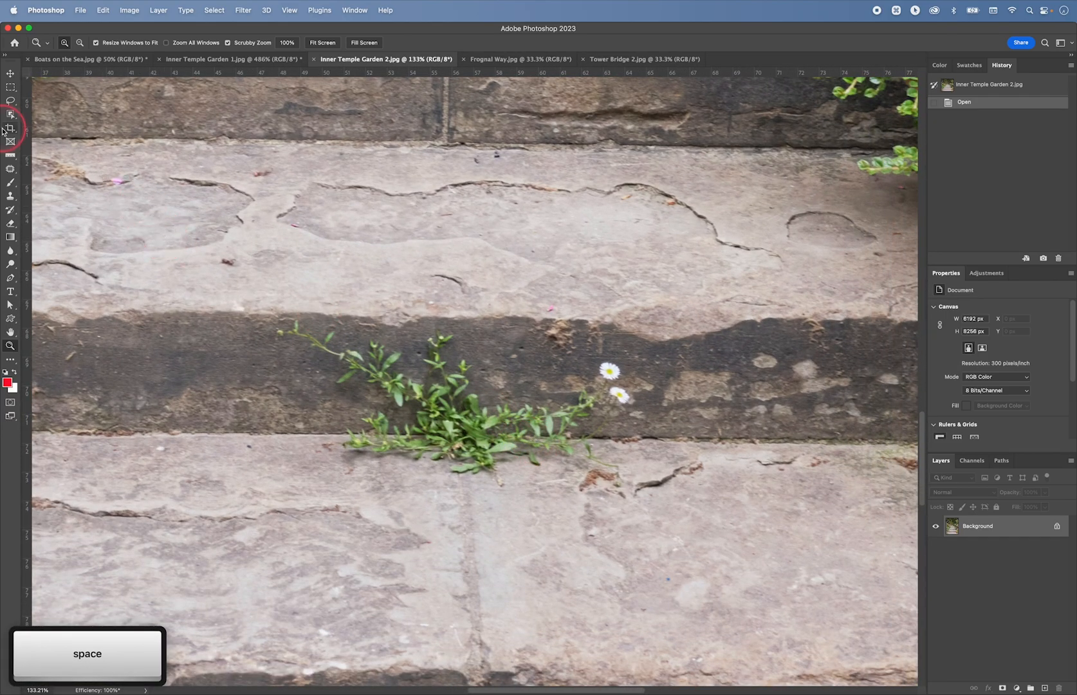
Step: Lasso a loose outline around the weed and its roots on the stone step
click(10, 101)
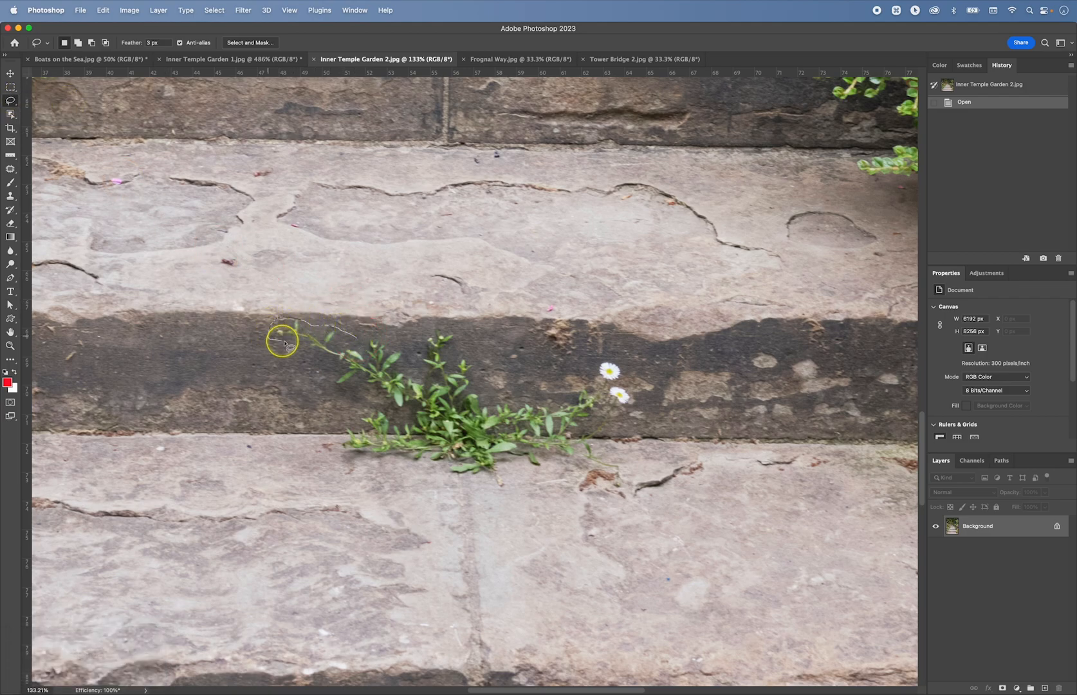
drag(282, 341, 353, 395)
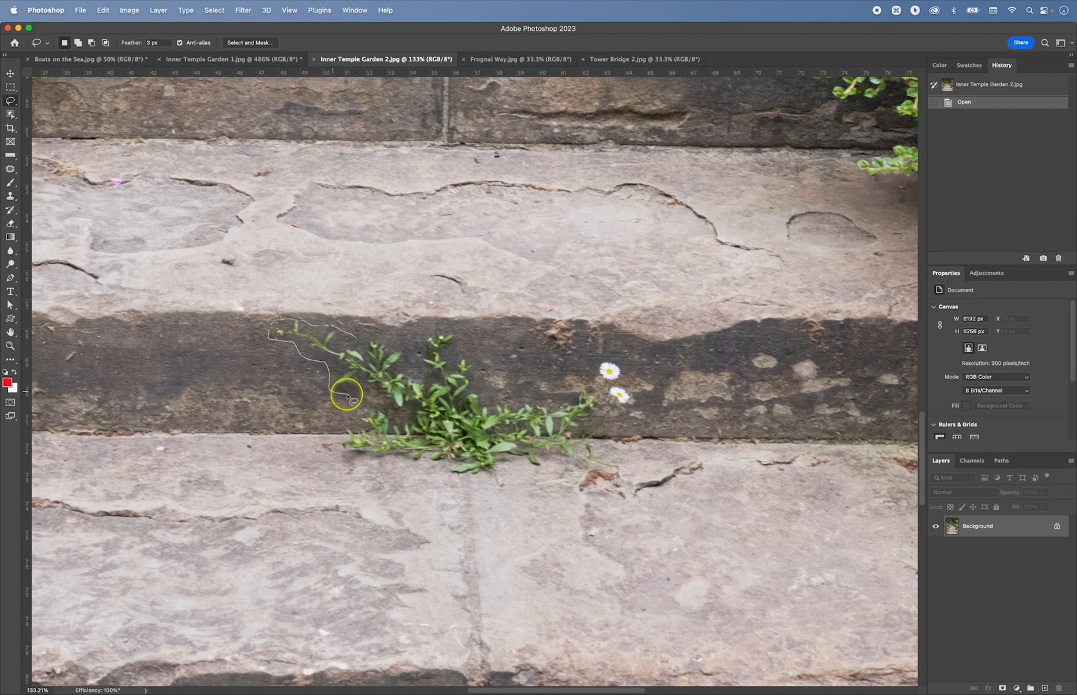
drag(347, 395, 356, 488)
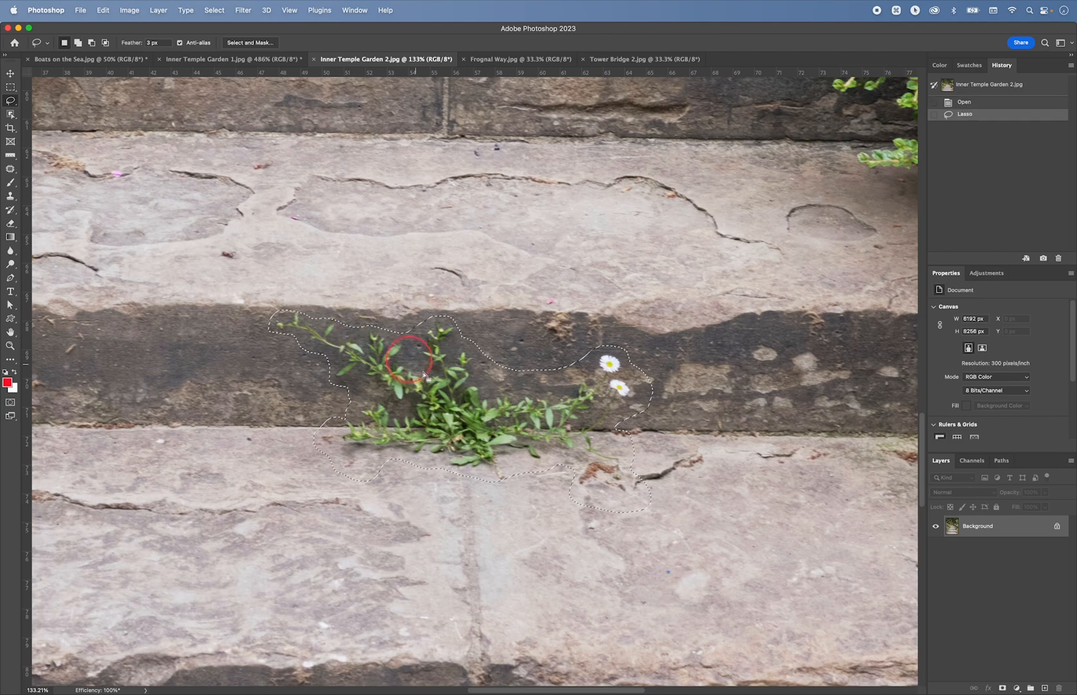
mouse_move(587, 457)
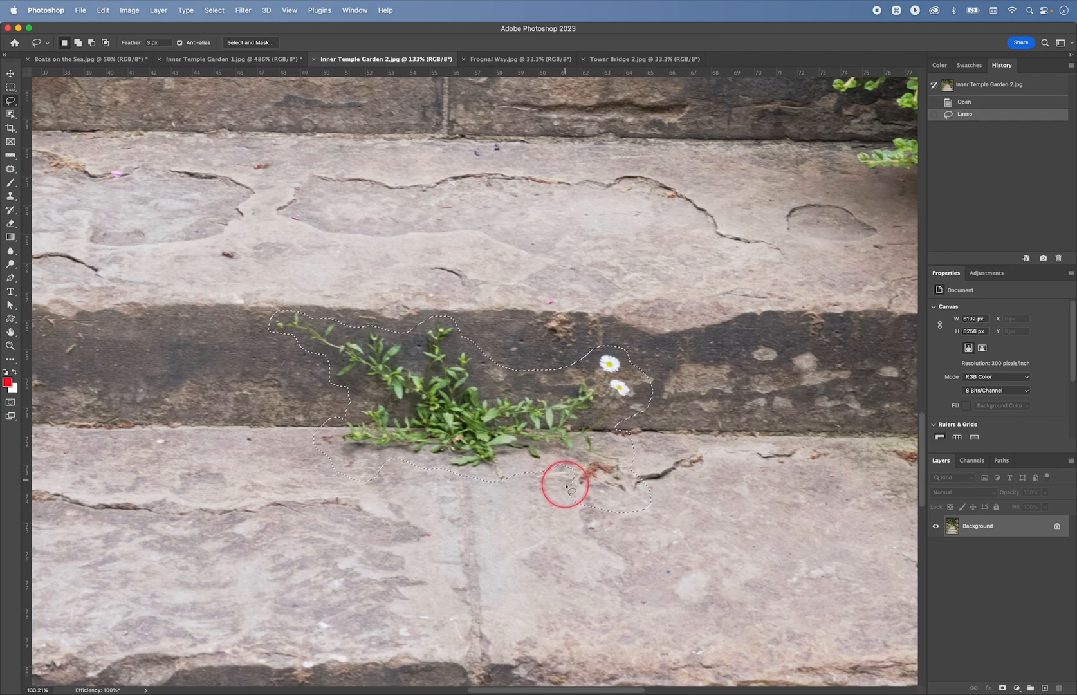
Step: Browse the Edit menu and dismiss the Fill dialog without applying it
click(103, 9)
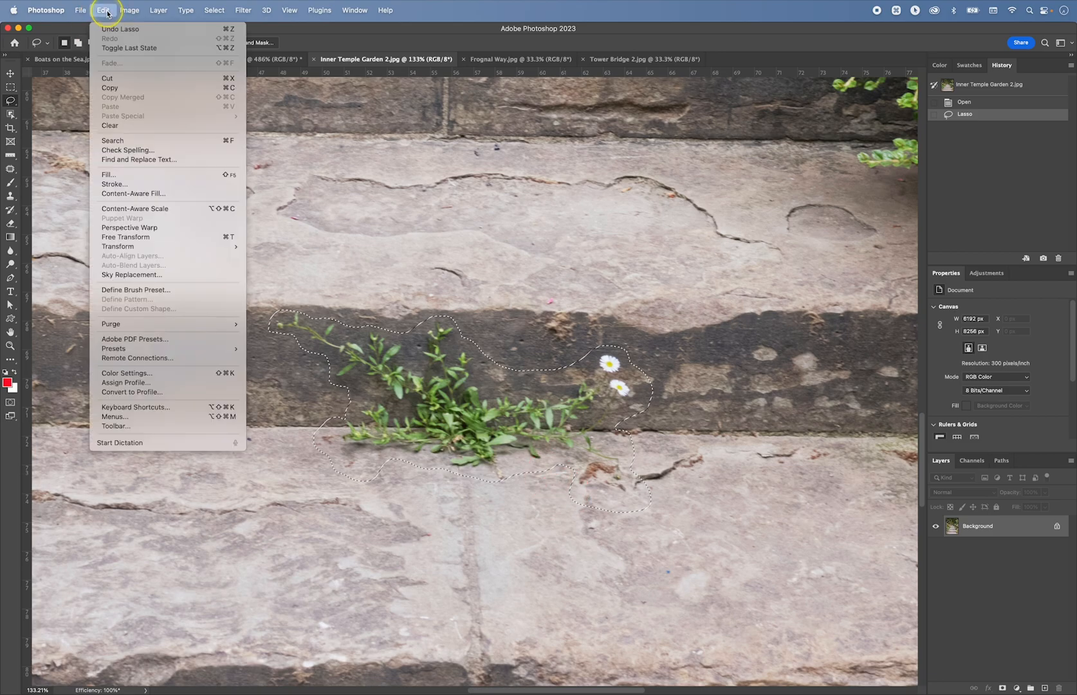
mouse_move(344, 47)
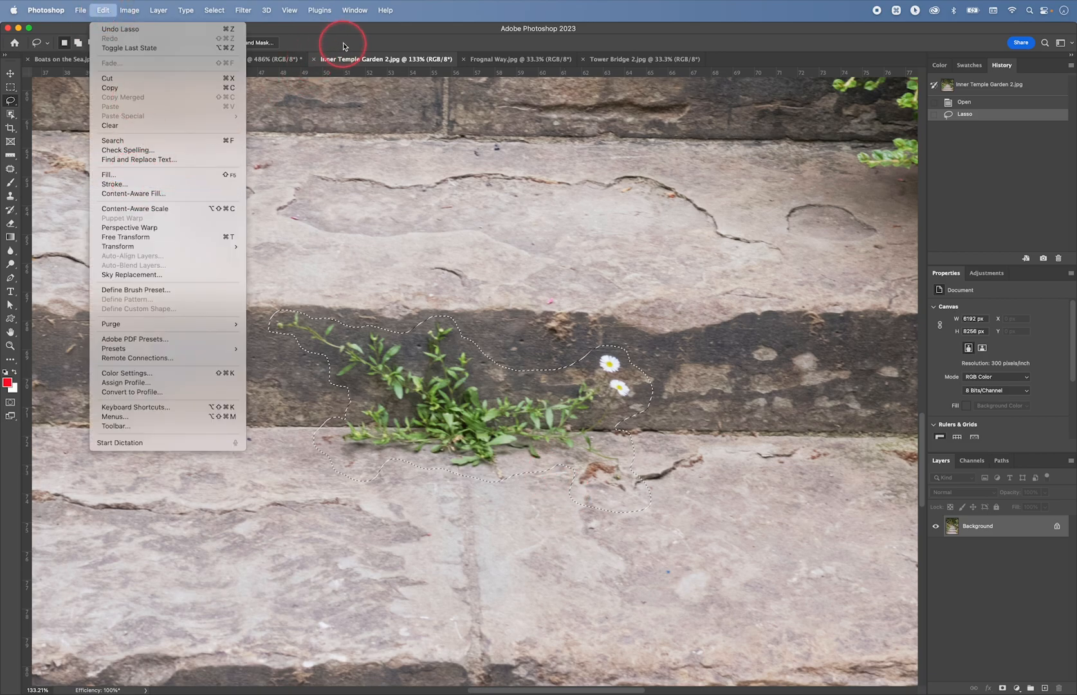
click(350, 38)
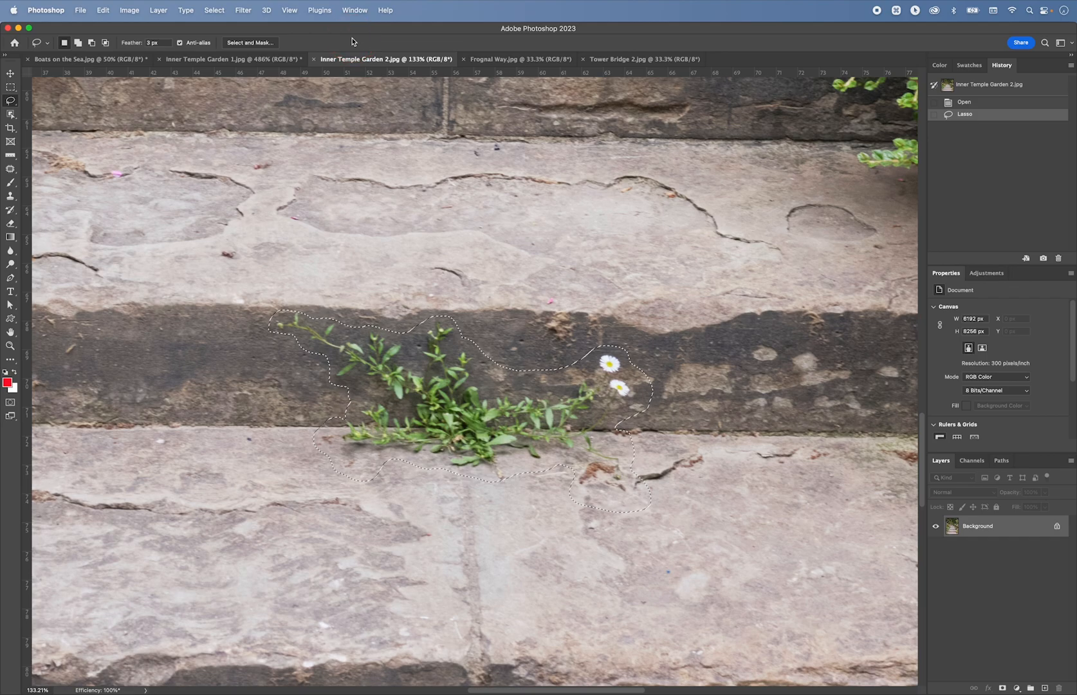
key(shift)
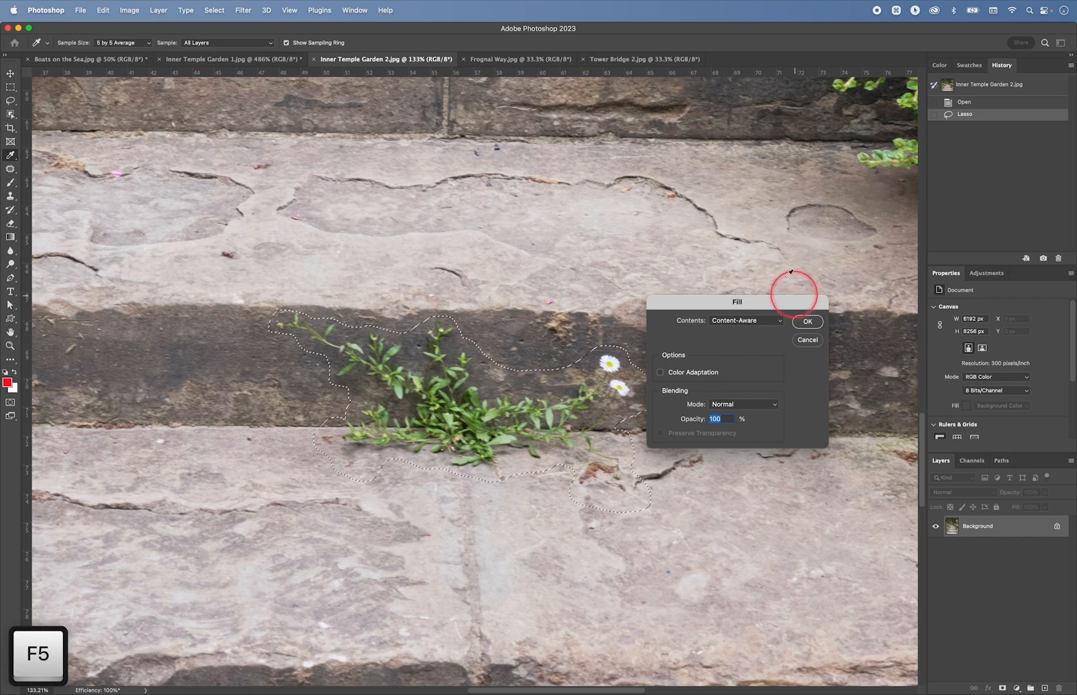
click(808, 321)
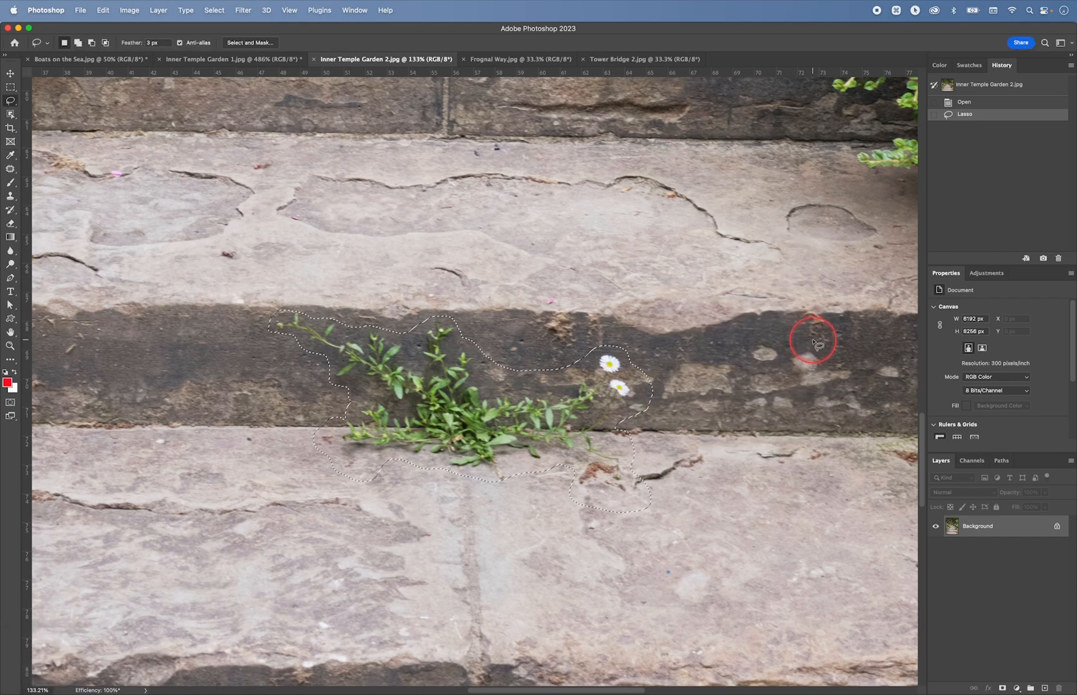
Step: Fill the weed selection using Content-Aware with Color Adaptation enabled
key(shift+delete)
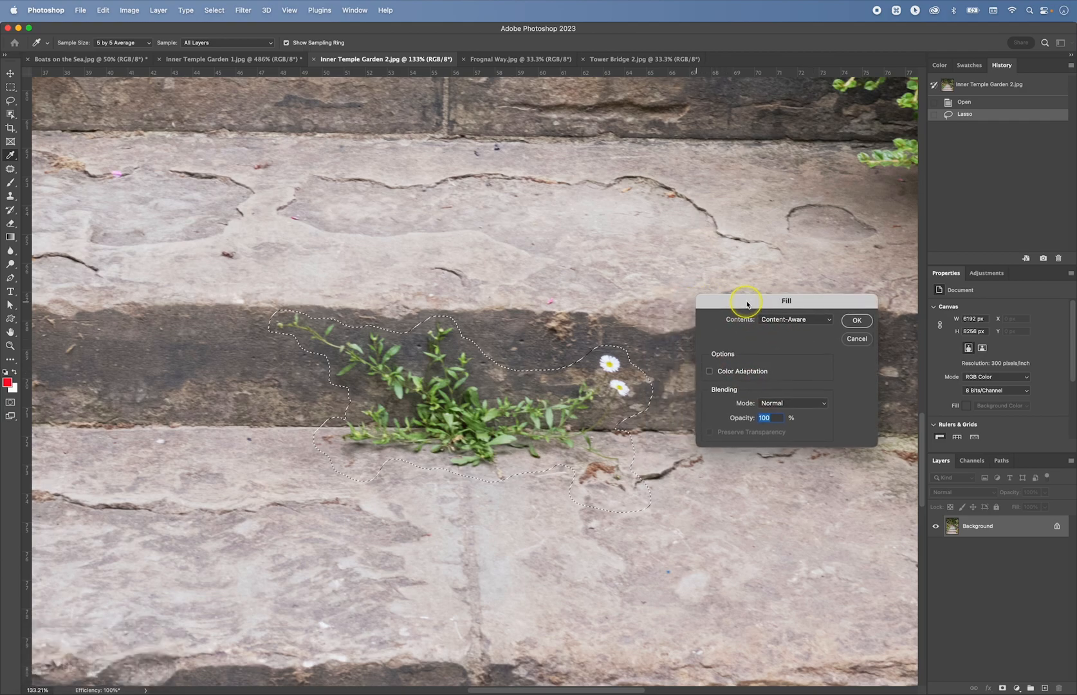
drag(747, 301, 788, 320)
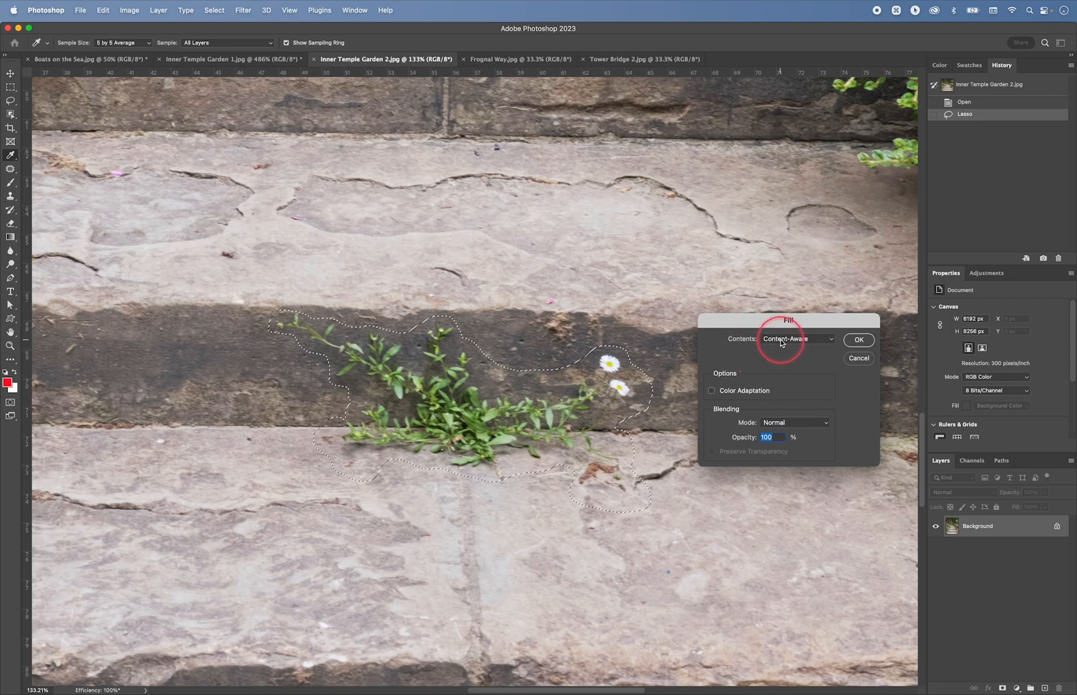
click(796, 339)
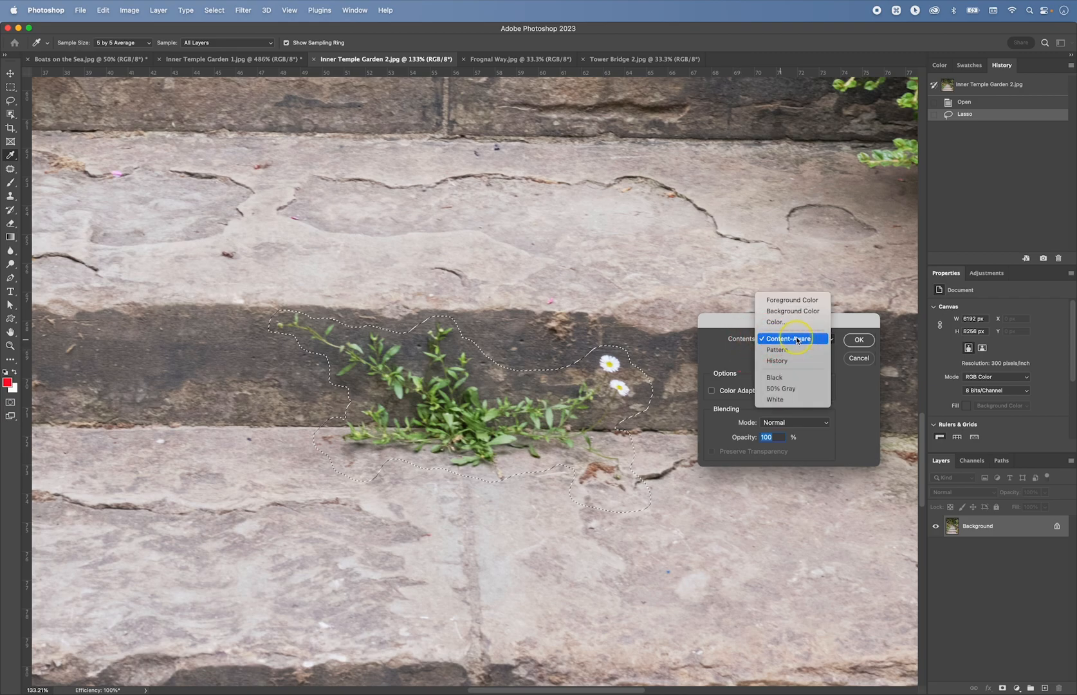
click(789, 337)
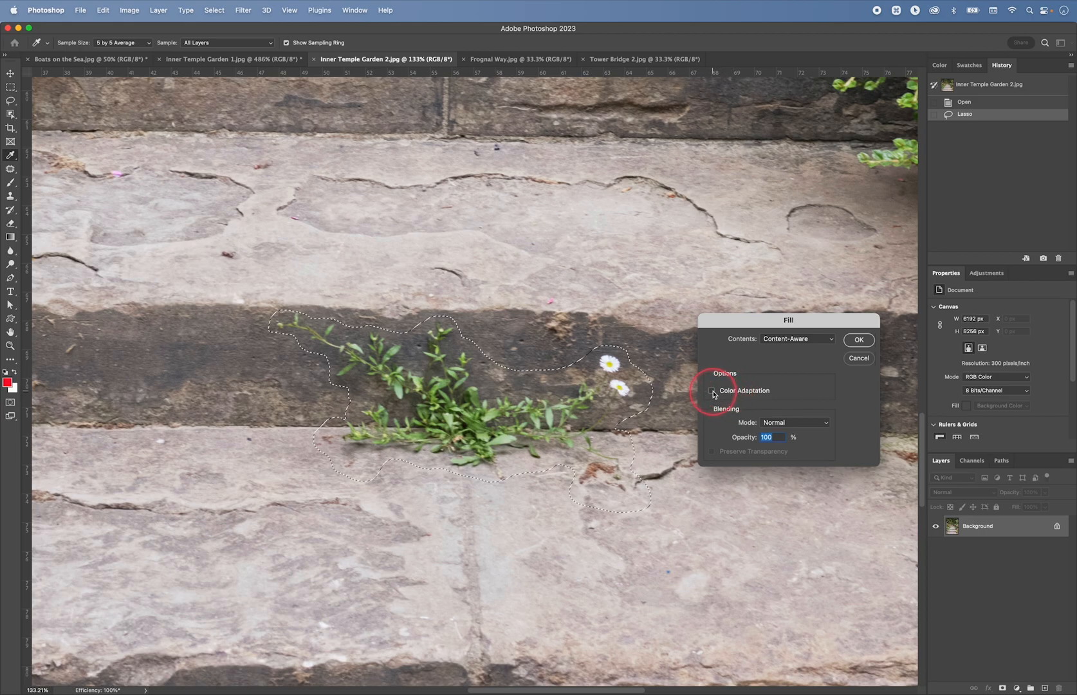
click(712, 391)
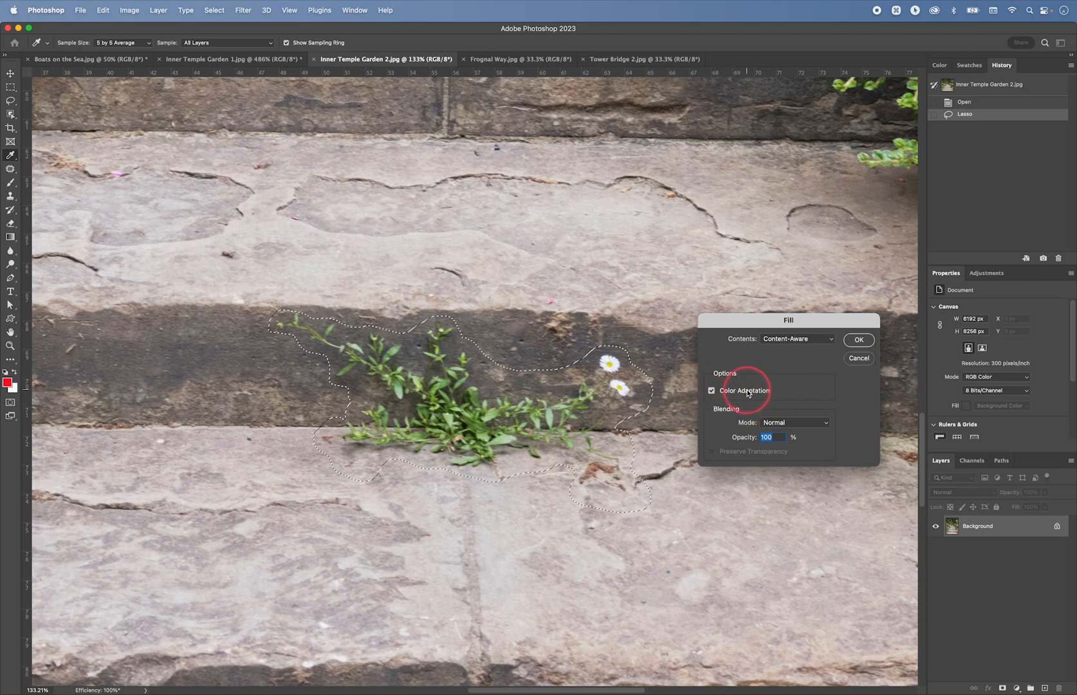
click(858, 340)
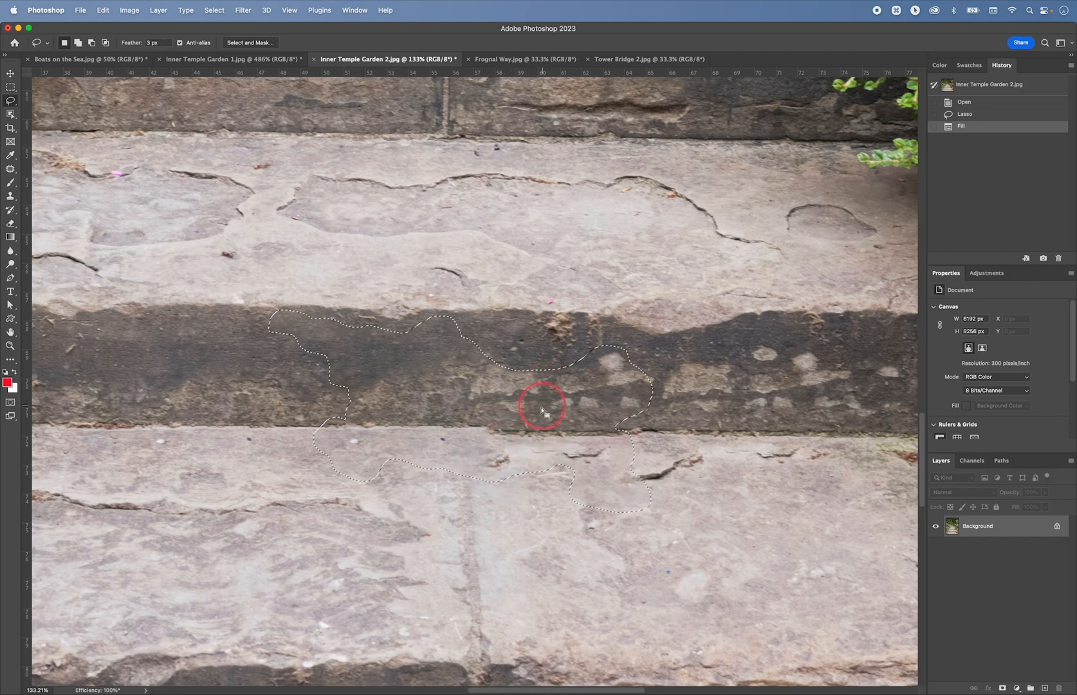
mouse_move(436, 356)
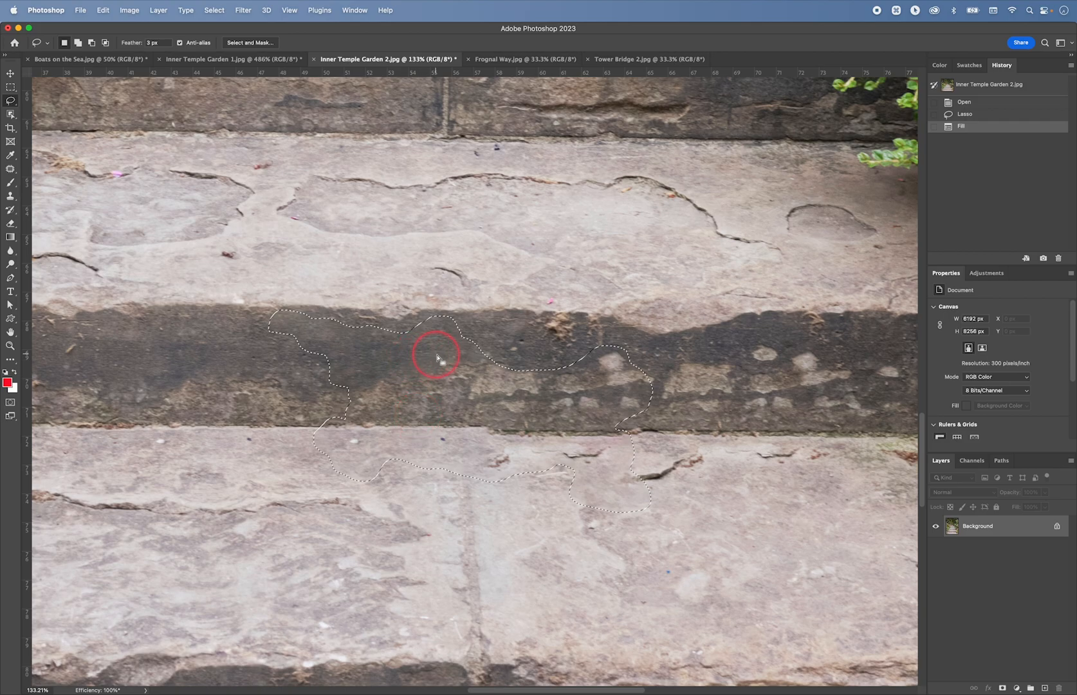
mouse_move(443, 419)
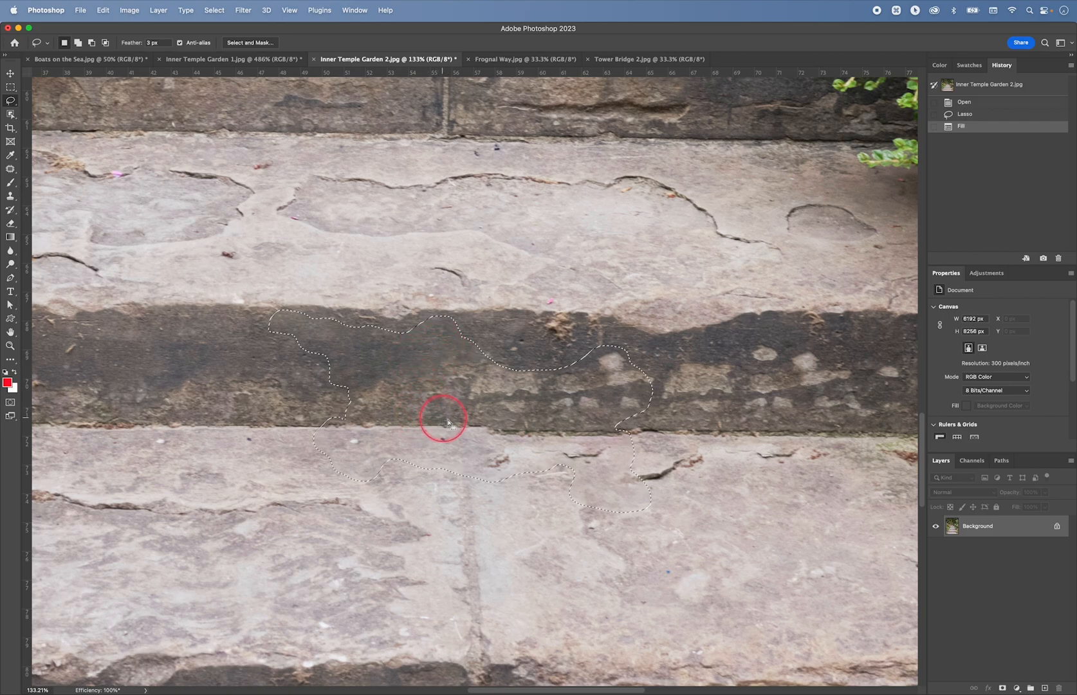
mouse_move(524, 419)
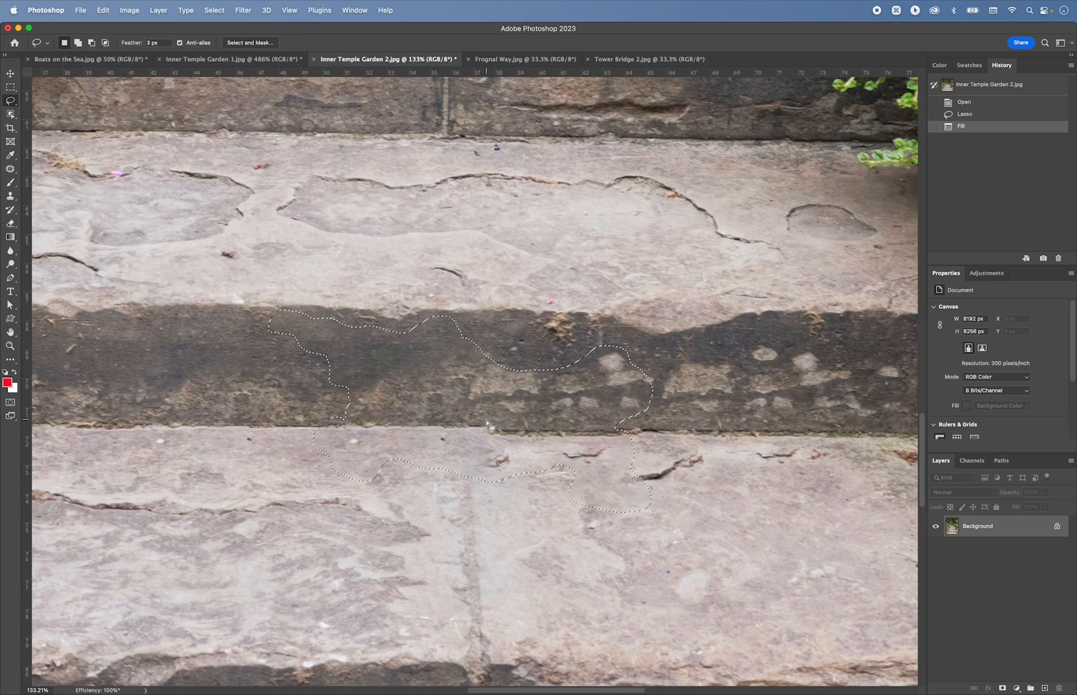
Step: Undo the fill, reapply Content-Aware Fill over the weed, and deselect
key(cmd+z)
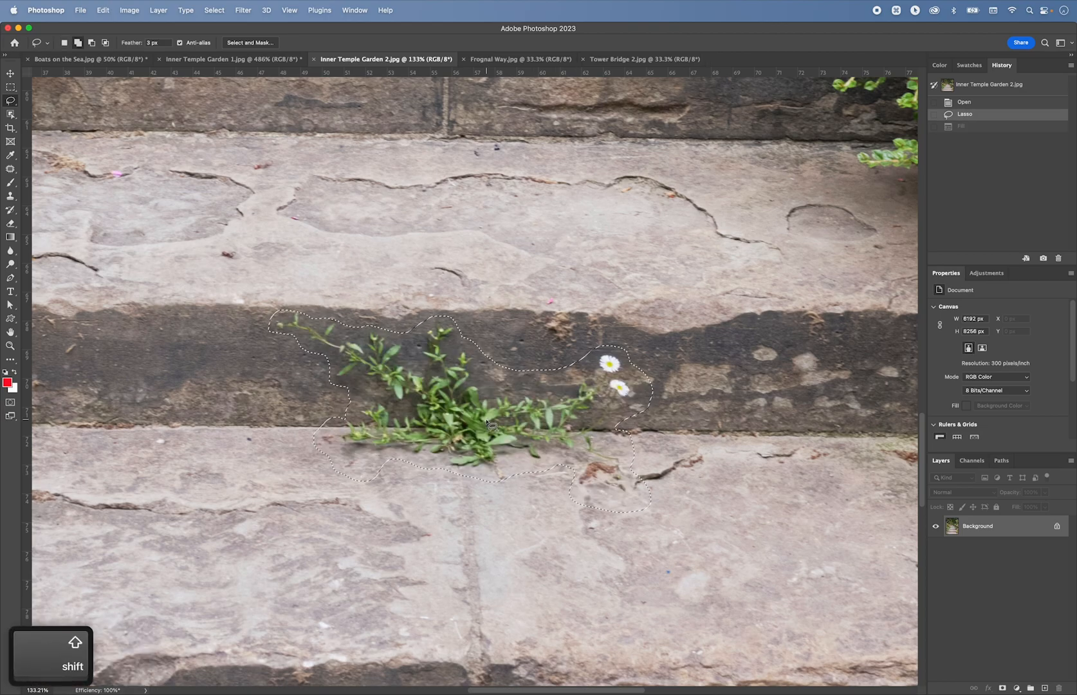
key(shift+delete)
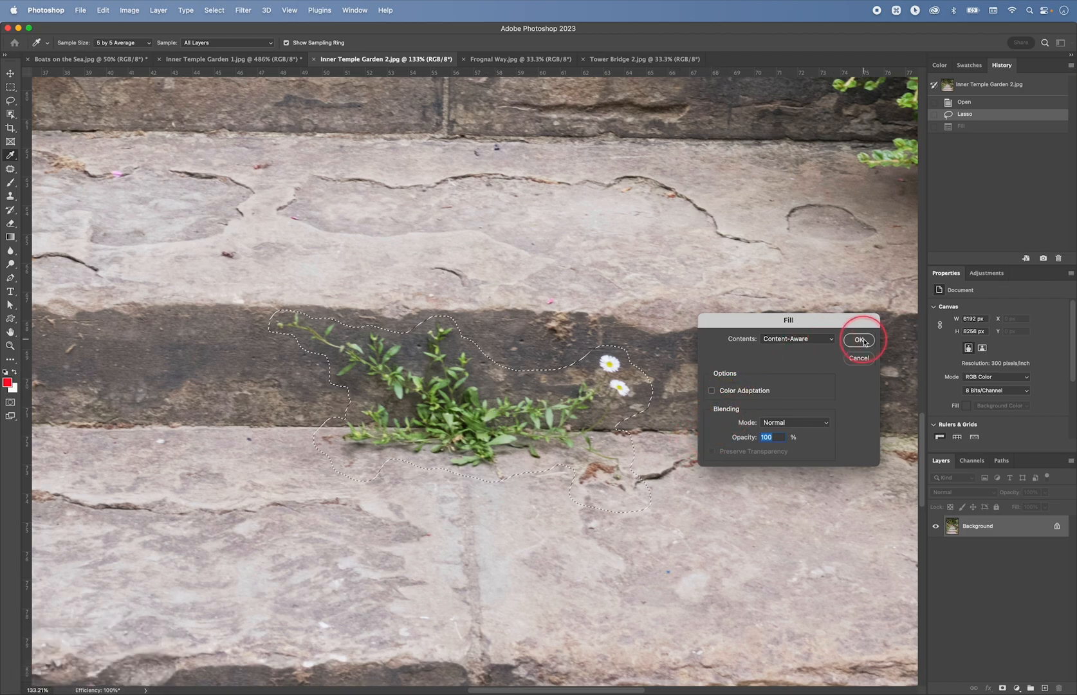
click(860, 339)
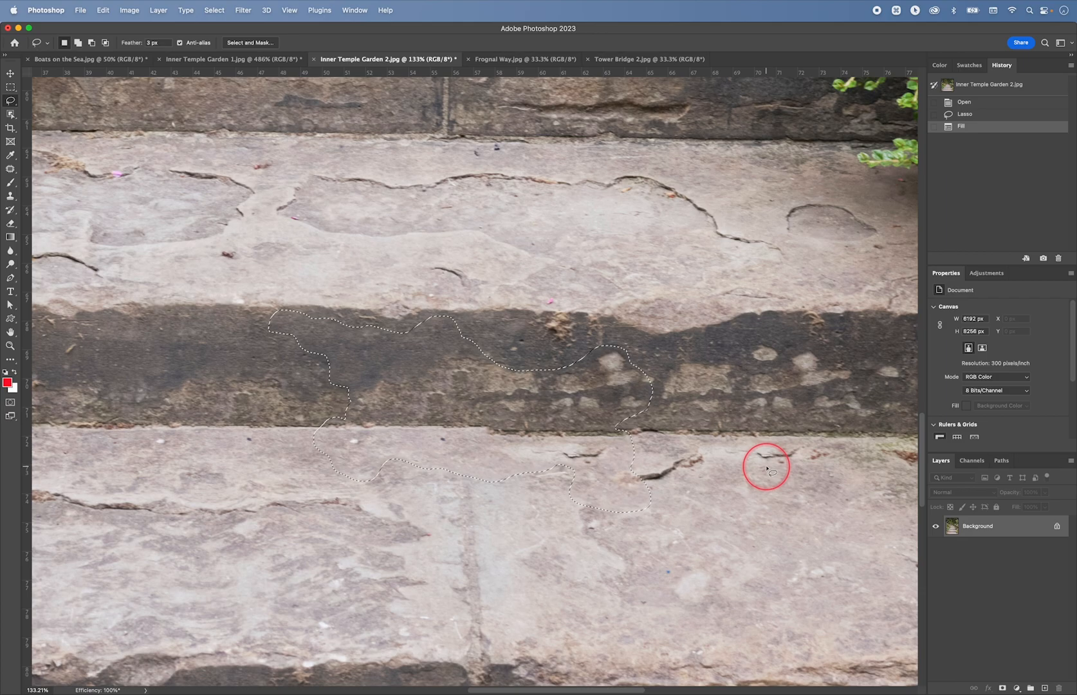
mouse_move(429, 385)
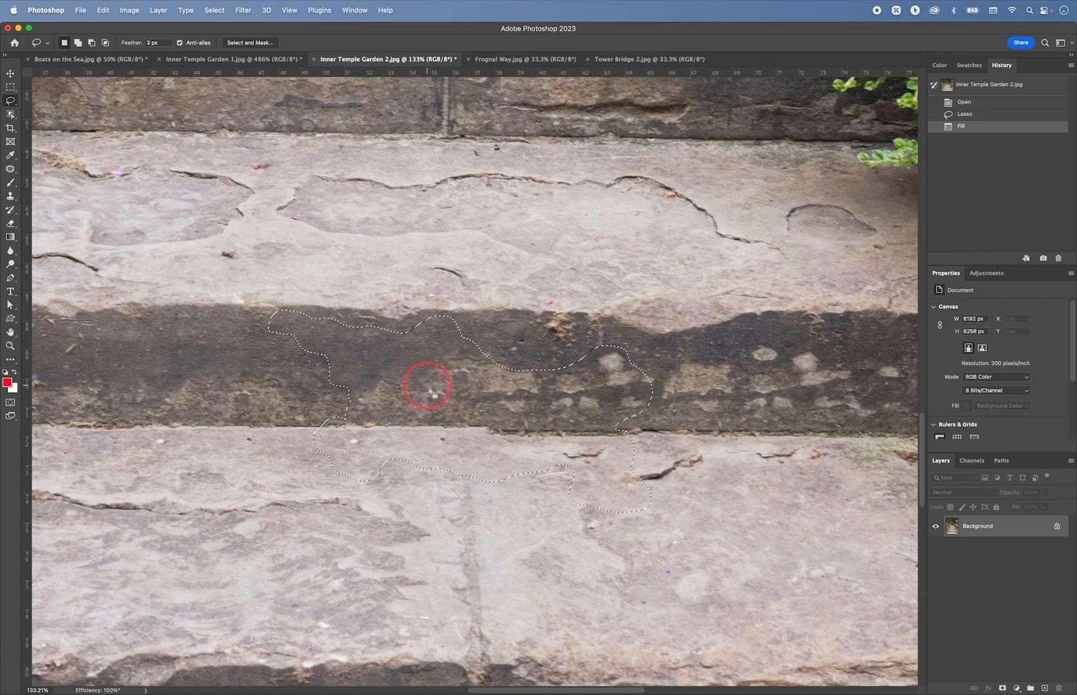
mouse_move(446, 407)
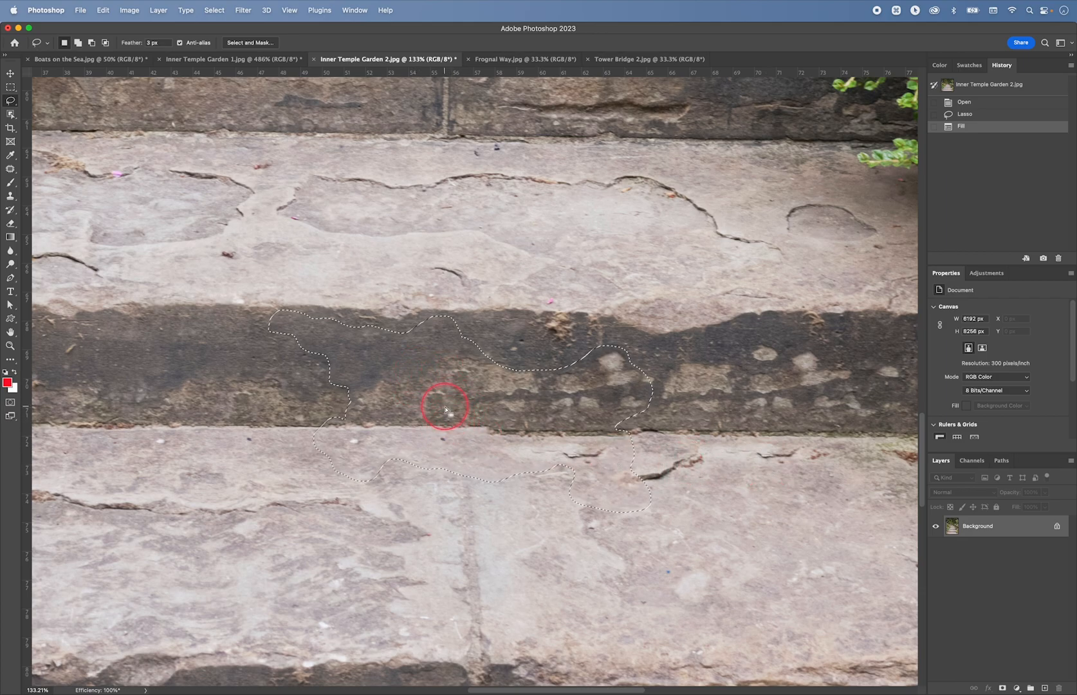
mouse_move(376, 347)
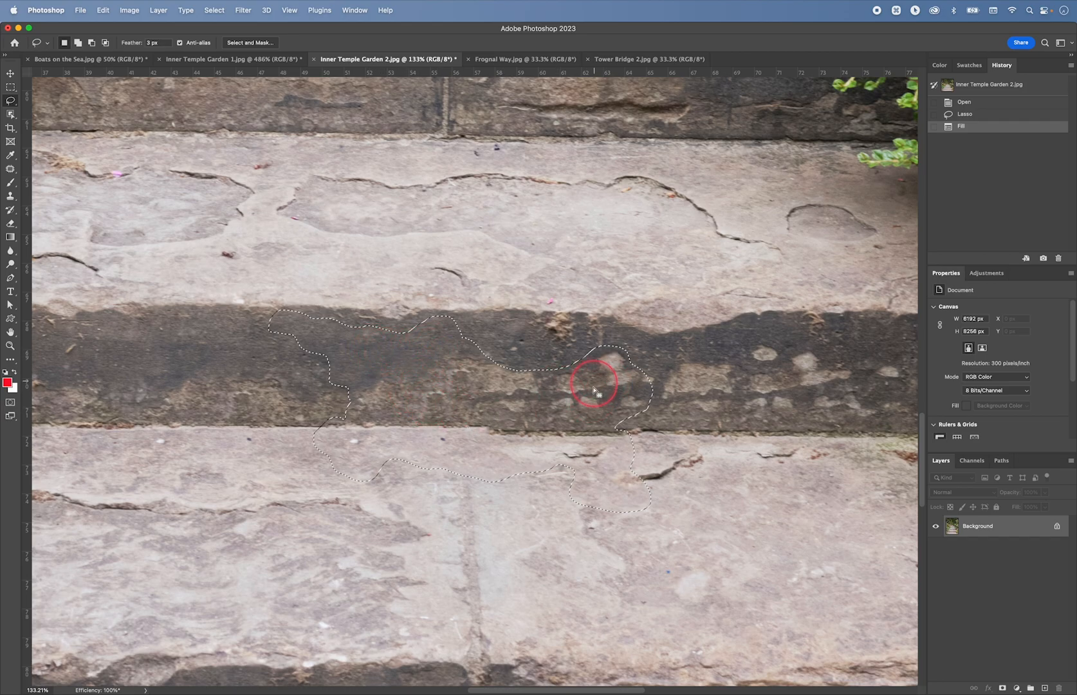
mouse_move(460, 406)
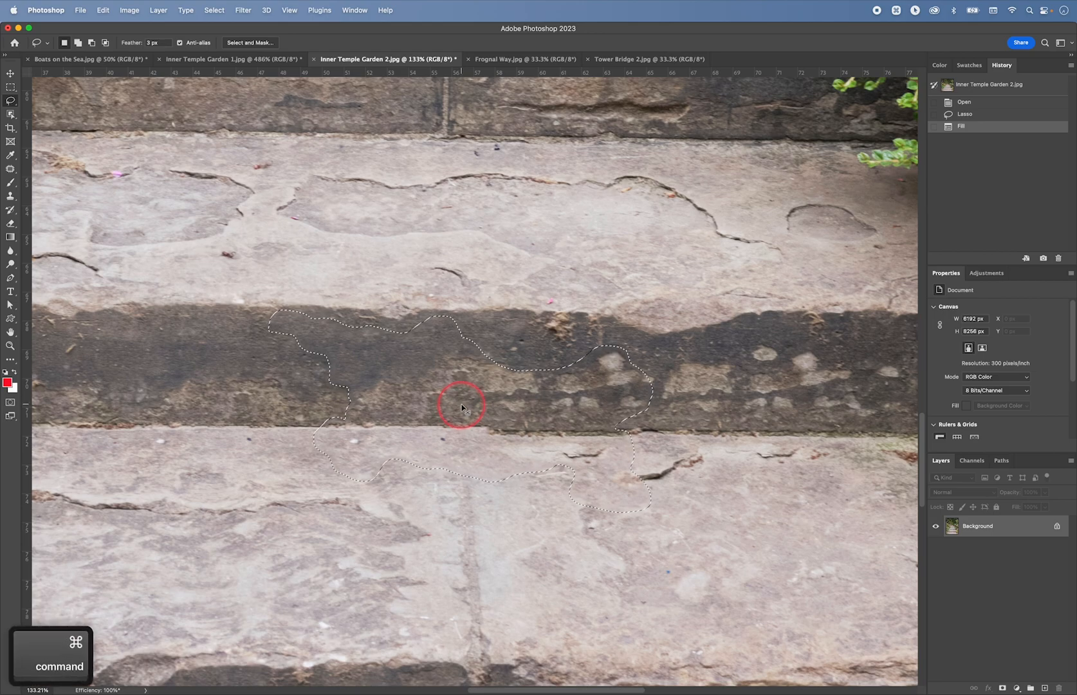
key(cmd+d)
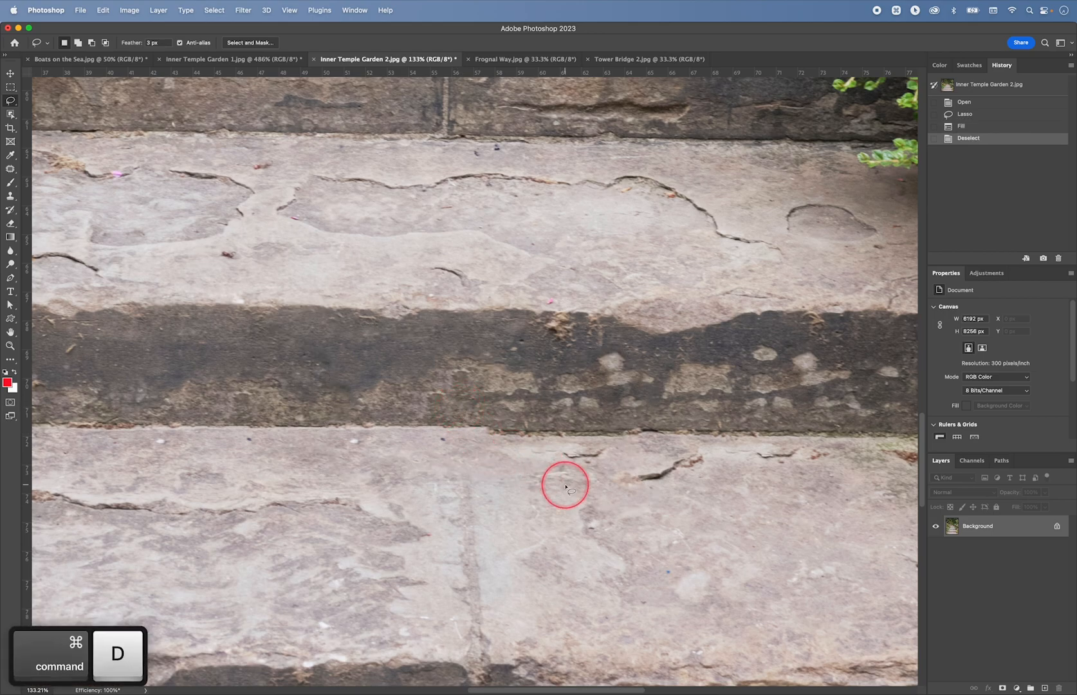
mouse_move(626, 512)
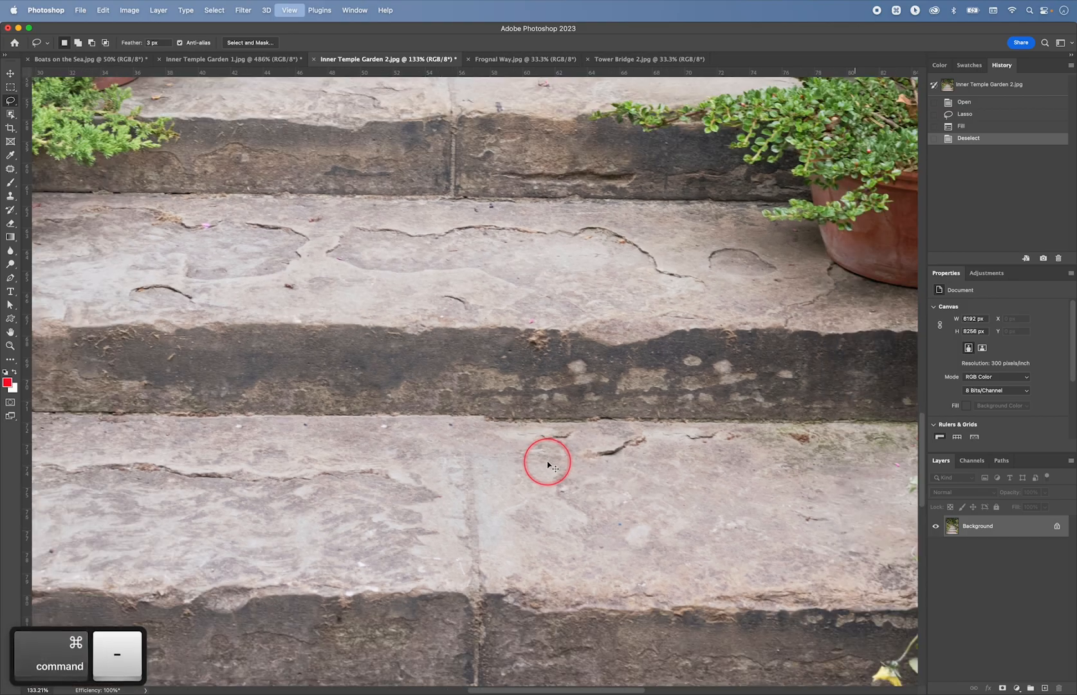
Step: Zoom out and content-aware fill a small mark on the upper step
key(cmd+=)
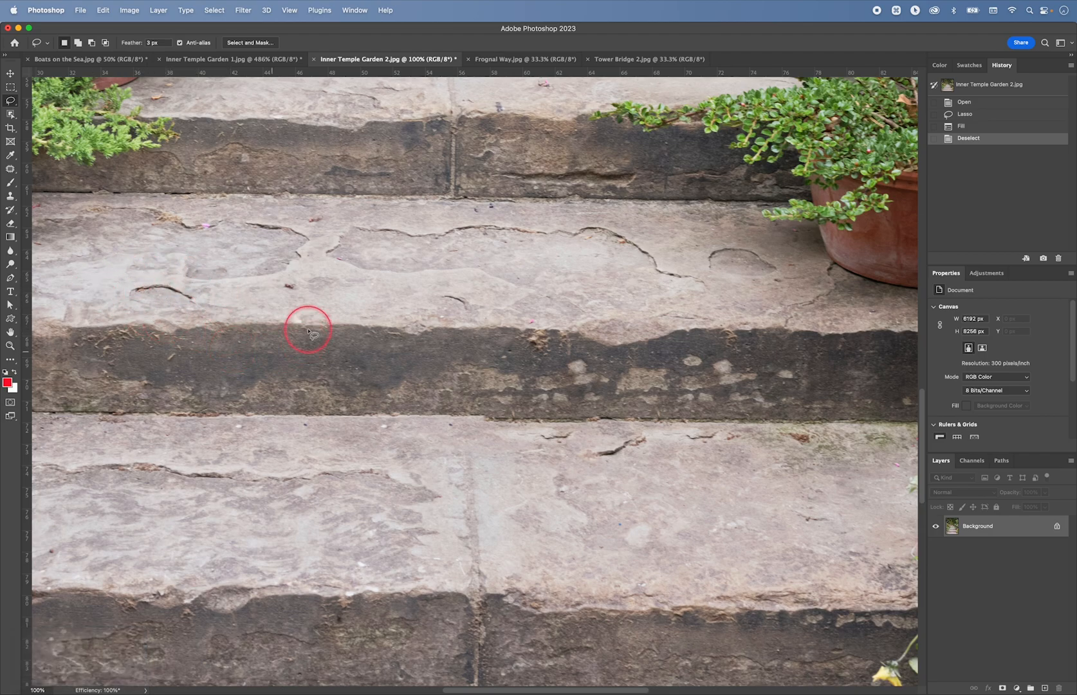
mouse_move(280, 292)
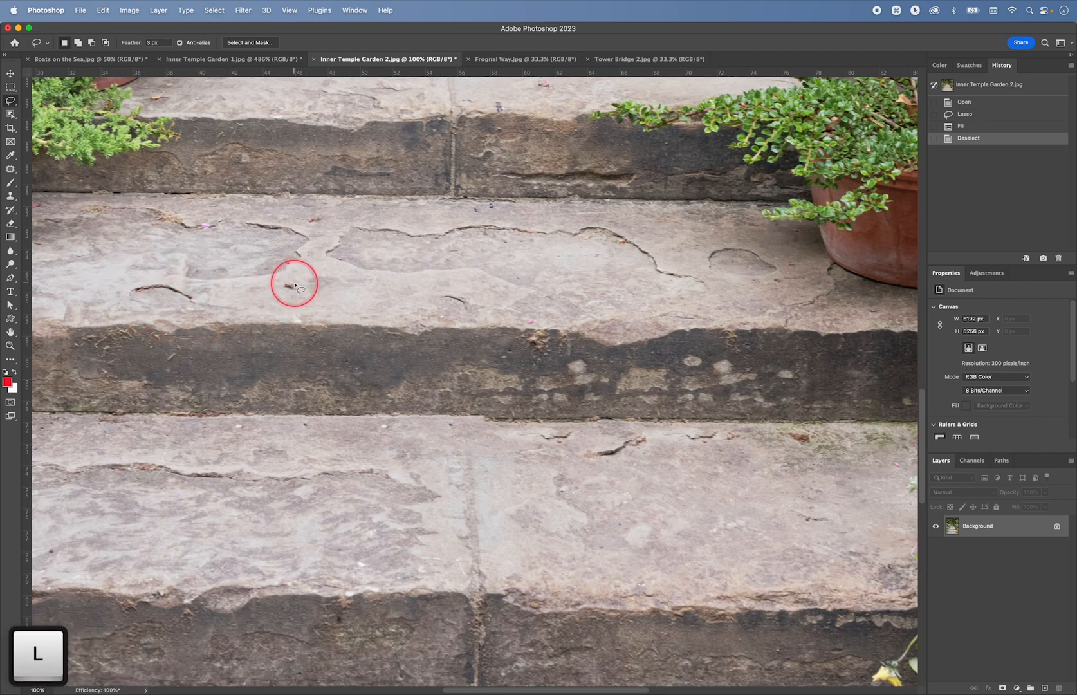
drag(294, 285, 323, 326)
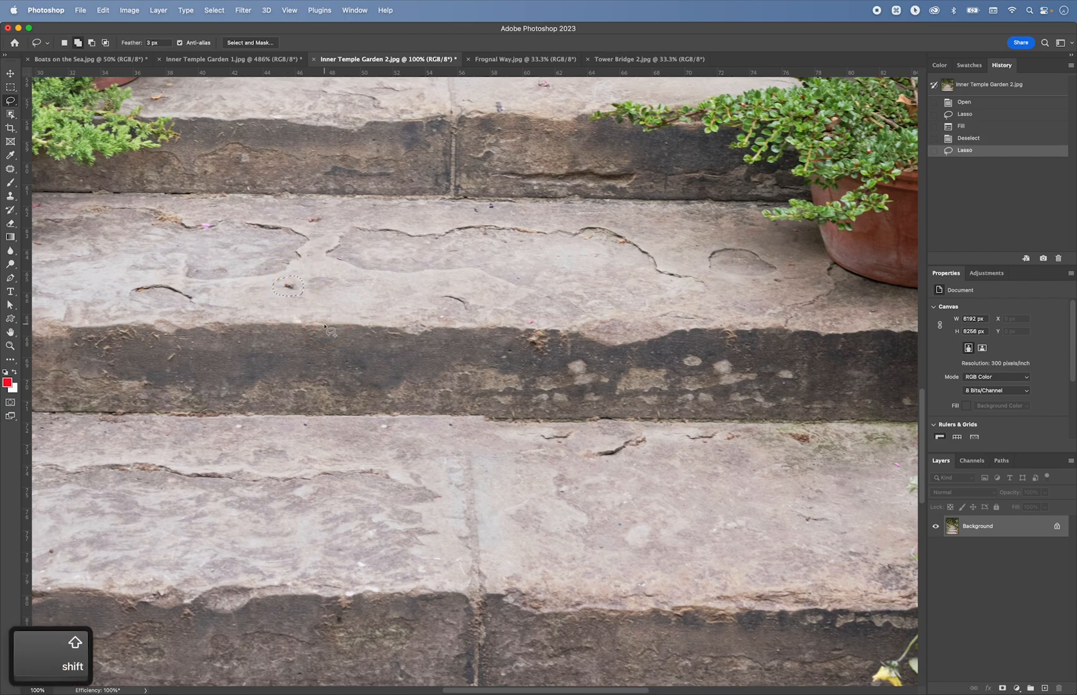
key(Return)
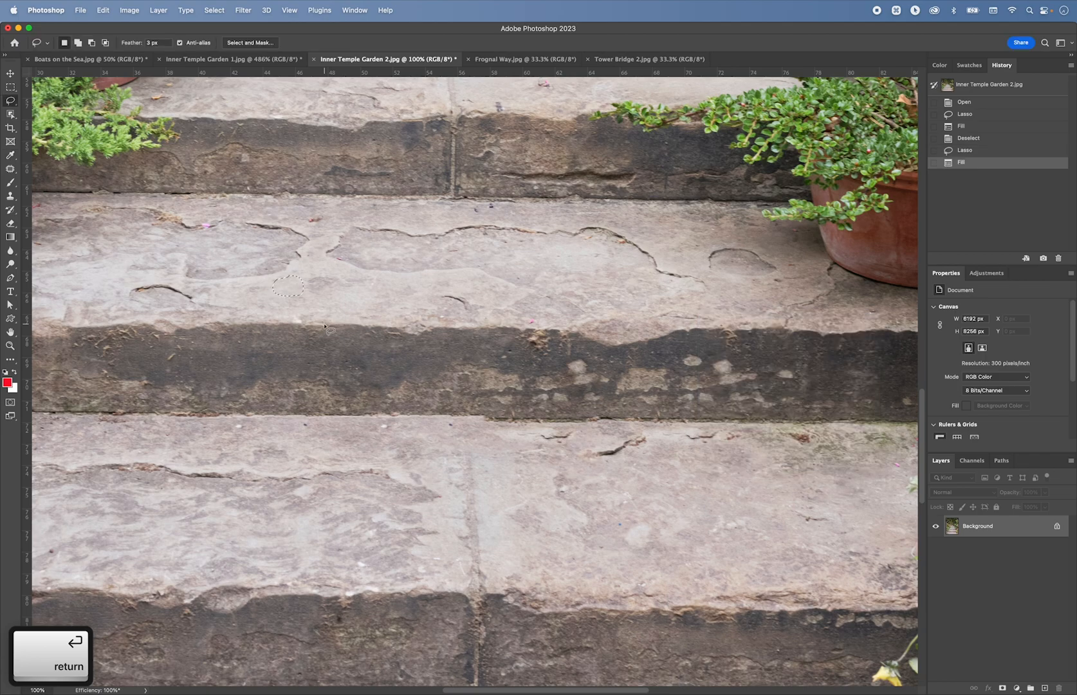
key(cmd+d)
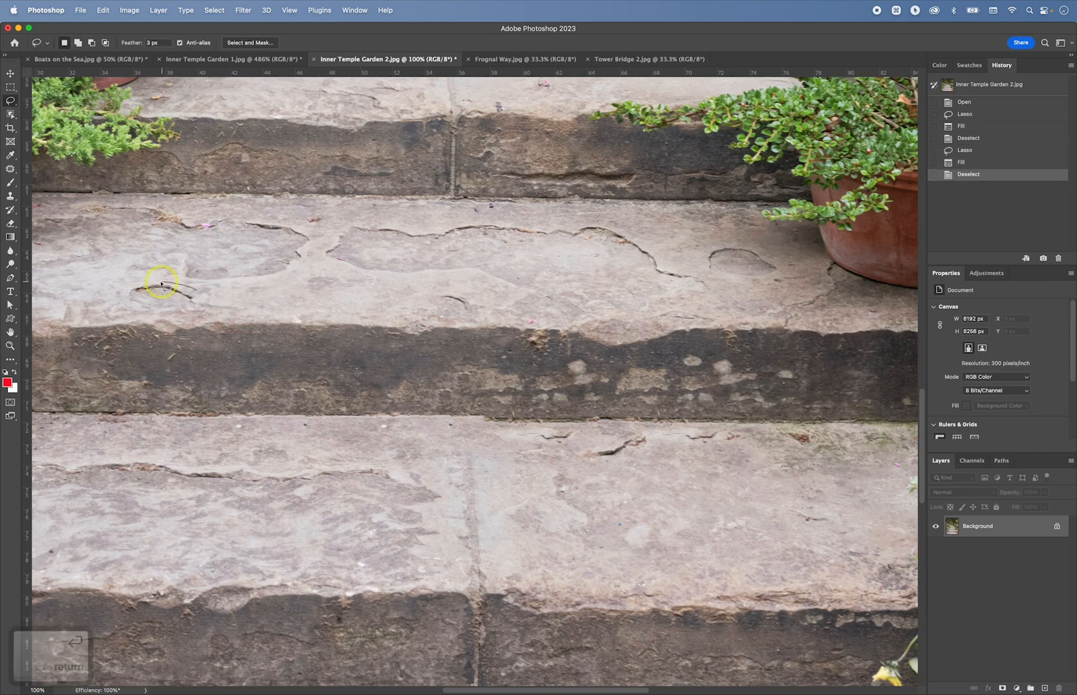
Step: Outline and content-aware fill the dark crack on the upper step's left
drag(162, 281, 247, 330)
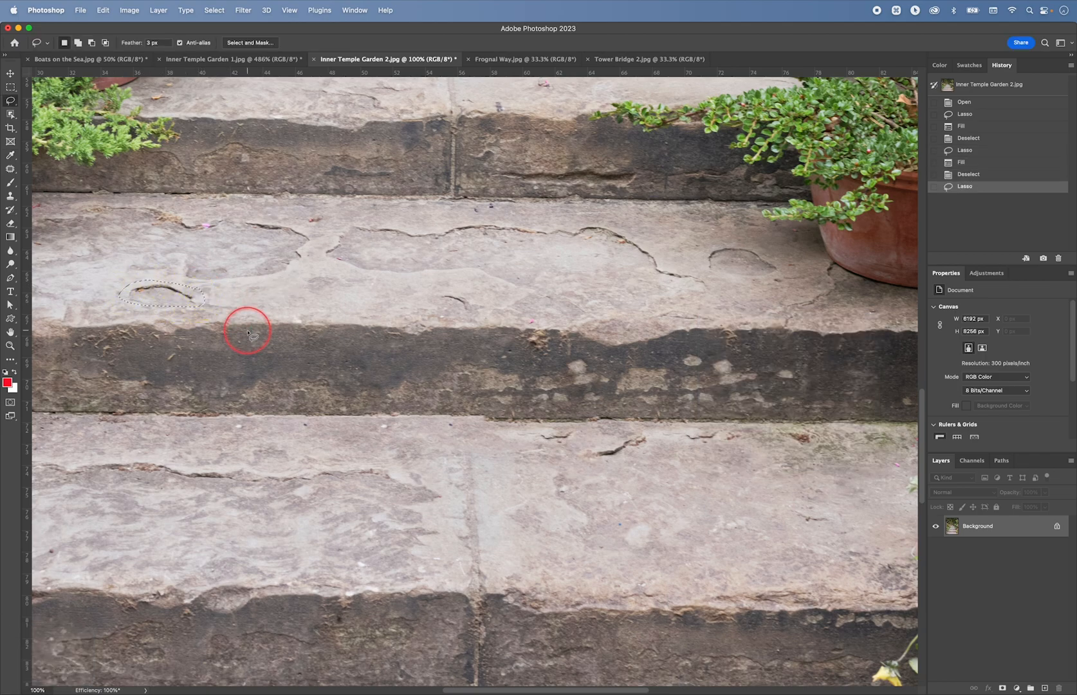
key(Return)
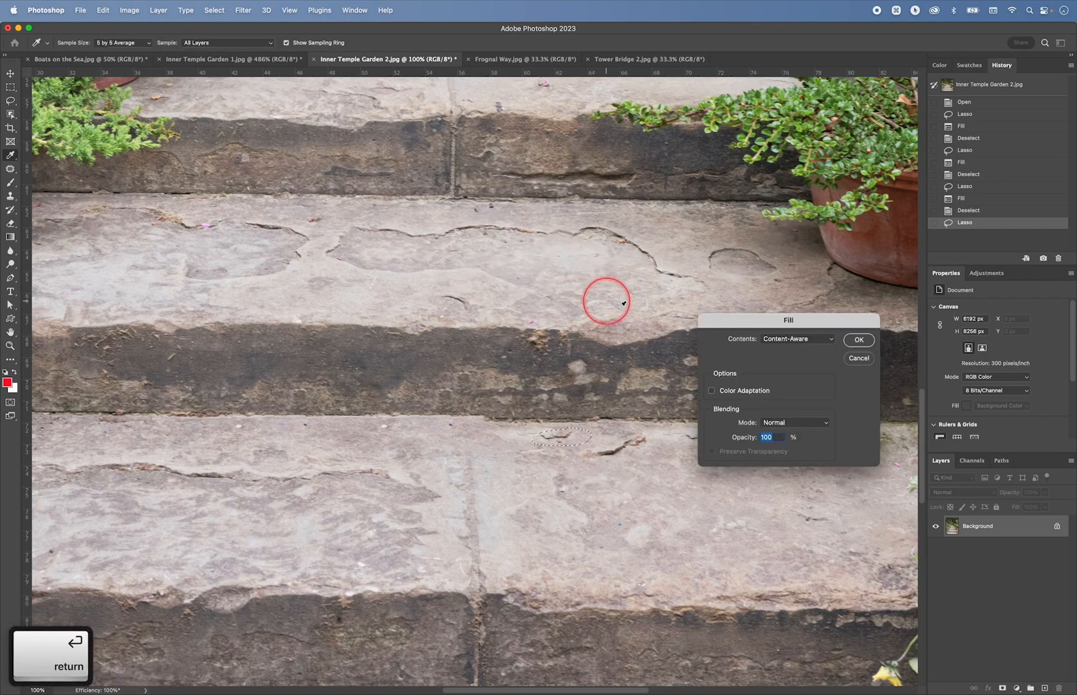
click(858, 340)
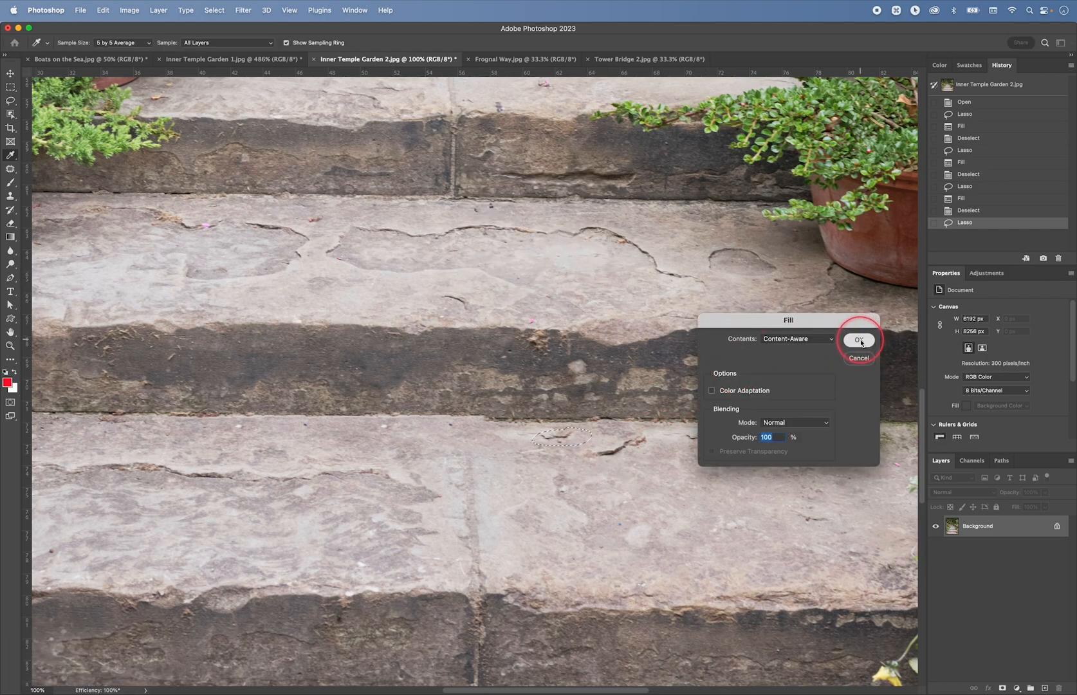
click(859, 341)
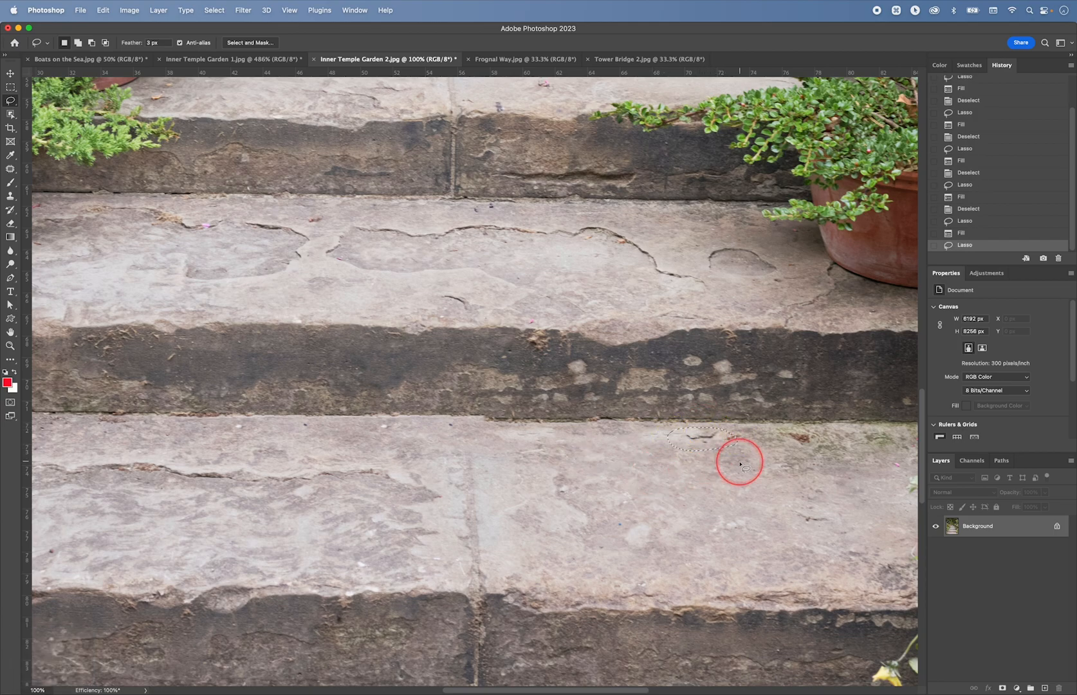
key(return)
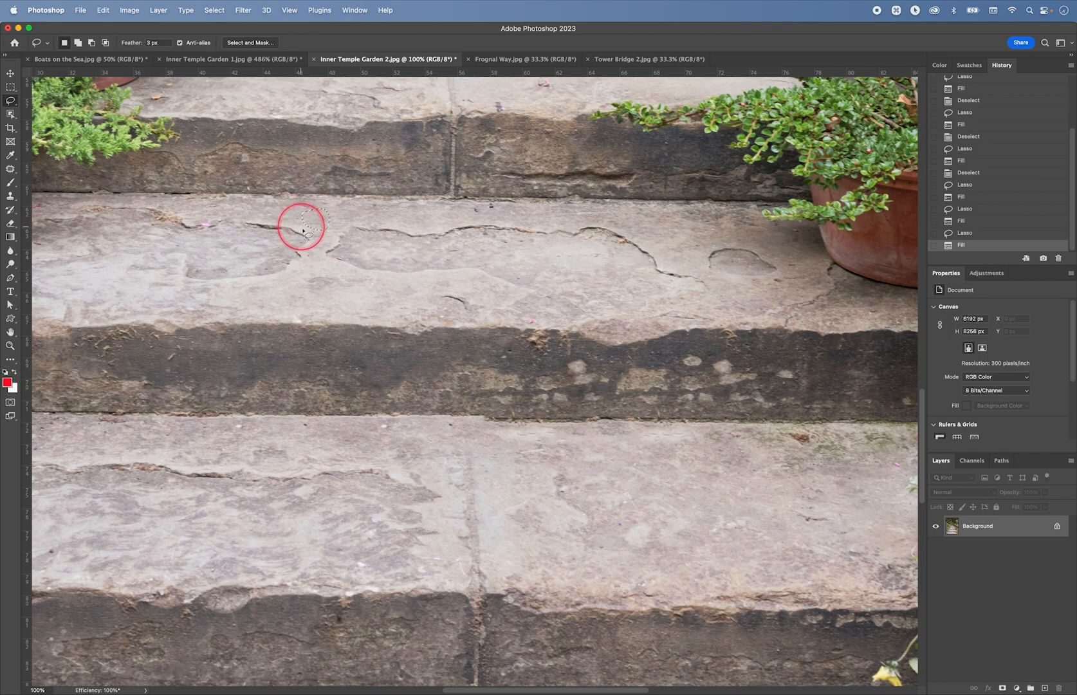
mouse_move(424, 407)
text(25)
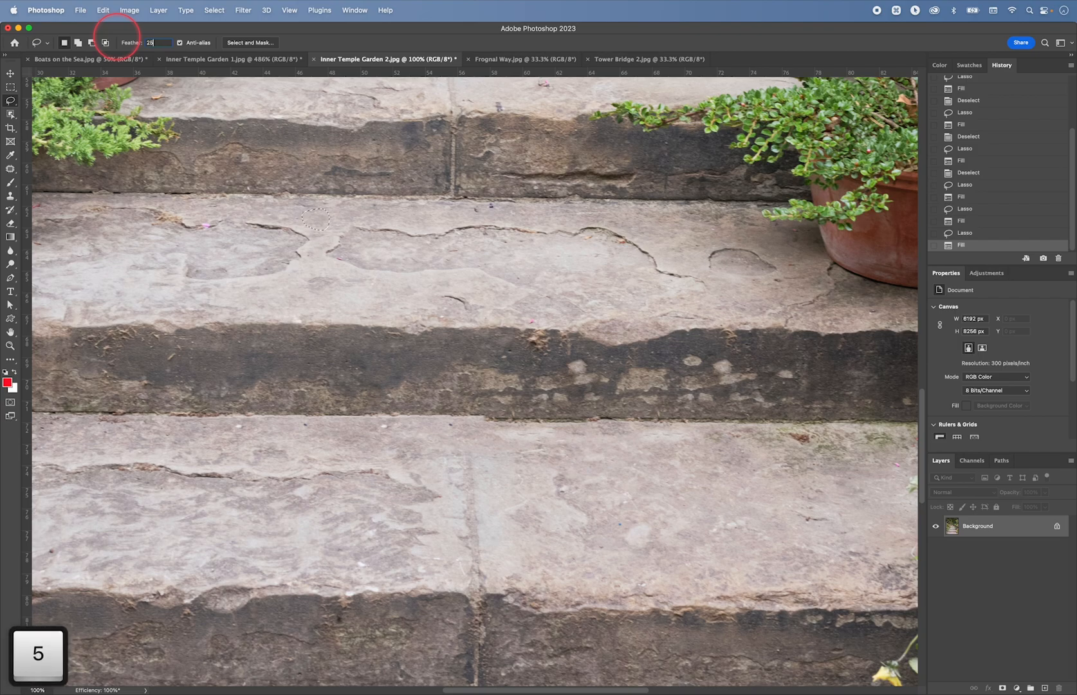
key(return)
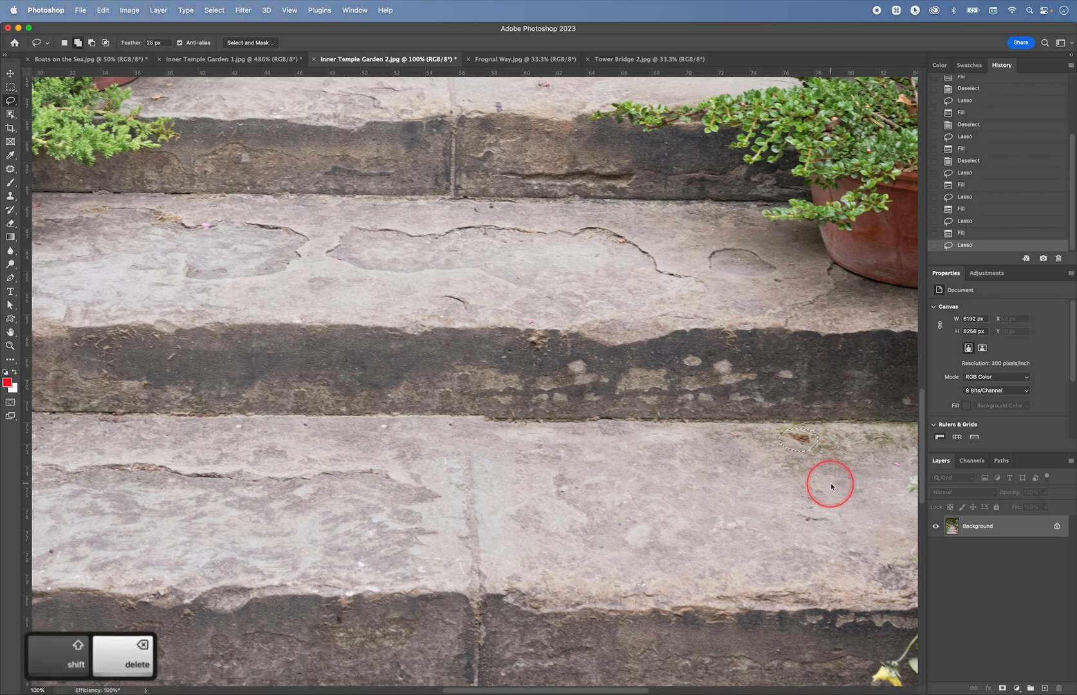
key(return)
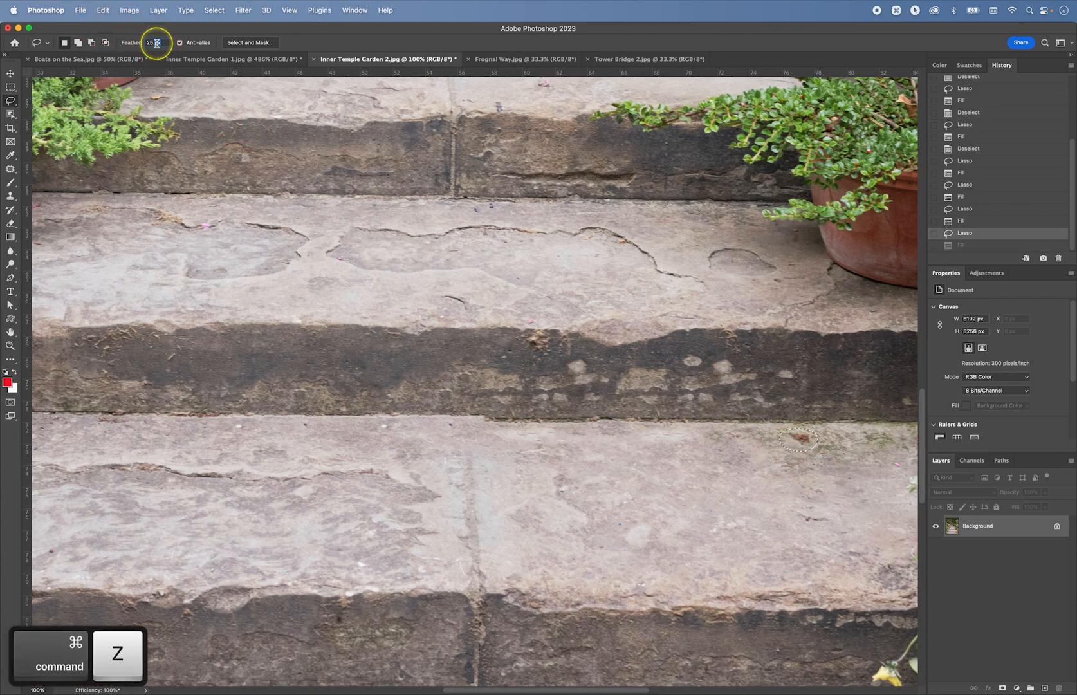
text(3)
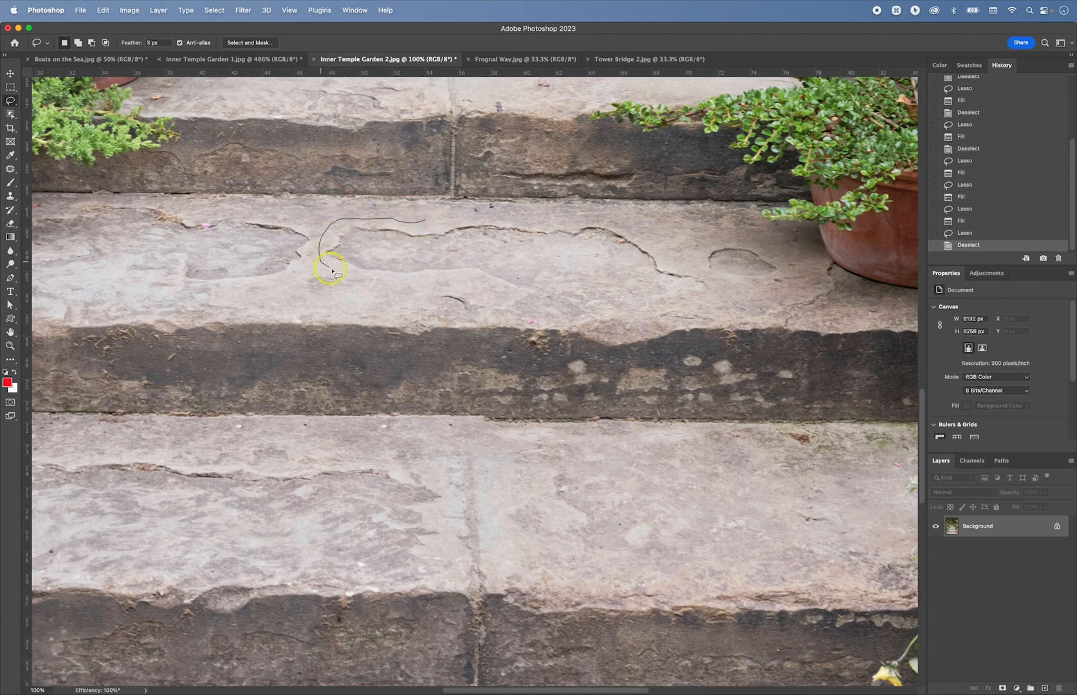
Step: Lasso the long crack across the upper step and try a Content-Aware Fill
drag(332, 269, 563, 309)
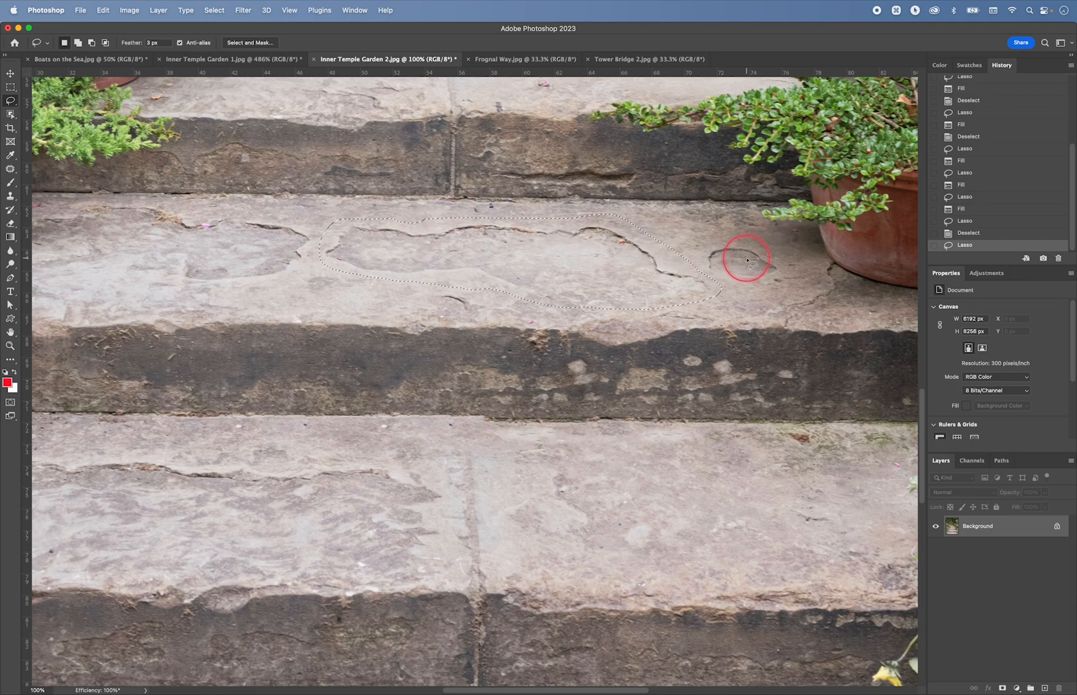
key(shift+delete)
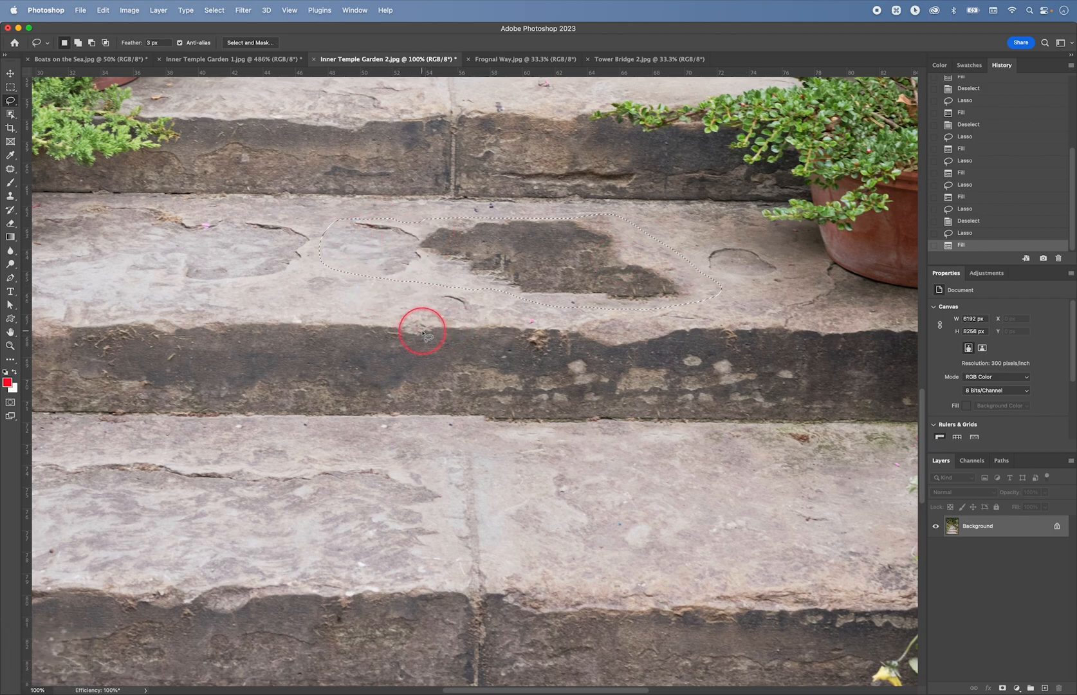
mouse_move(303, 279)
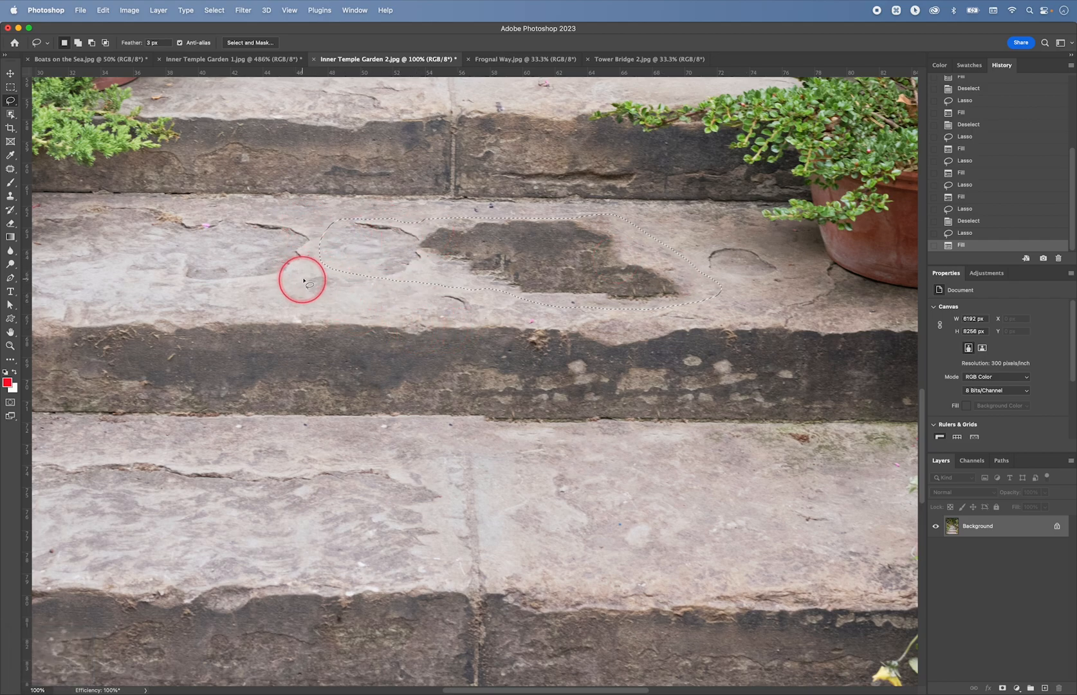
mouse_move(478, 209)
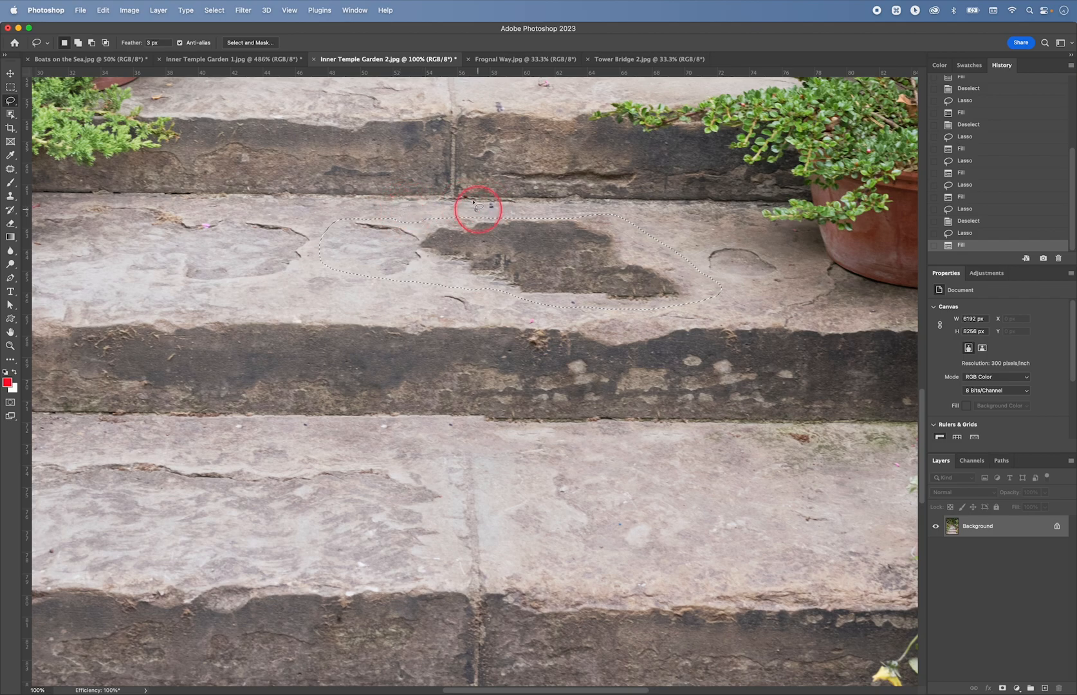
mouse_move(314, 205)
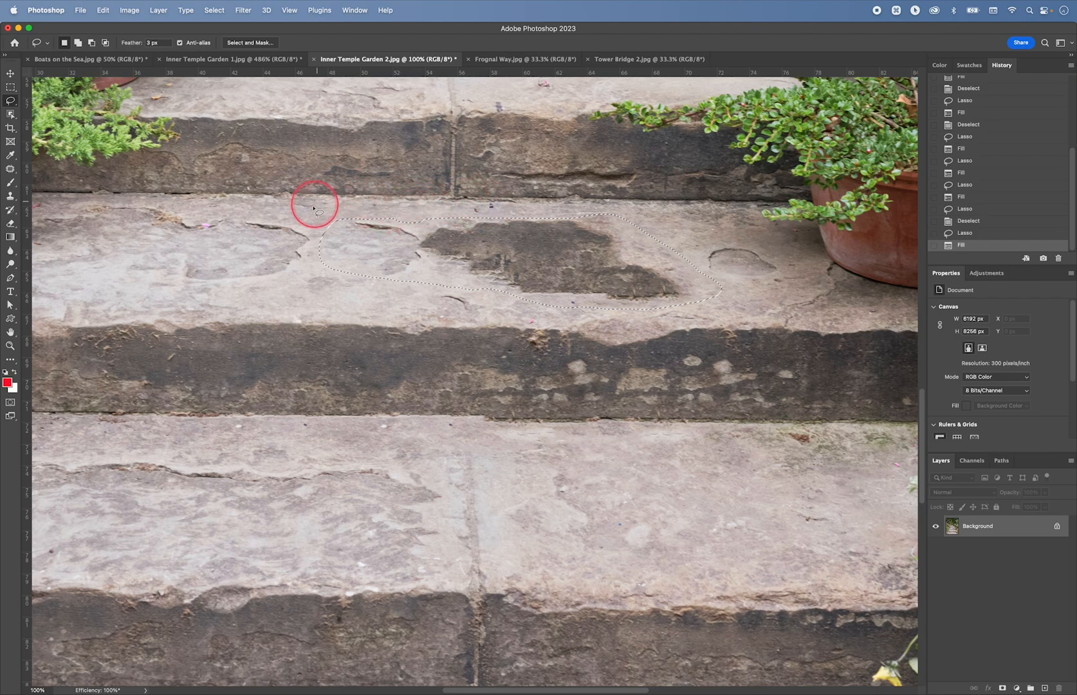
mouse_move(444, 310)
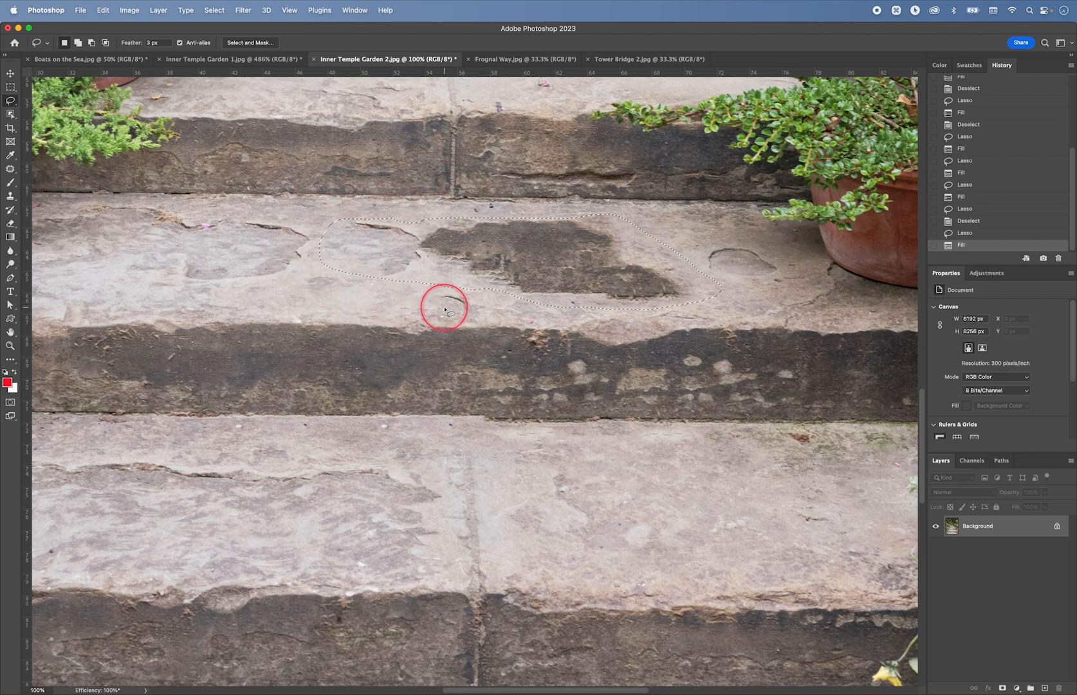
mouse_move(632, 198)
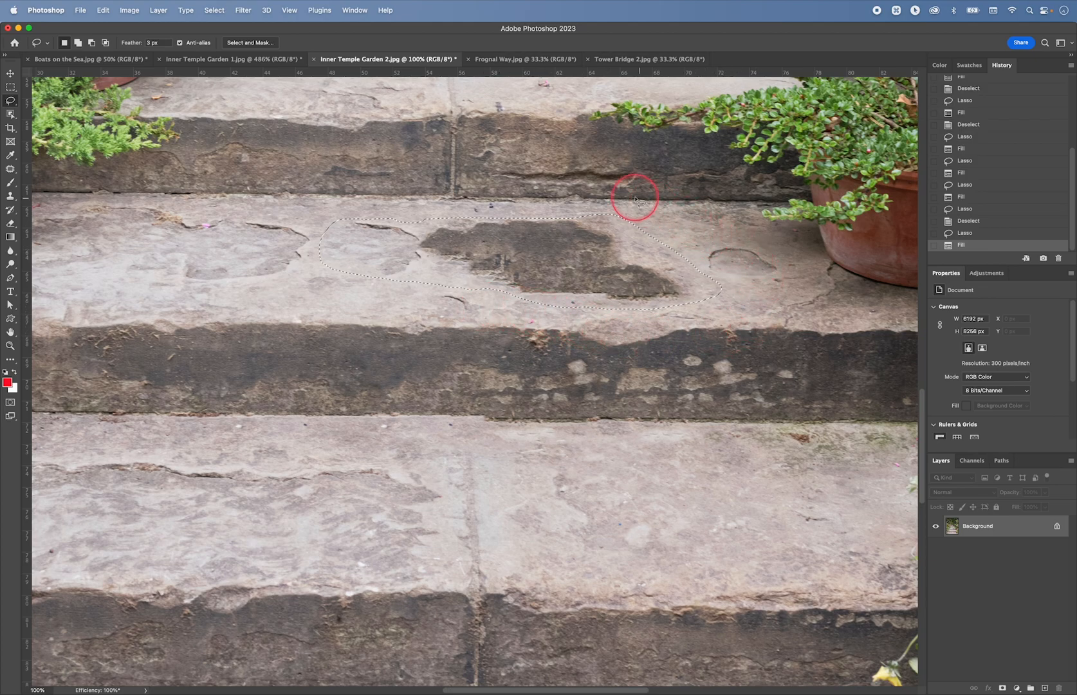
mouse_move(296, 213)
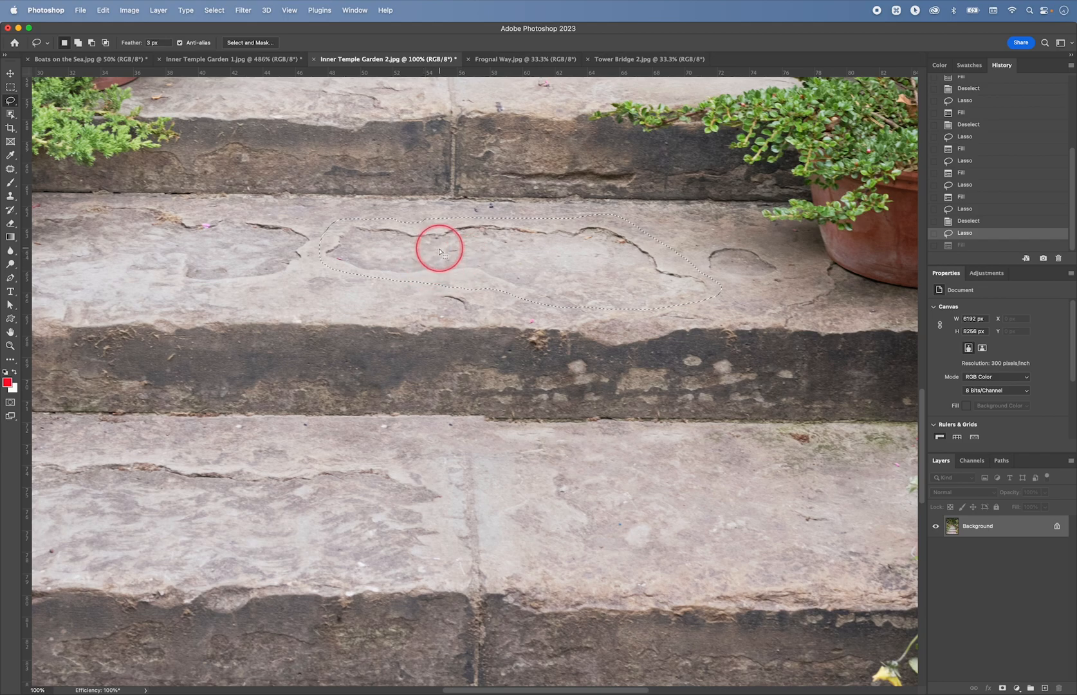
Step: Launch Content-Aware Fill for the lassoed crack from the right-click menu
right_click(439, 249)
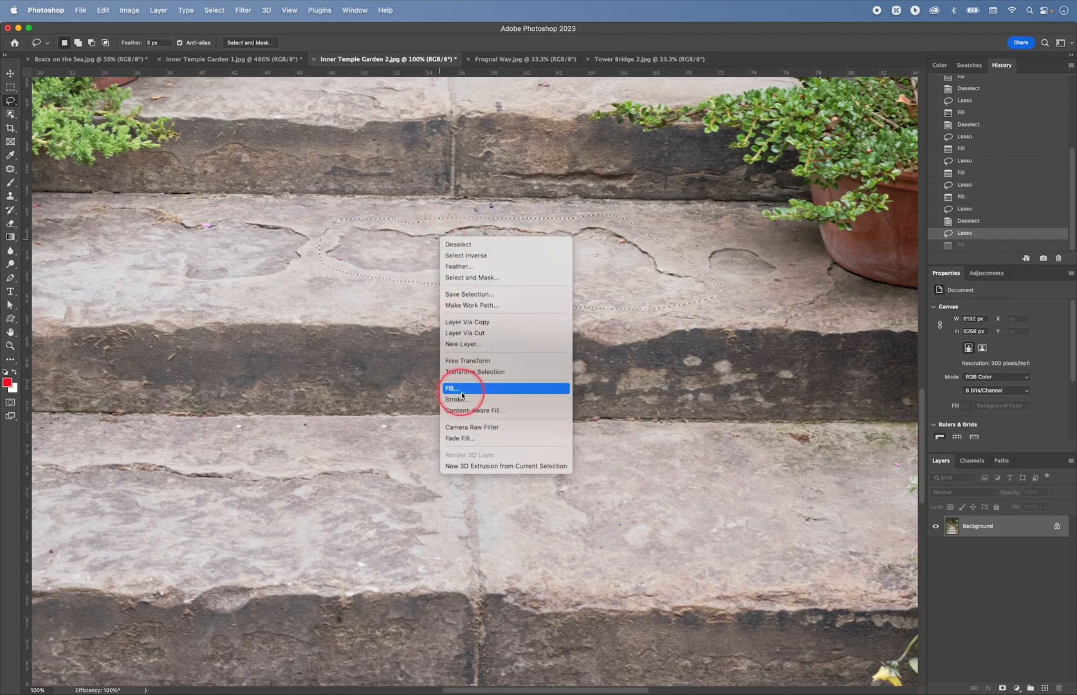
mouse_move(475, 410)
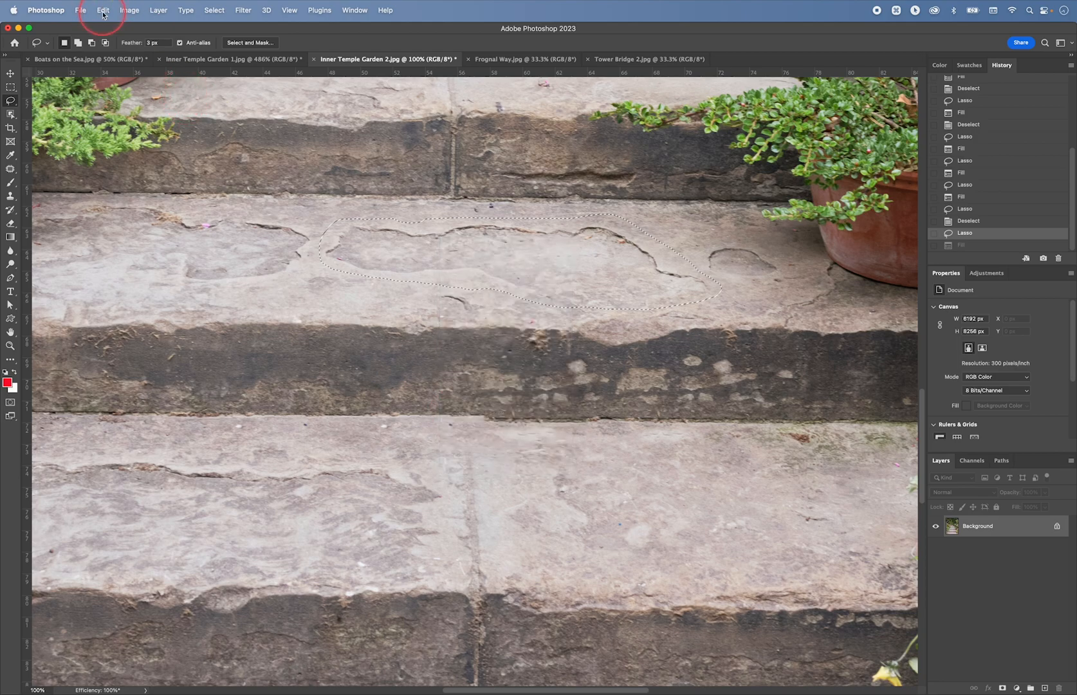
click(103, 10)
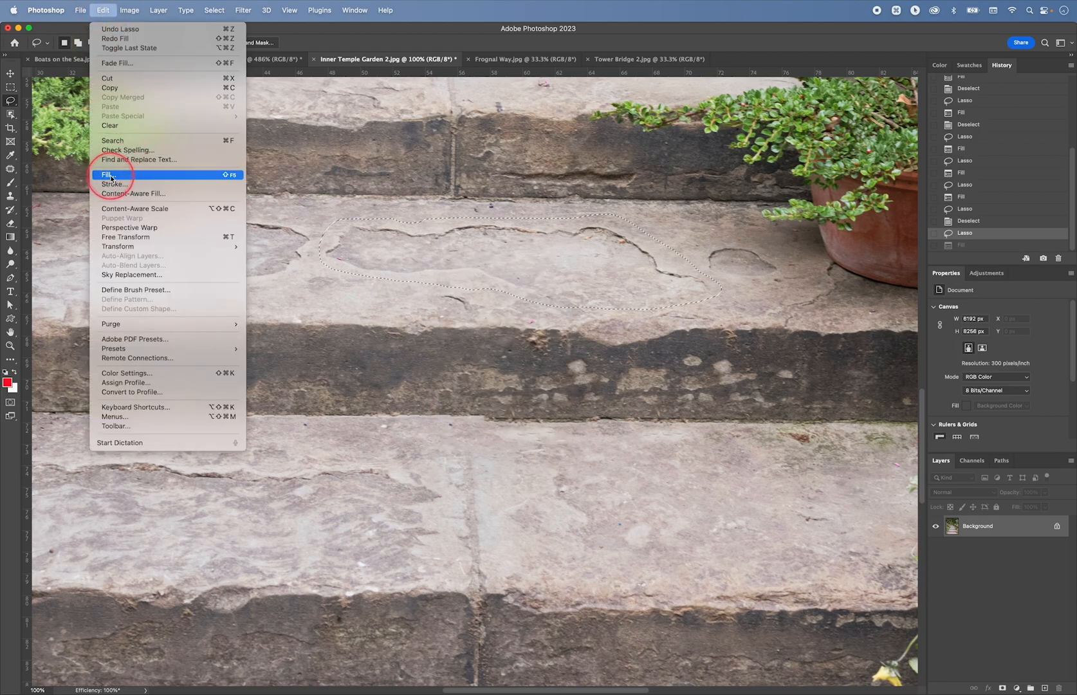
mouse_move(134, 193)
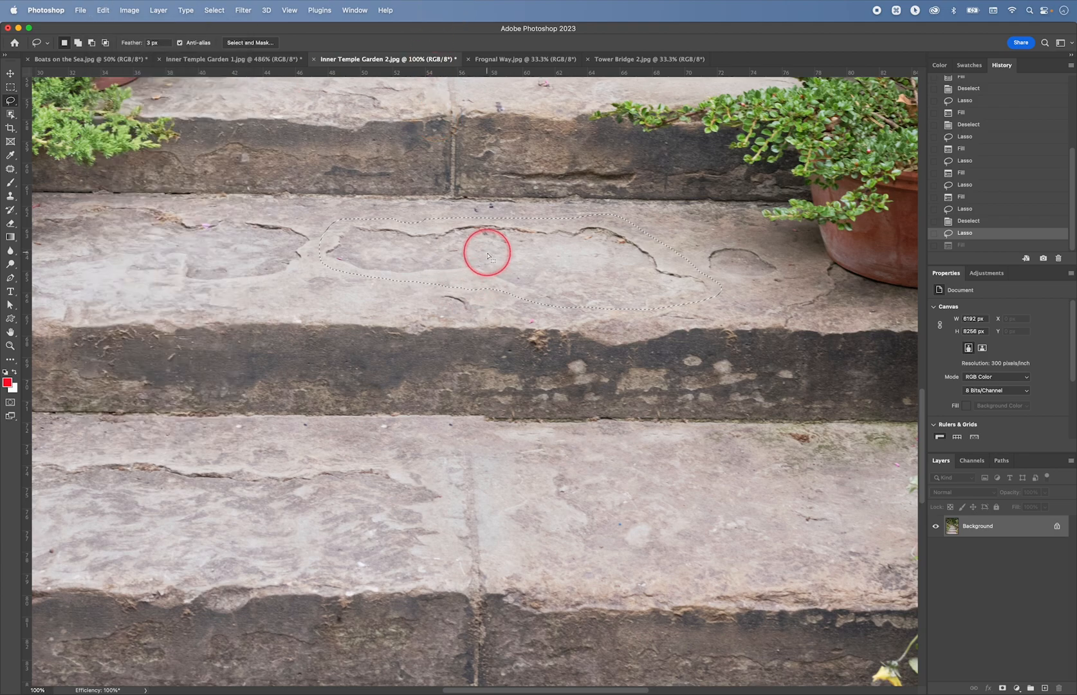
right_click(488, 253)
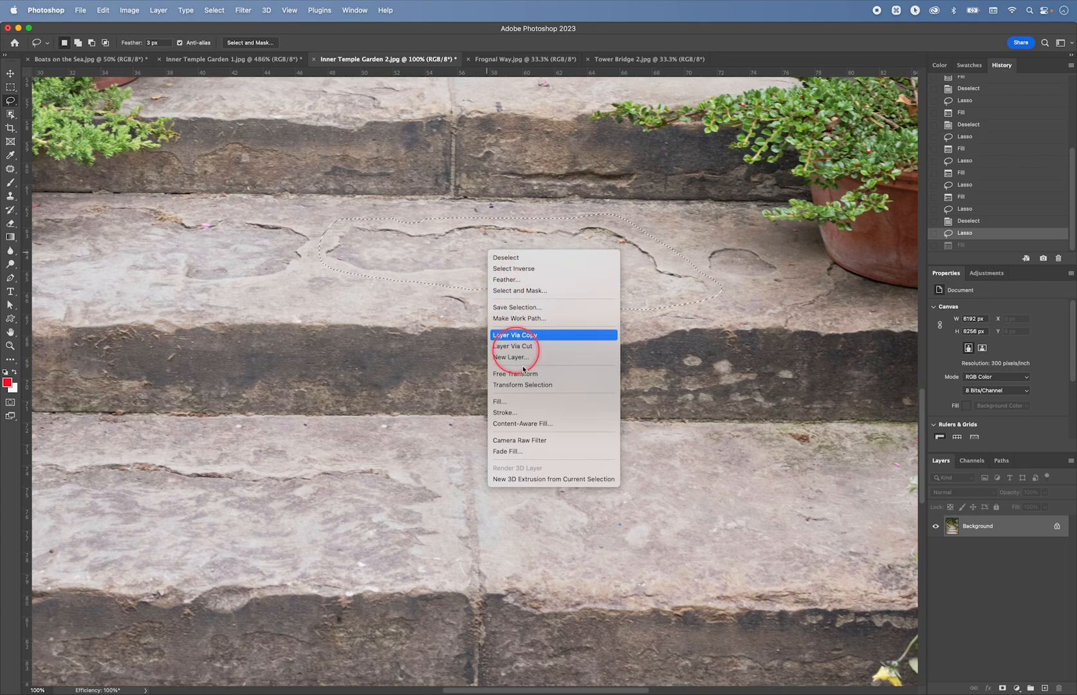
mouse_move(549, 424)
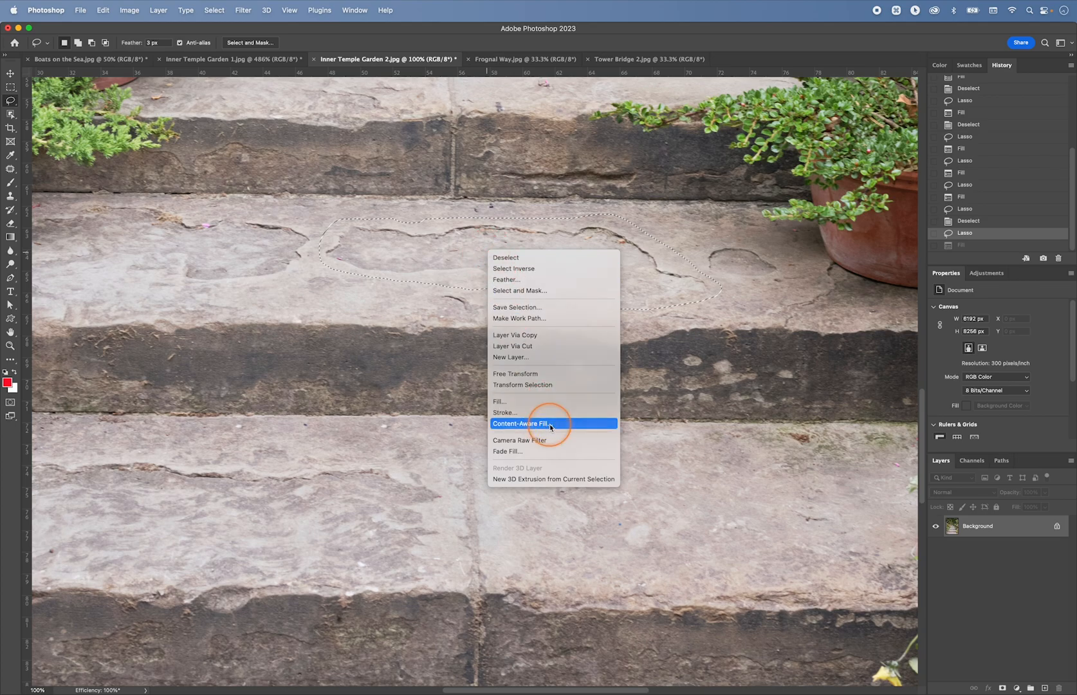
click(522, 423)
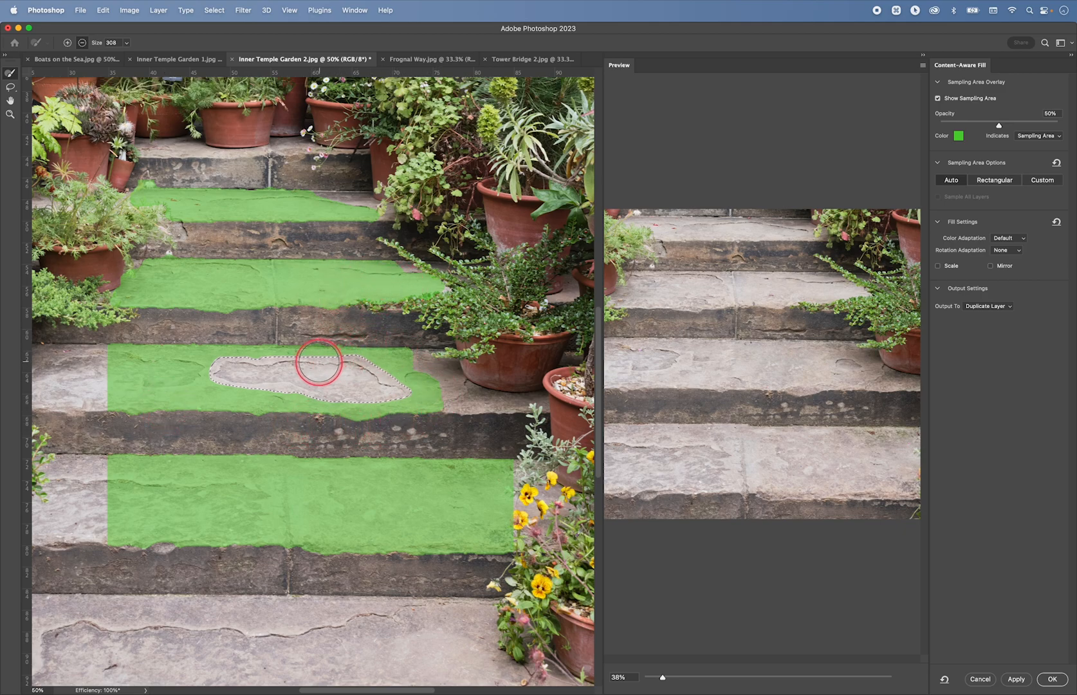
mouse_move(394, 318)
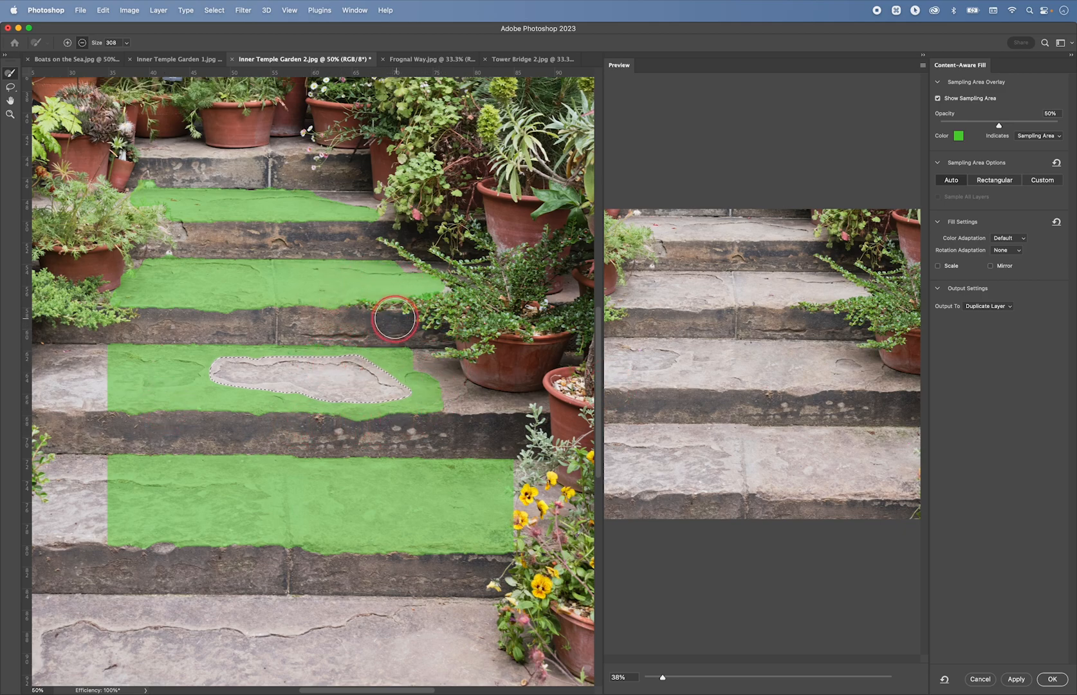
mouse_move(413, 351)
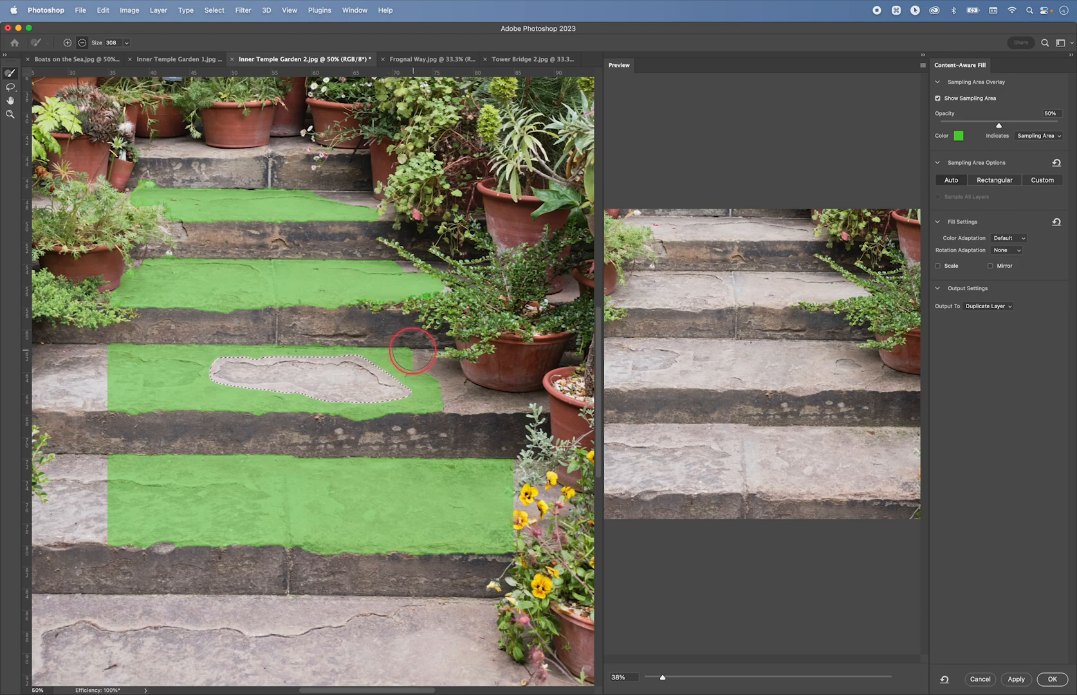
Step: Choose Rectangular sampling and brush plants, pots and risers out of the sampling area
click(995, 180)
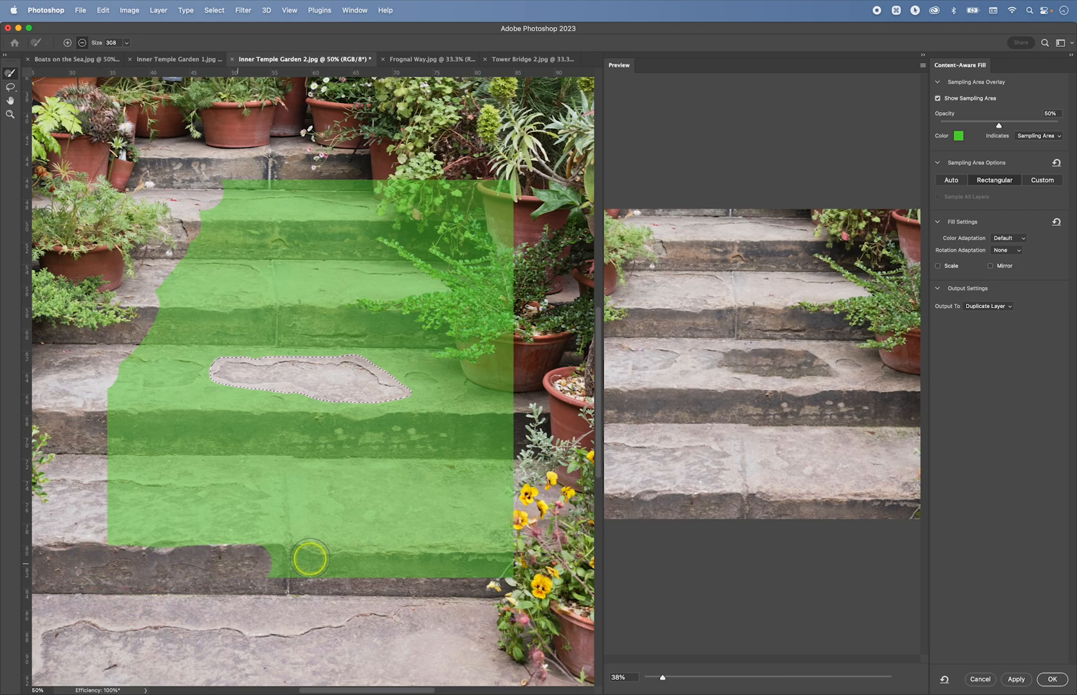
drag(309, 558, 520, 475)
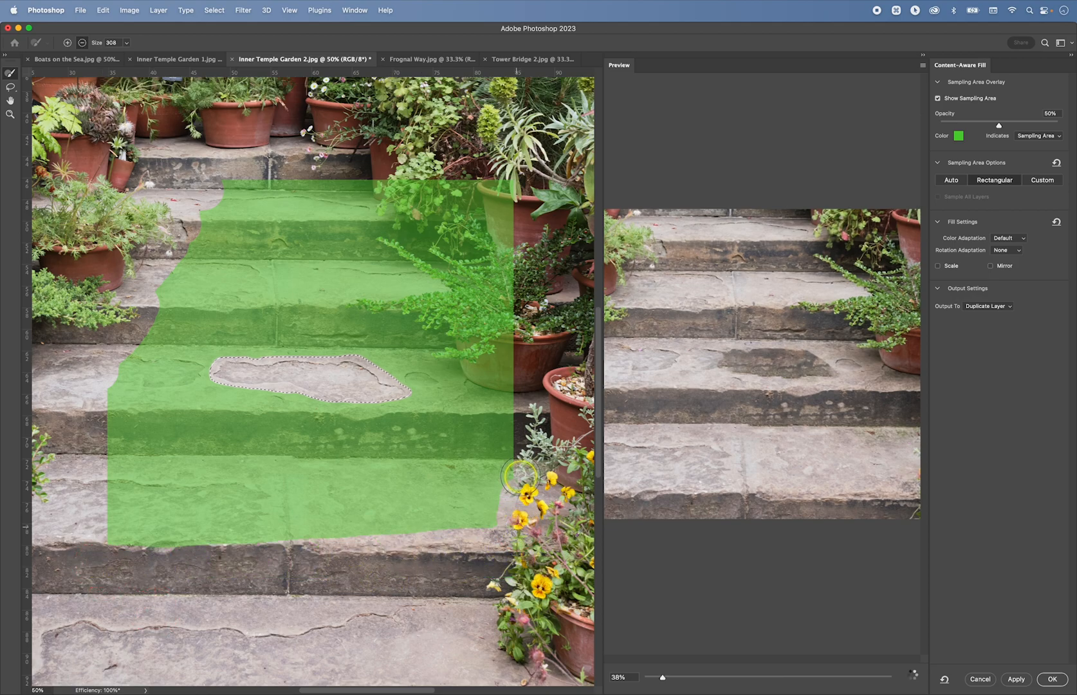
drag(518, 473, 96, 433)
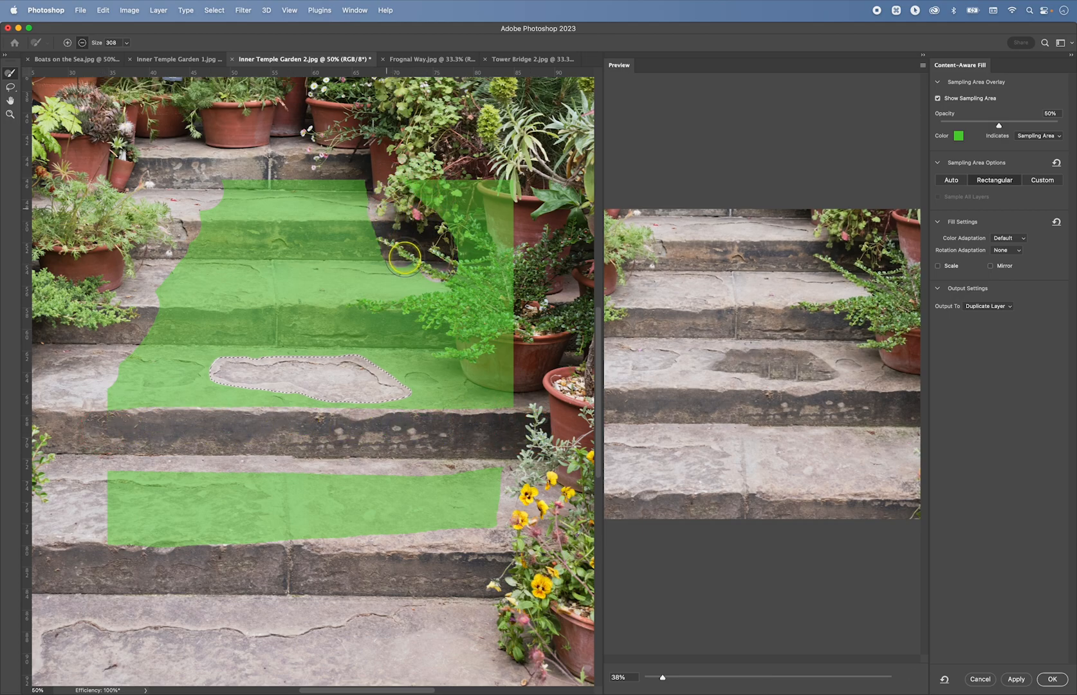
drag(404, 259, 469, 364)
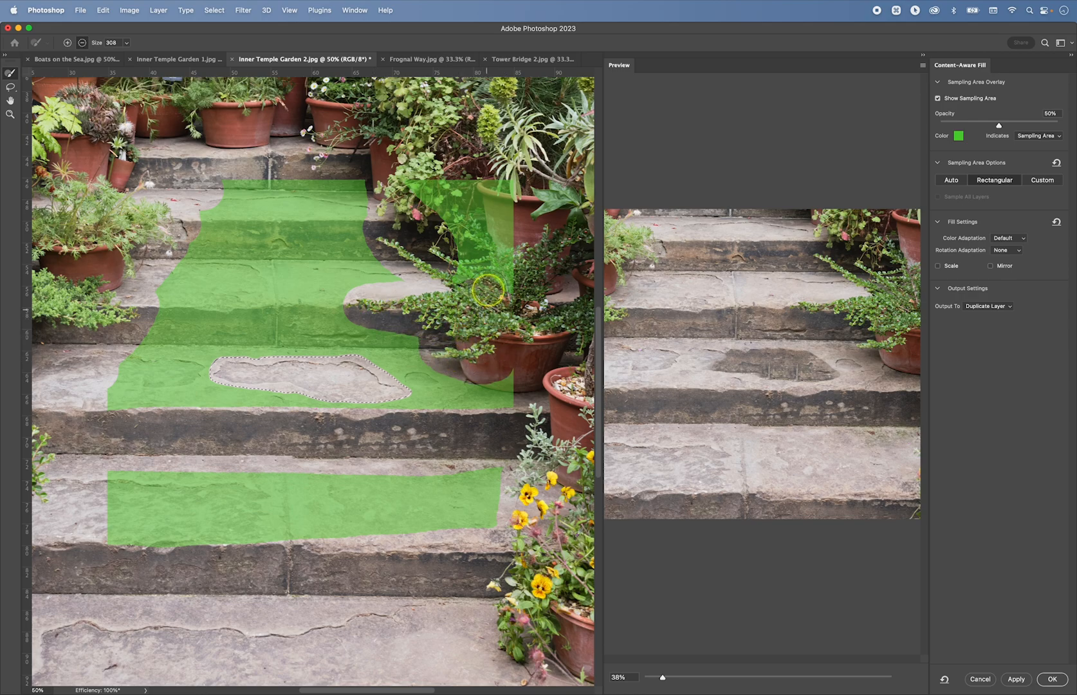
drag(488, 287, 510, 231)
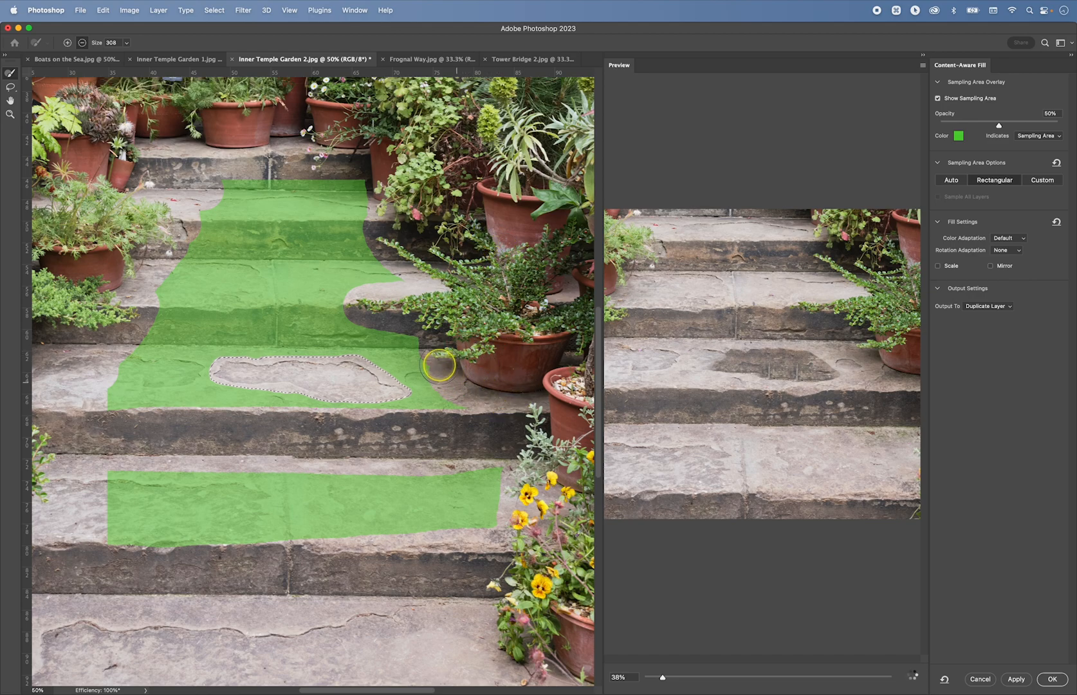
drag(439, 365, 152, 318)
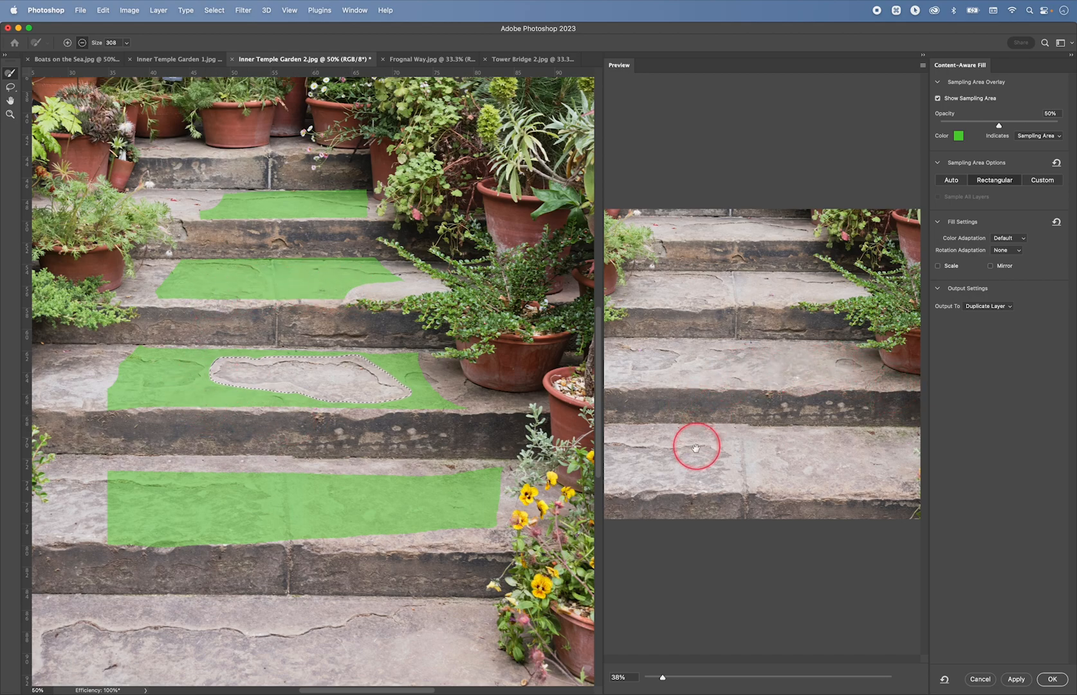
mouse_move(911, 317)
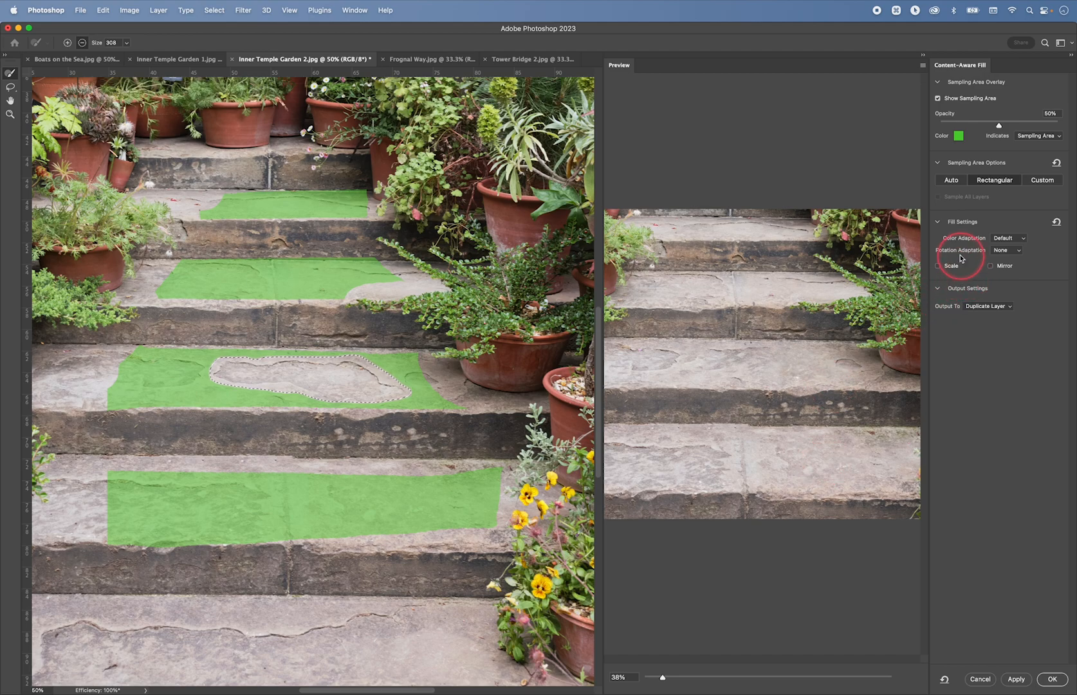
mouse_move(955, 241)
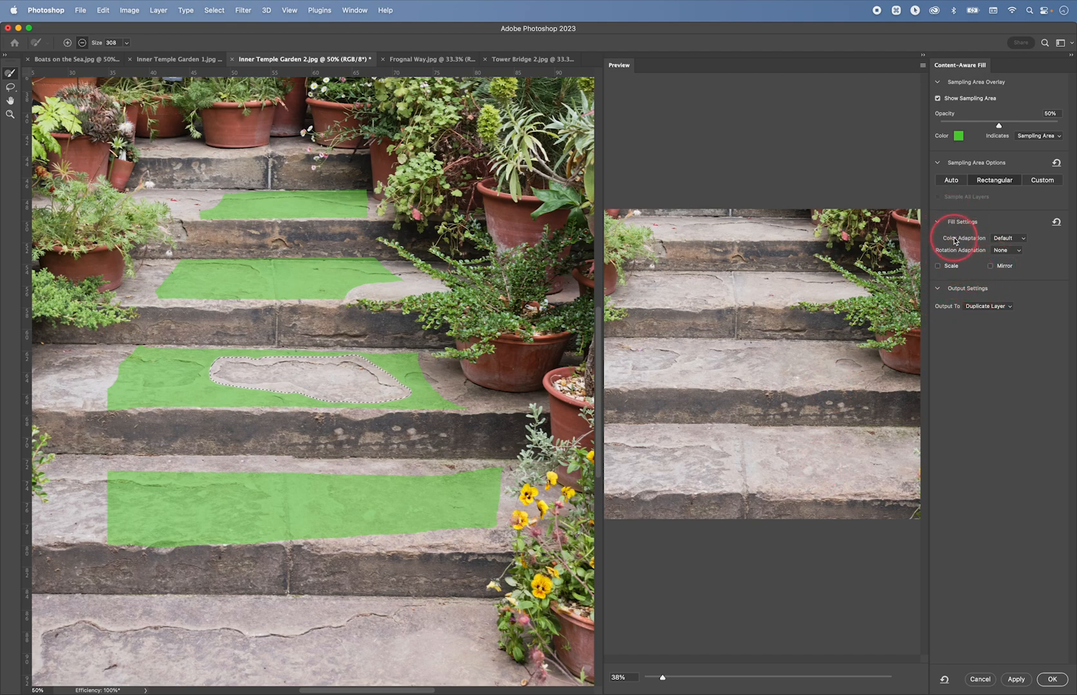
Step: Set Color Adaptation to None and enable Scale and Mirror in Fill Settings
click(1008, 237)
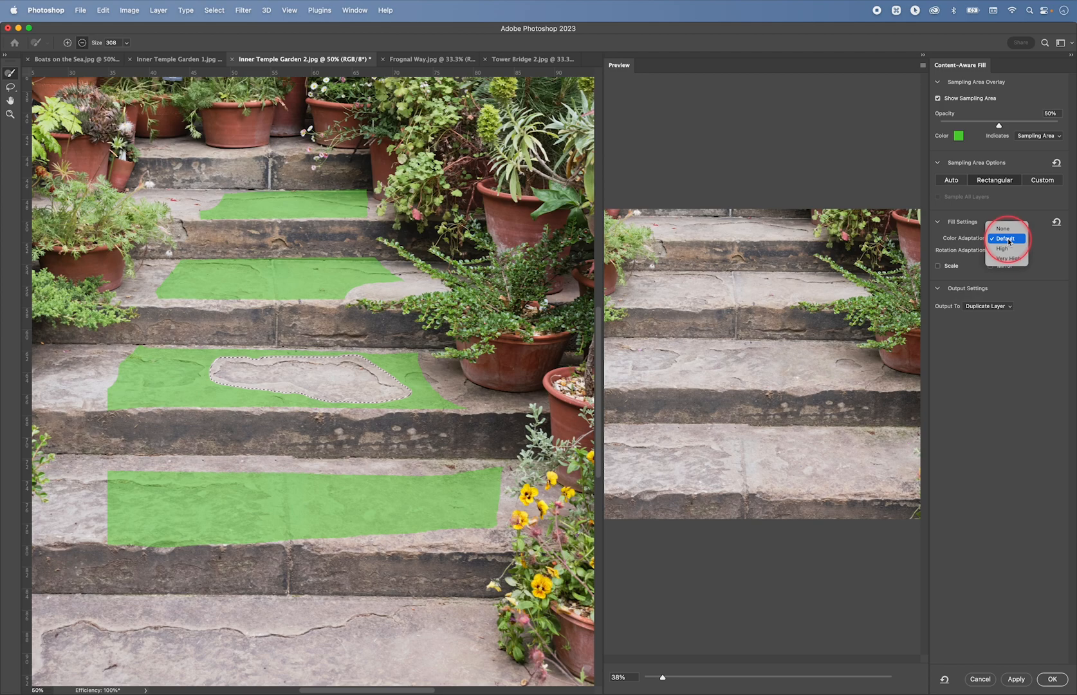
click(1003, 238)
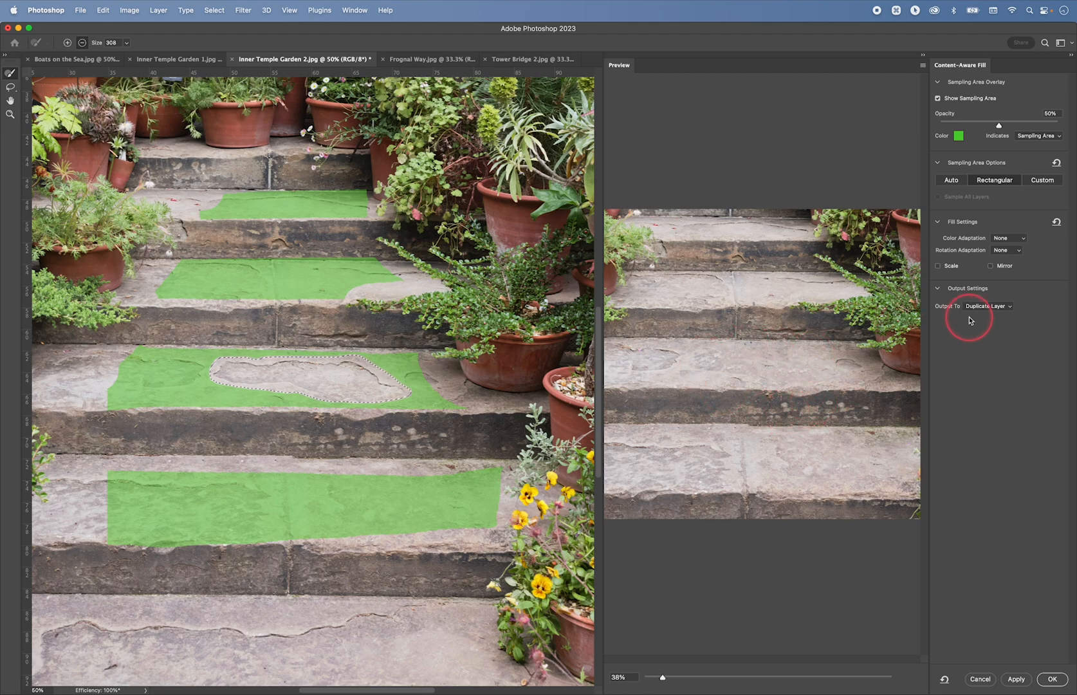
click(939, 266)
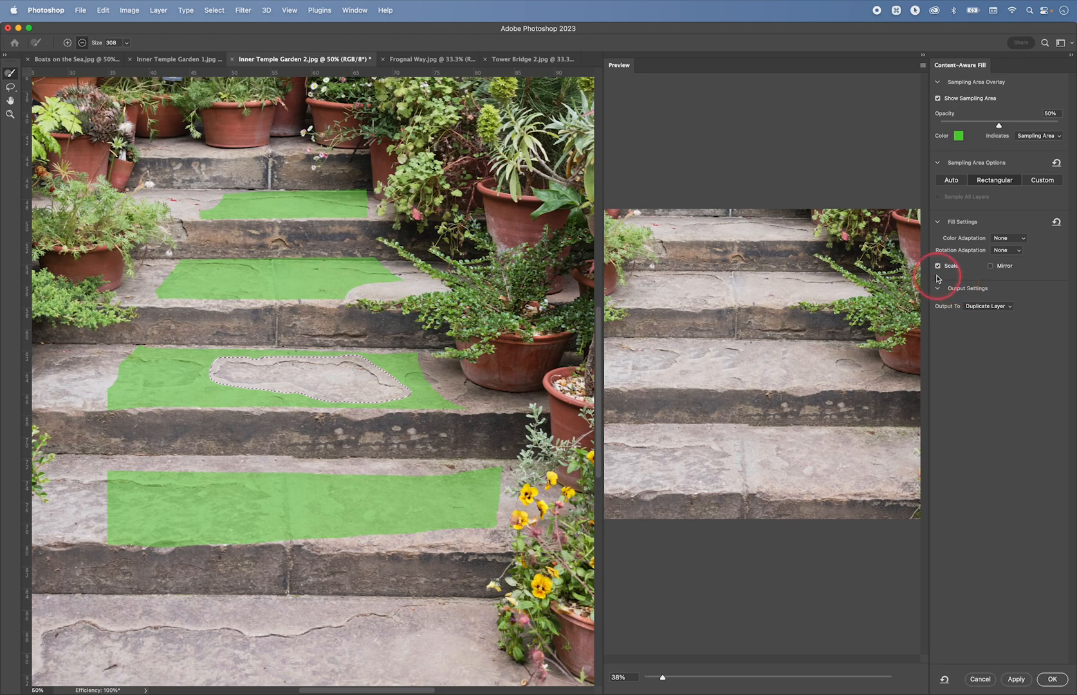
click(939, 266)
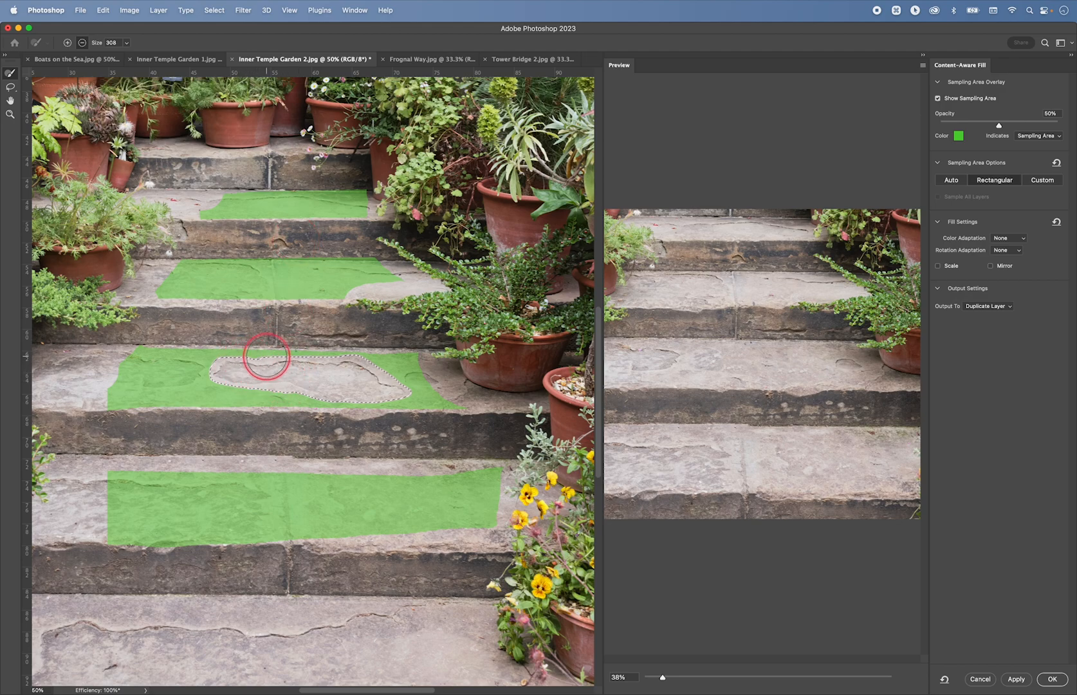
mouse_move(350, 370)
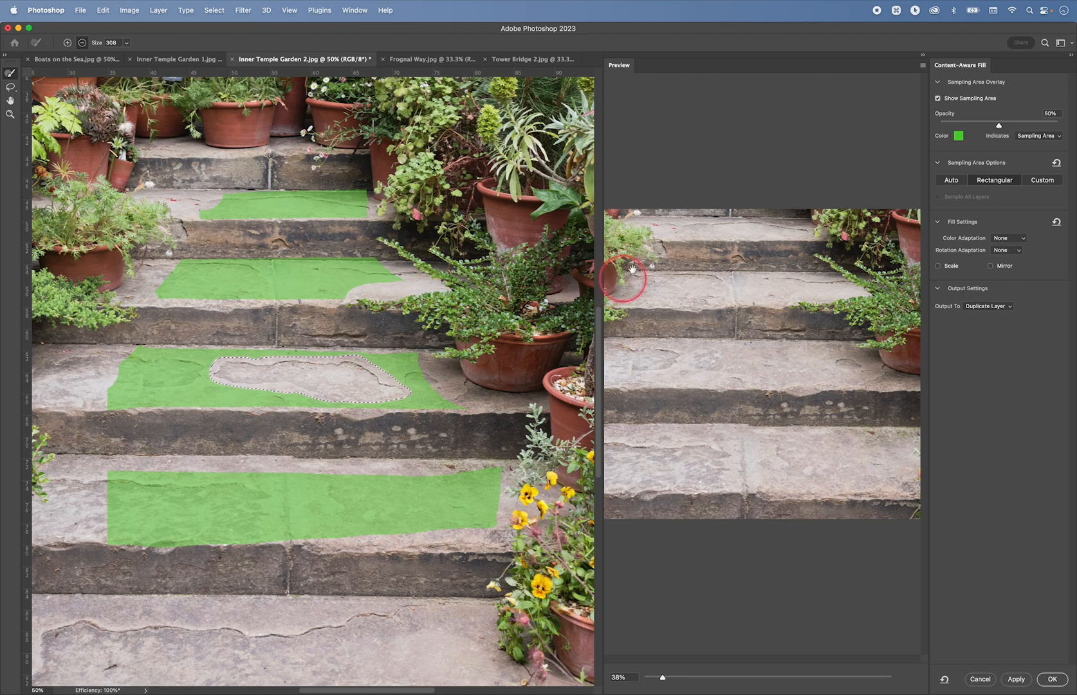
click(939, 266)
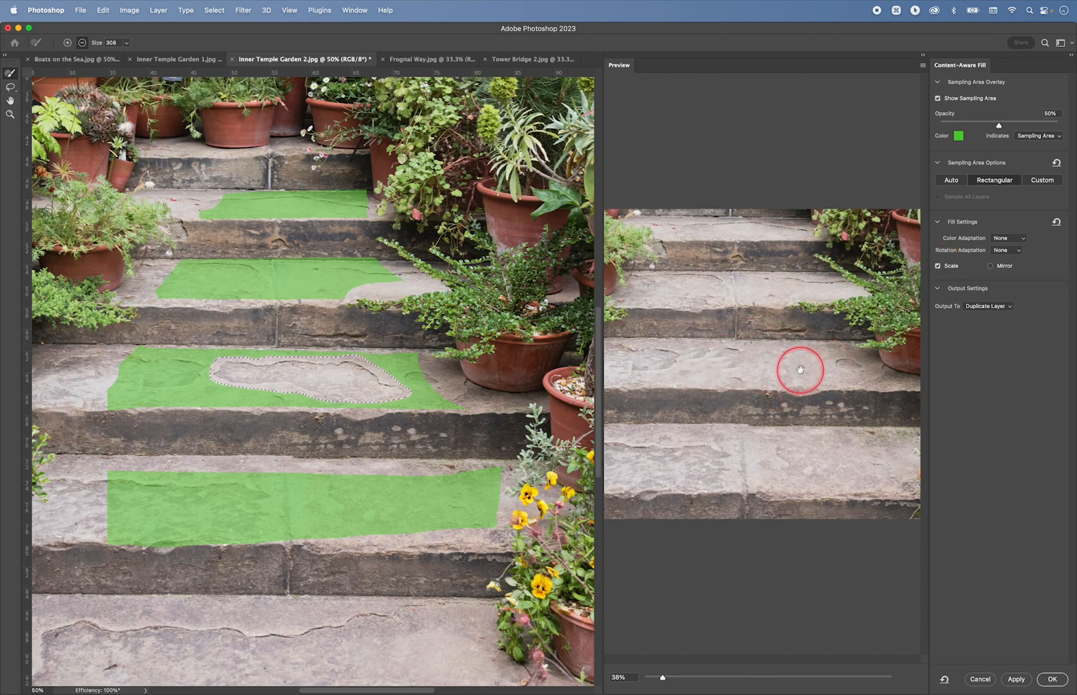
click(992, 266)
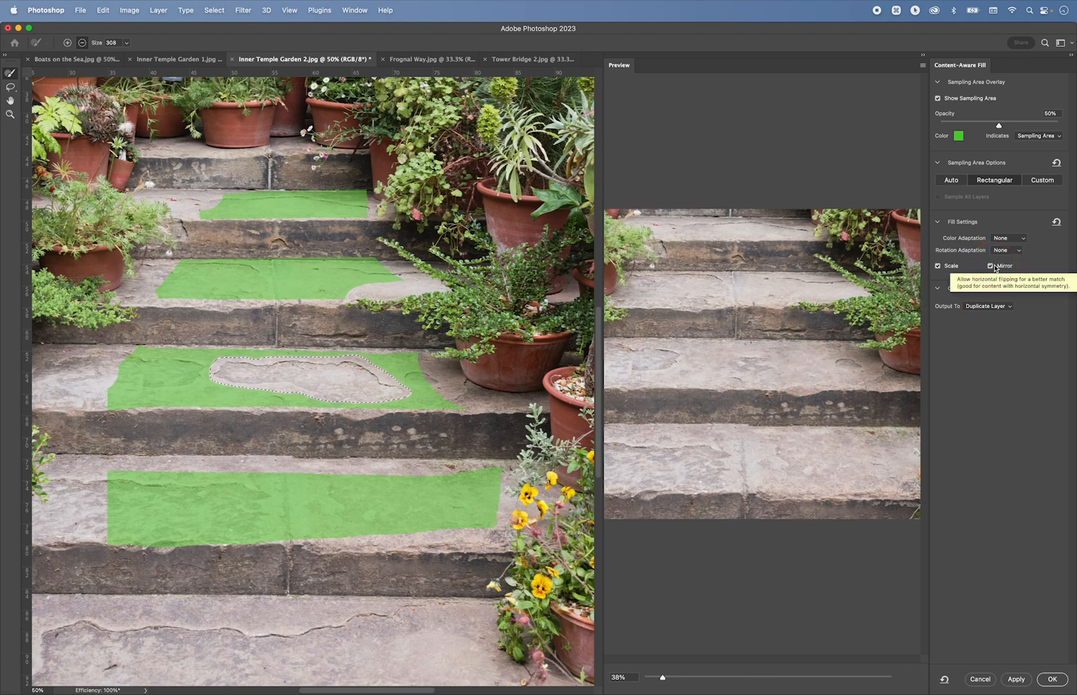
click(990, 266)
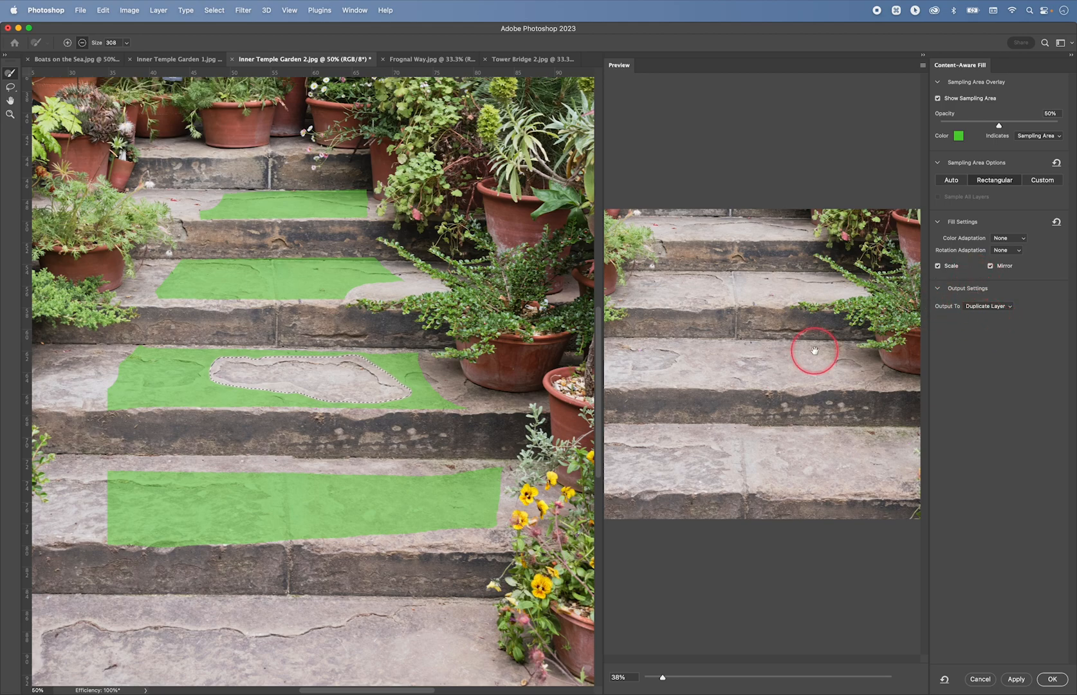
mouse_move(929, 319)
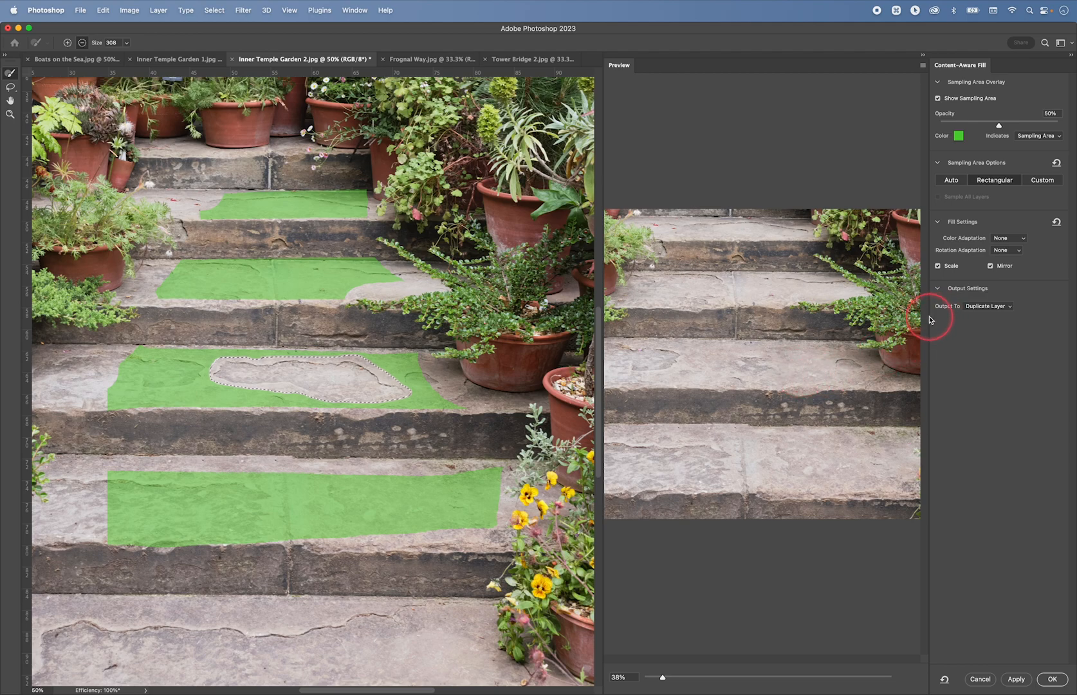
Step: Set the crack fill's output to New Layer and apply it with OK
click(988, 306)
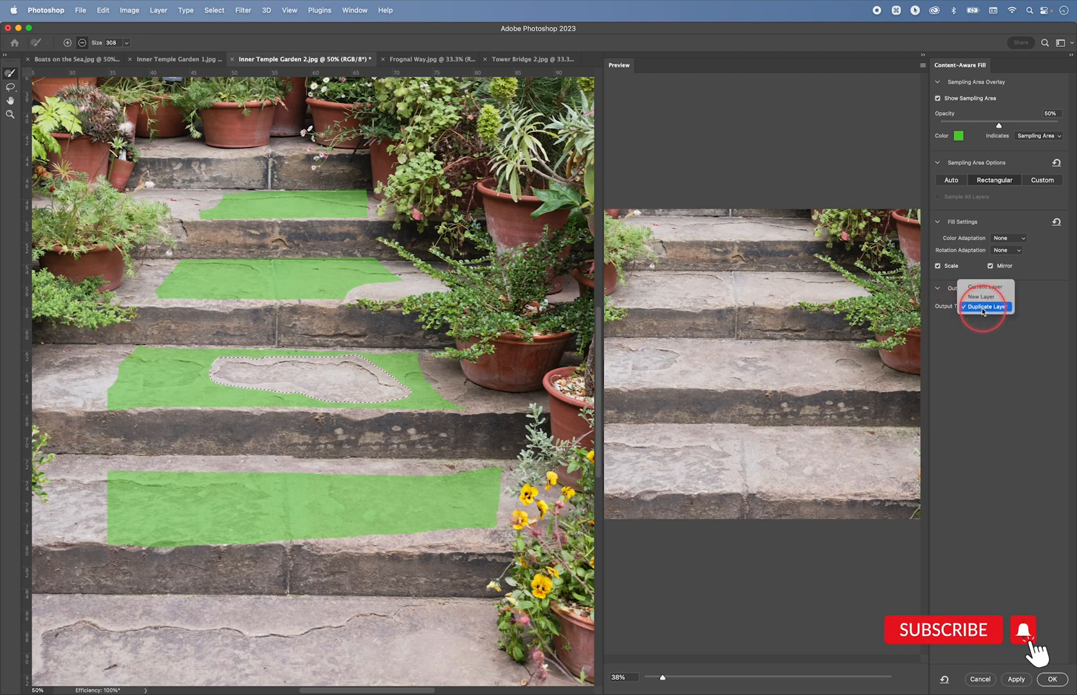
click(982, 296)
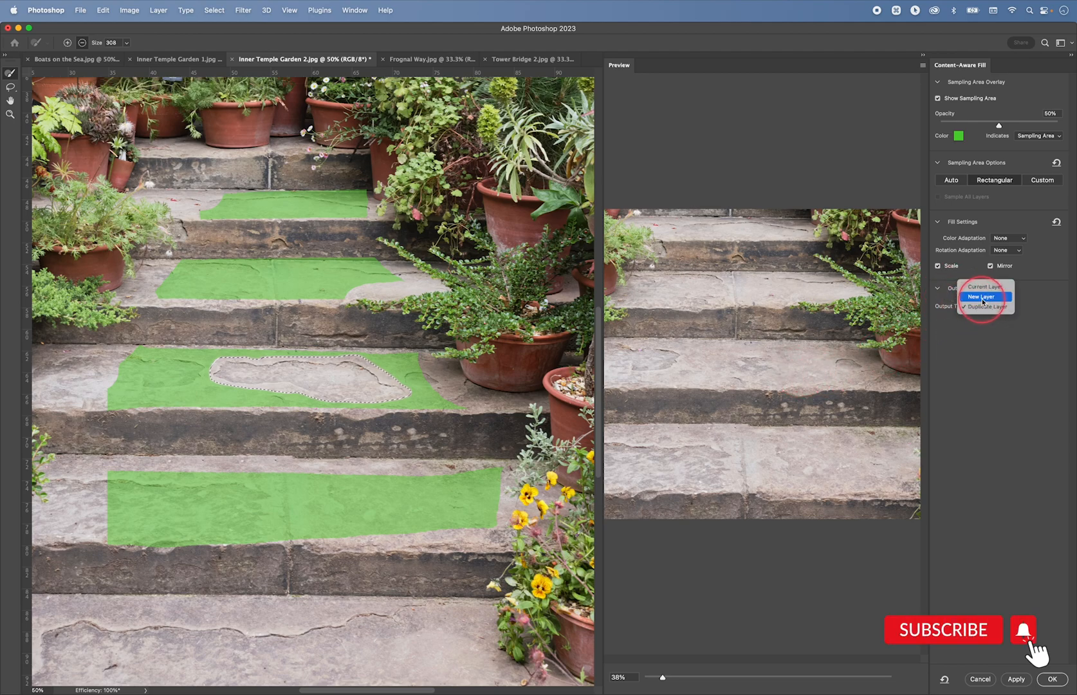
click(982, 297)
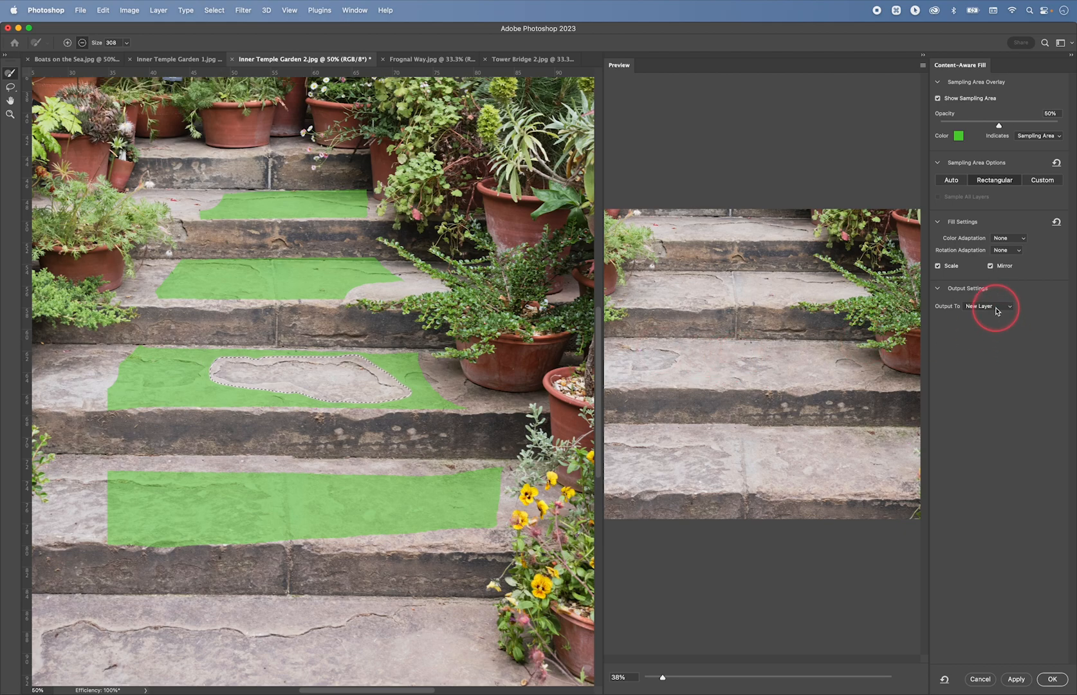
click(989, 306)
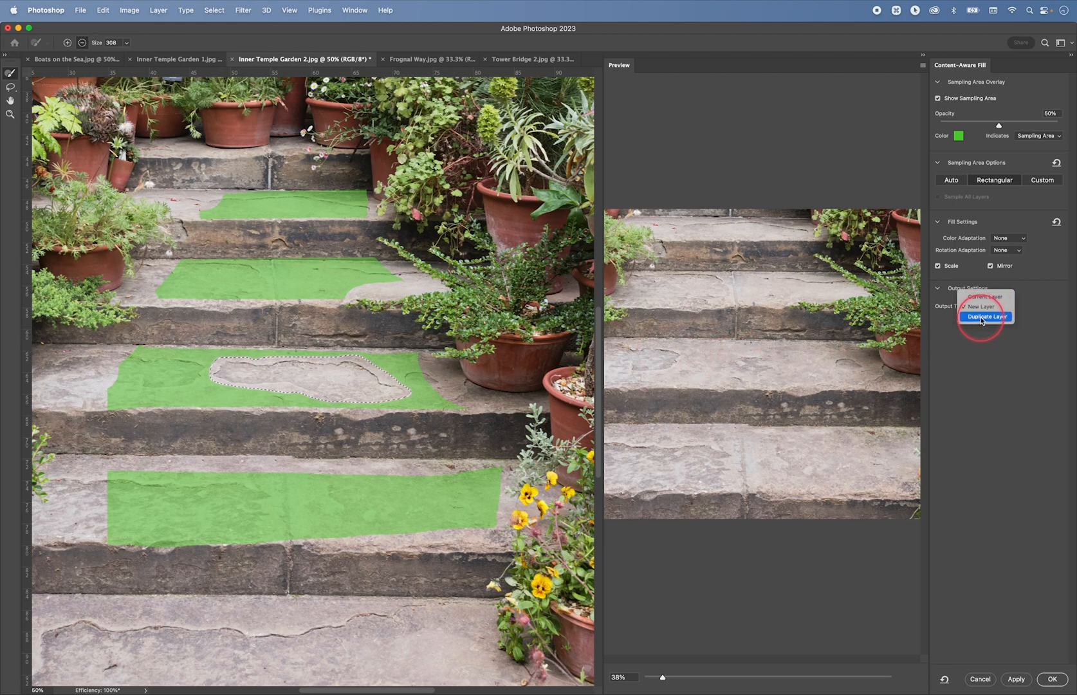
click(986, 317)
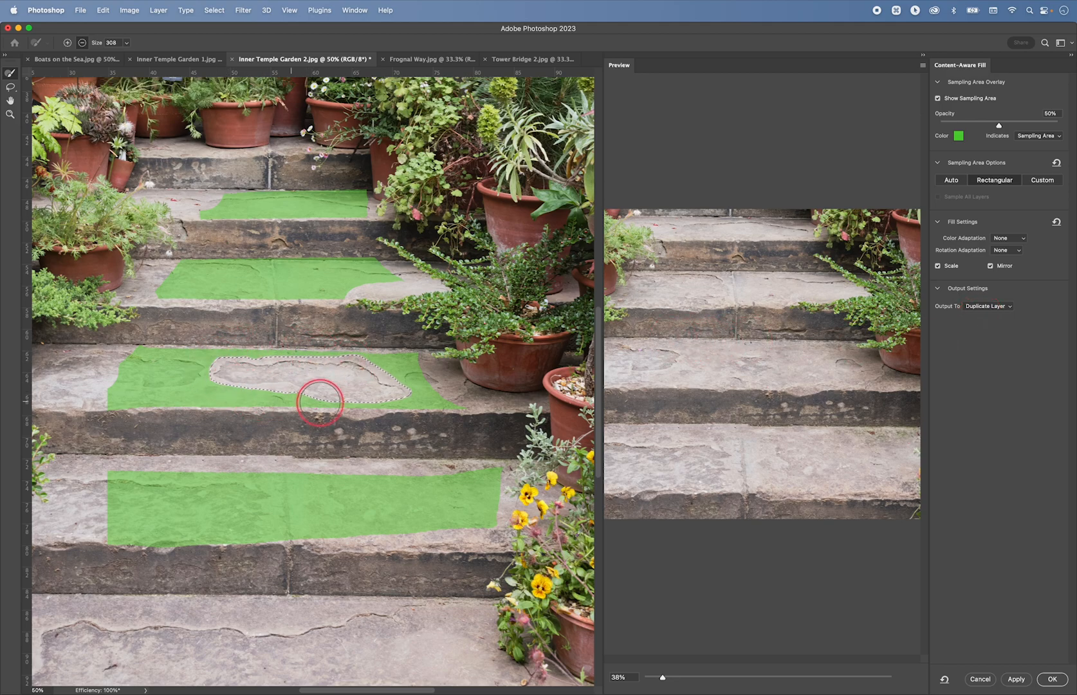
click(988, 305)
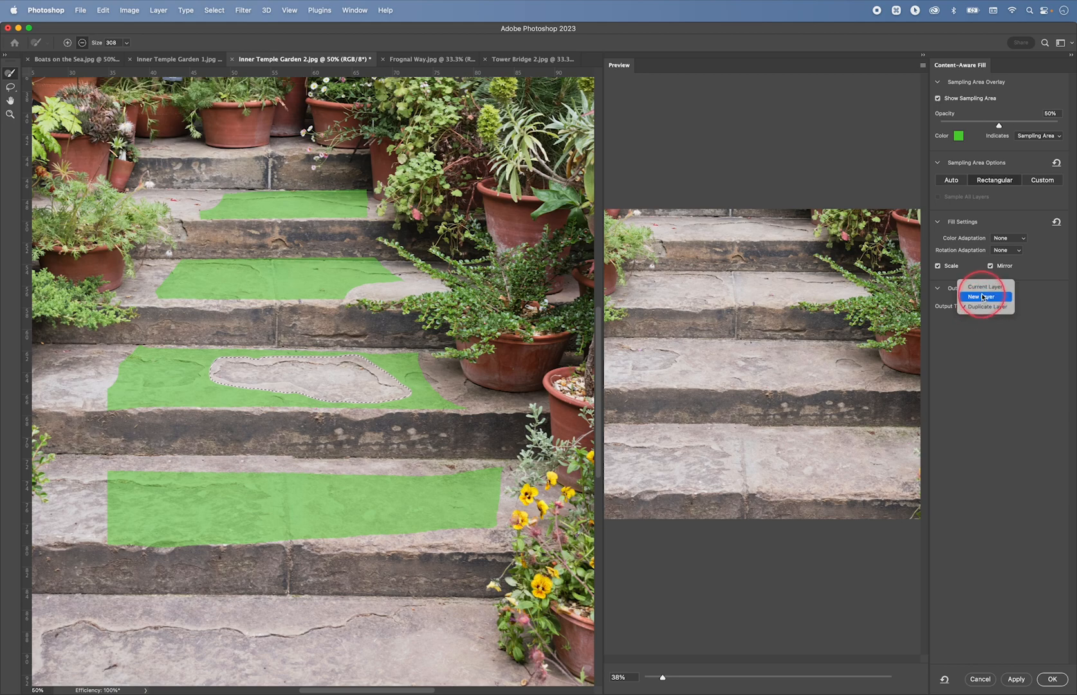
click(984, 296)
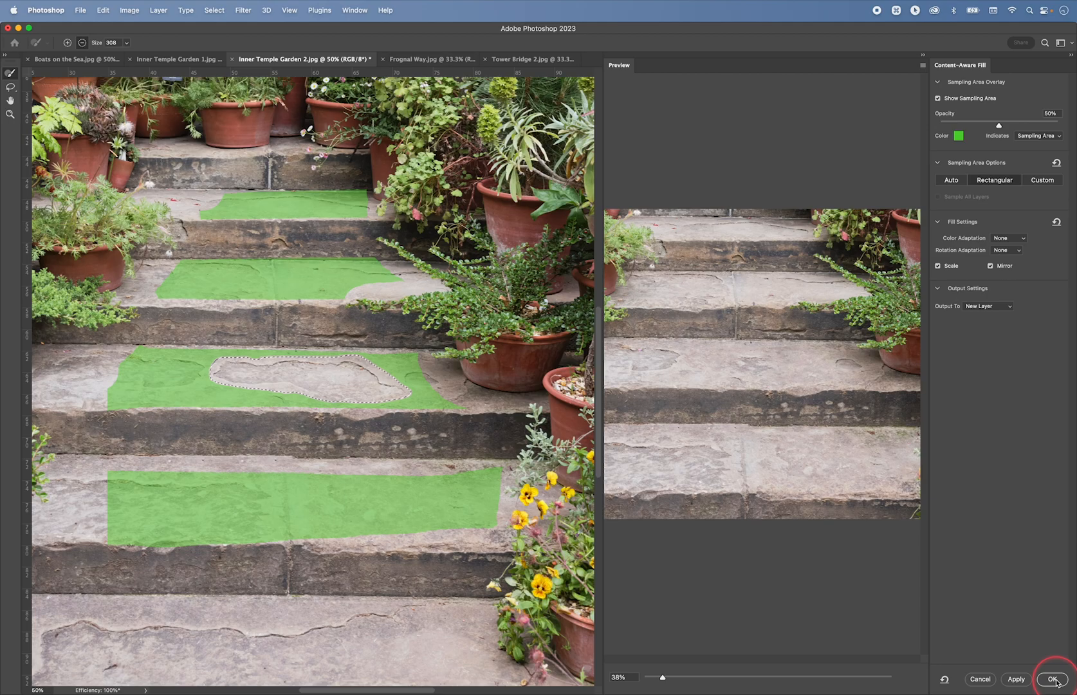
click(1054, 681)
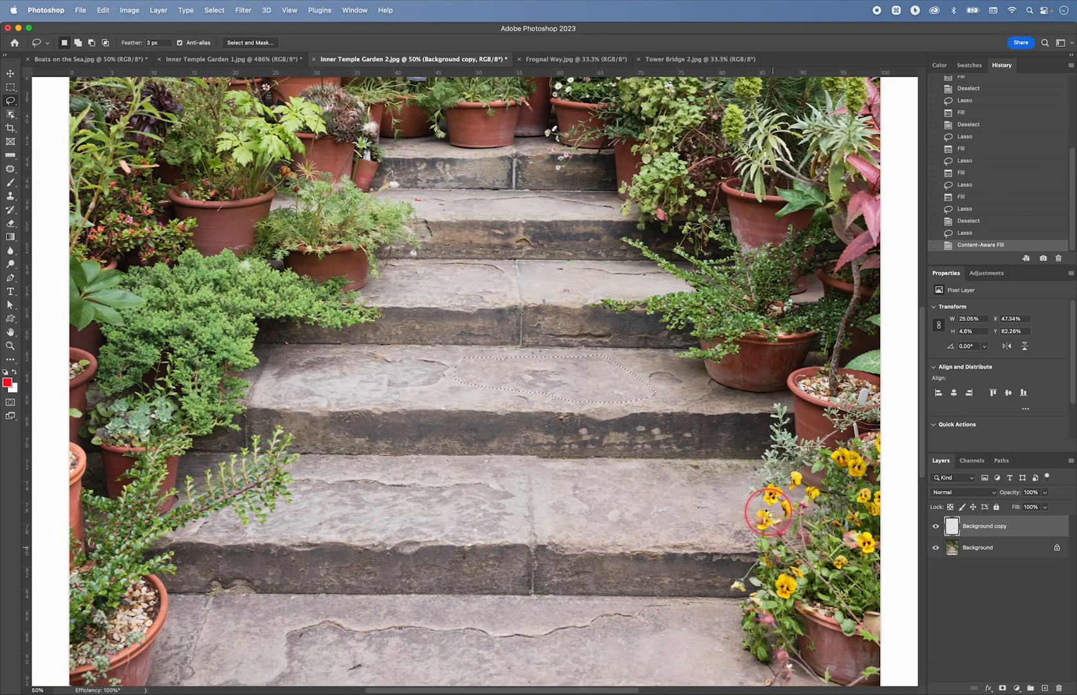
Step: Deselect with Cmd+D and hide the Background copy layer to compare
key(cmd+d)
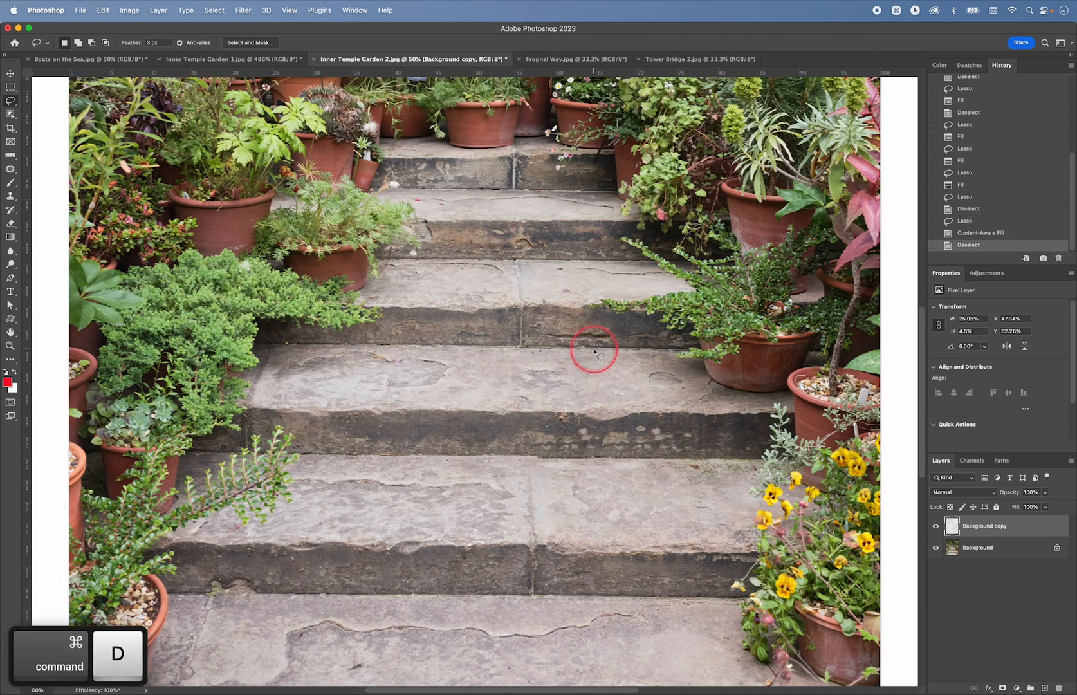
click(935, 525)
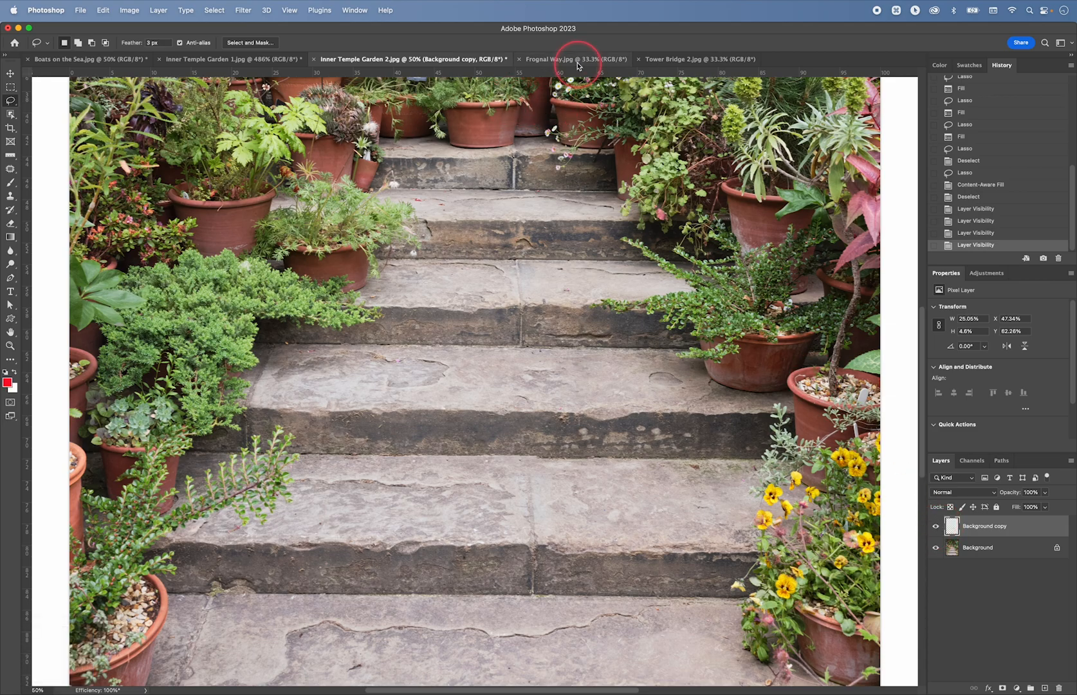
Step: Switch to Frognal Way.jpg and lasso around the street sign, then right-click it
click(573, 60)
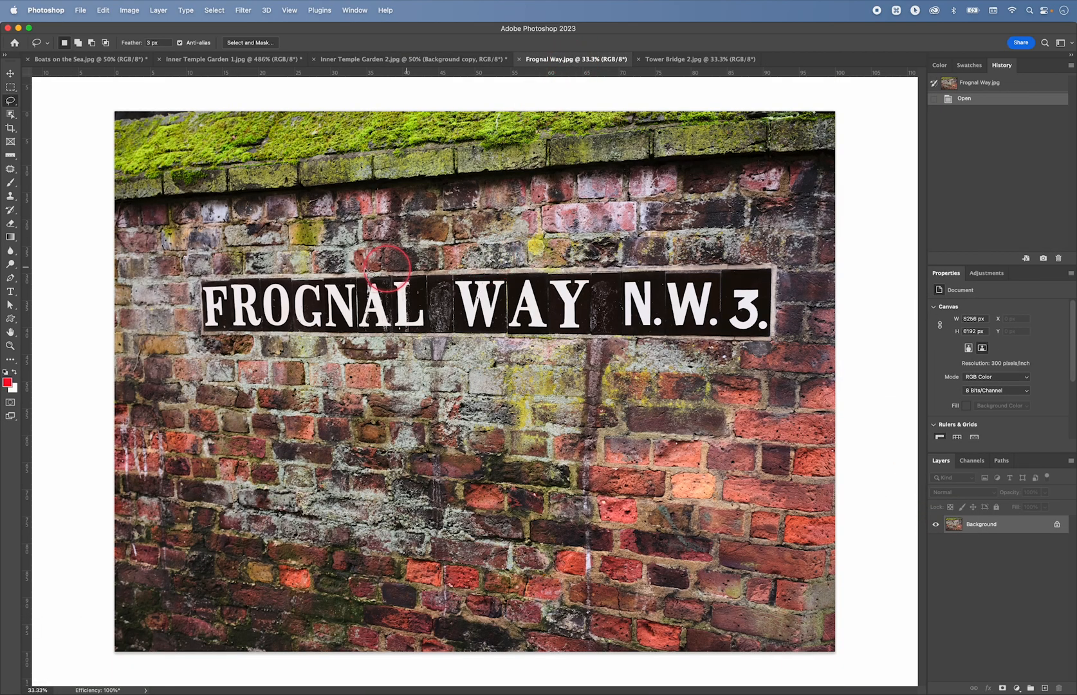
mouse_move(189, 278)
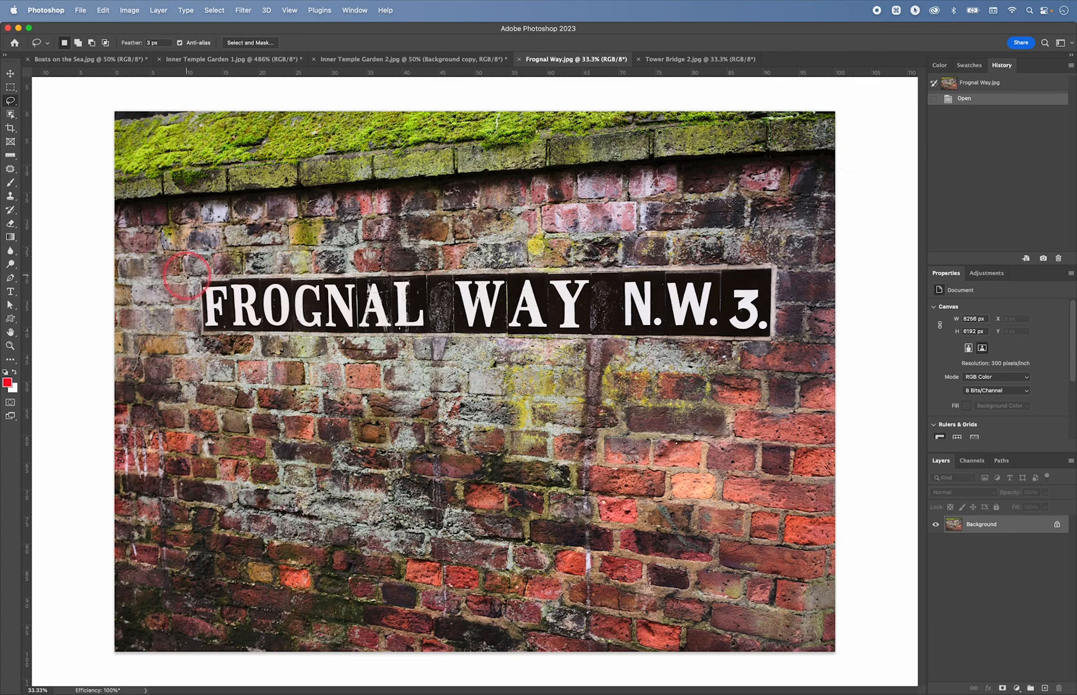
key(l)
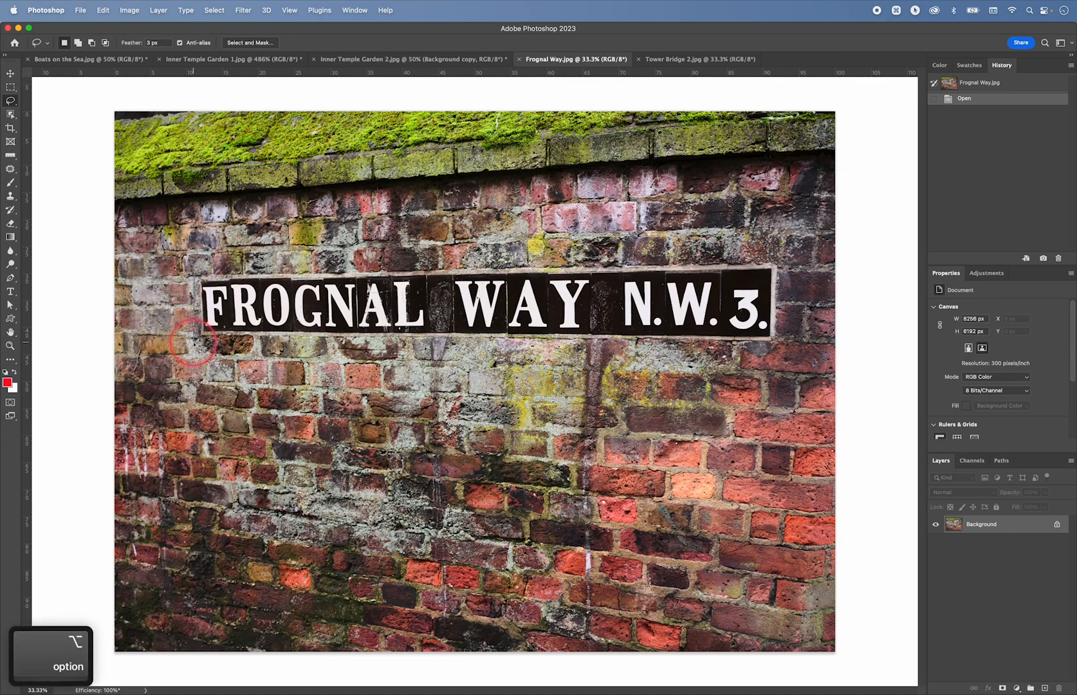
drag(192, 341, 576, 348)
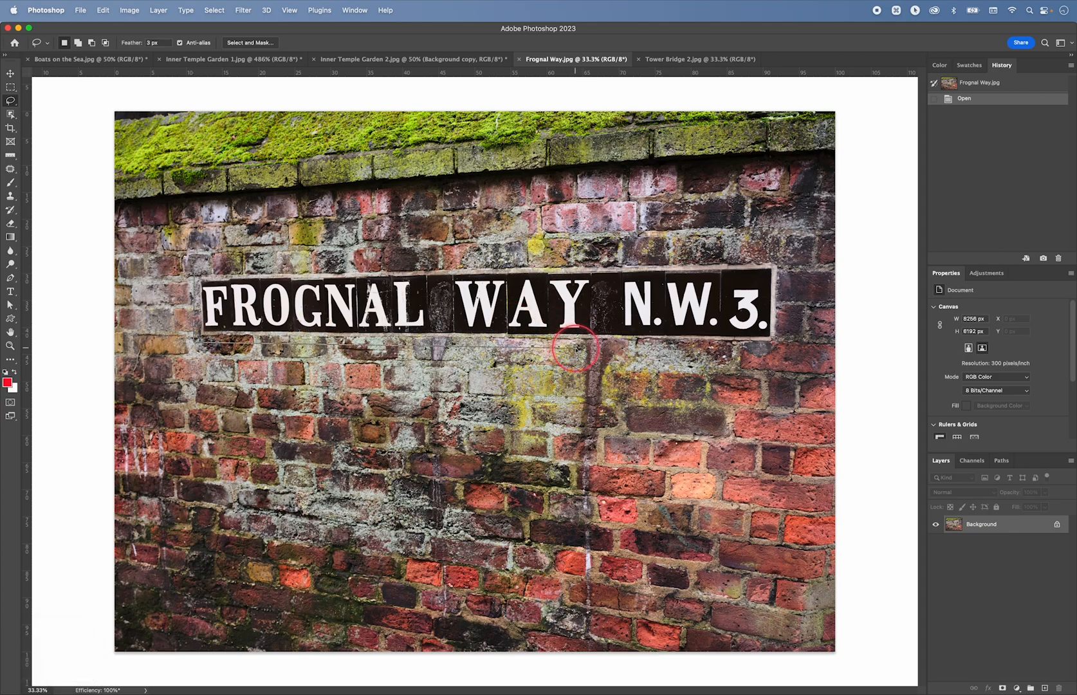
mouse_move(783, 350)
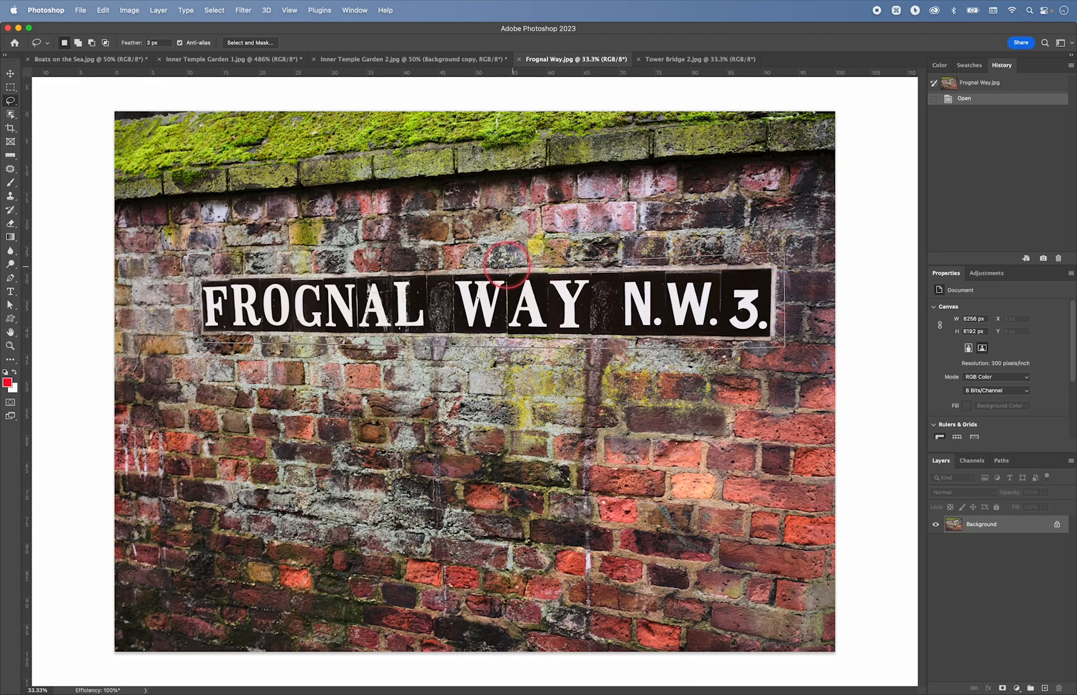
mouse_move(278, 267)
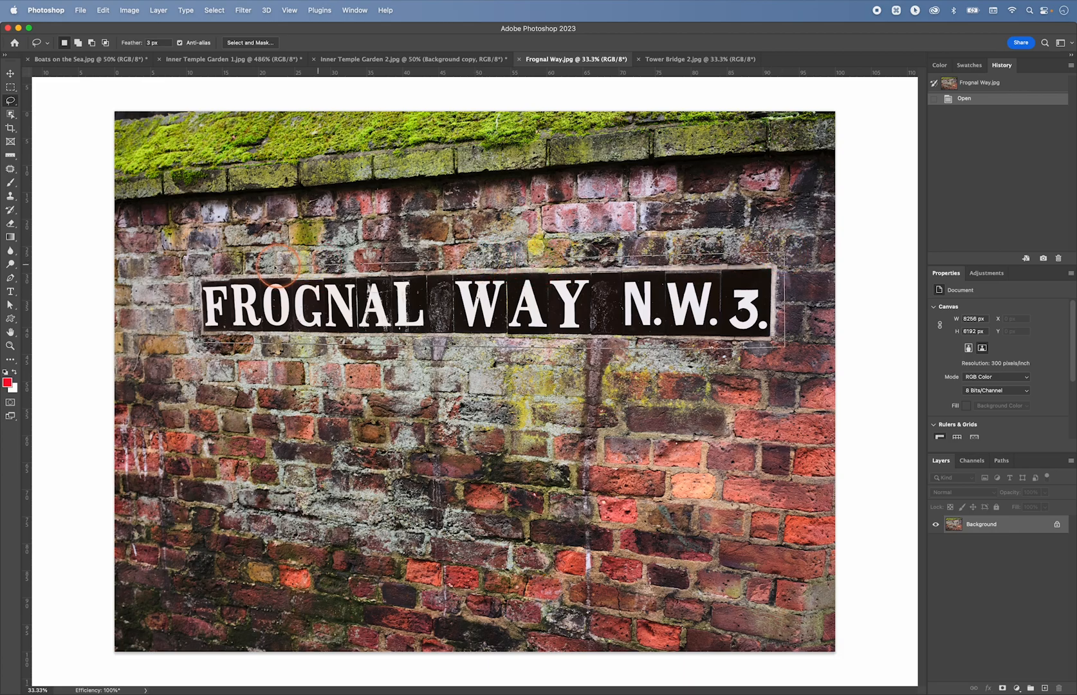
drag(282, 271, 763, 329)
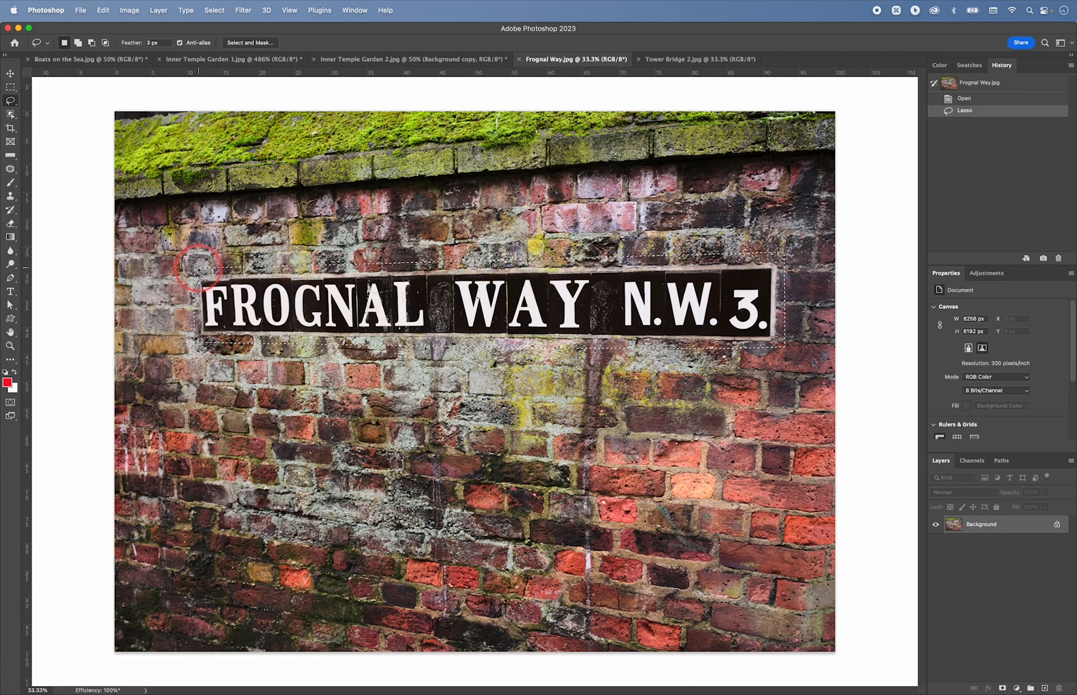
mouse_move(398, 303)
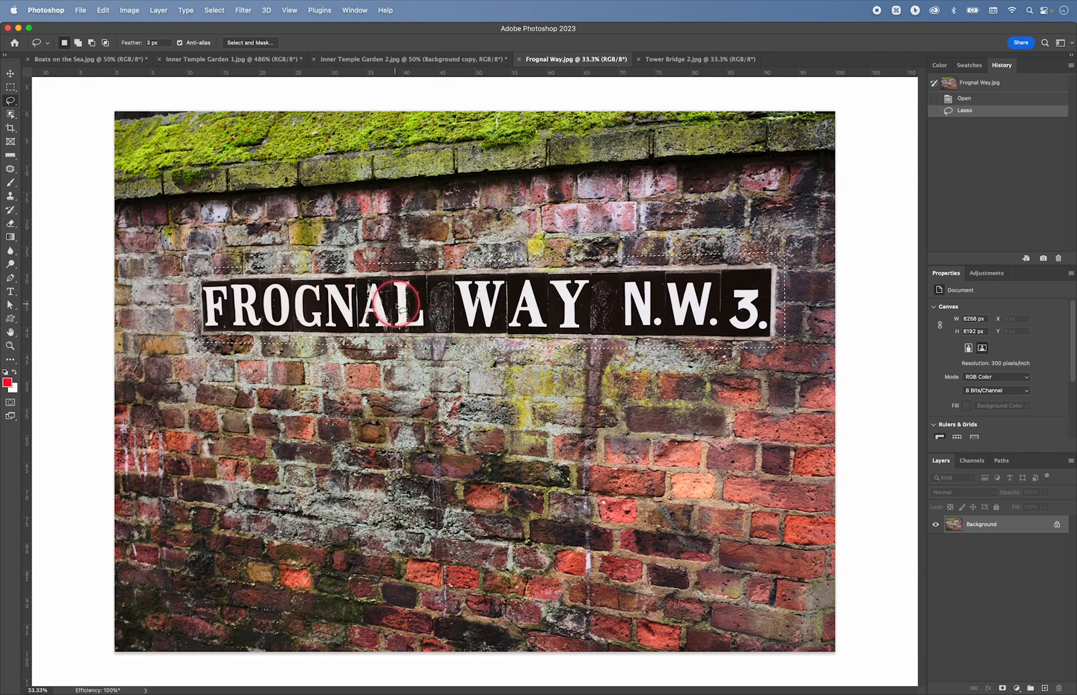
right_click(406, 304)
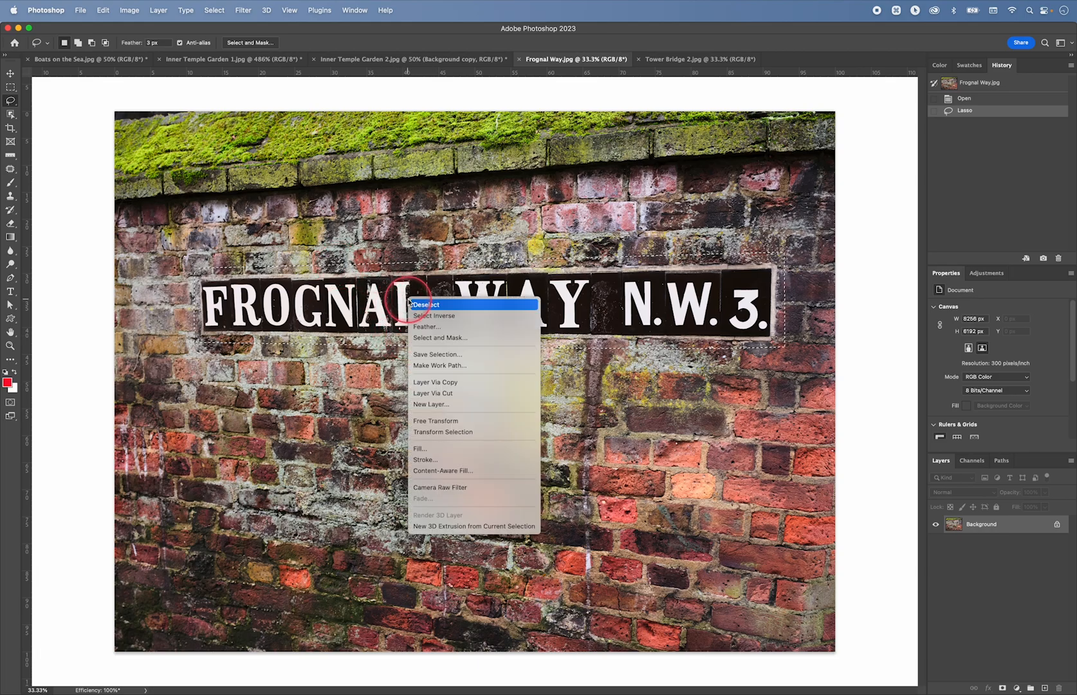
mouse_move(469, 471)
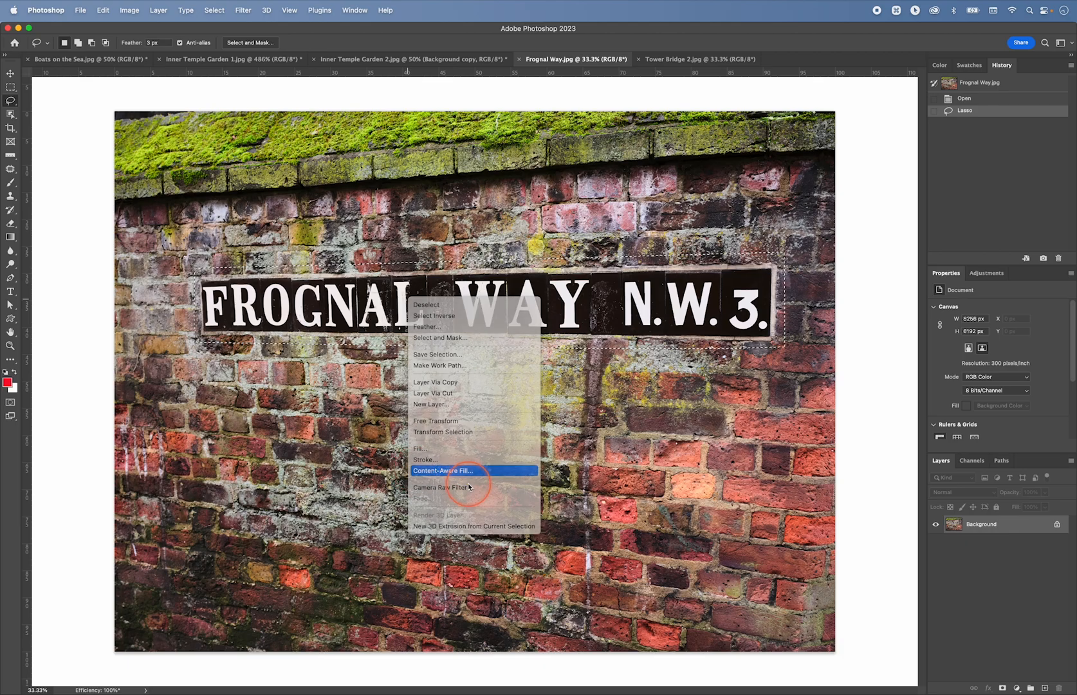
Step: Content-Aware Fill the sign with Auto sampling and Scale on, outputting to a new layer
click(444, 471)
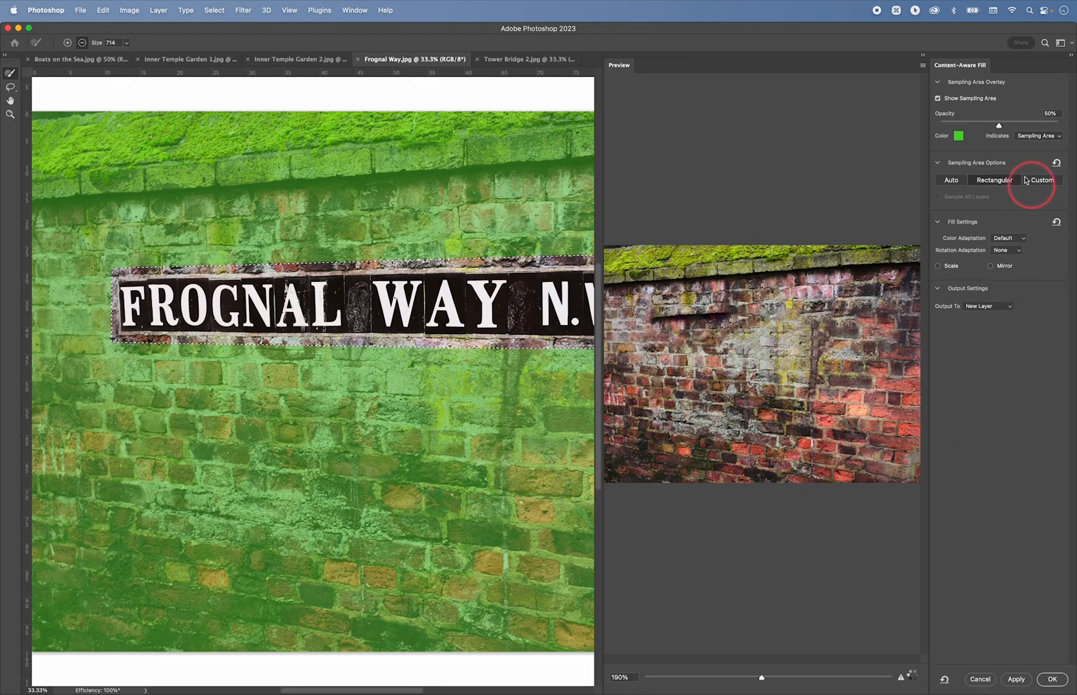
click(995, 180)
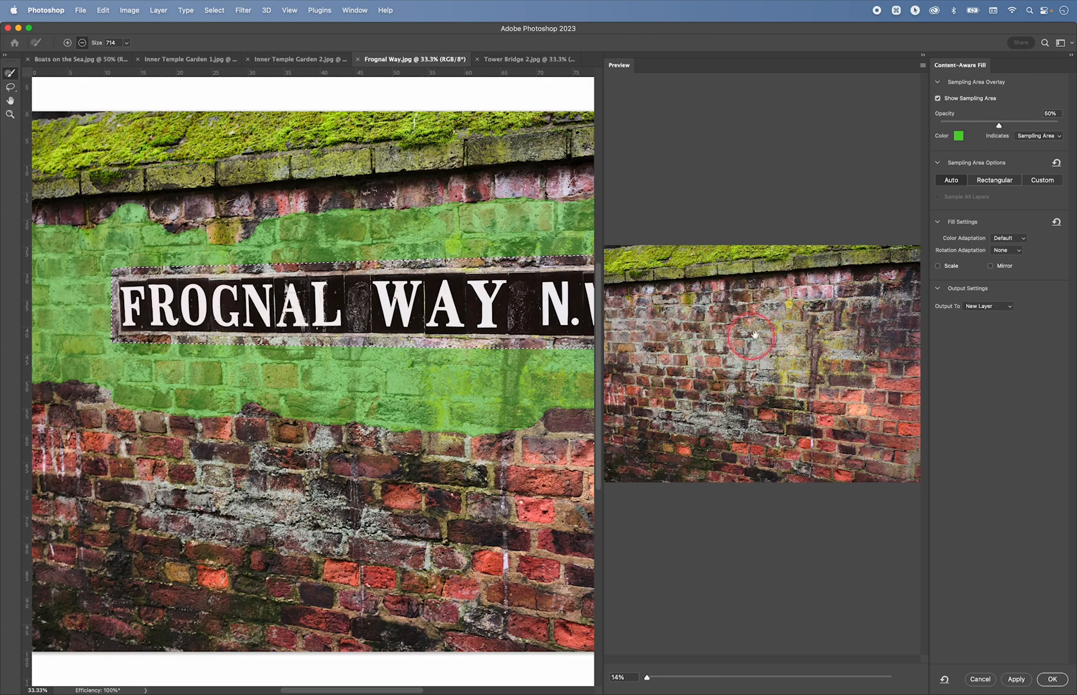
click(939, 266)
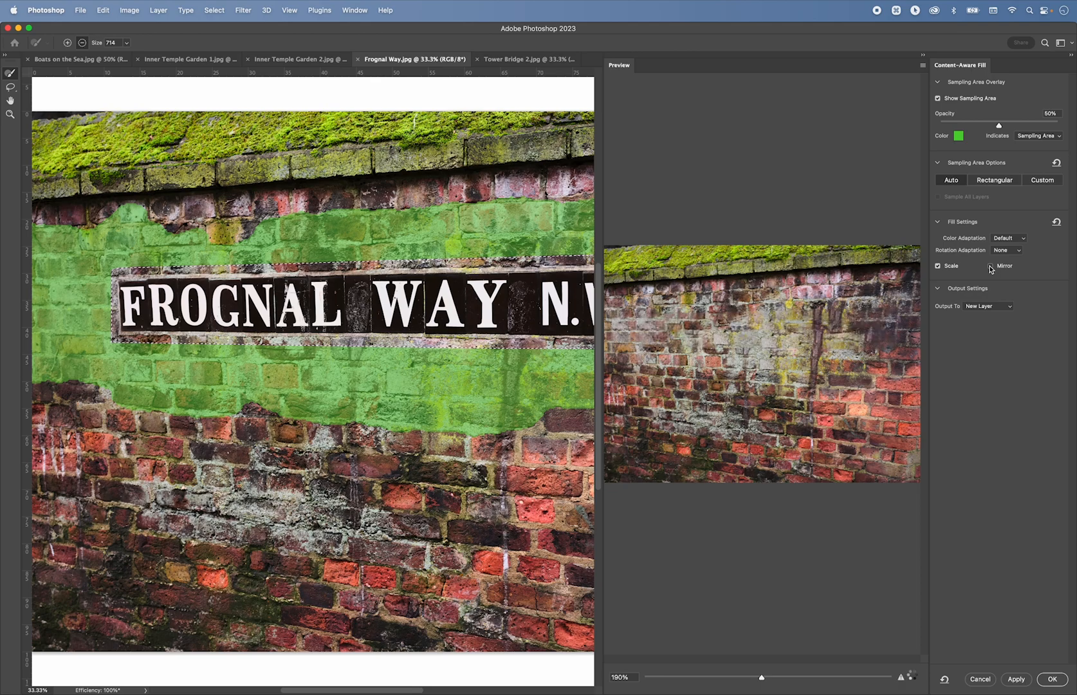
click(990, 266)
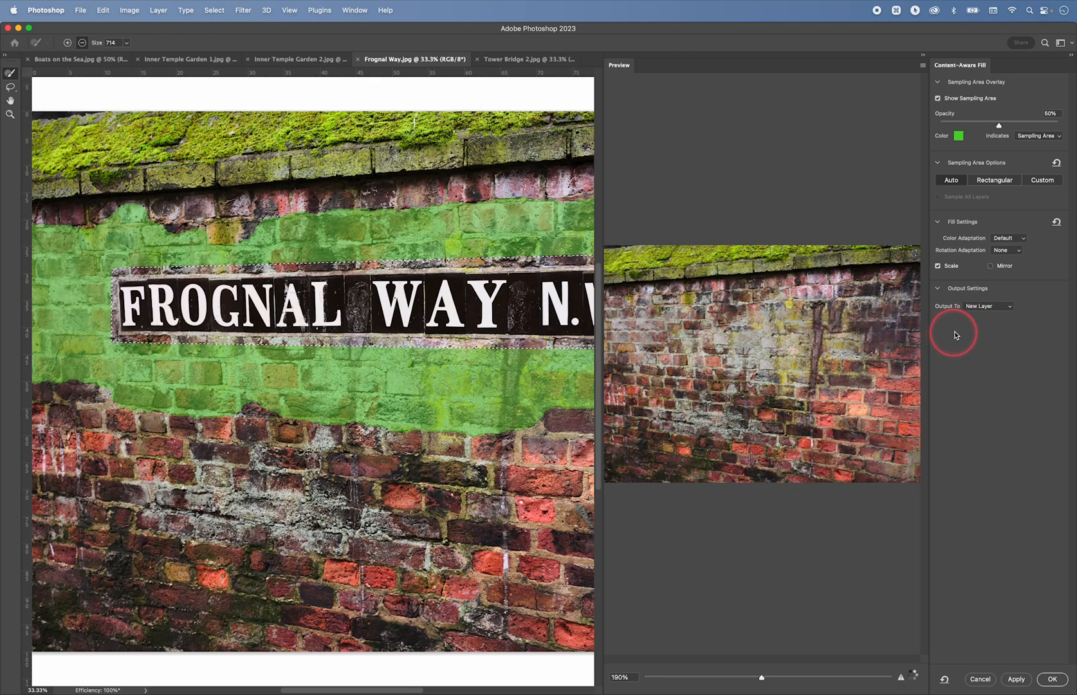
click(988, 305)
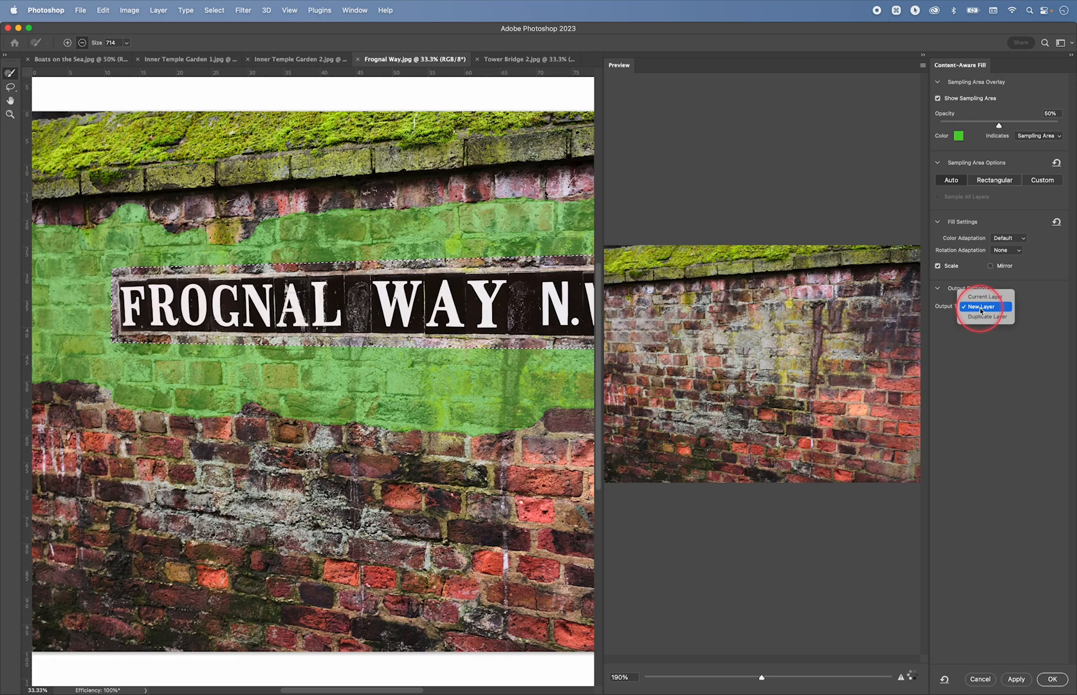
click(979, 306)
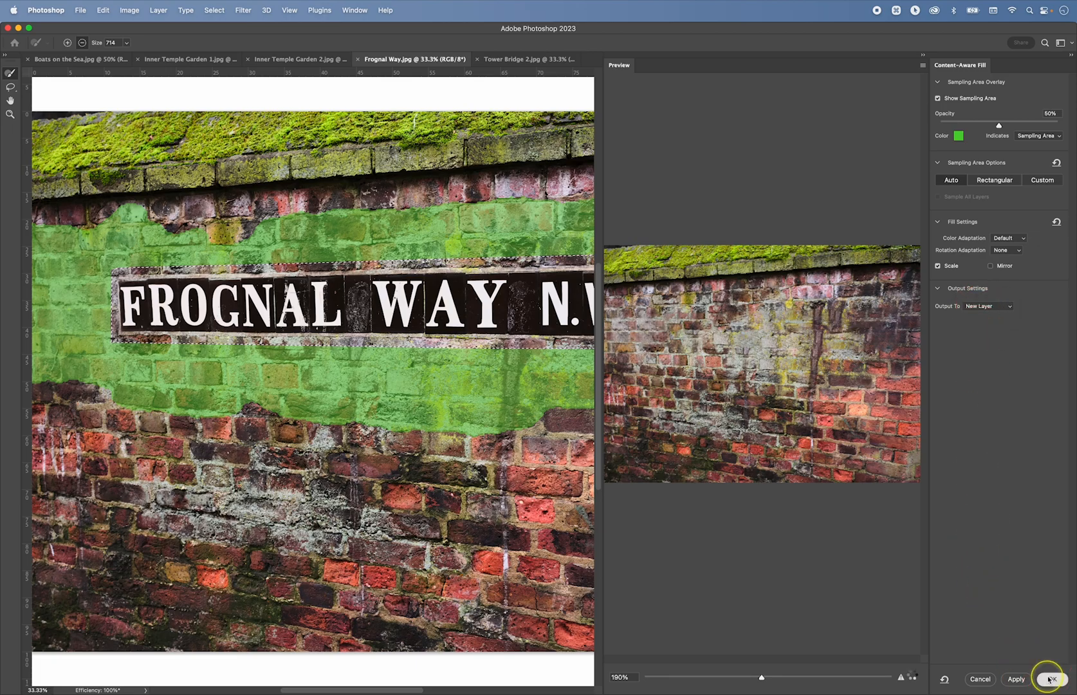
click(1051, 679)
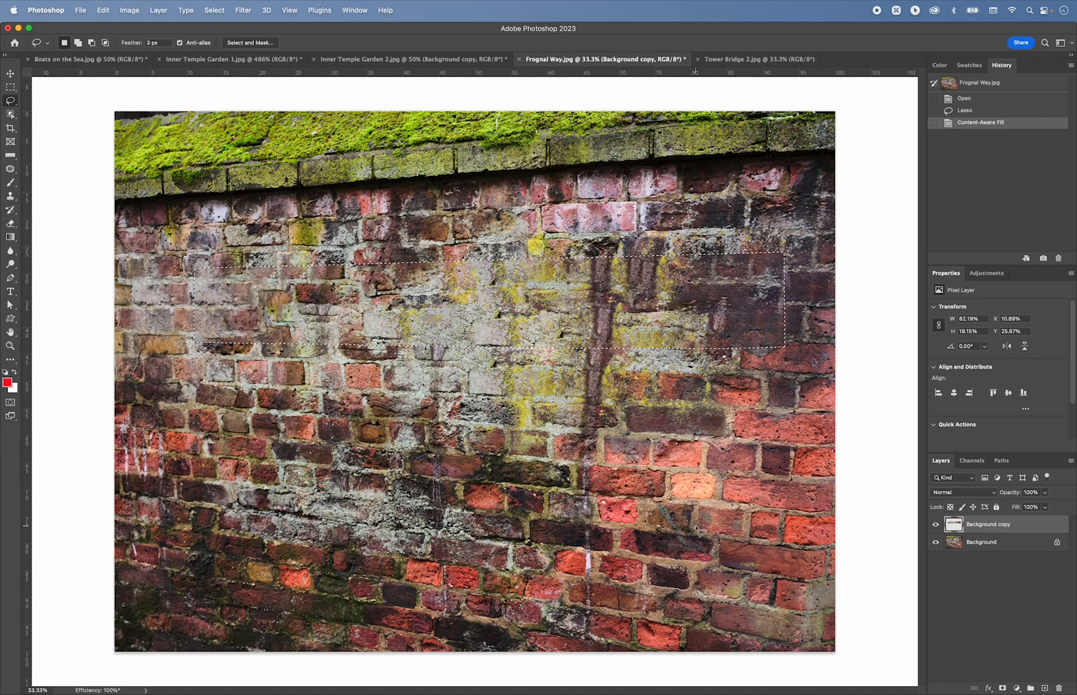
Step: Free-transform the brick patch wider across the former sign, then deselect
key(cmd)
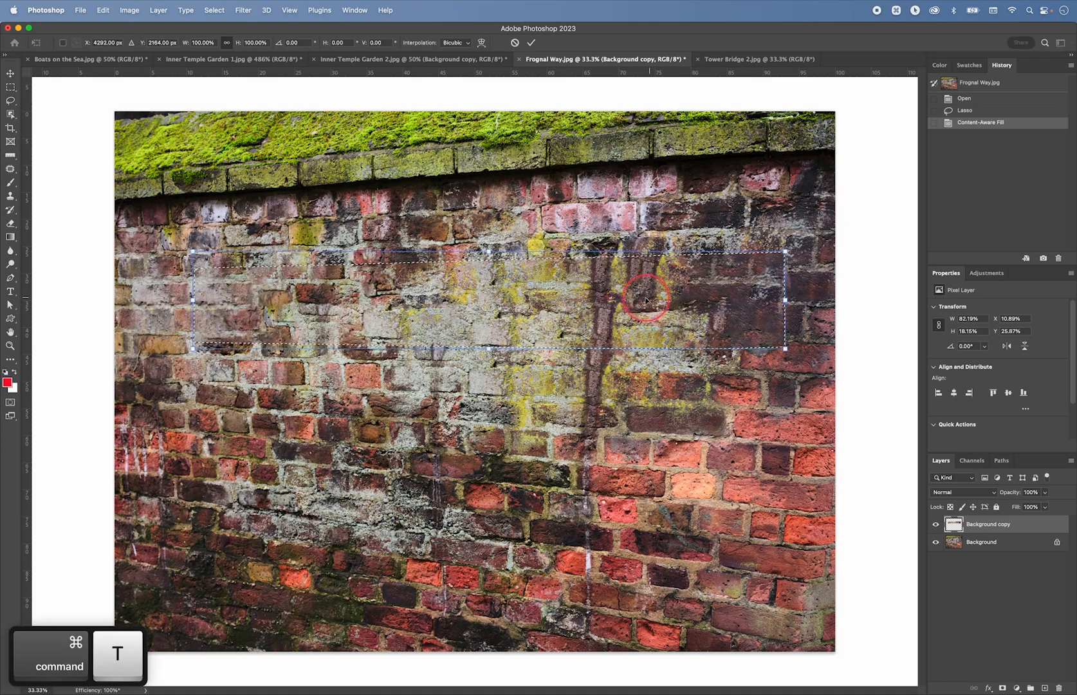
right_click(646, 300)
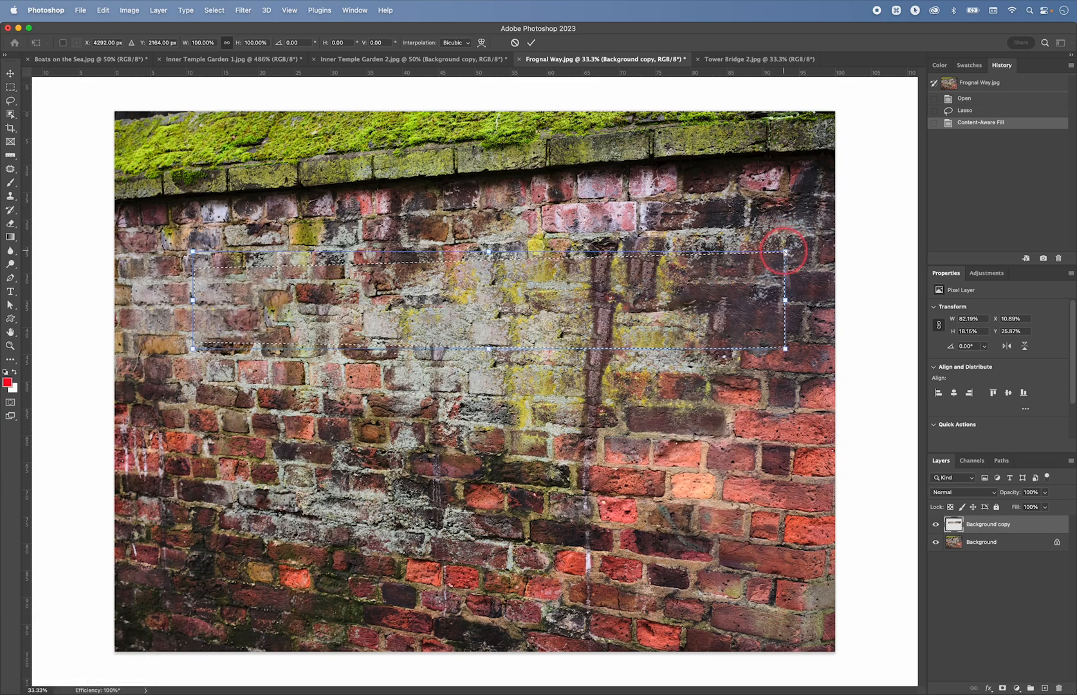
drag(783, 247, 775, 241)
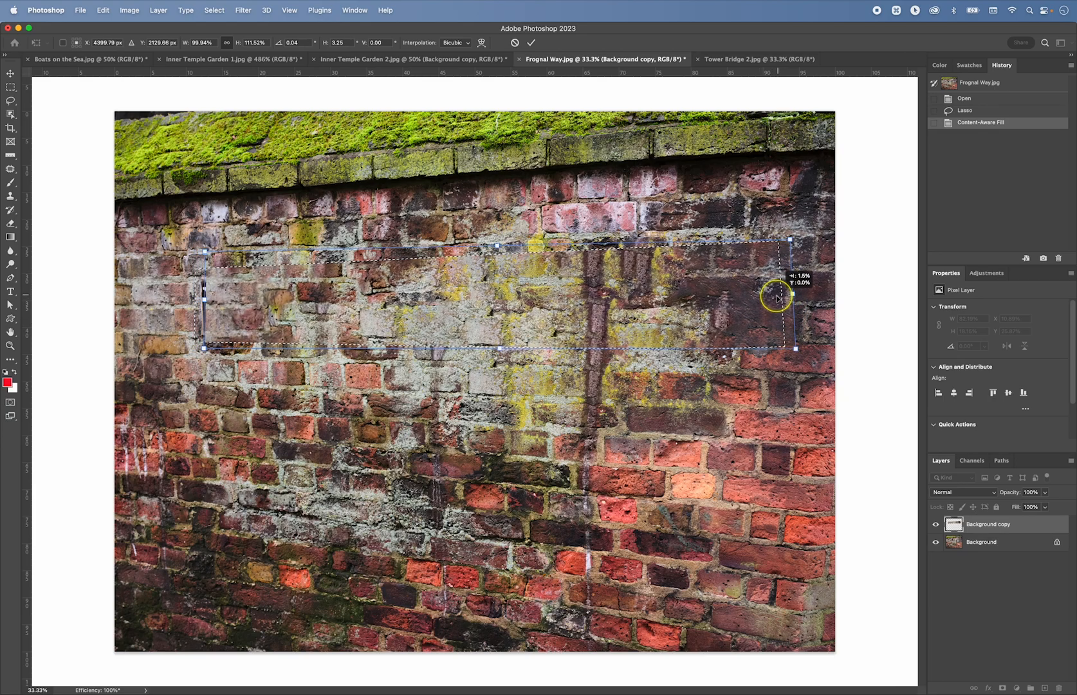
drag(778, 298, 200, 300)
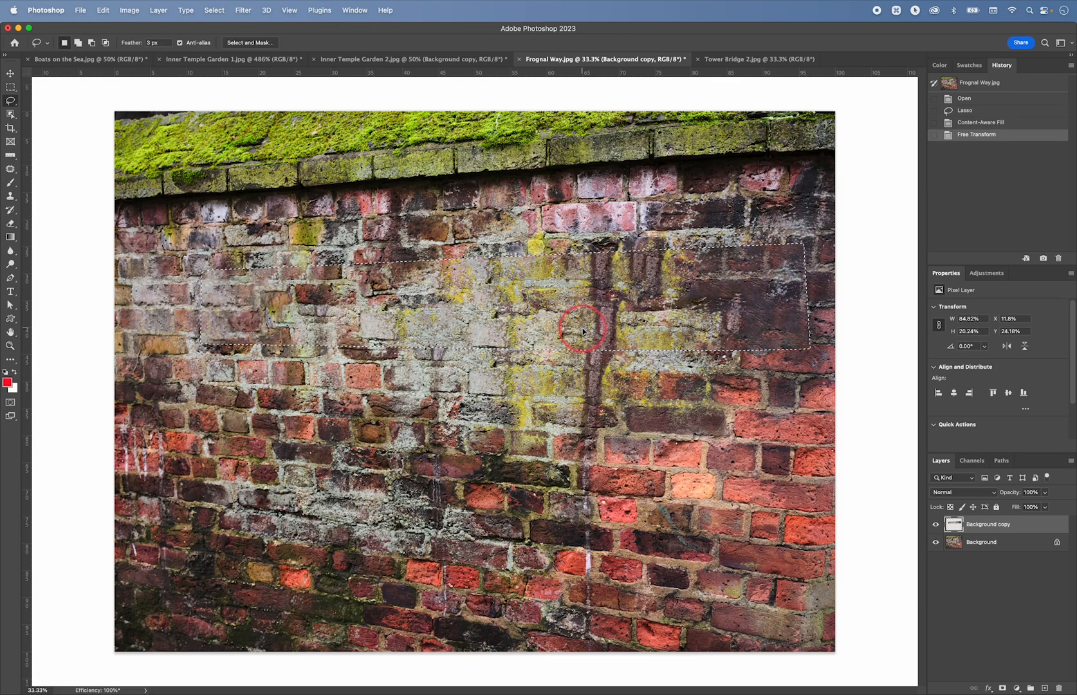
key(cmd+d)
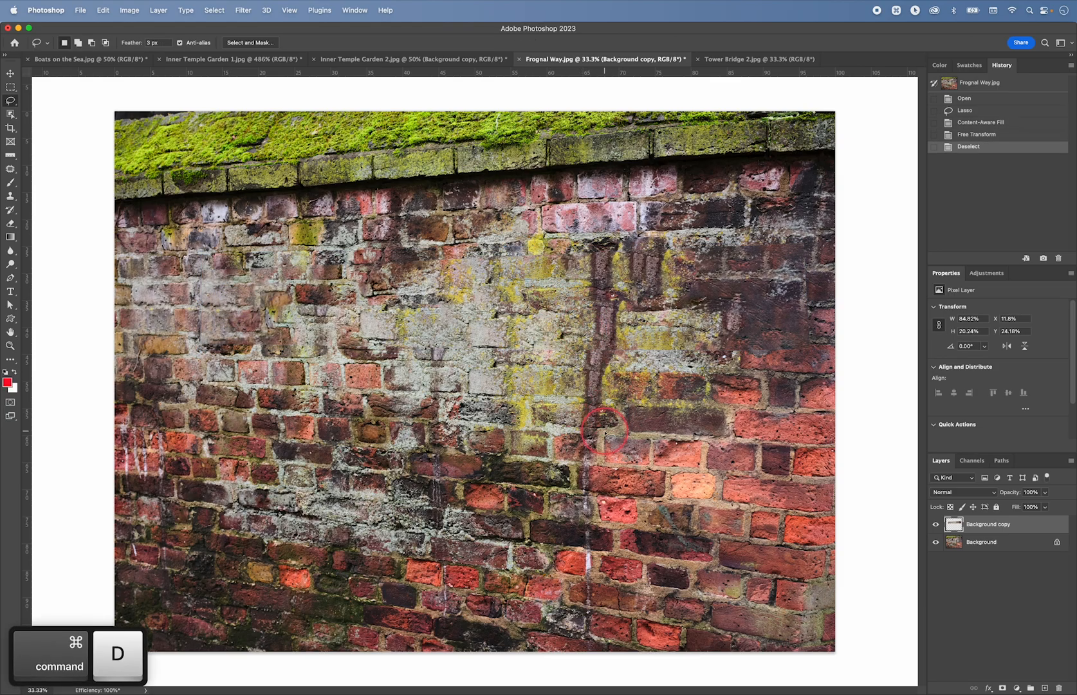
mouse_move(684, 468)
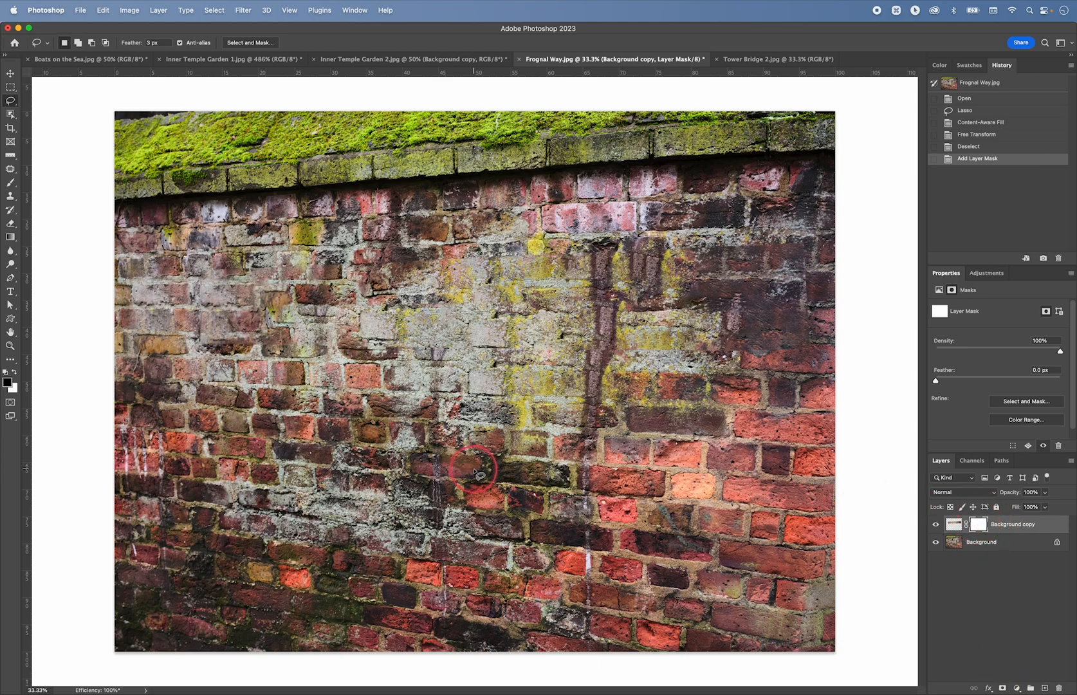
Step: Brush the mask over the patch's hard right and lower-right edges, checking the fill layer
key(b)
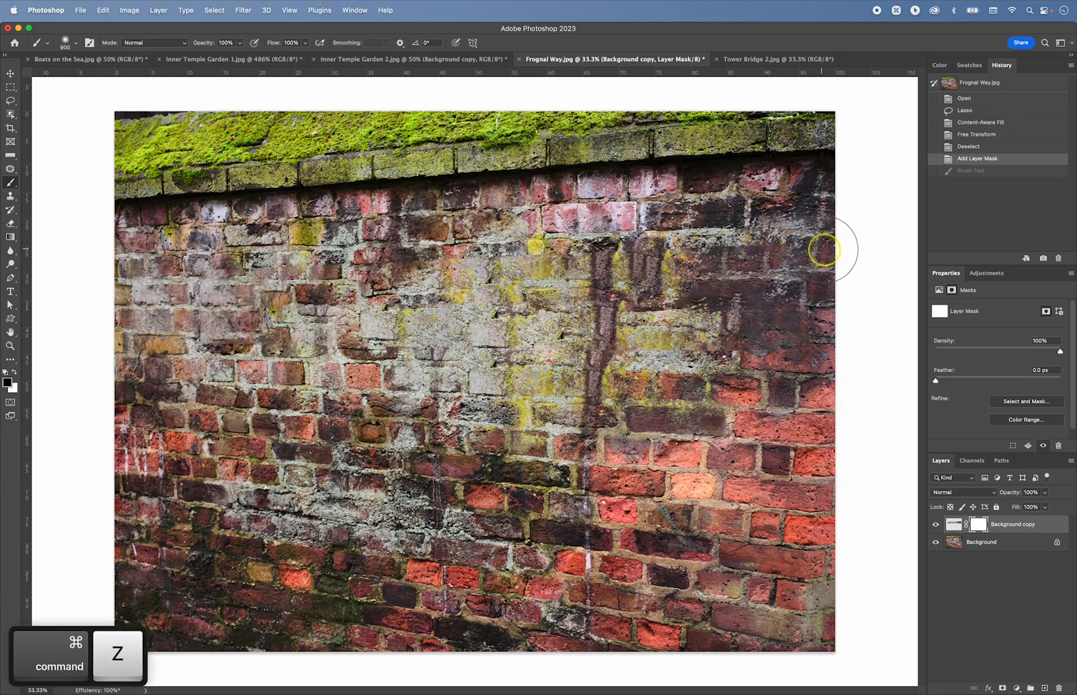
drag(826, 248, 826, 378)
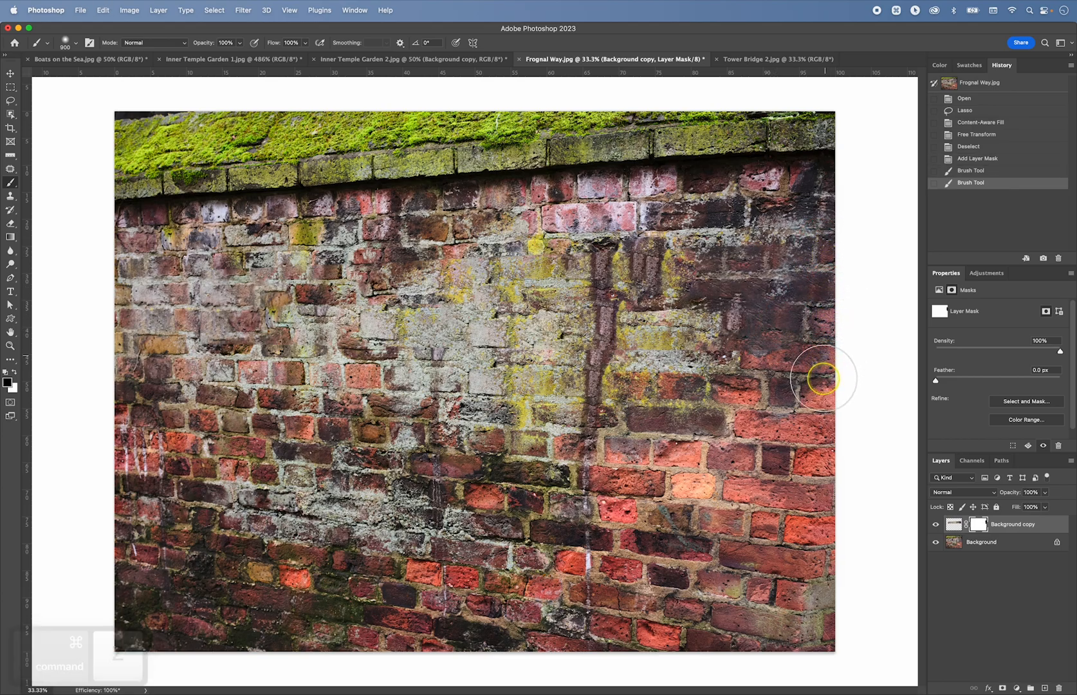
drag(824, 378, 852, 515)
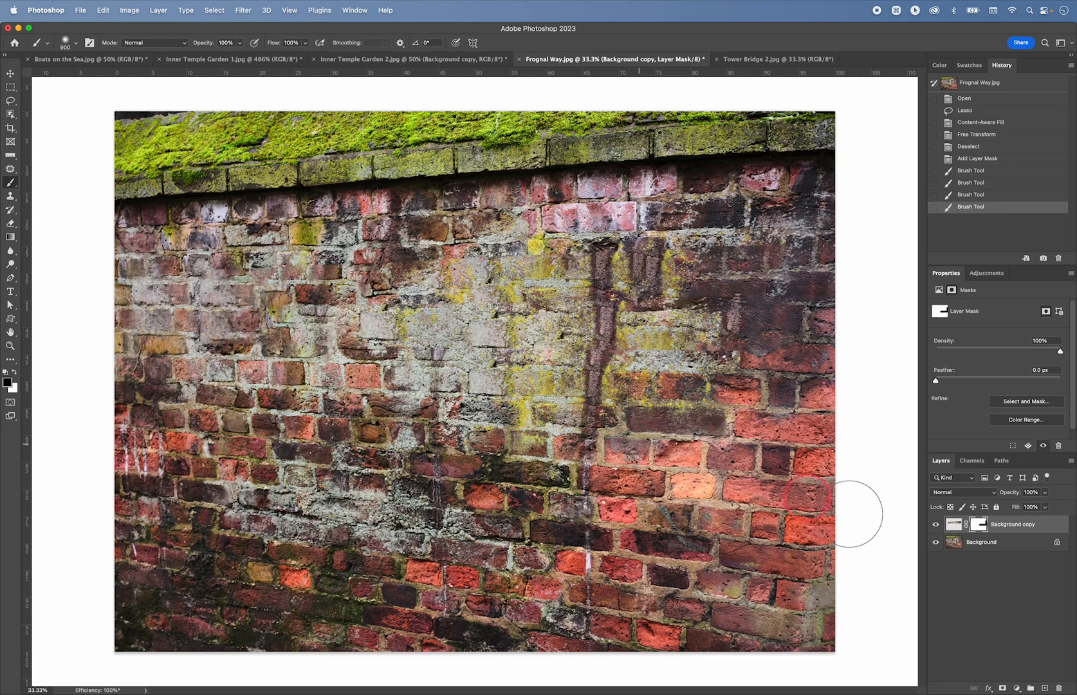
click(936, 524)
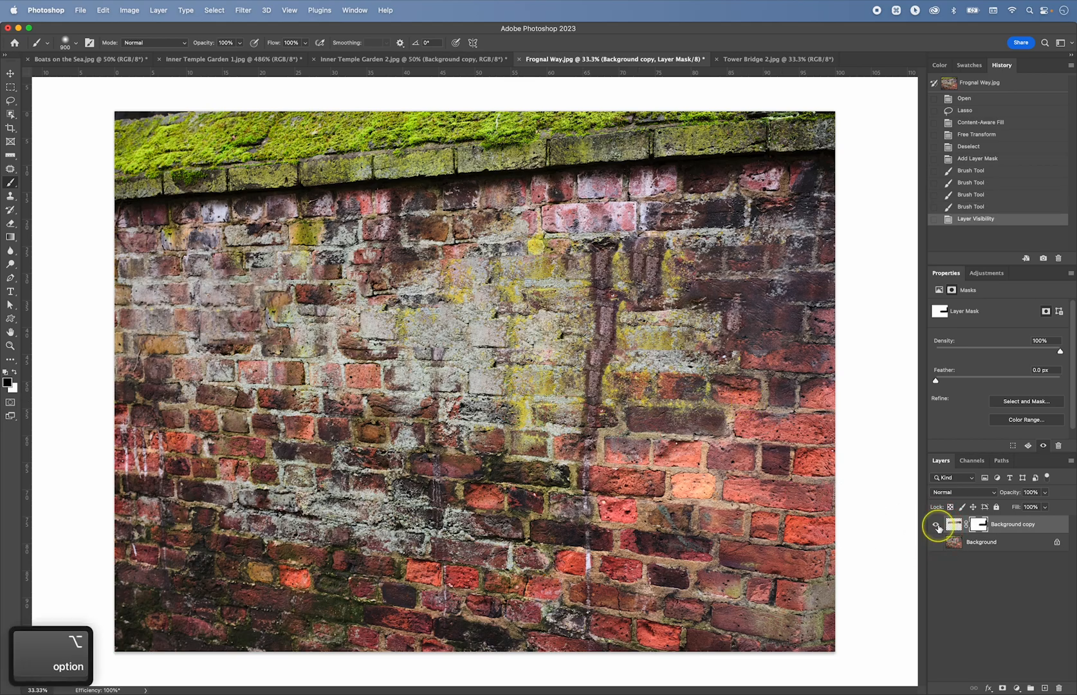
click(936, 524)
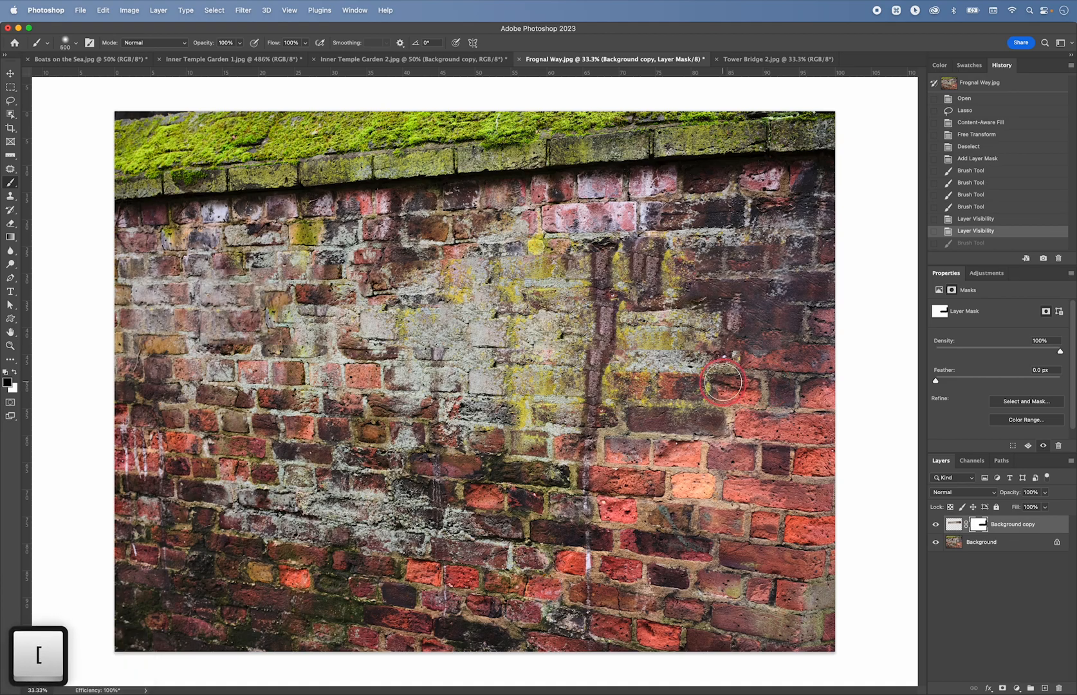
Step: Blend the mask over the right and top-left bricks, compare, and switch to Tower Bridge 2
drag(722, 381, 484, 241)
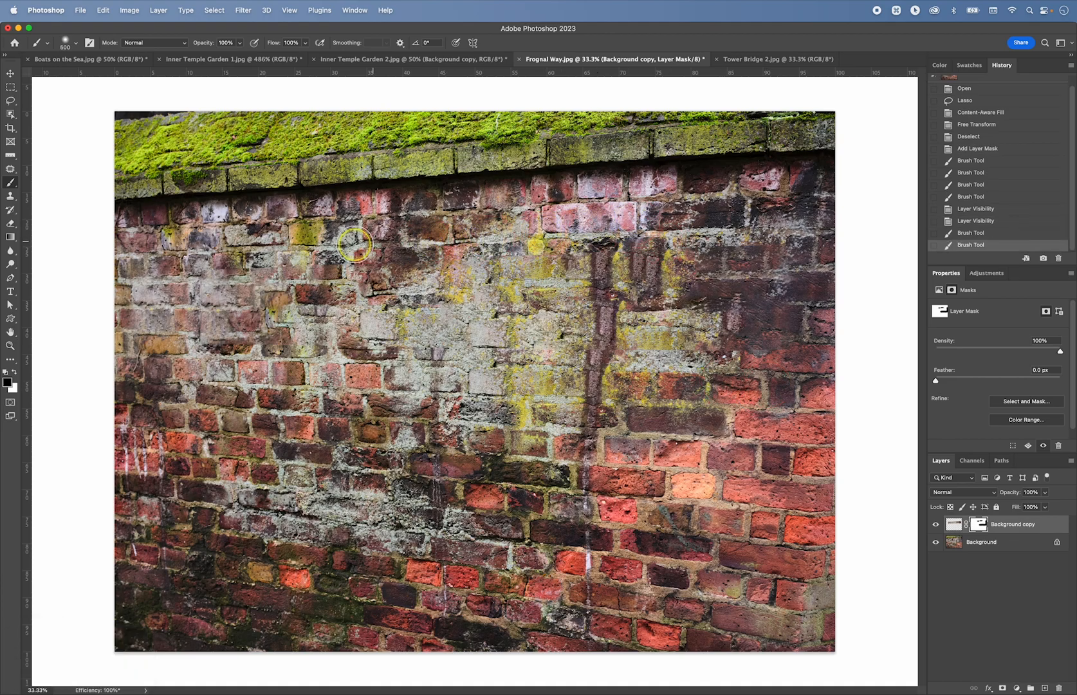
drag(354, 245, 320, 253)
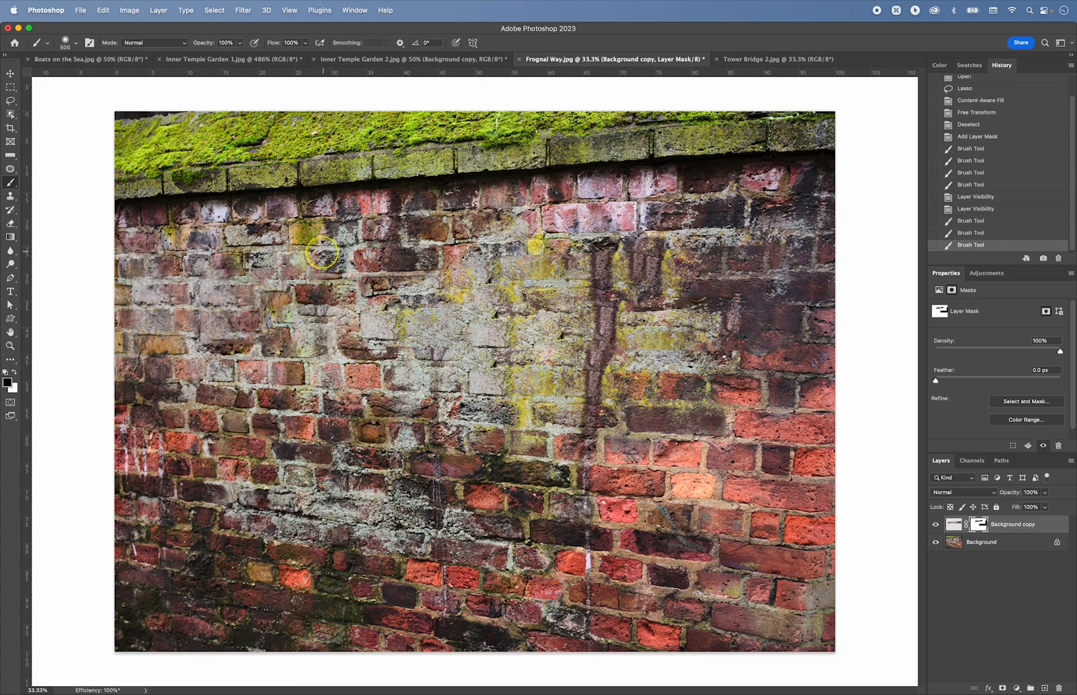
key(cmd+z)
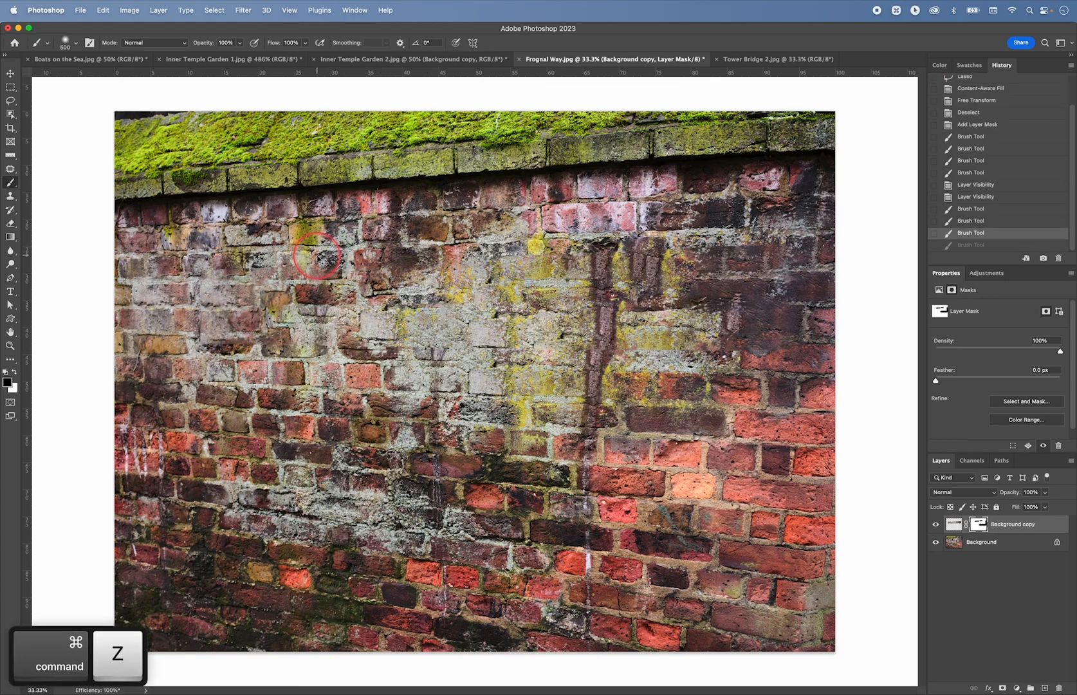
drag(316, 257, 654, 244)
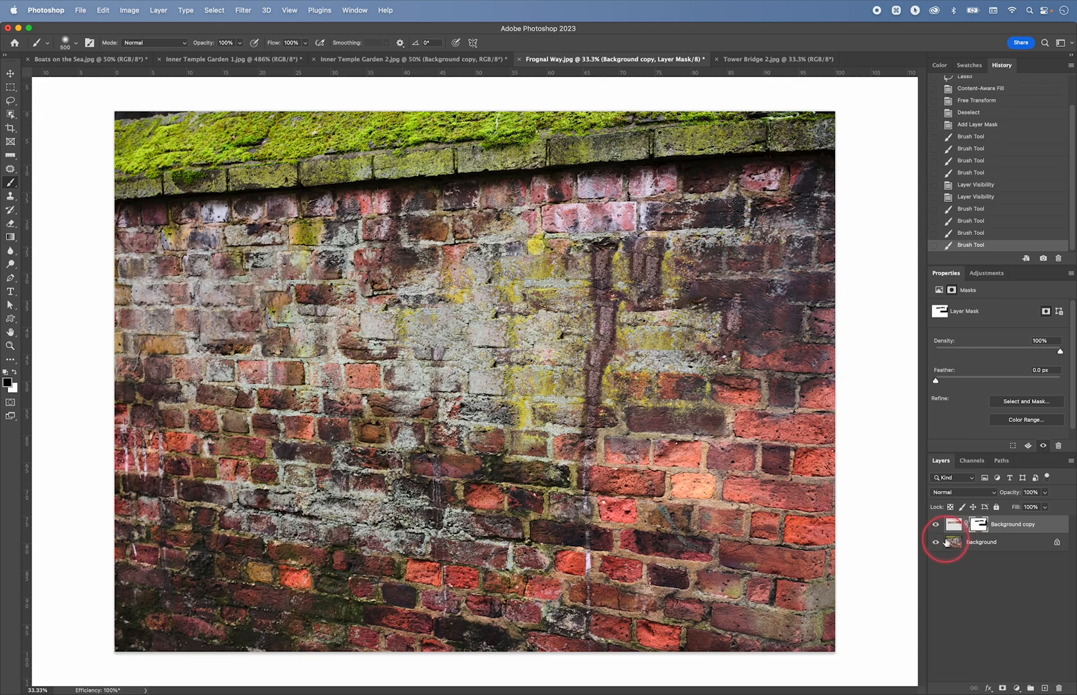
click(936, 524)
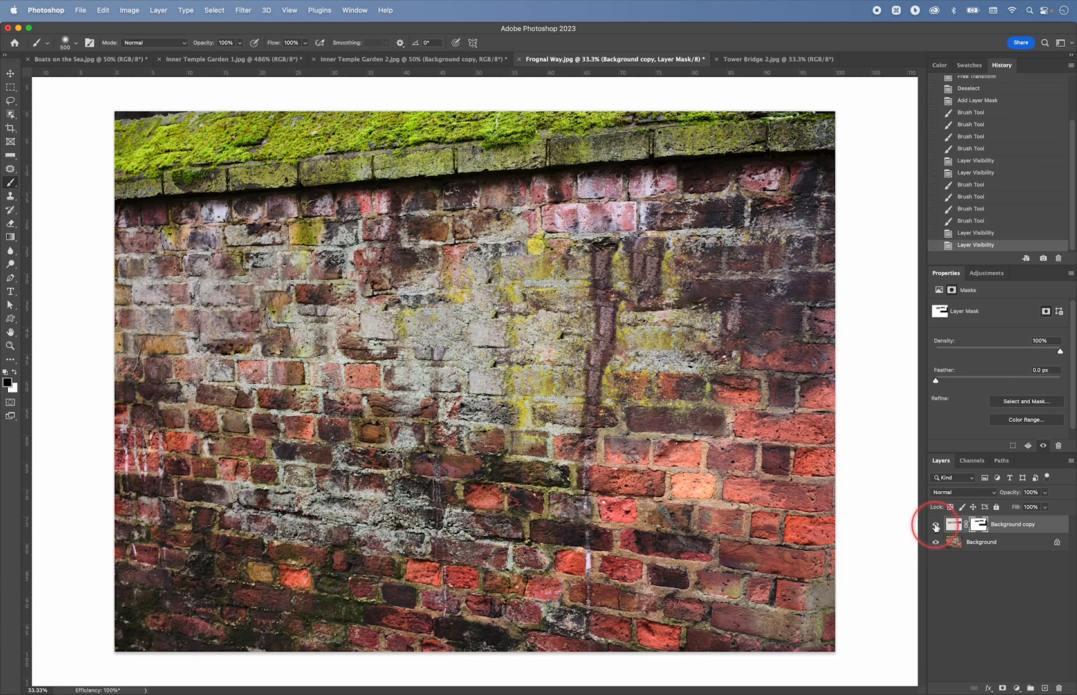
mouse_move(937, 524)
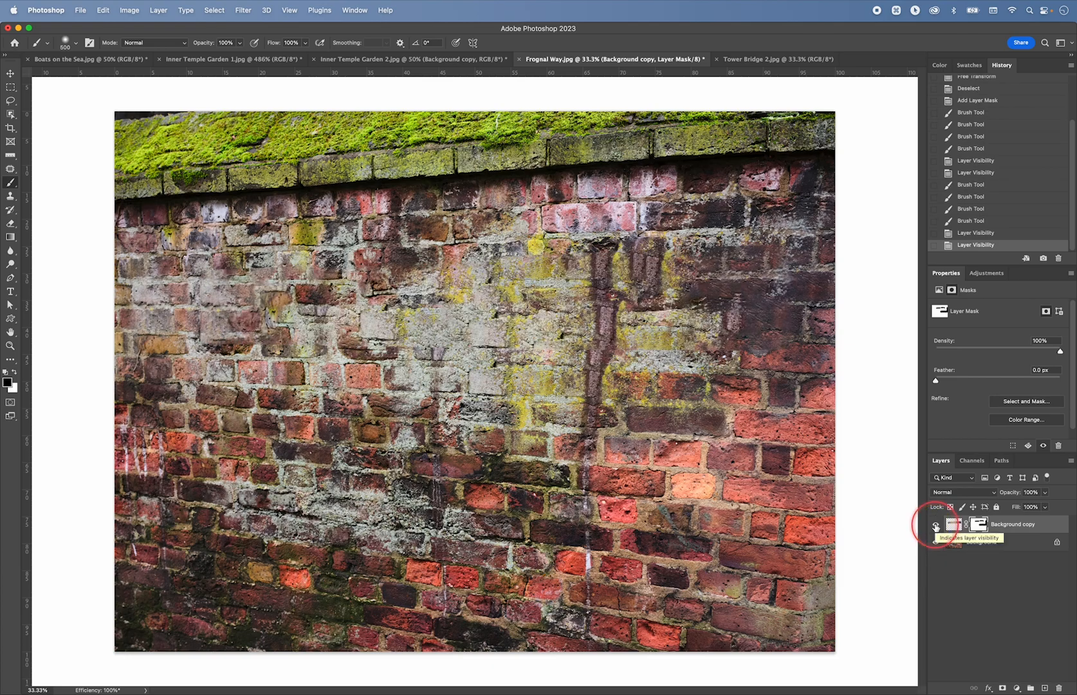
click(776, 59)
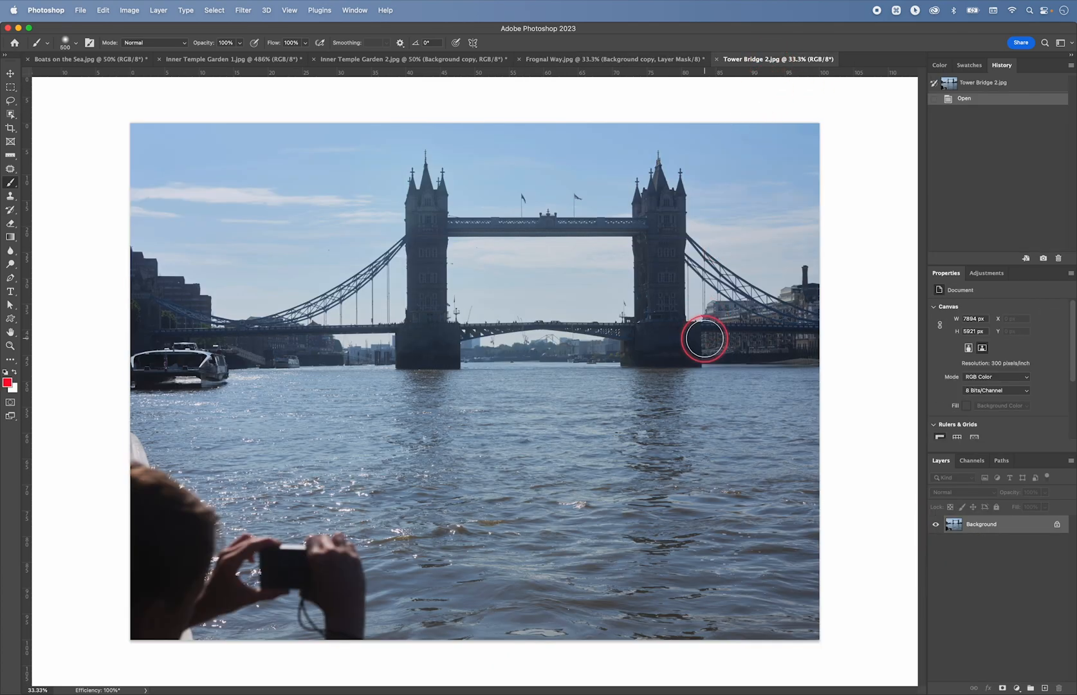
mouse_move(419, 463)
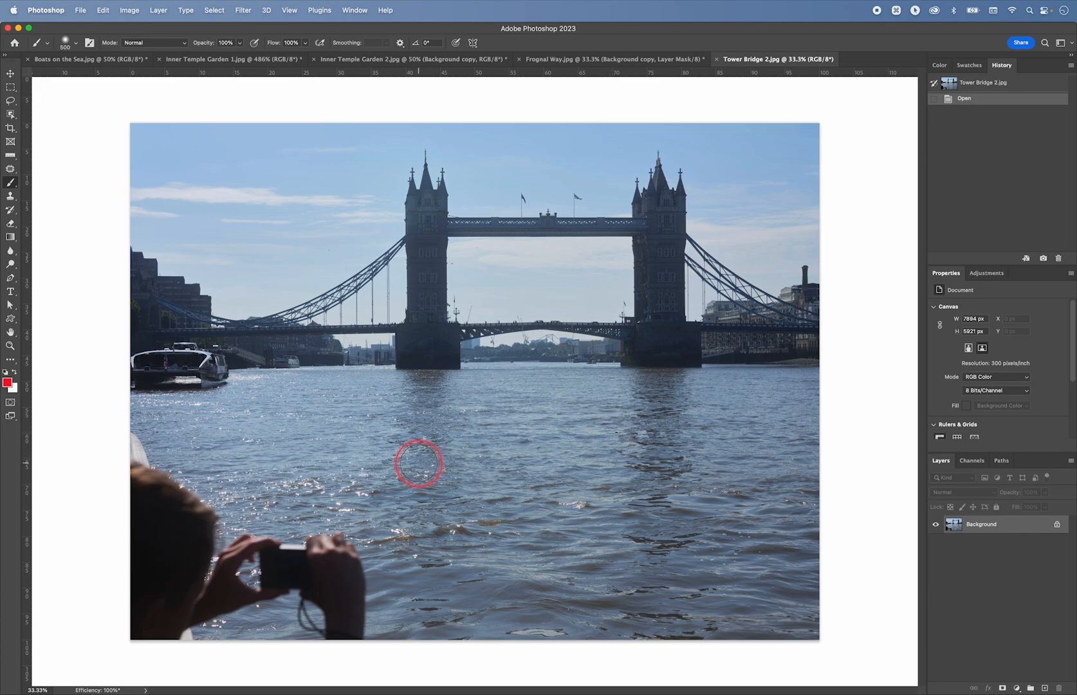
mouse_move(355, 470)
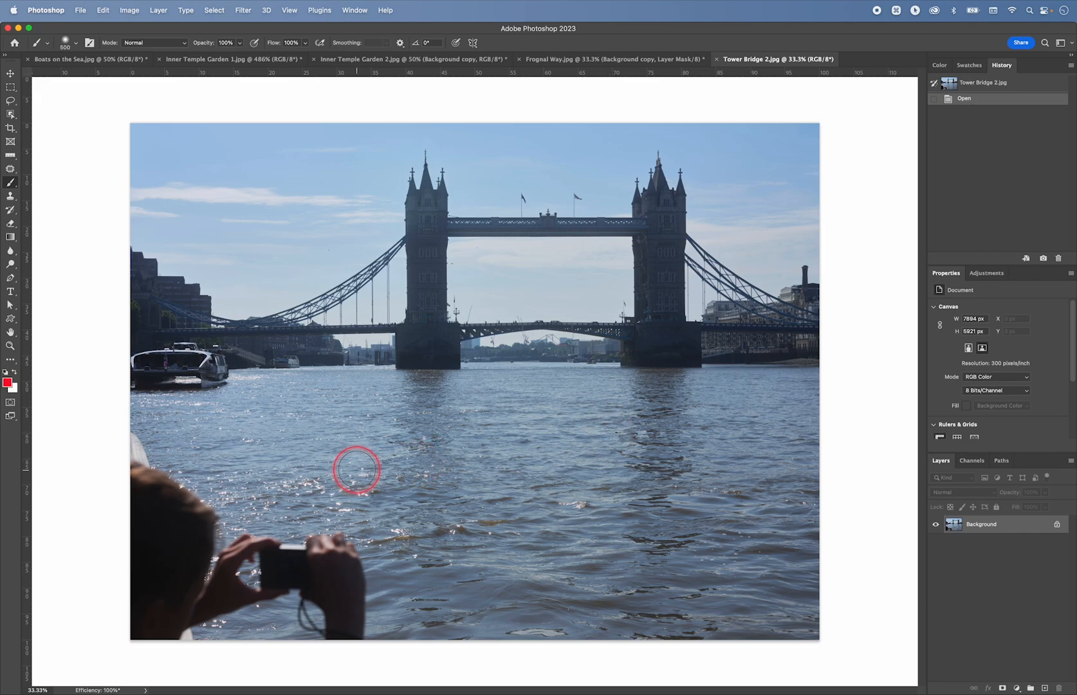
Step: Lasso around the photographer in the lower left and choose Content-Aware Fill
key(l)
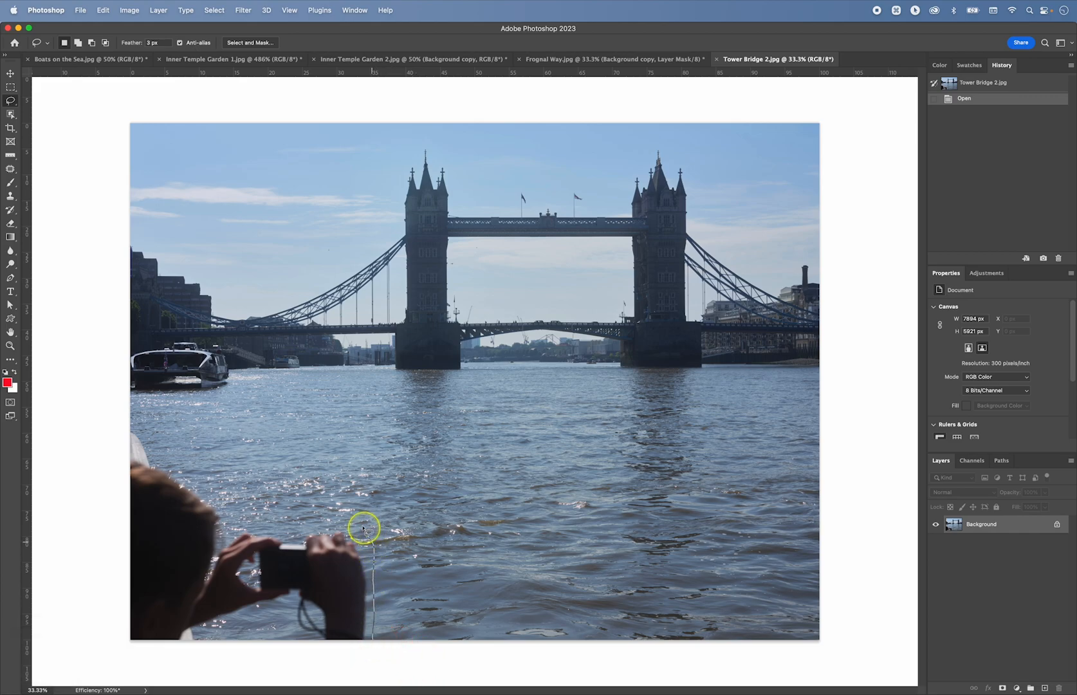
mouse_move(299, 528)
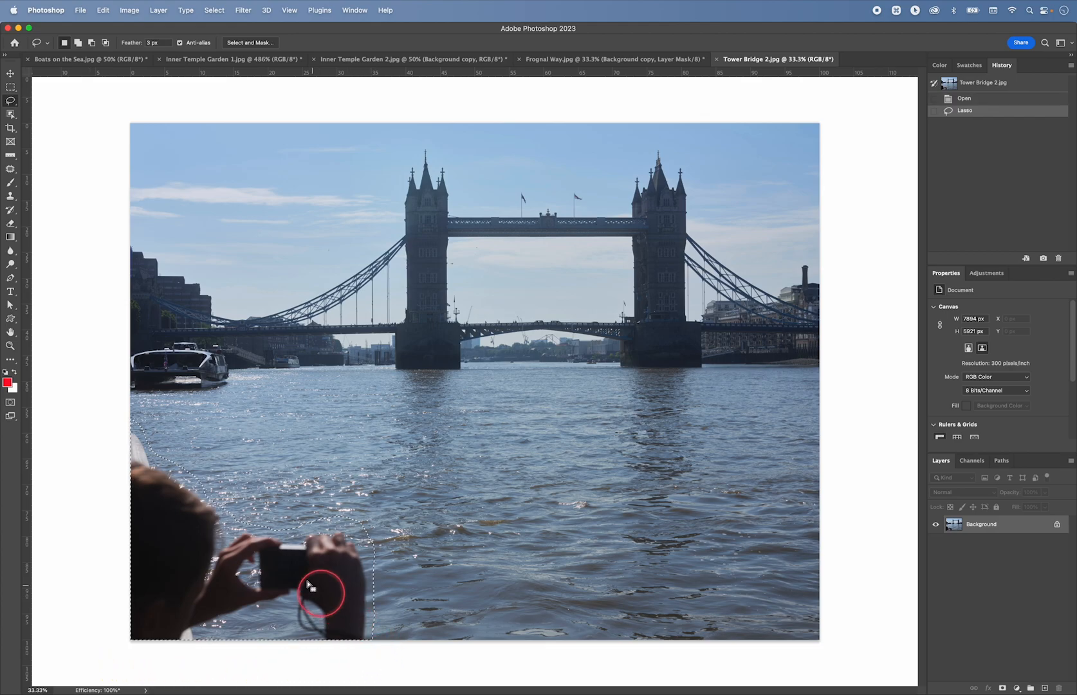
right_click(323, 591)
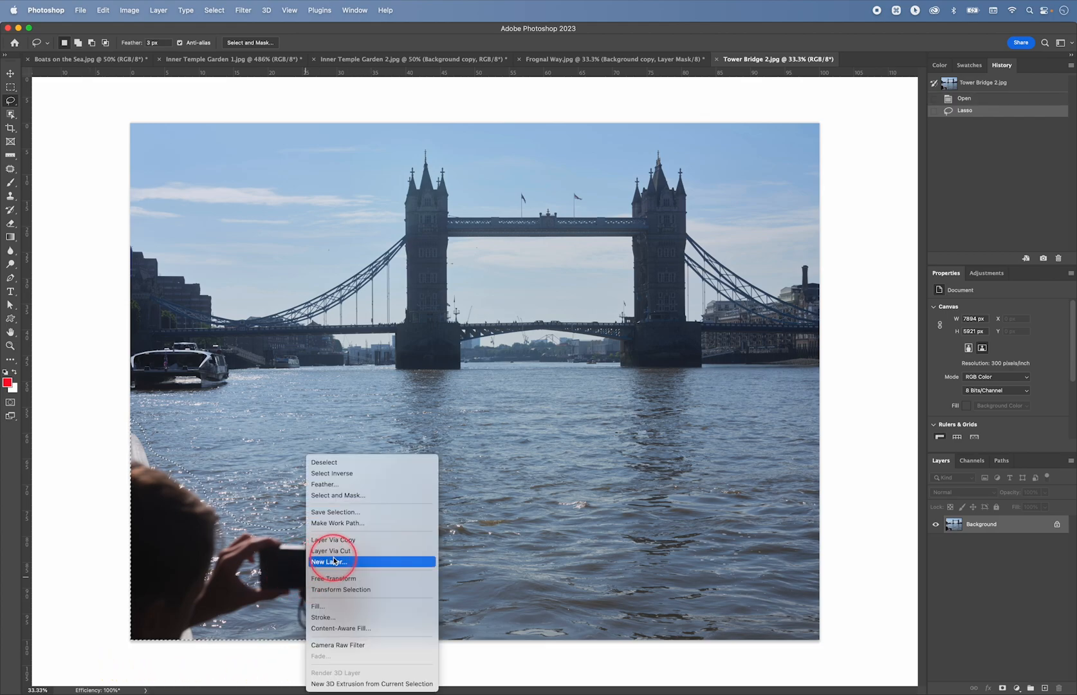
mouse_move(344, 627)
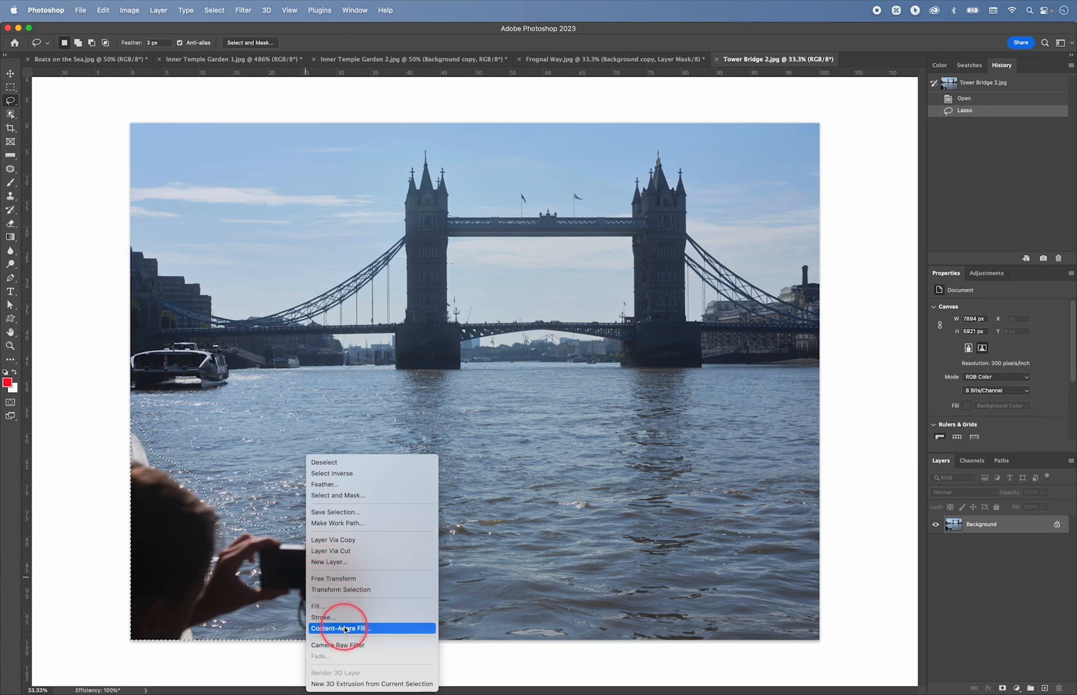
click(339, 627)
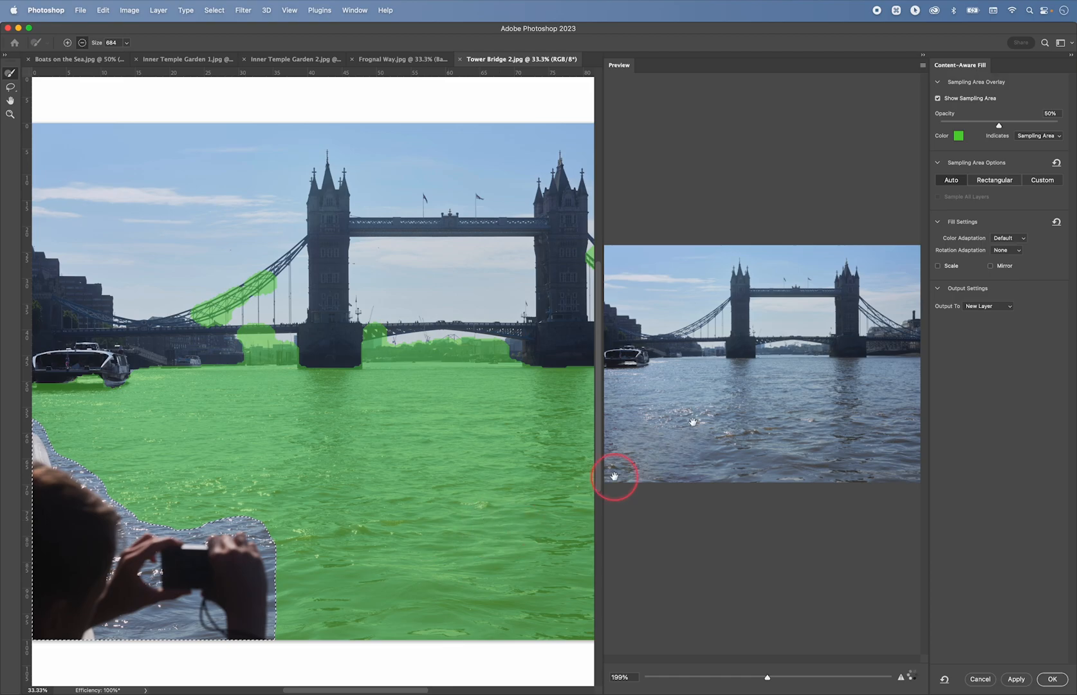
Step: Fill with Auto sampling, Scale on, Color Adaptation None, output to Duplicate Layer
click(994, 180)
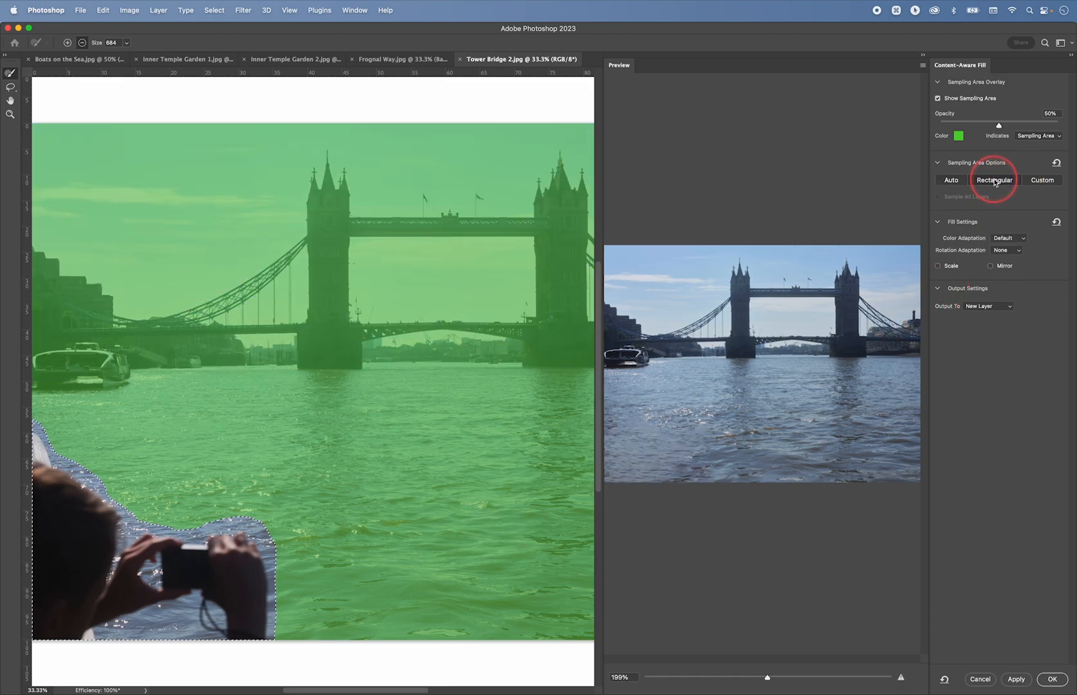
click(1042, 180)
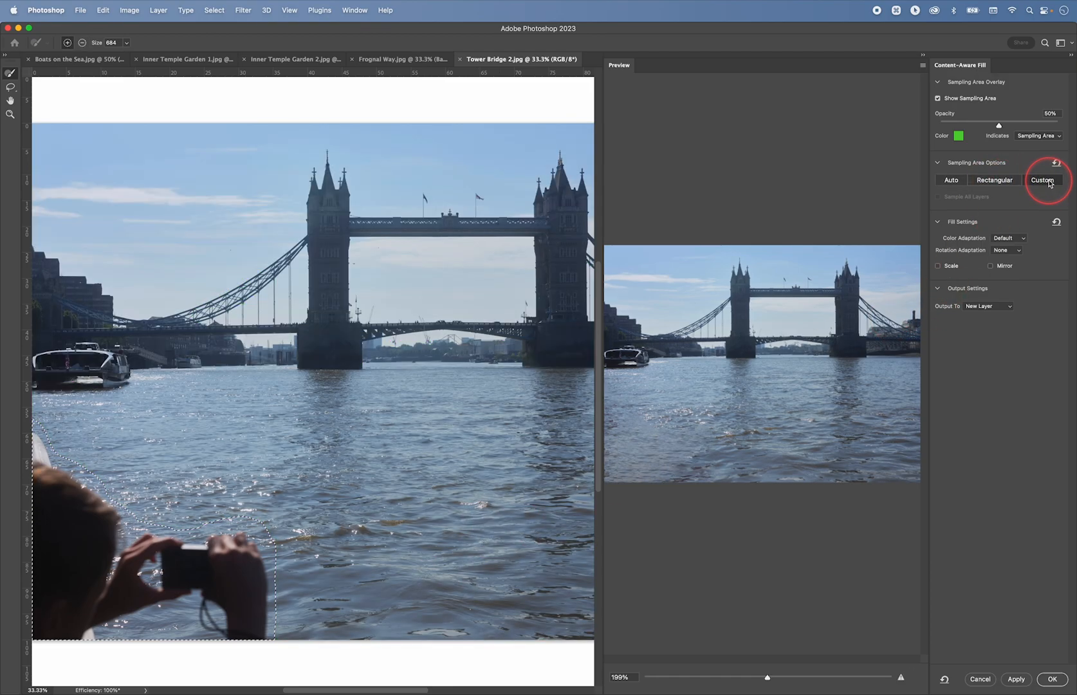
click(994, 180)
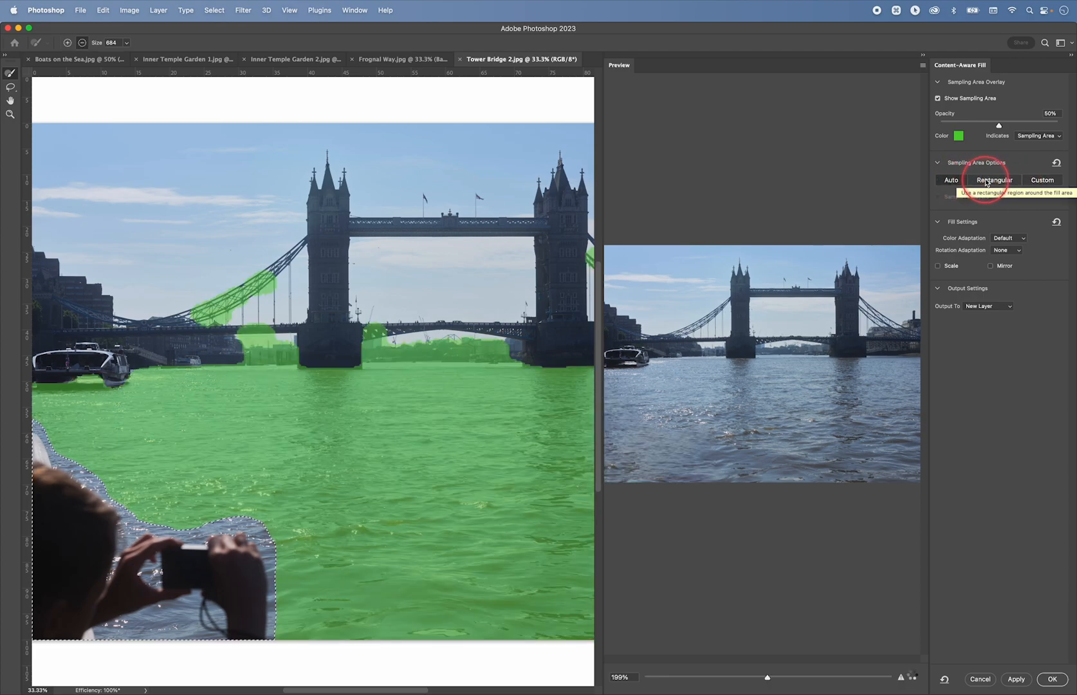
click(937, 266)
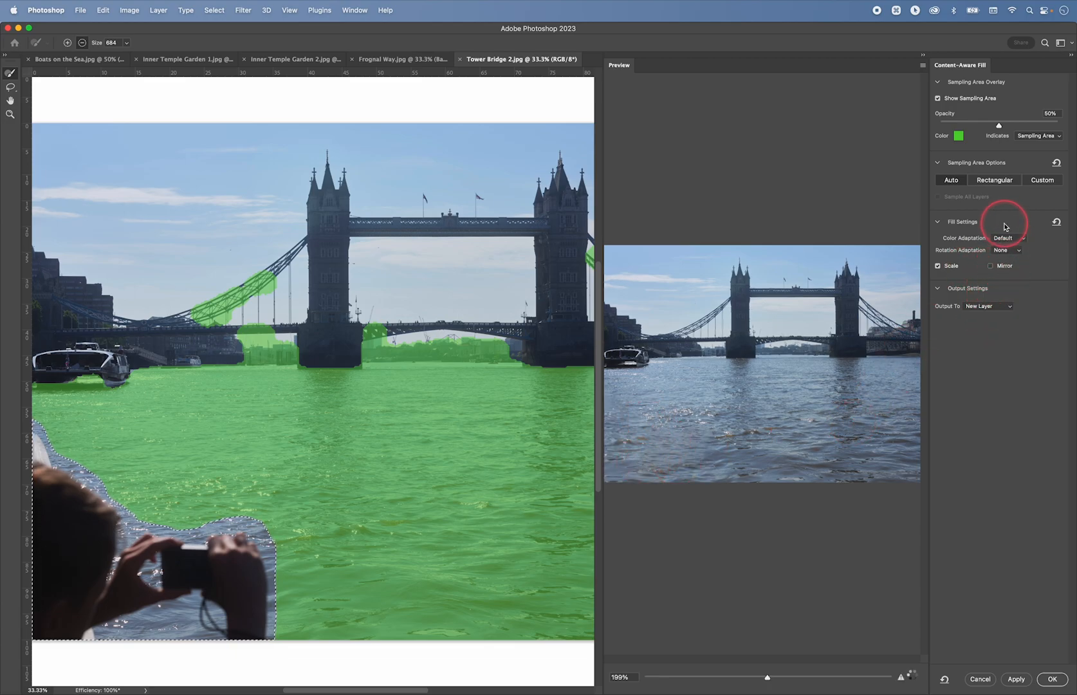
click(1008, 237)
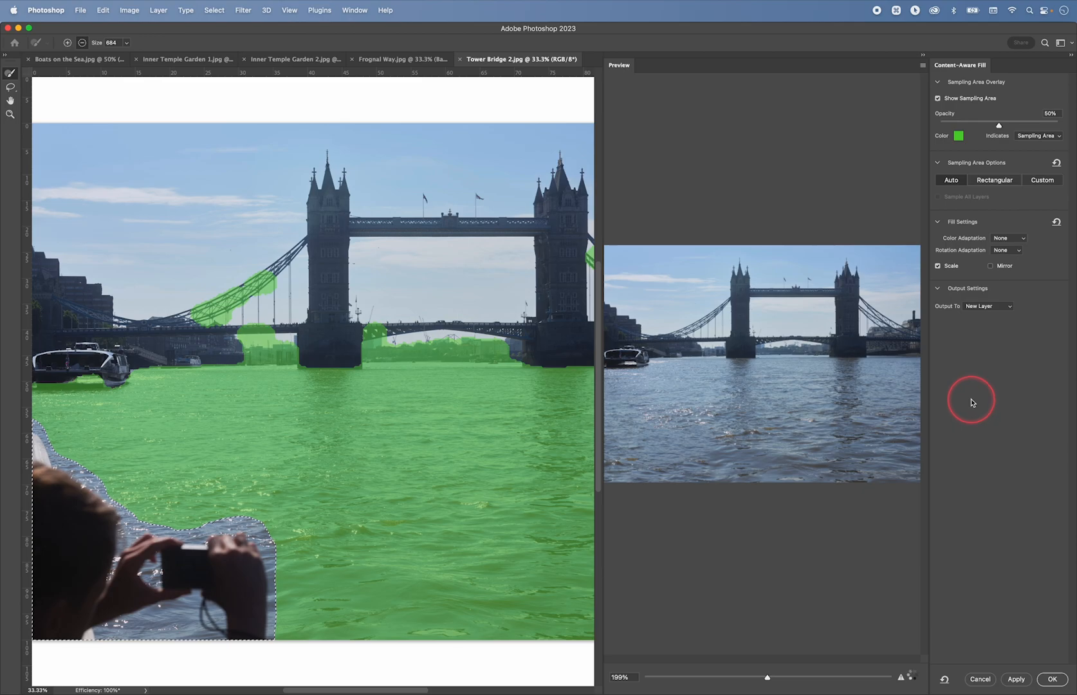
mouse_move(1000, 299)
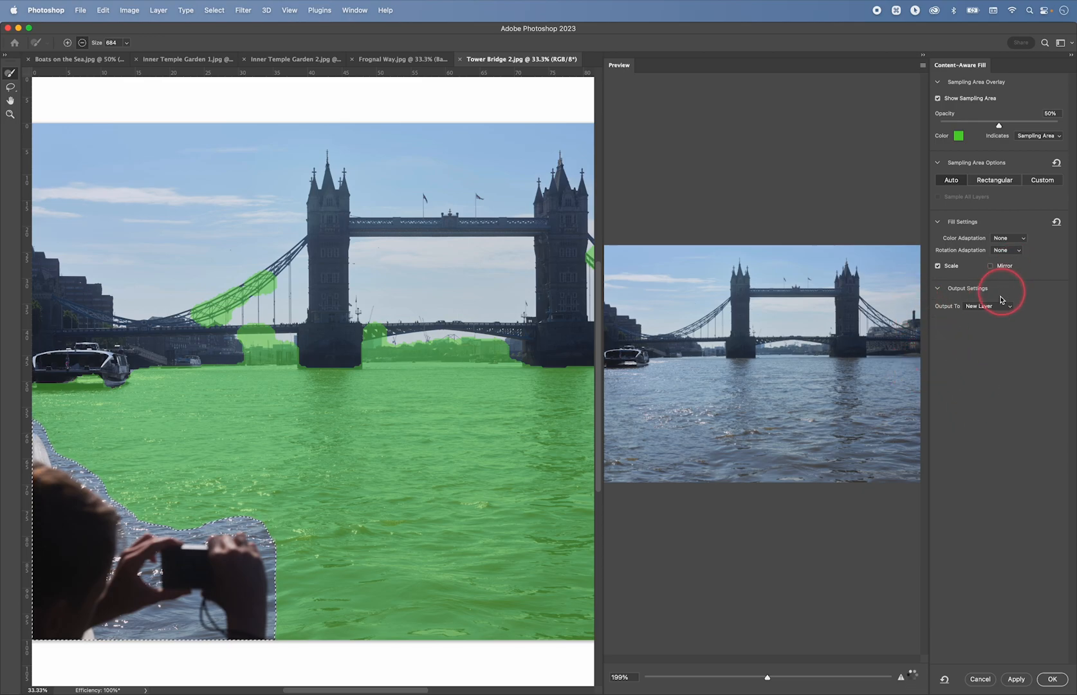
click(988, 306)
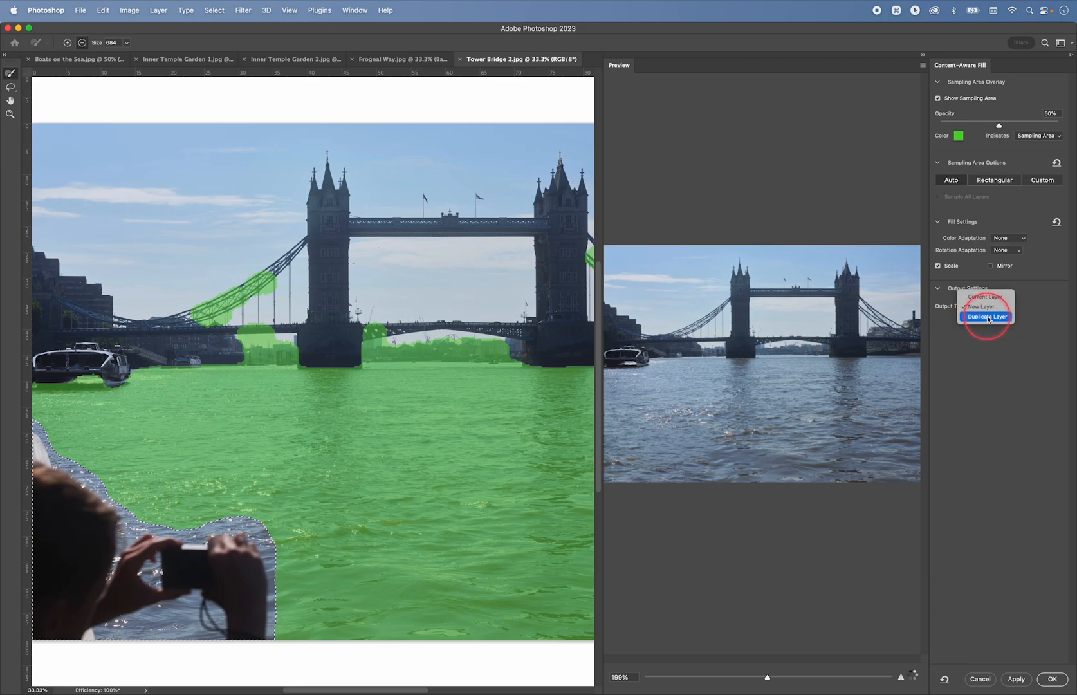
click(987, 316)
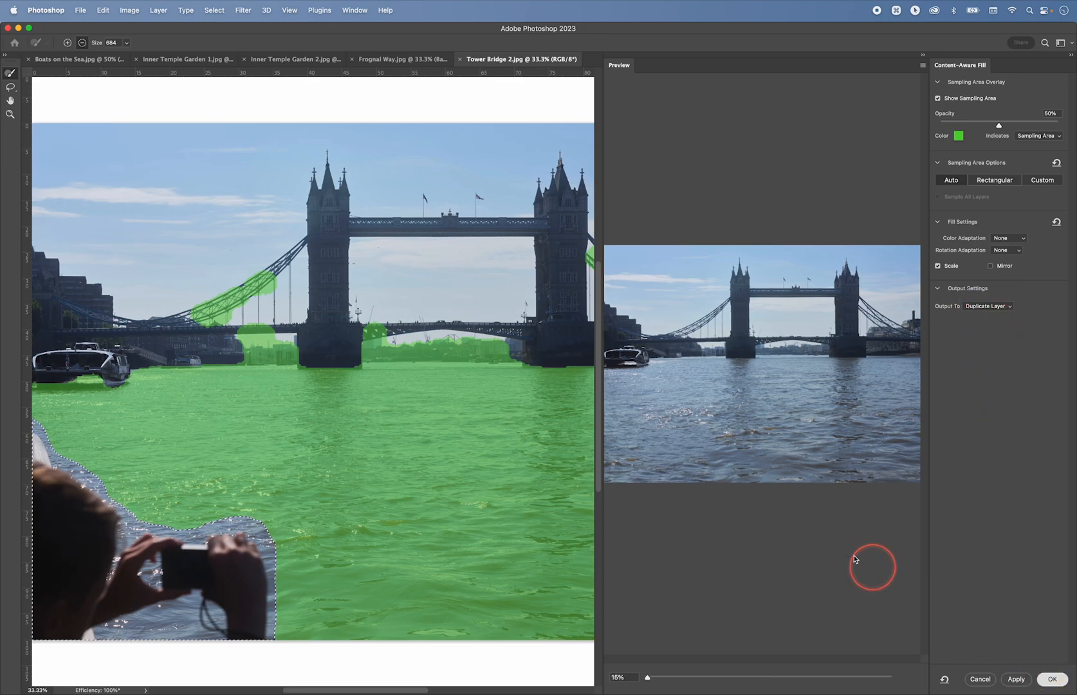
click(1050, 679)
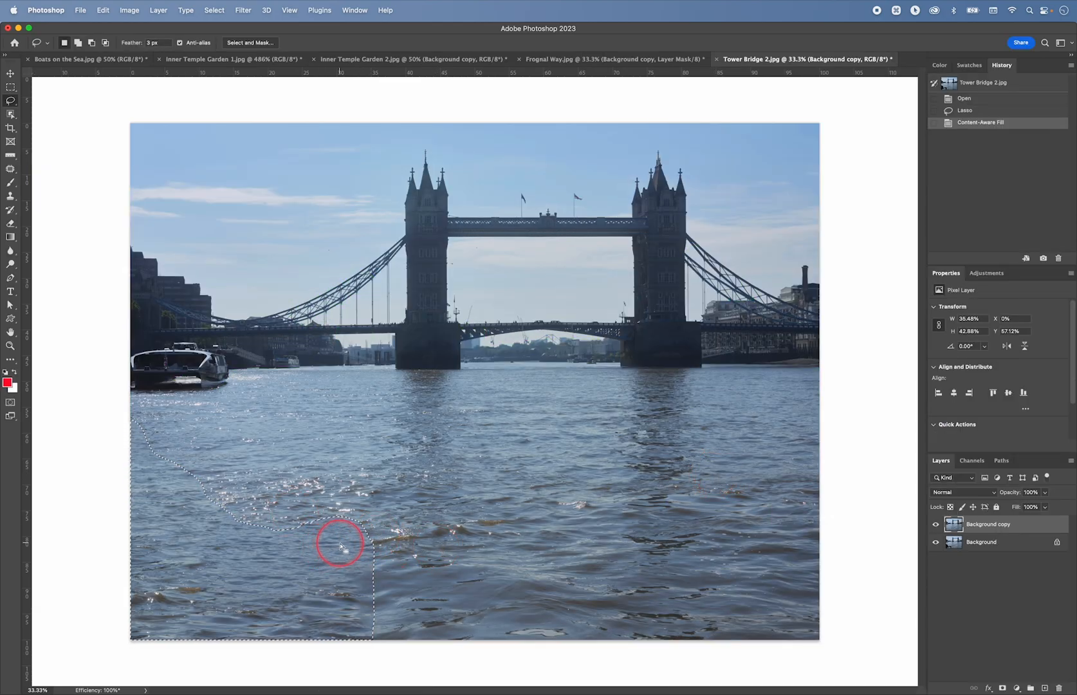
Step: Deselect, then patch a blotchy water area at the bottom with nearby clean water
key(cmd)
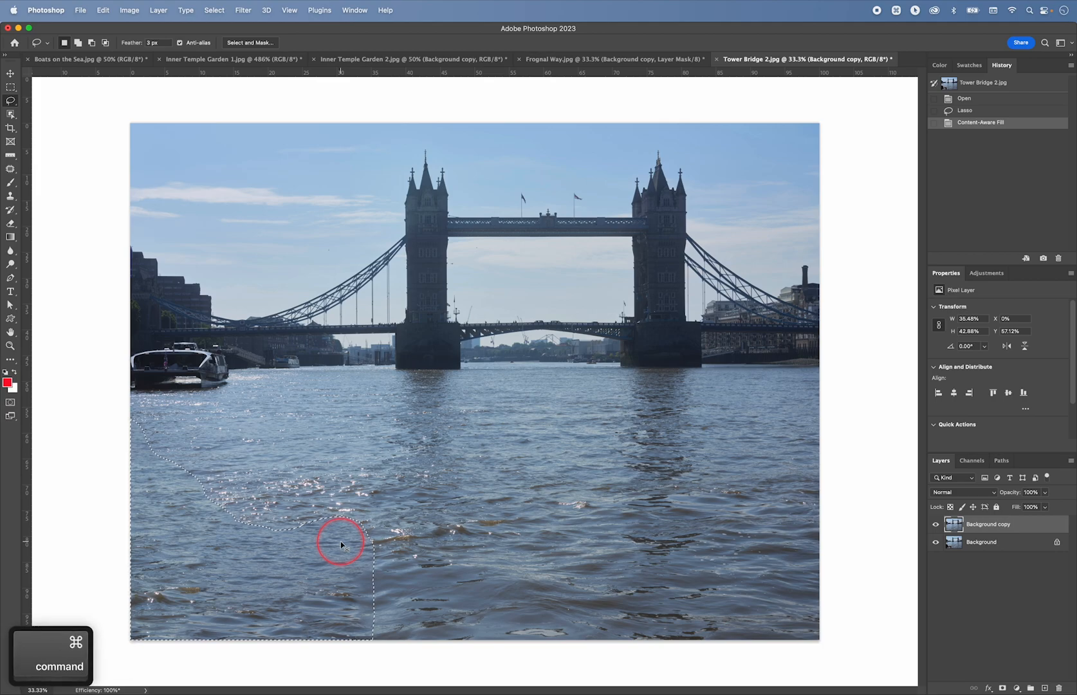
key(cmd+d)
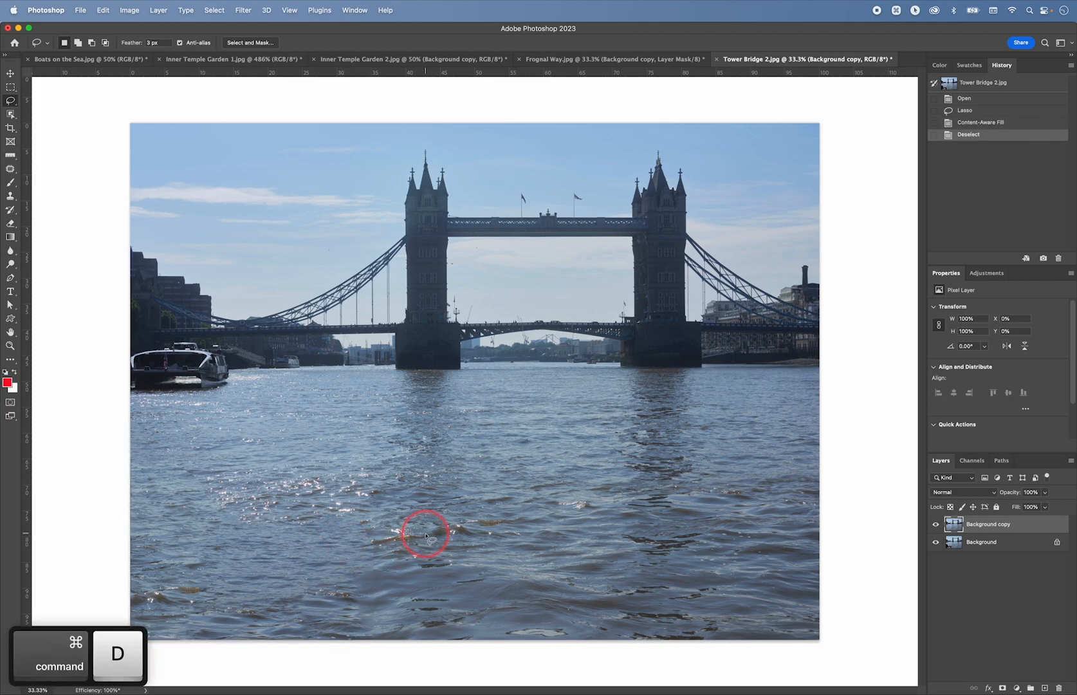
key(j)
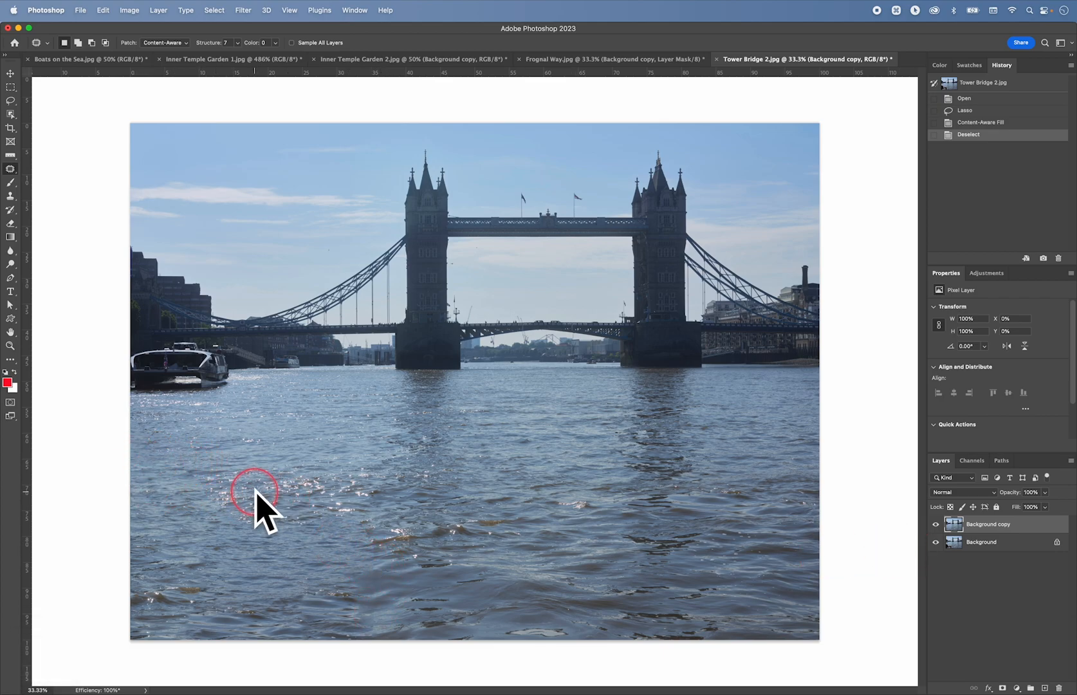
drag(257, 491, 388, 586)
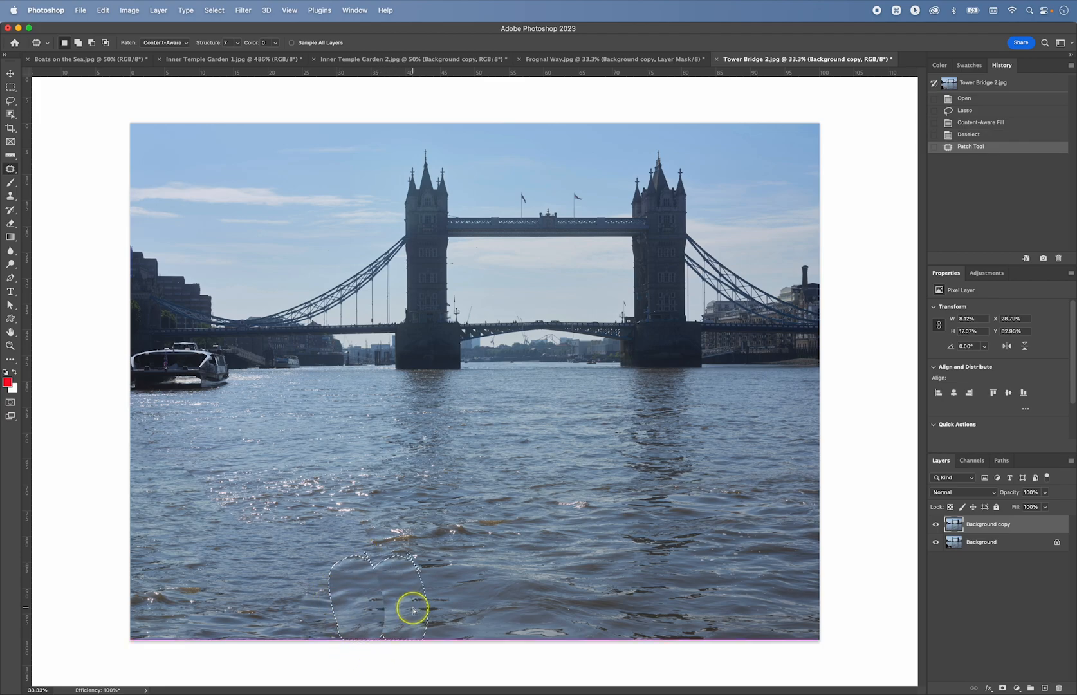
drag(413, 610, 402, 596)
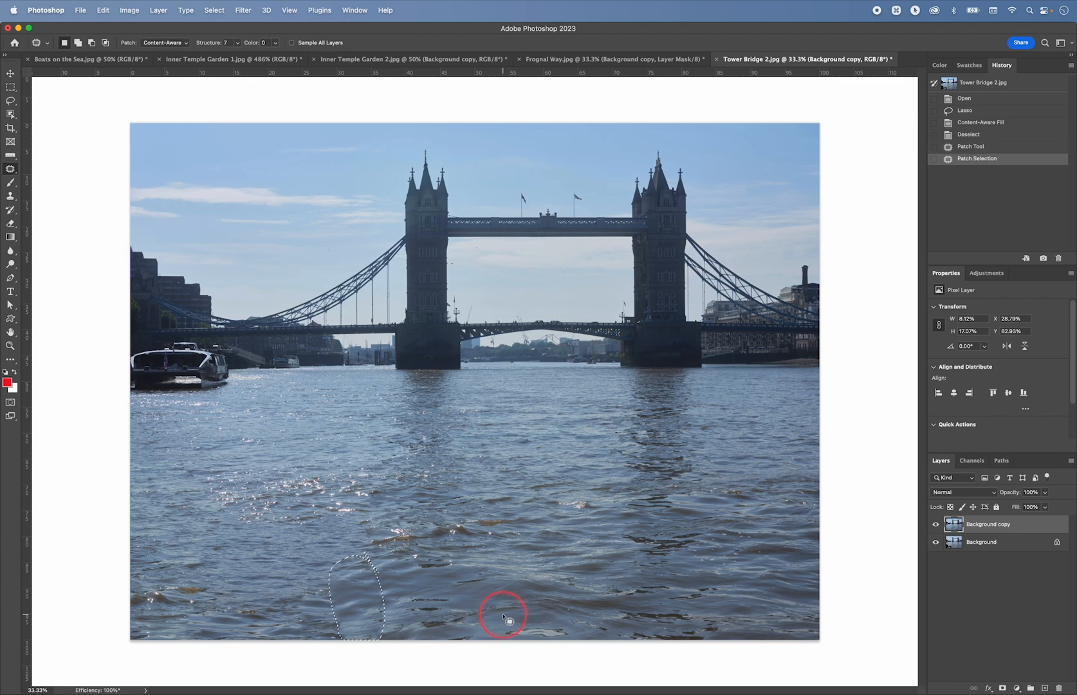
Step: Undo that patch, patch another bottom-edge area, and hide the retouched layer to compare
key(cmd+z)
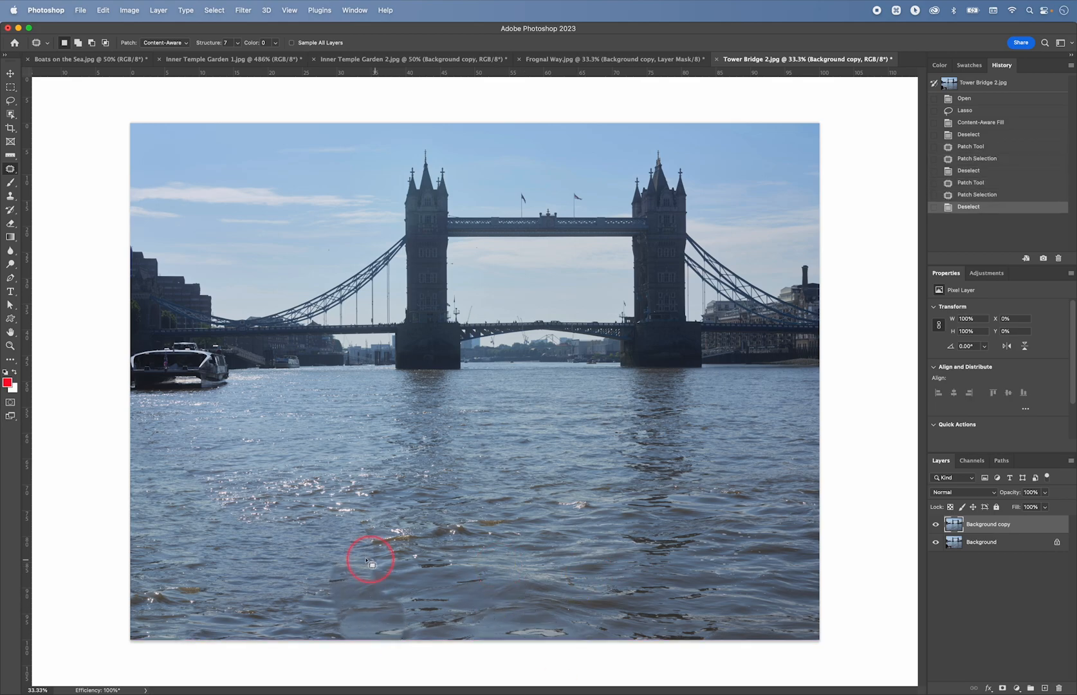
drag(370, 559, 343, 552)
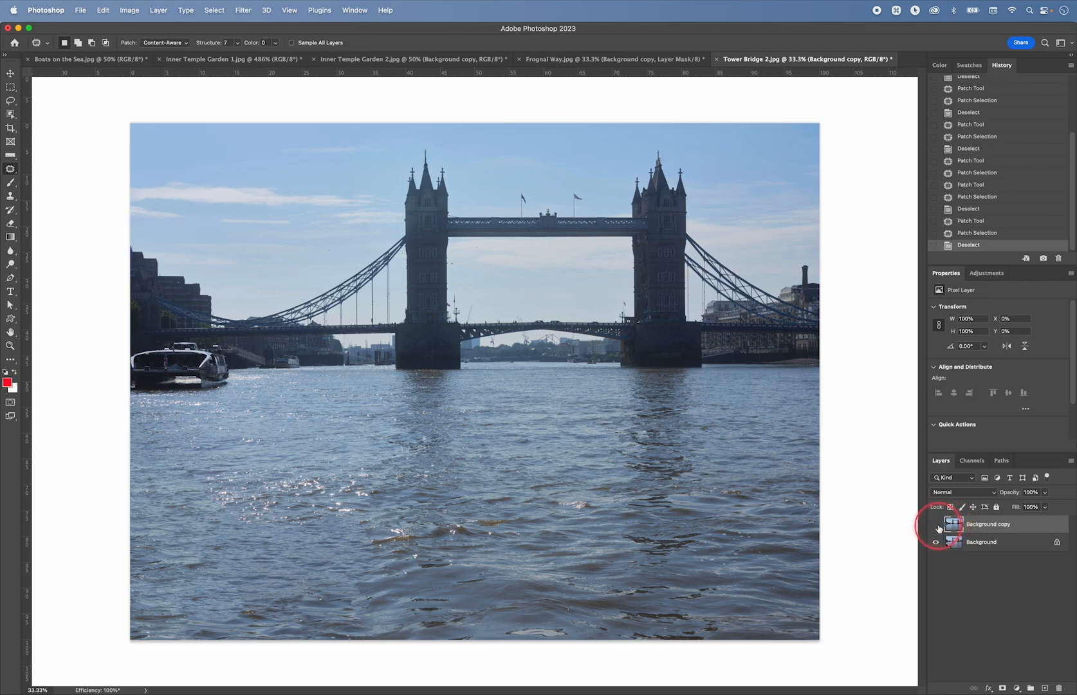
click(936, 523)
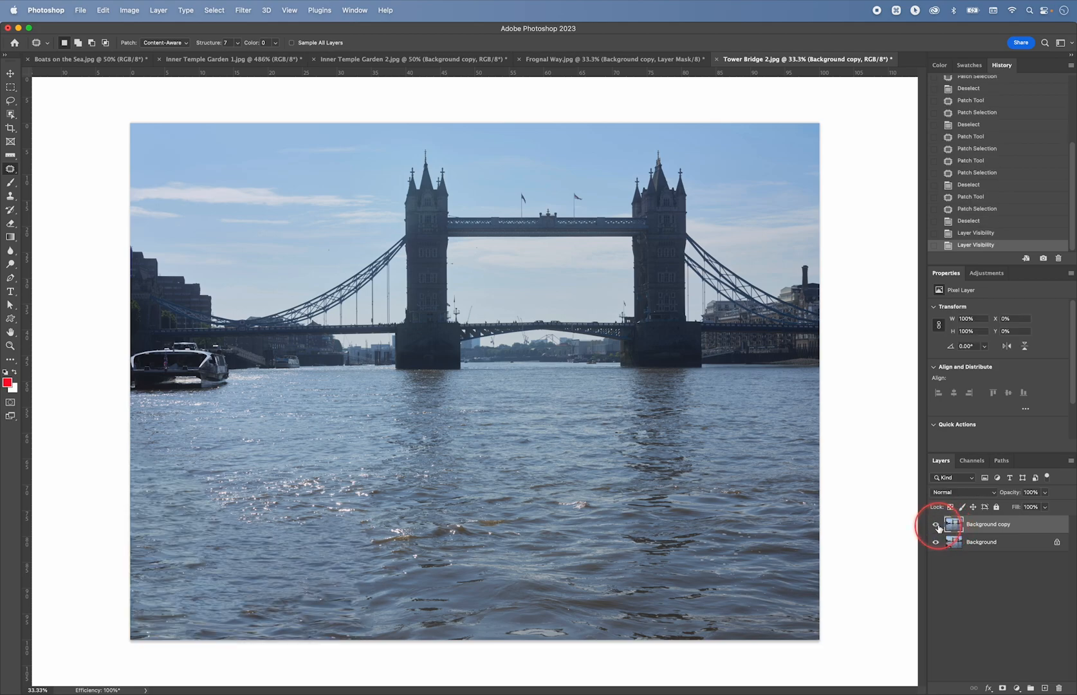